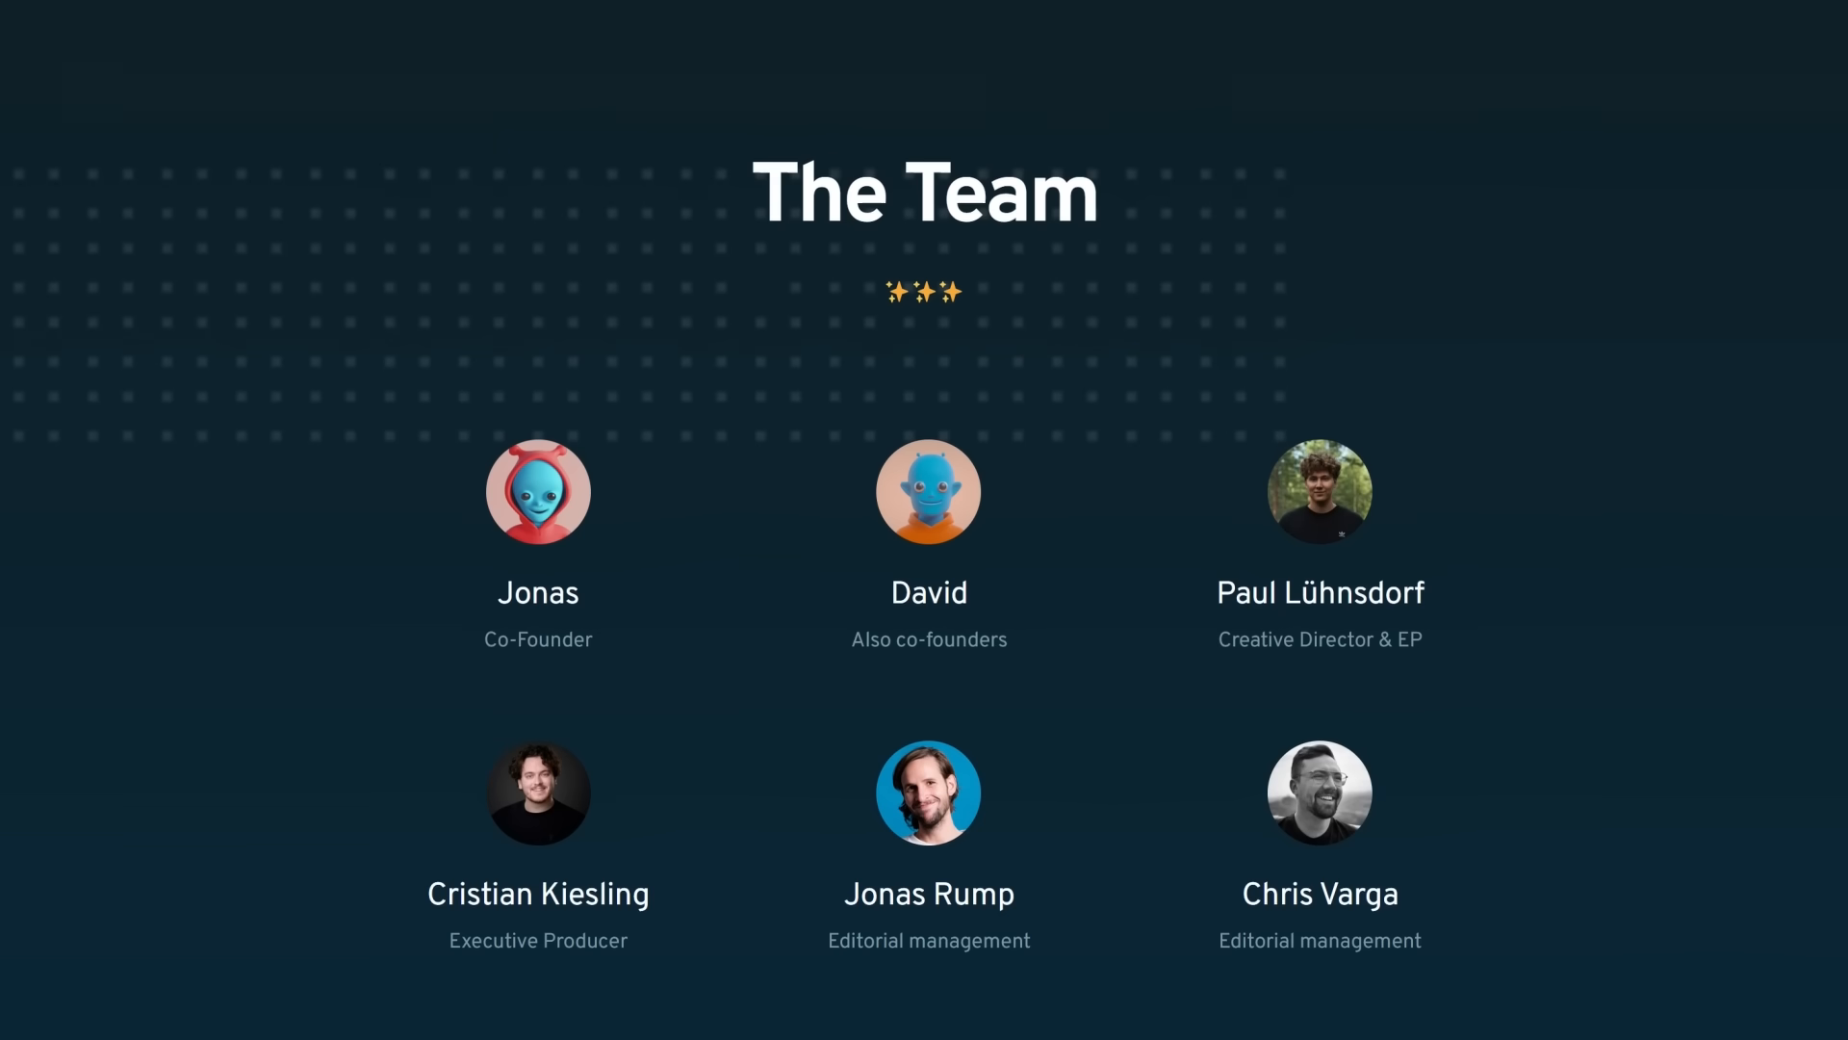
- Scroll the board down to the questions area with the 'Place recordings here' audio node
scroll("down", 3)
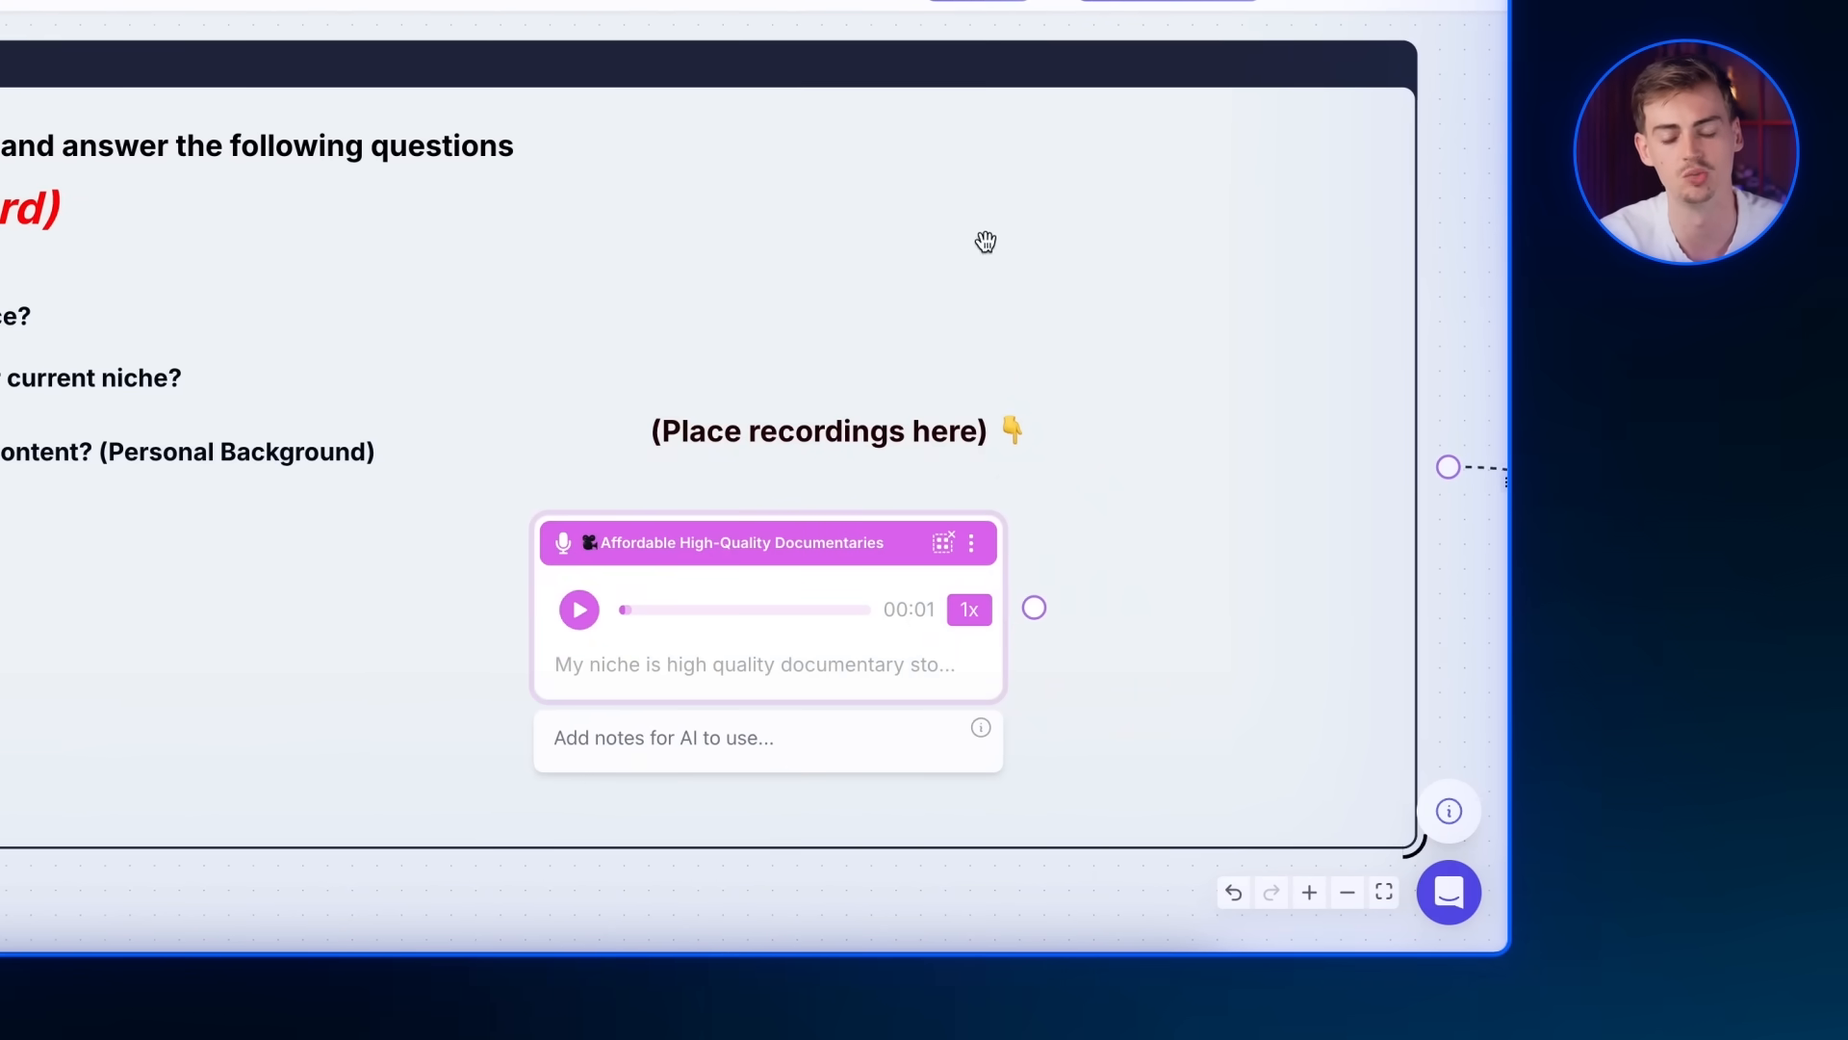
scroll("down", 3)
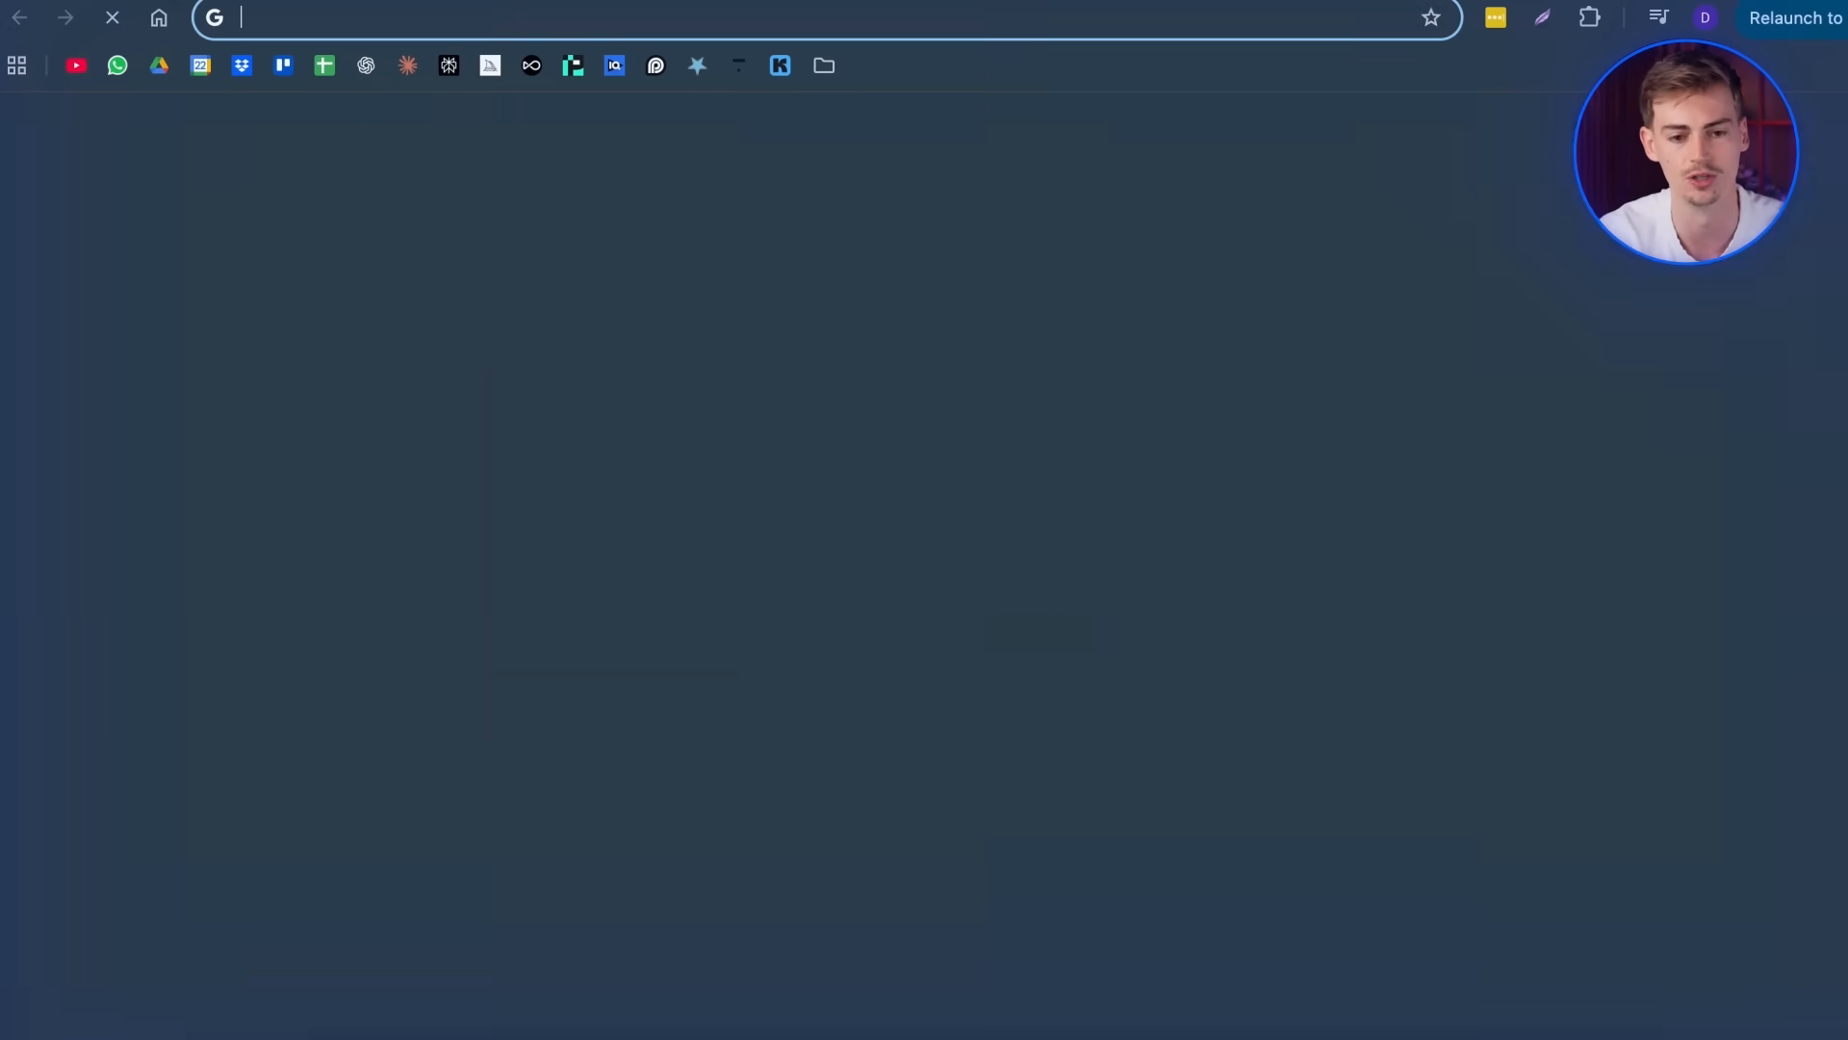
- Search YouTube for 'fern' and go to the Fern channel's Videos listing
type("fe")
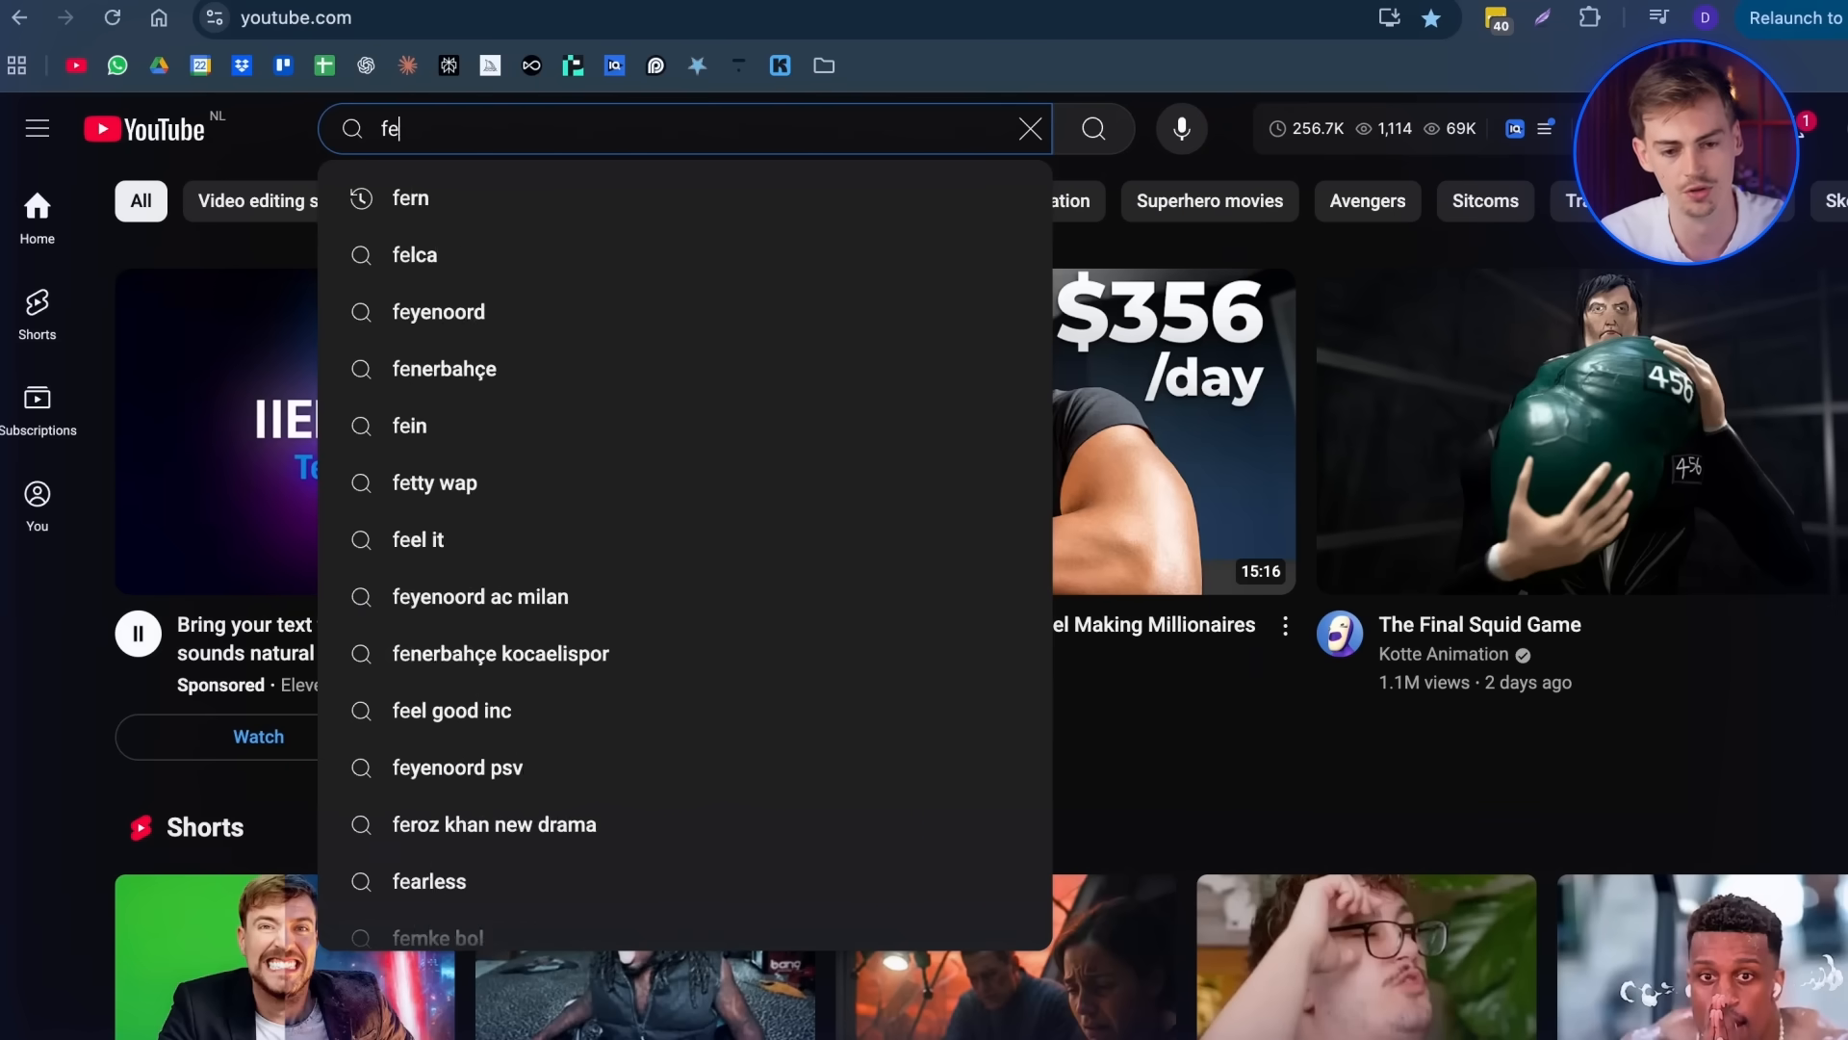
left_click(410, 197)
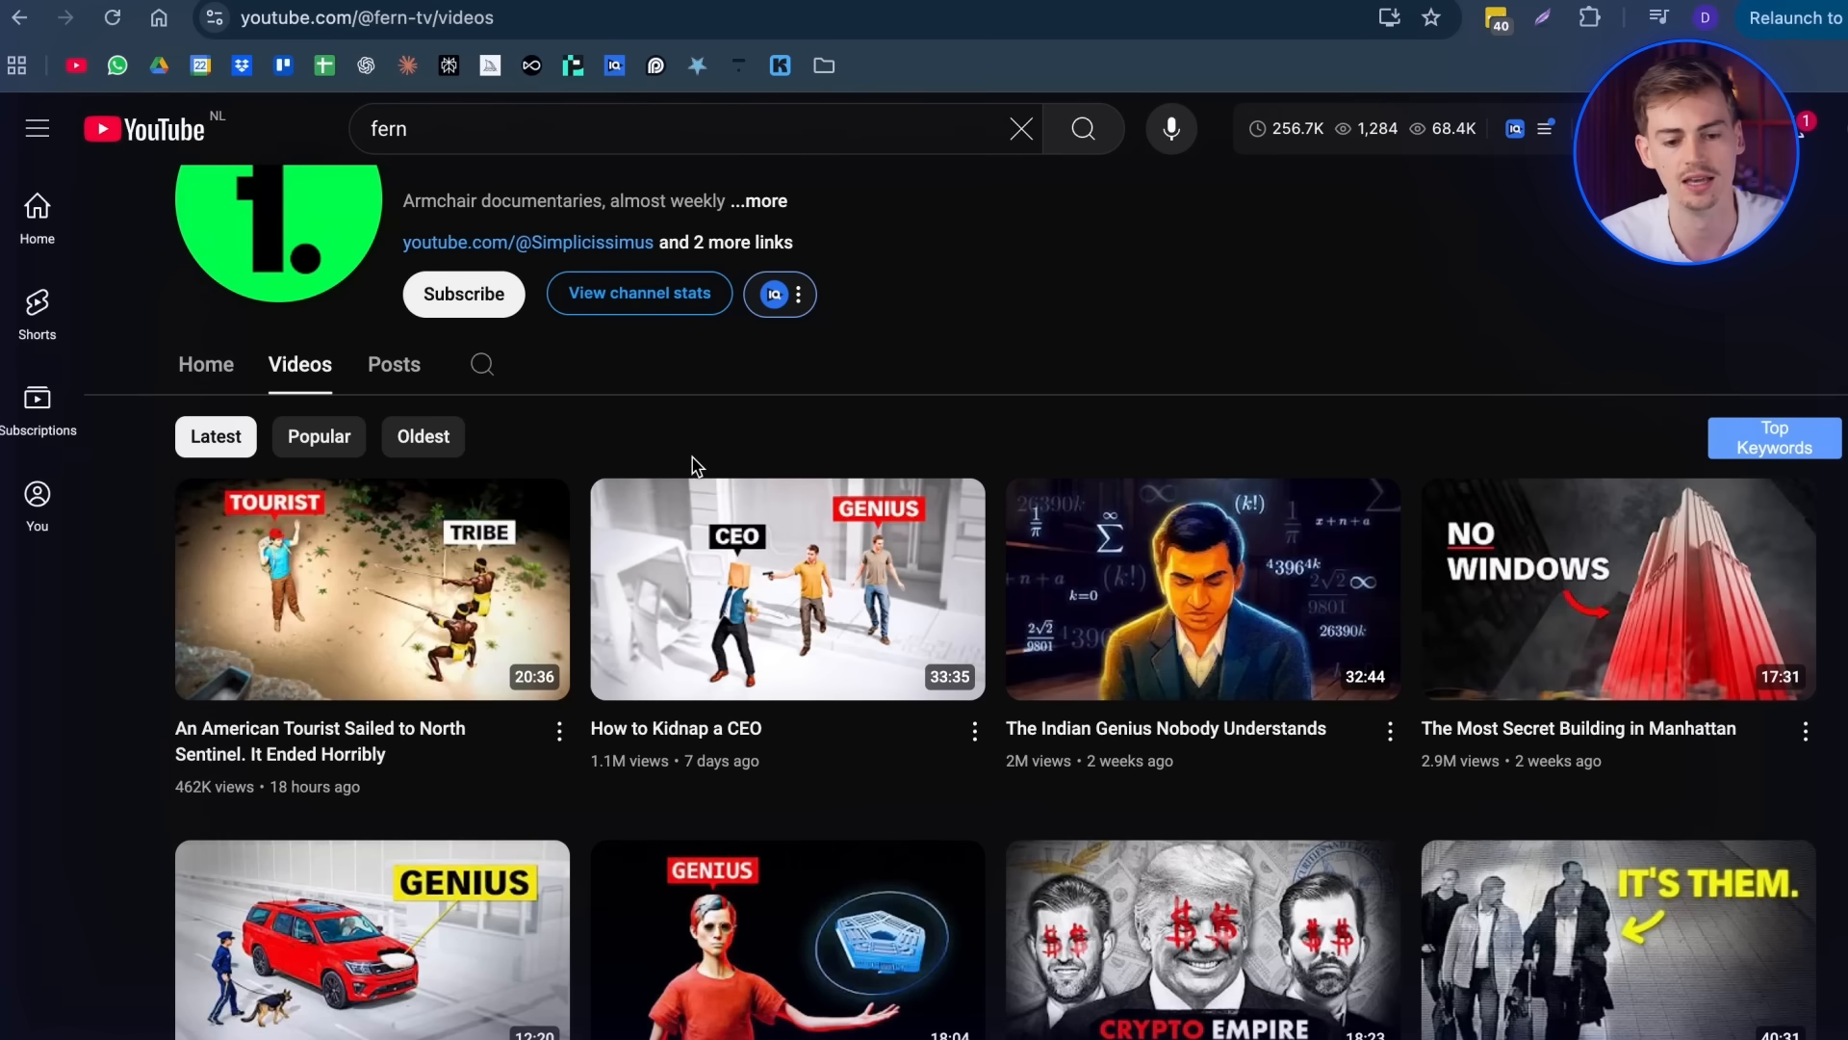
left_click(799, 293)
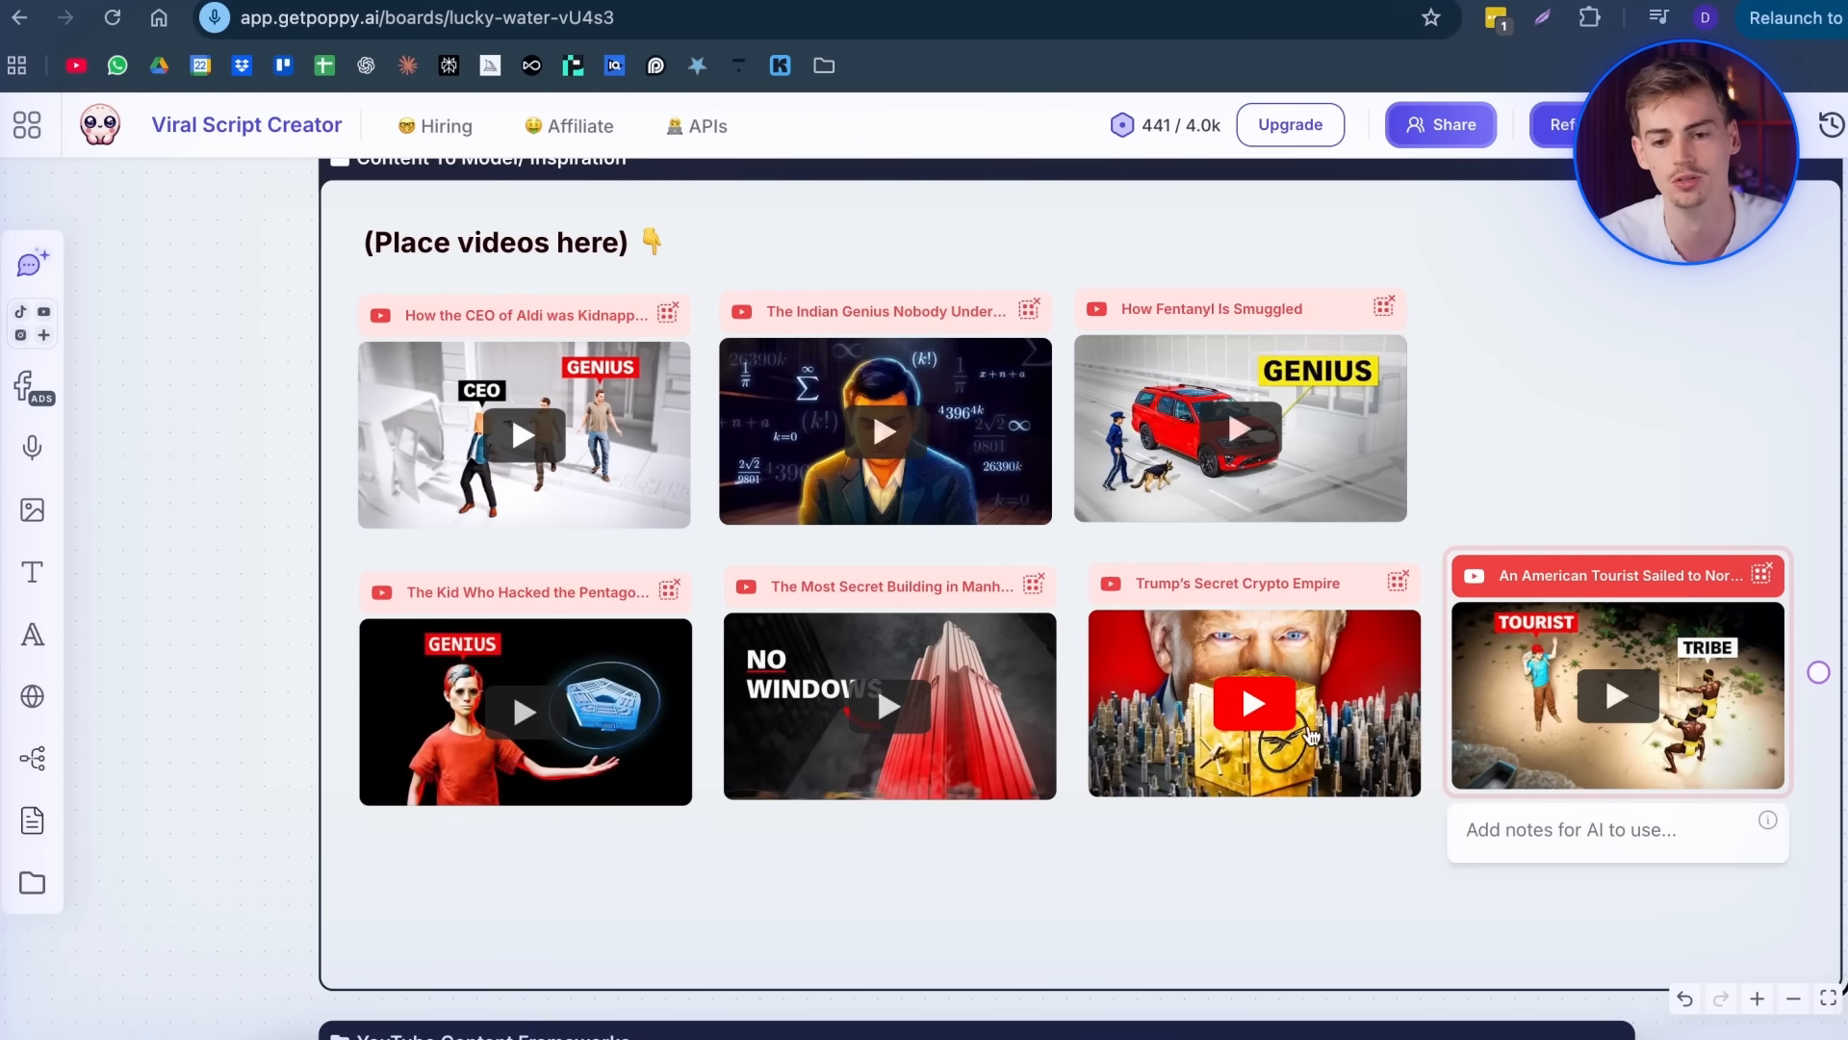
- Scroll down from the pasted Fern videos to the YouTube Content Frameworks group
scroll("down", 3)
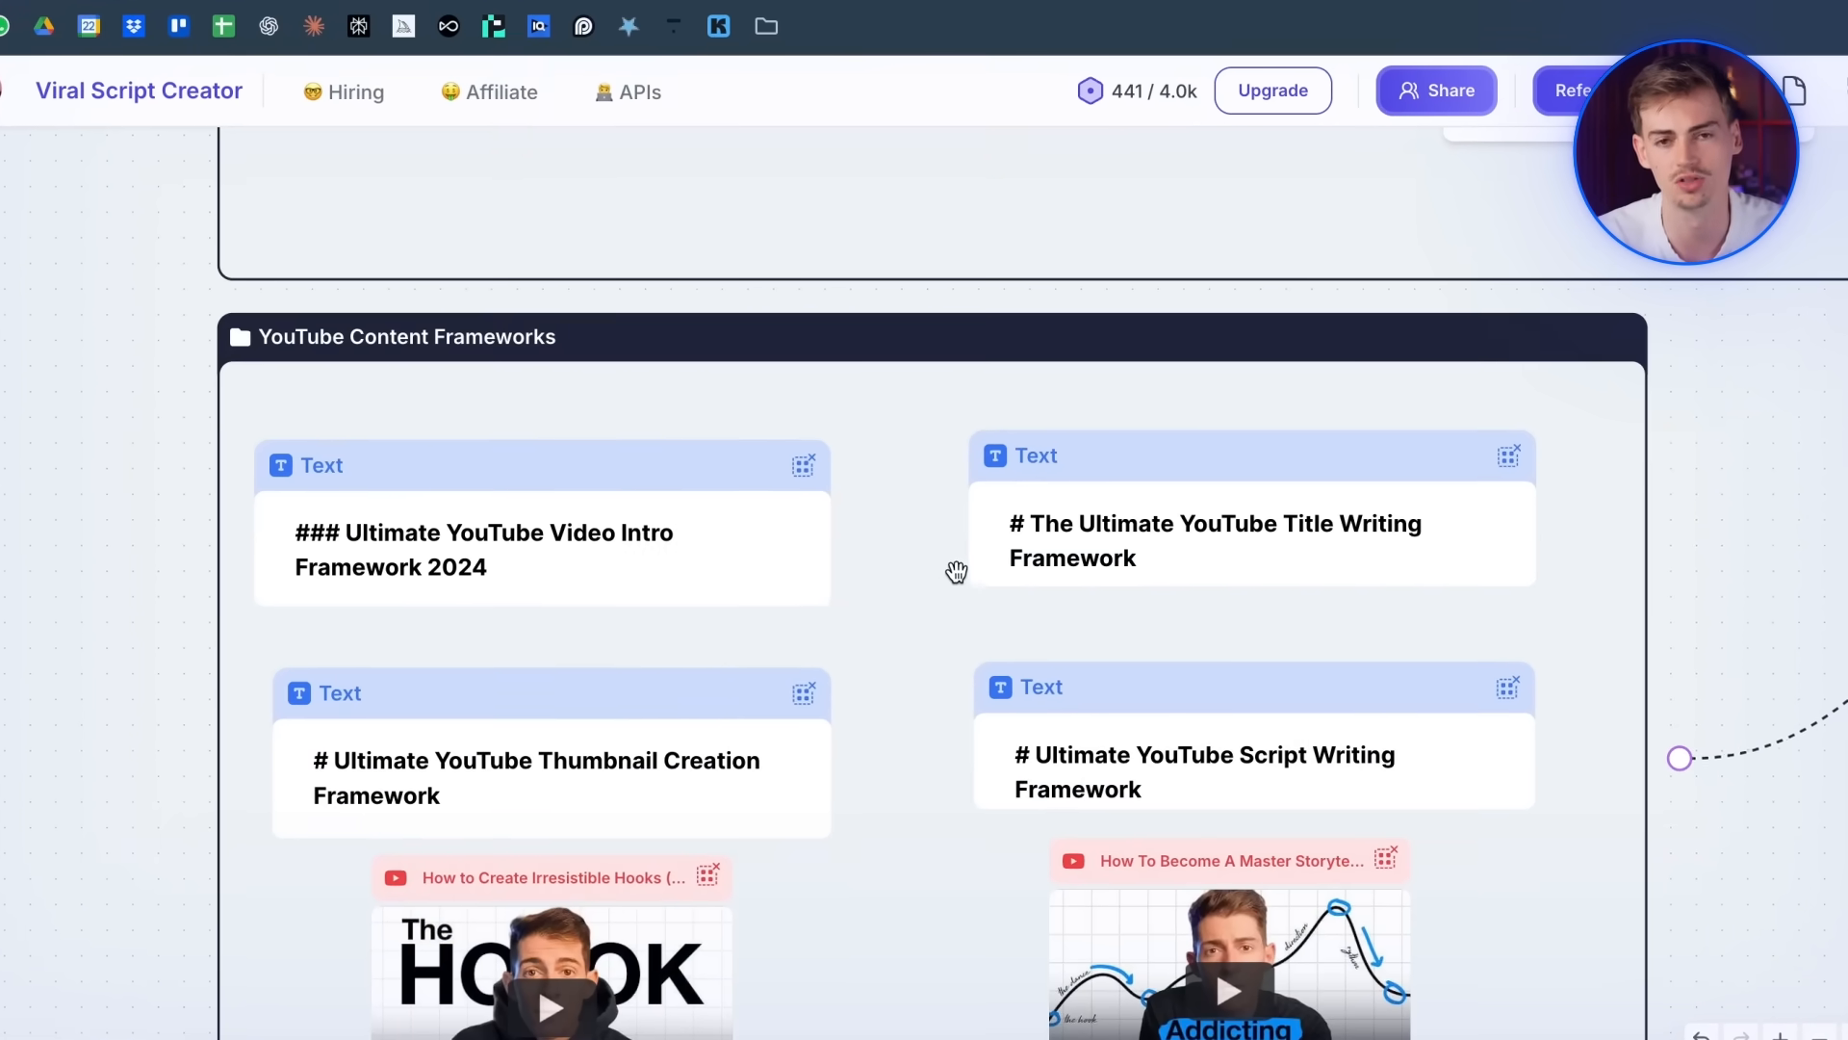
scroll("down", 3)
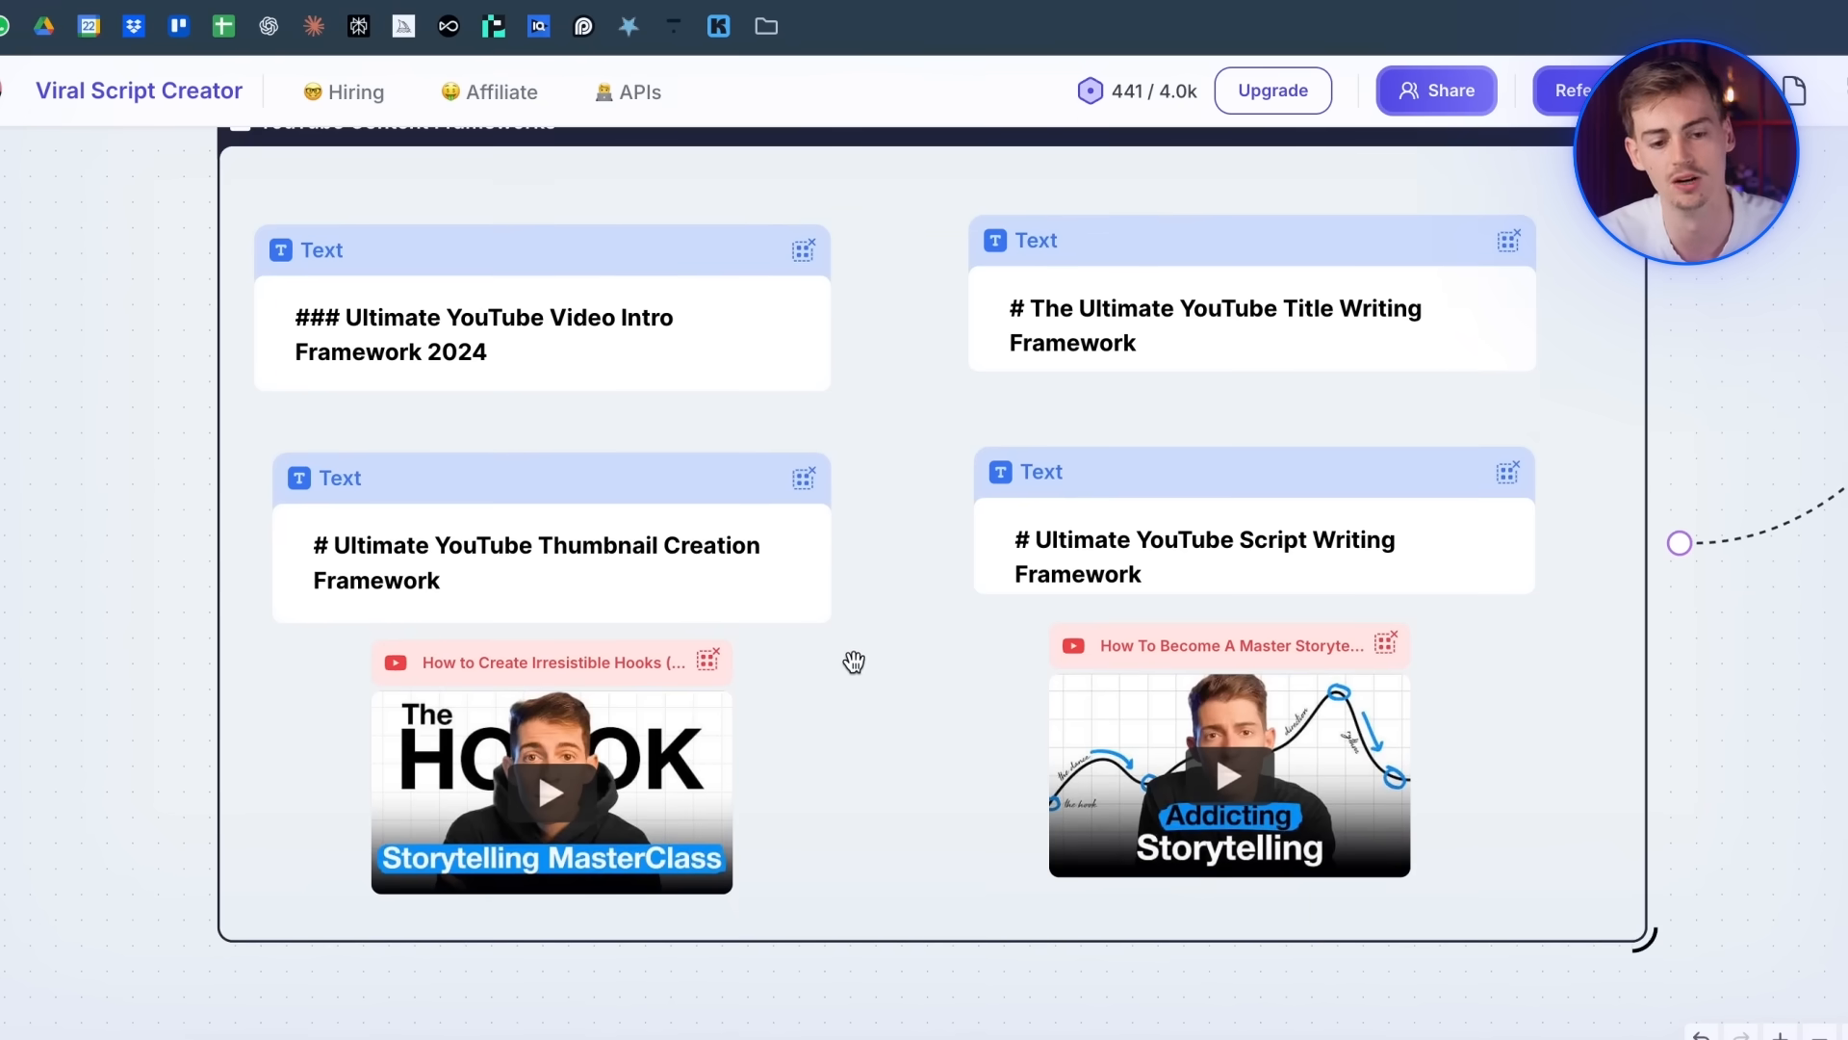
mouse_move(870, 642)
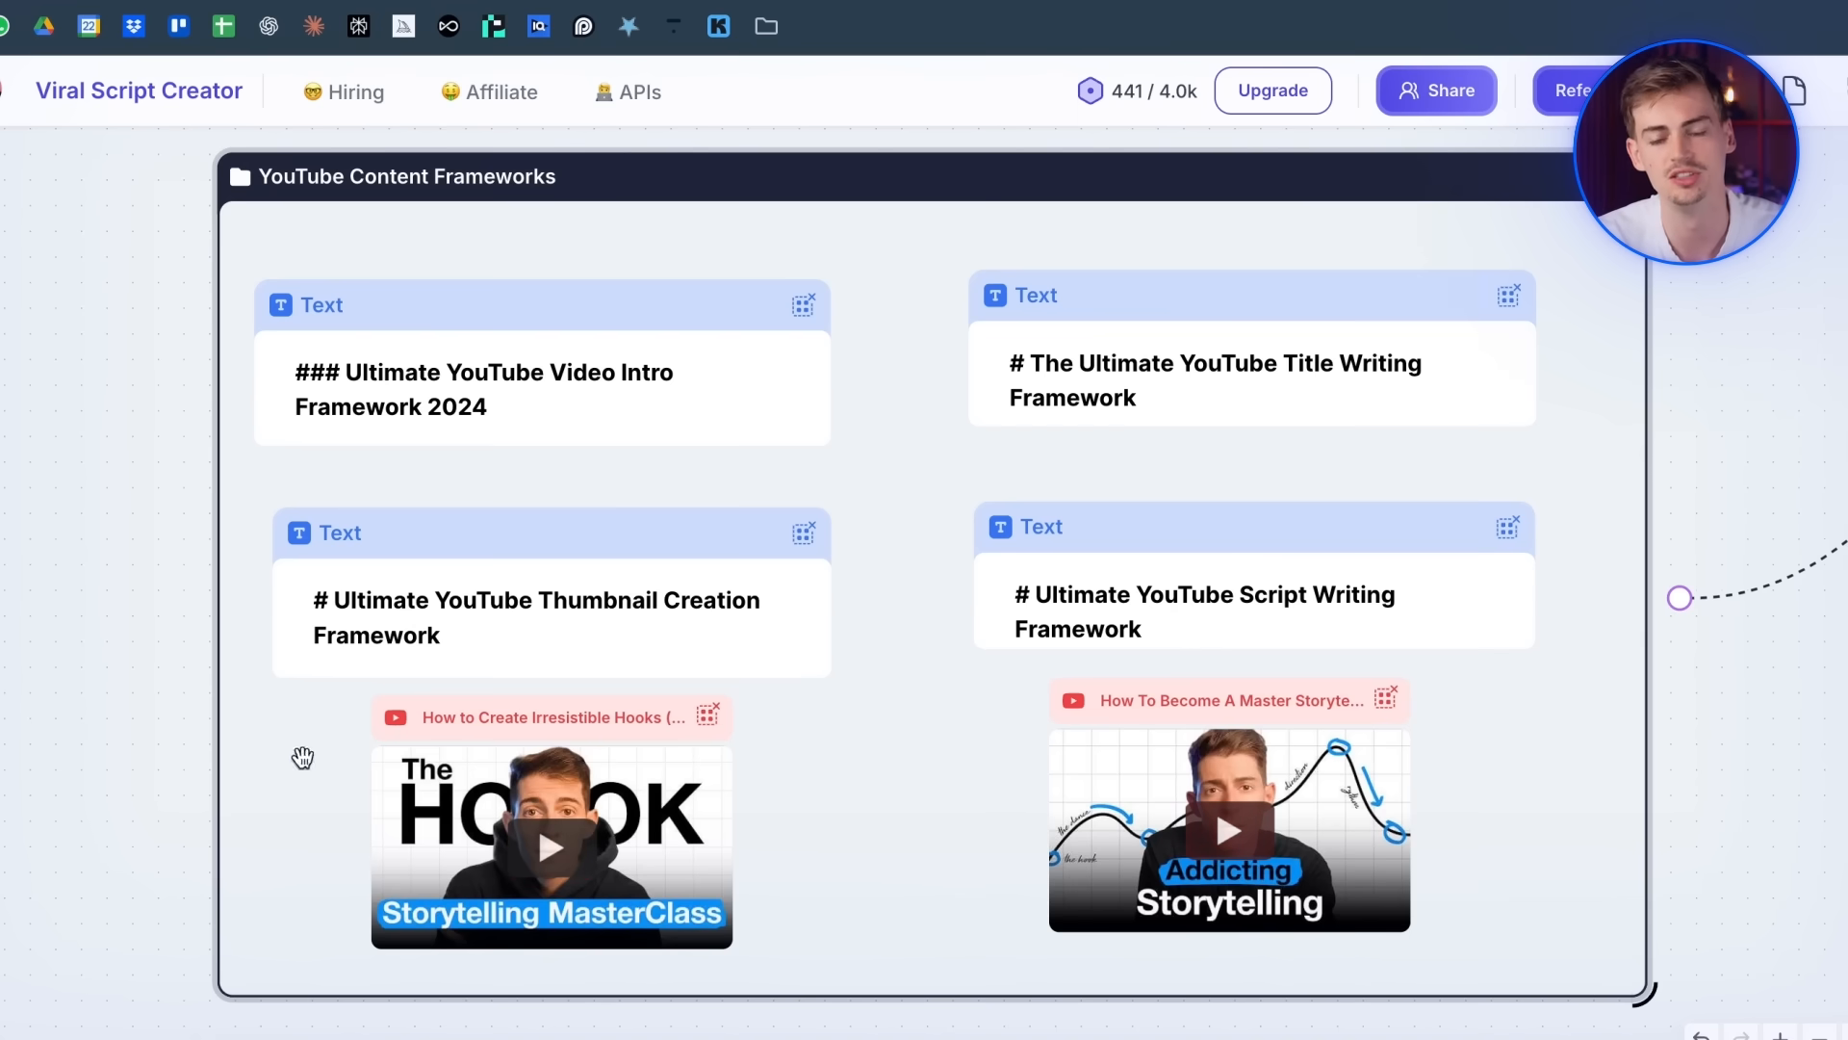
mouse_move(763, 762)
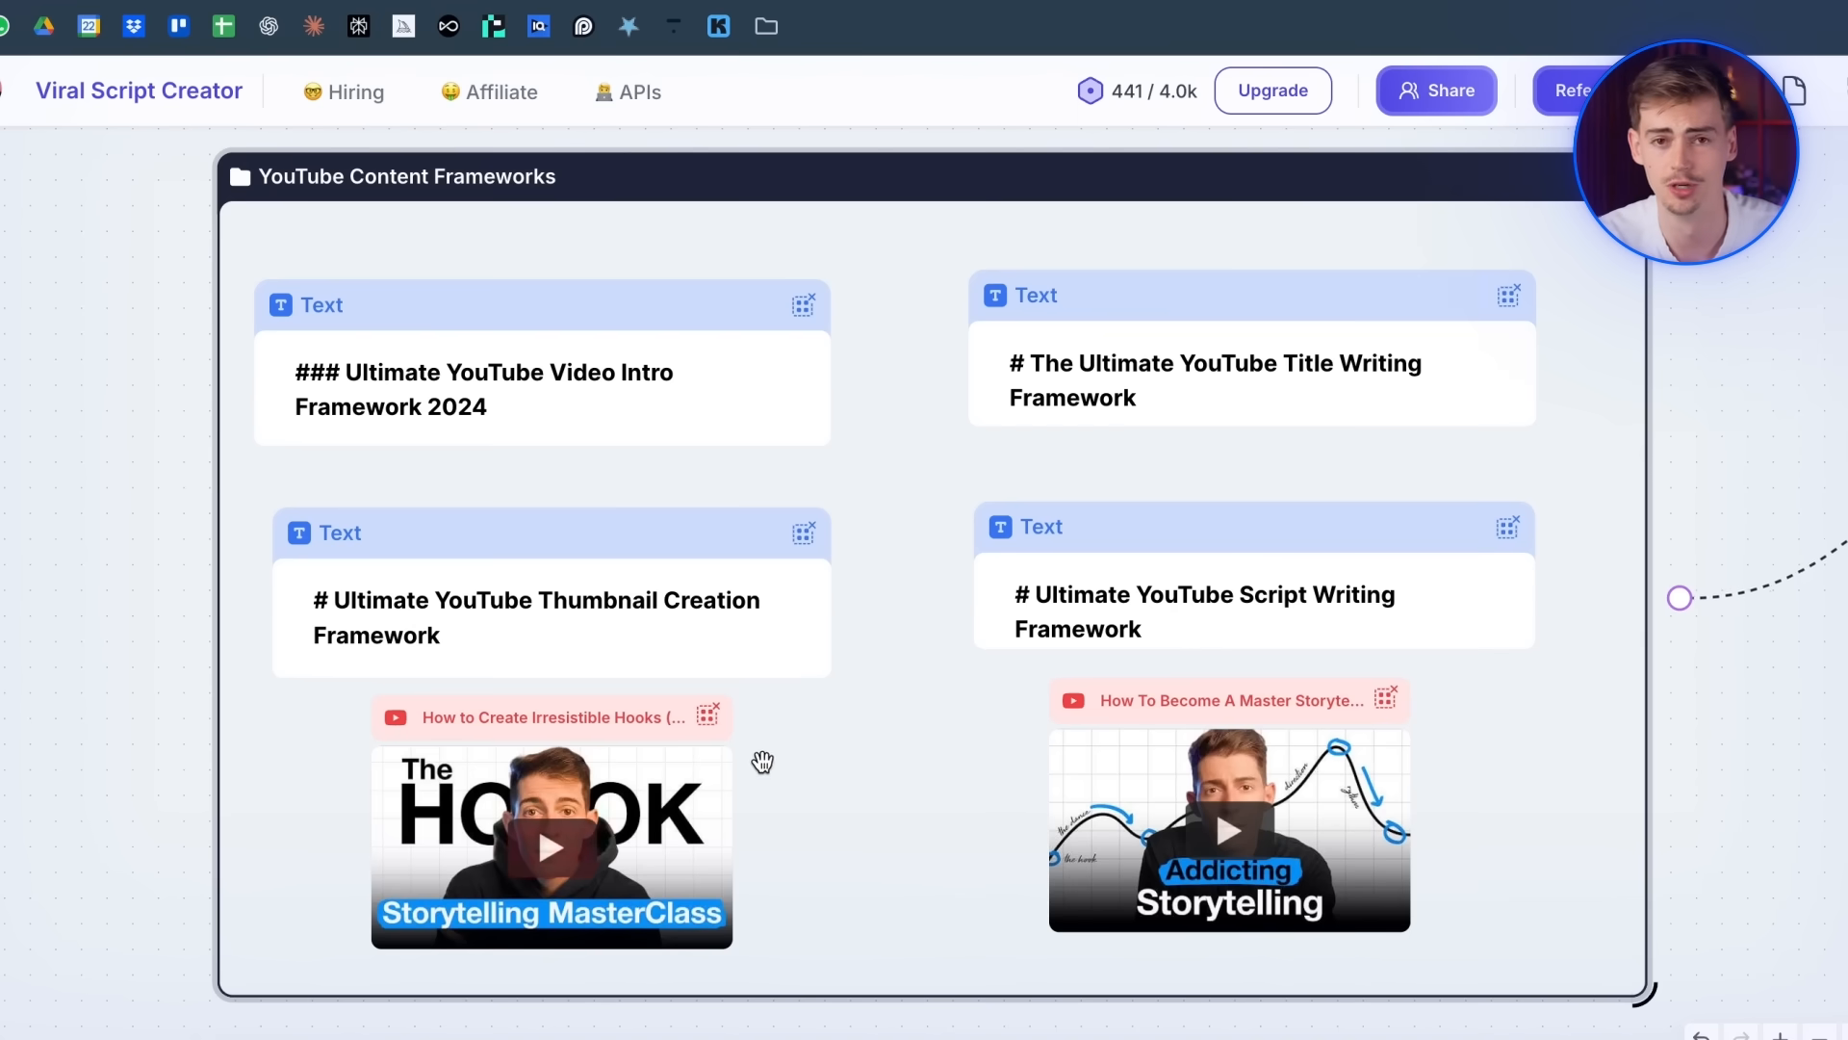
mouse_move(700, 512)
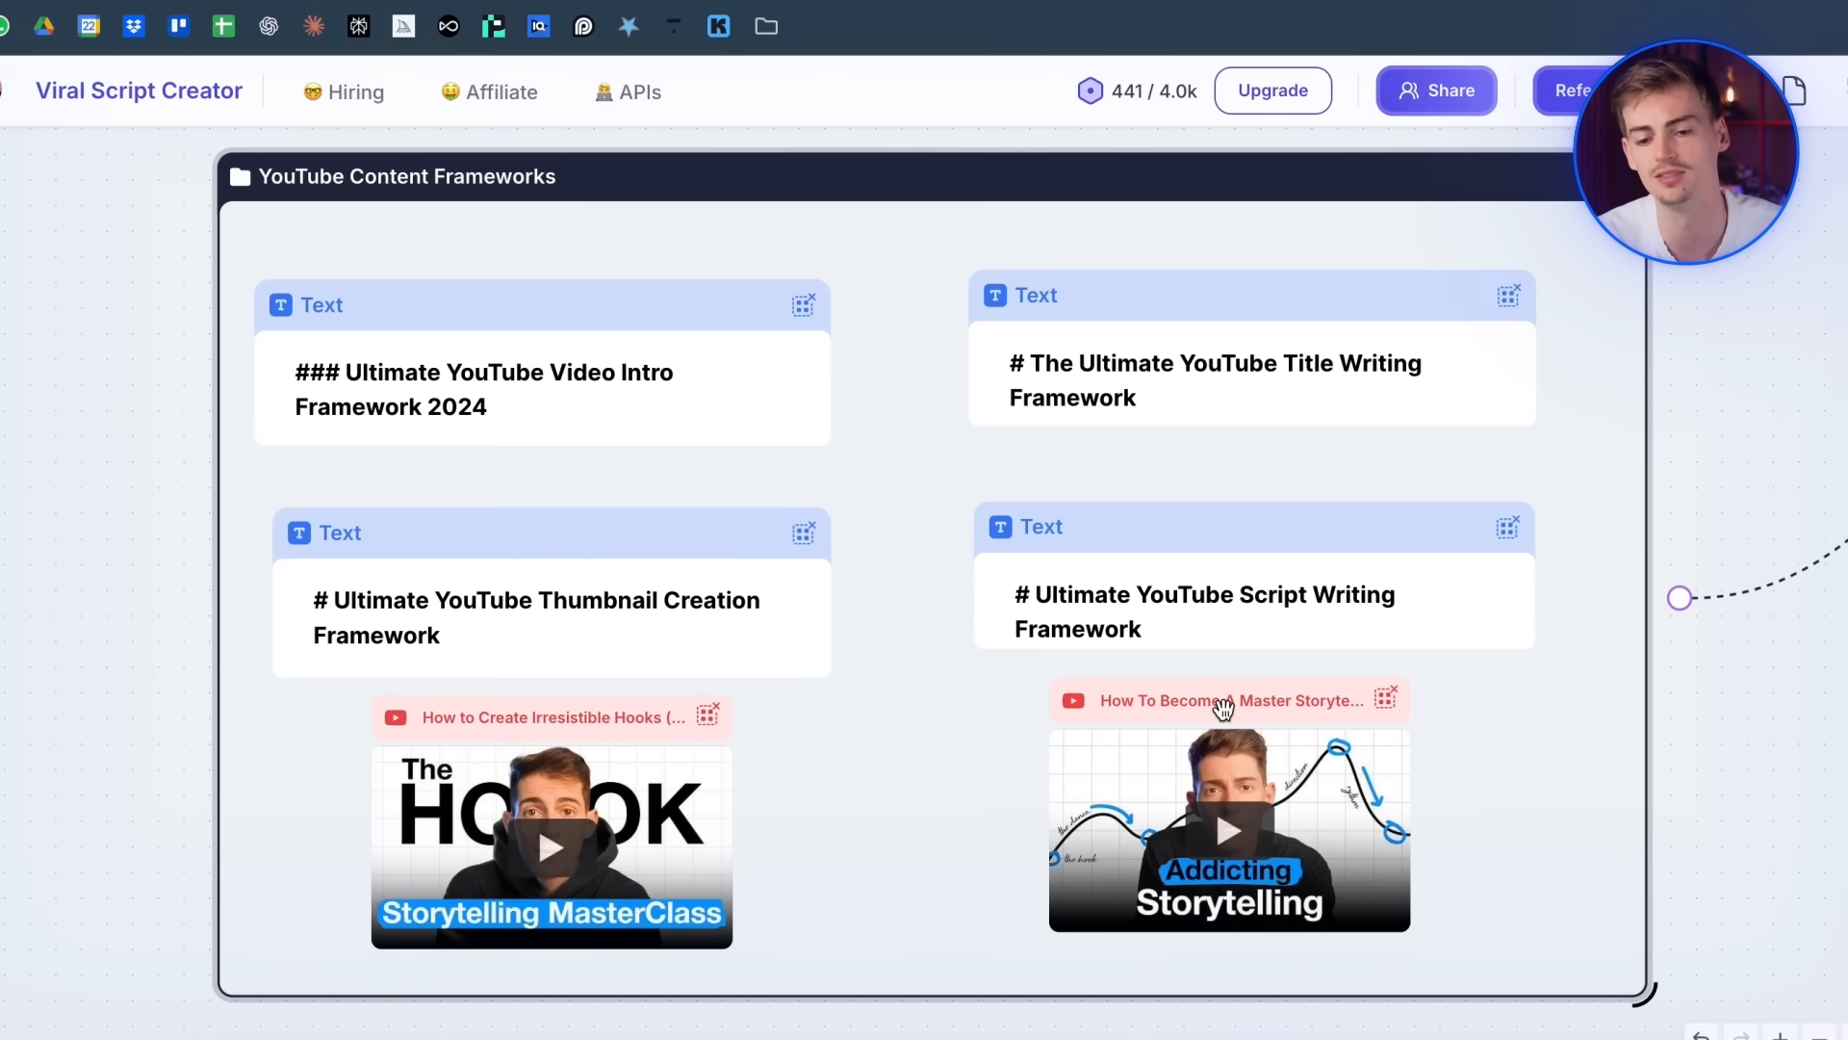
mouse_move(1117, 847)
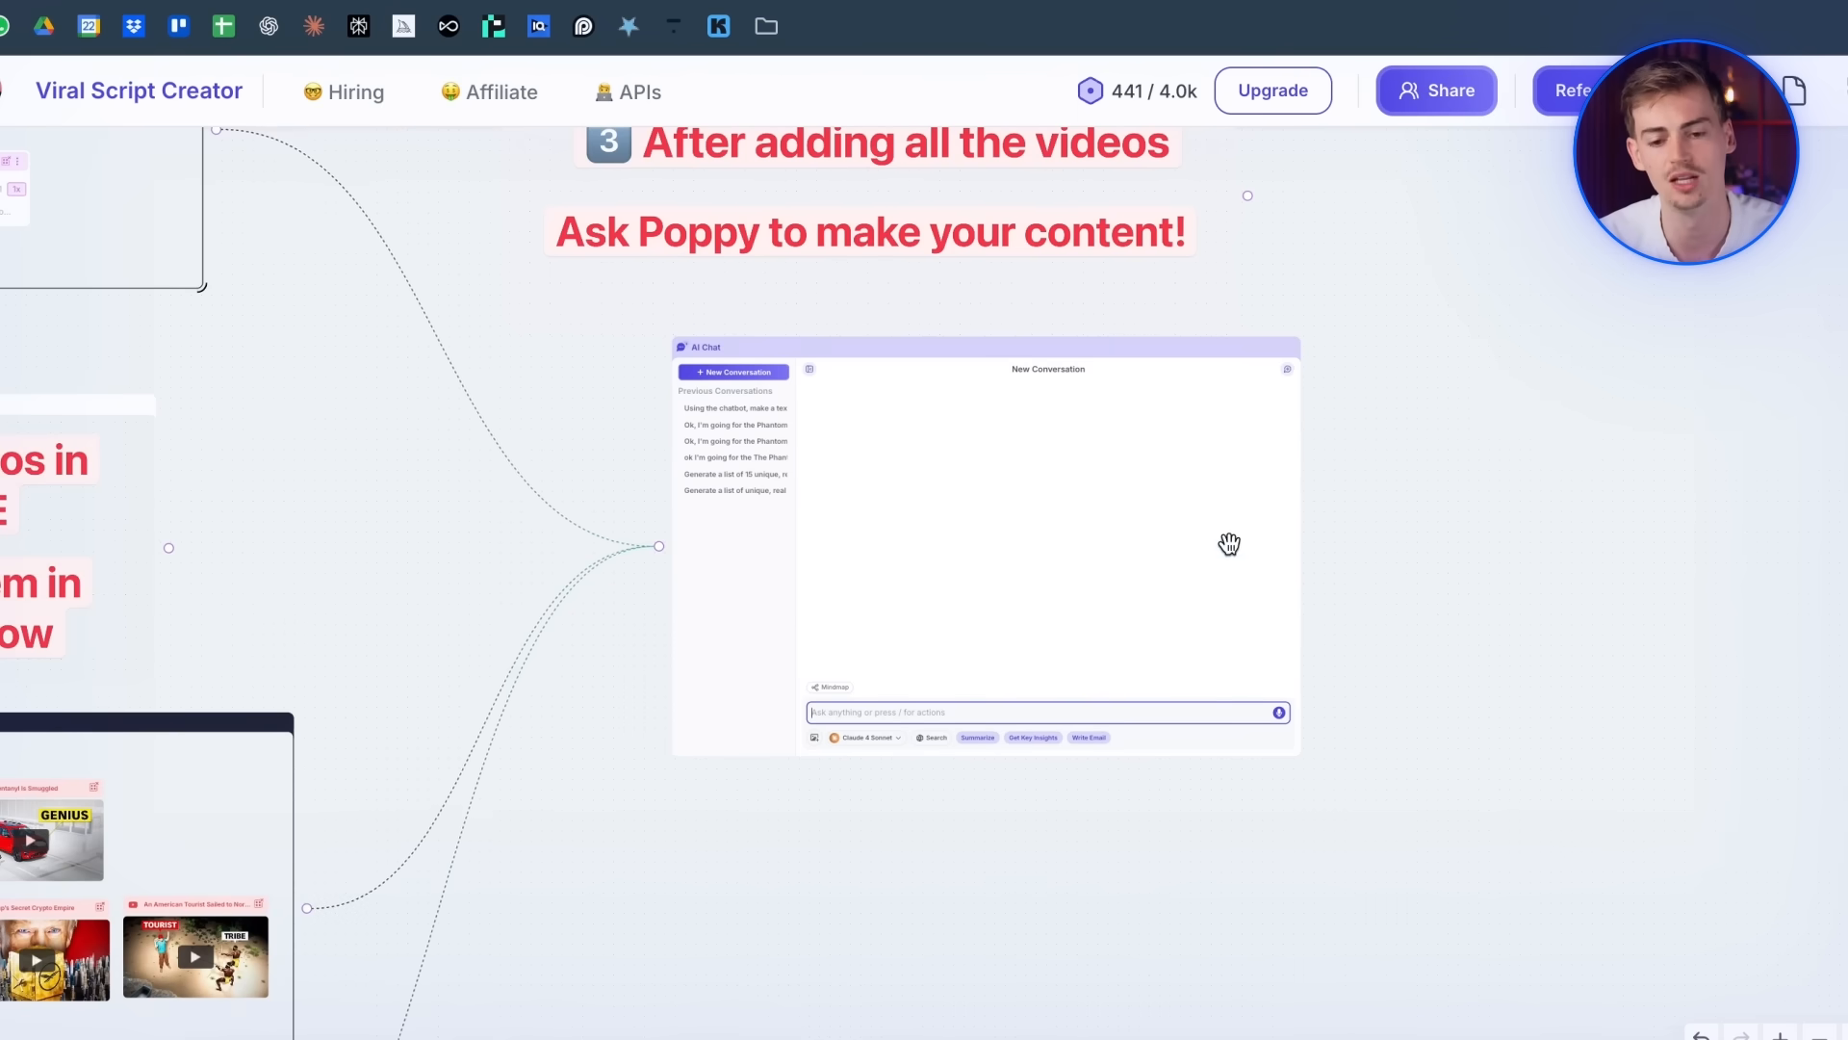
- Pan the board to bring the AI Chat node connected to the videos into view
left_click_drag(1230, 543, 754, 622)
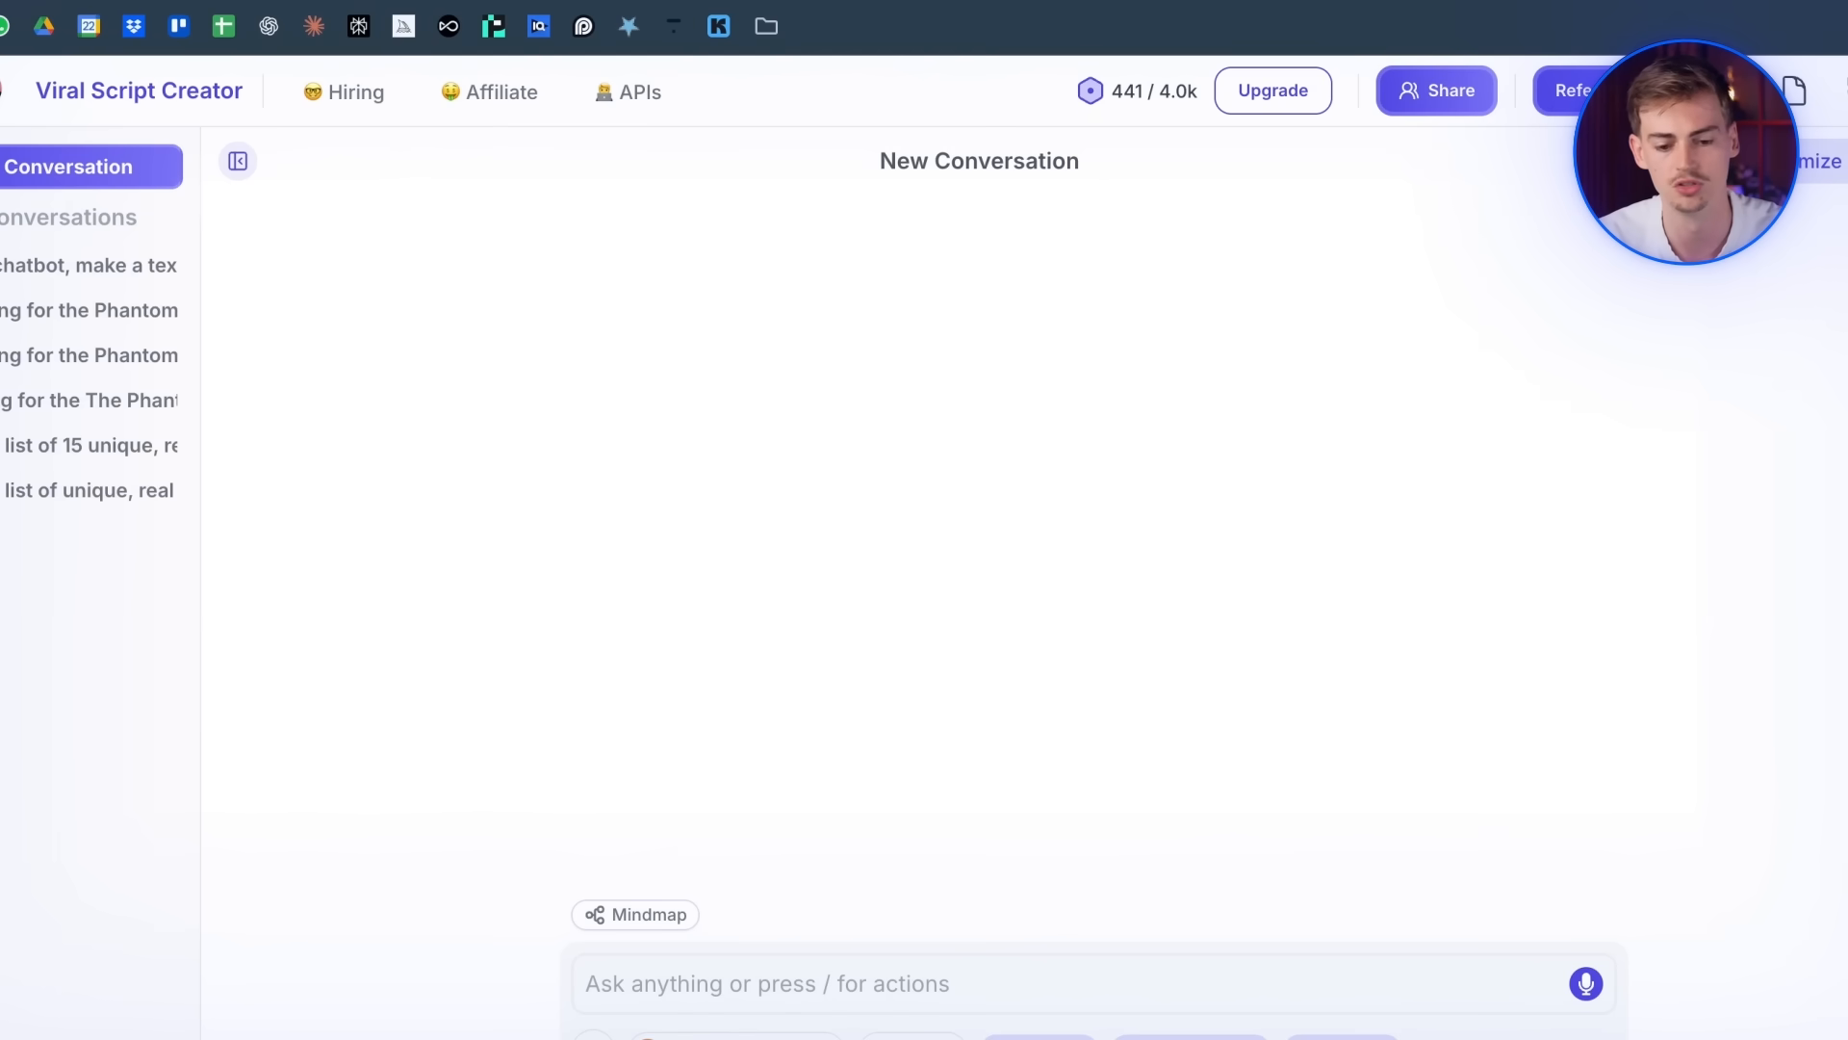
mouse_move(951, 845)
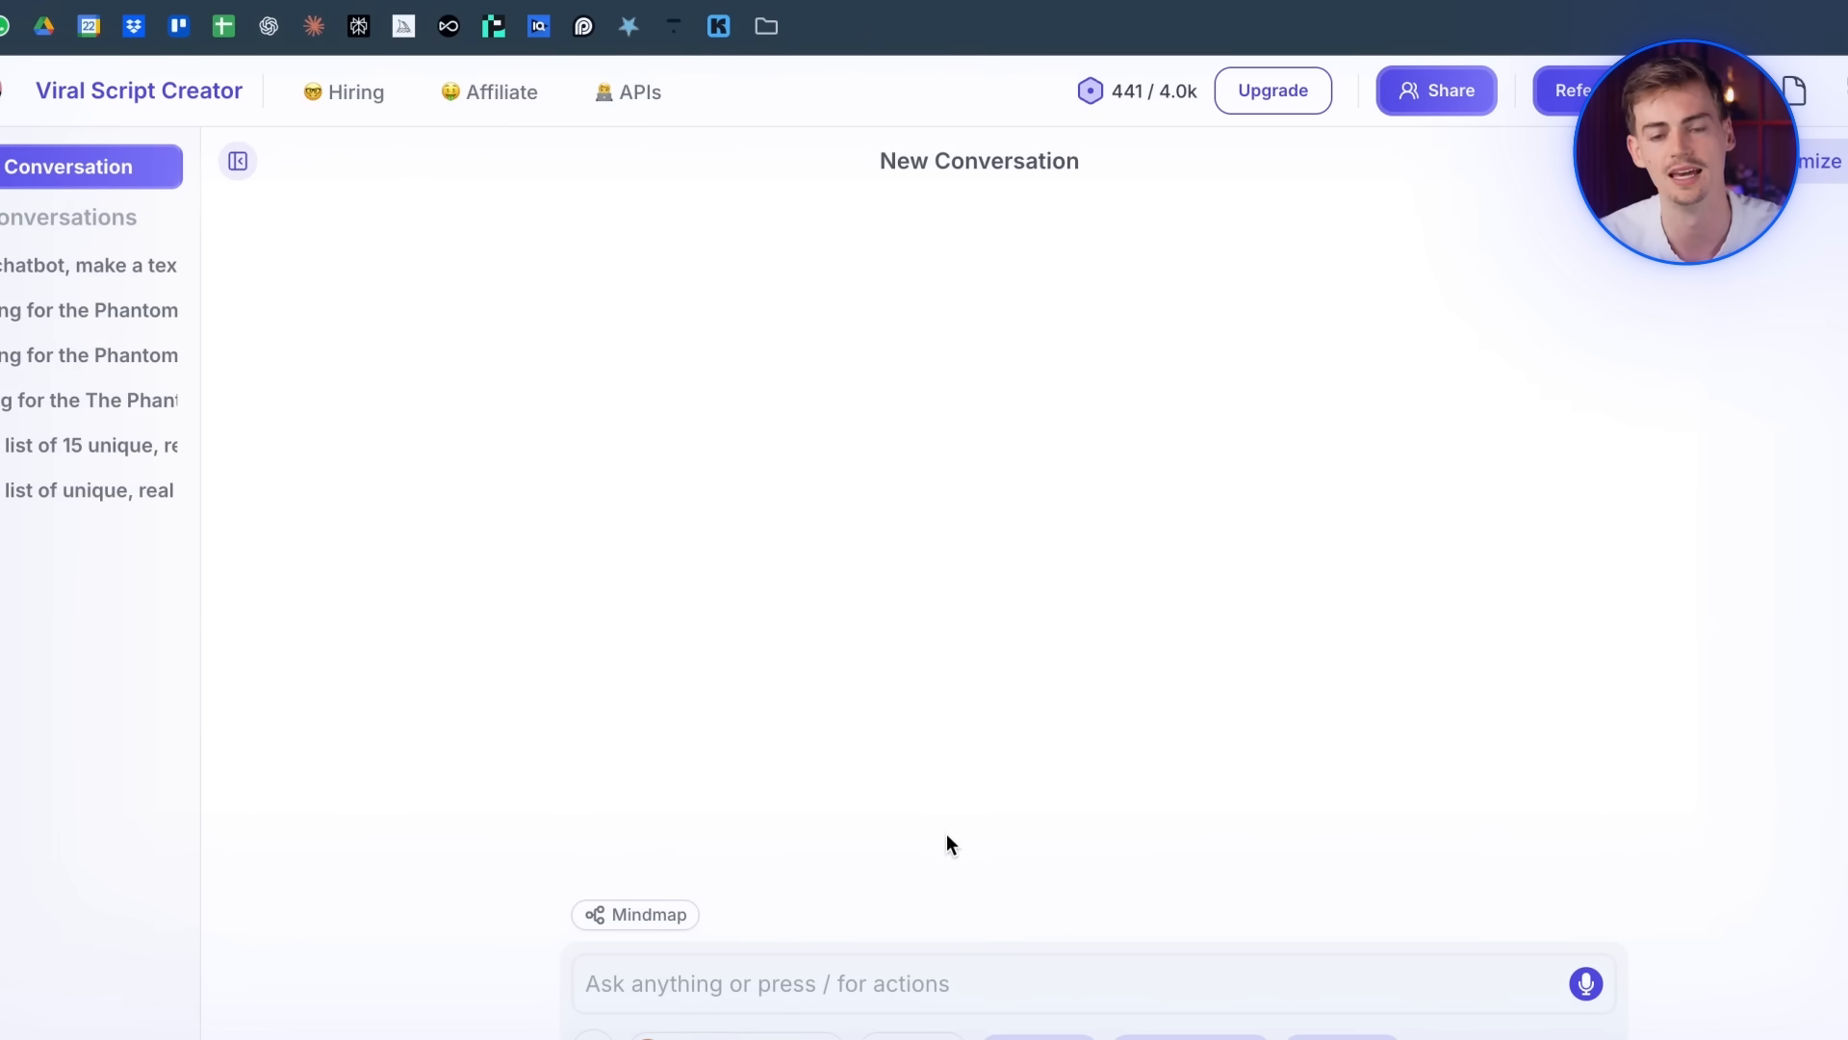
mouse_move(924, 821)
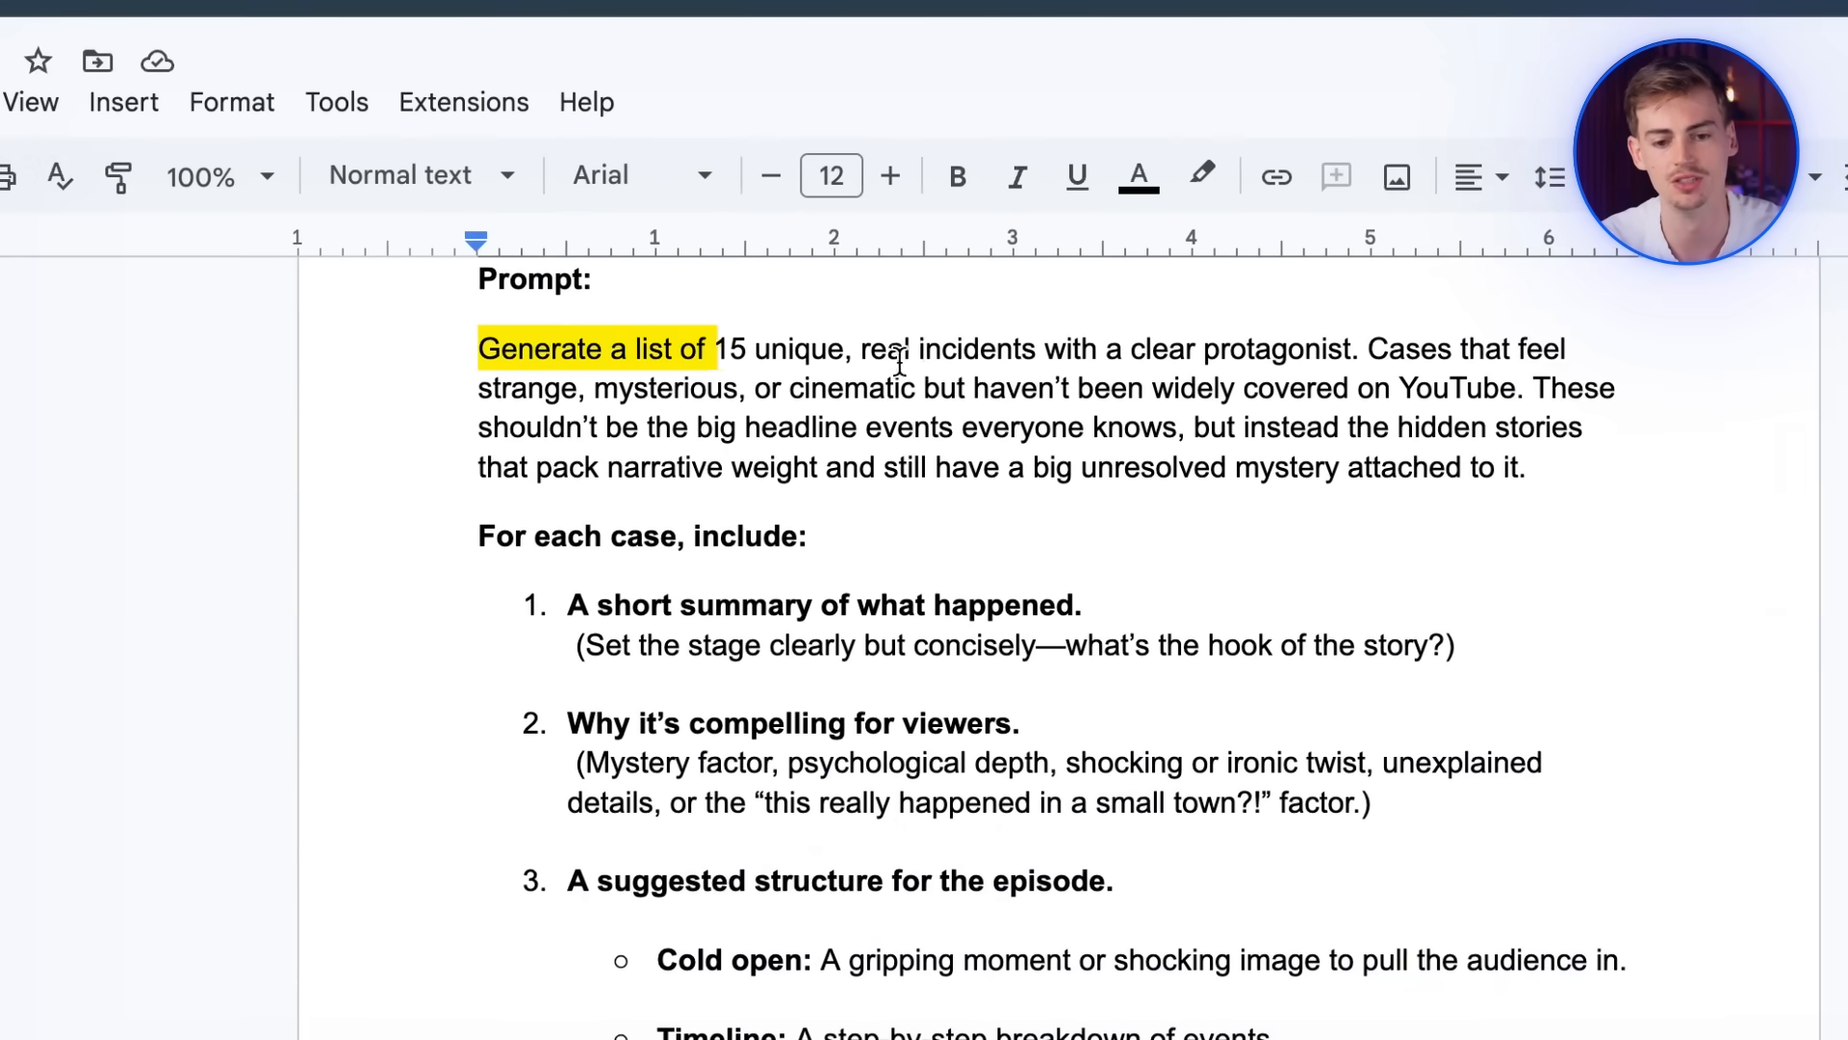
- Select the 'Generate a list of 15 unique, real incidents' prompt and read through it
left_click_drag(711, 348, 1179, 349)
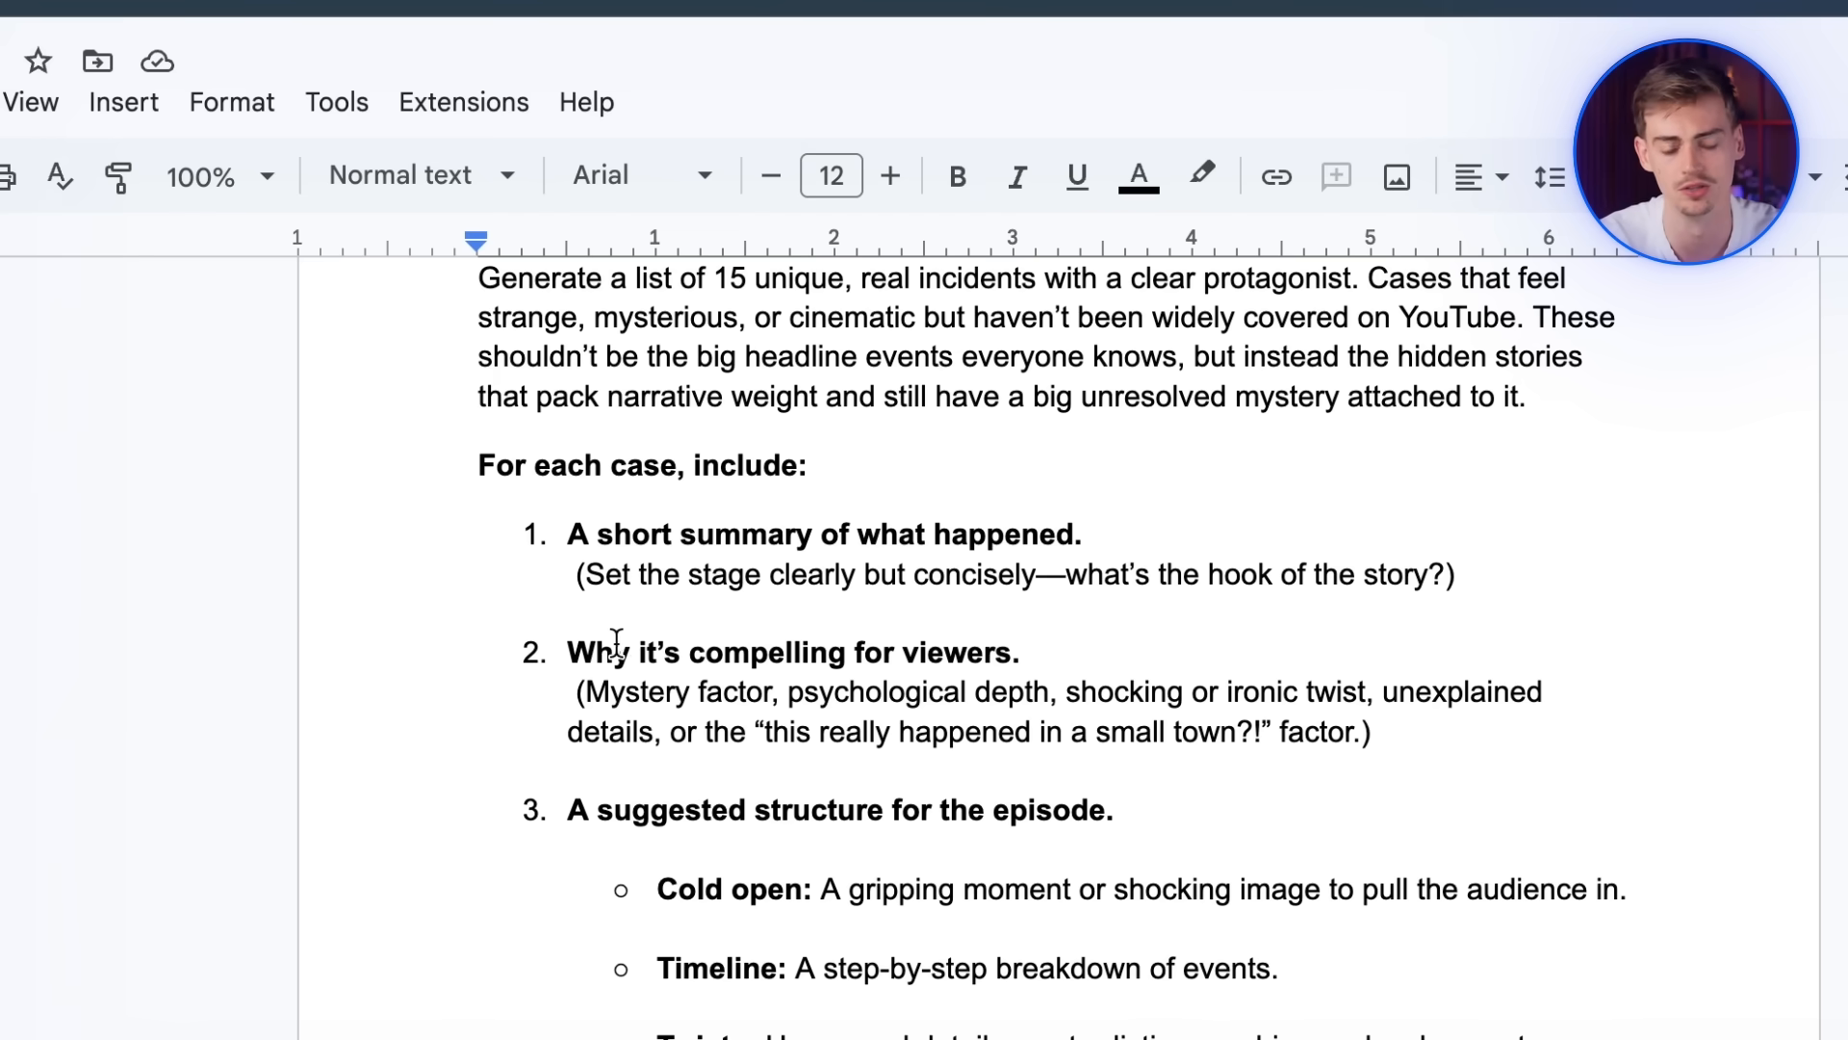
scroll("down", 3)
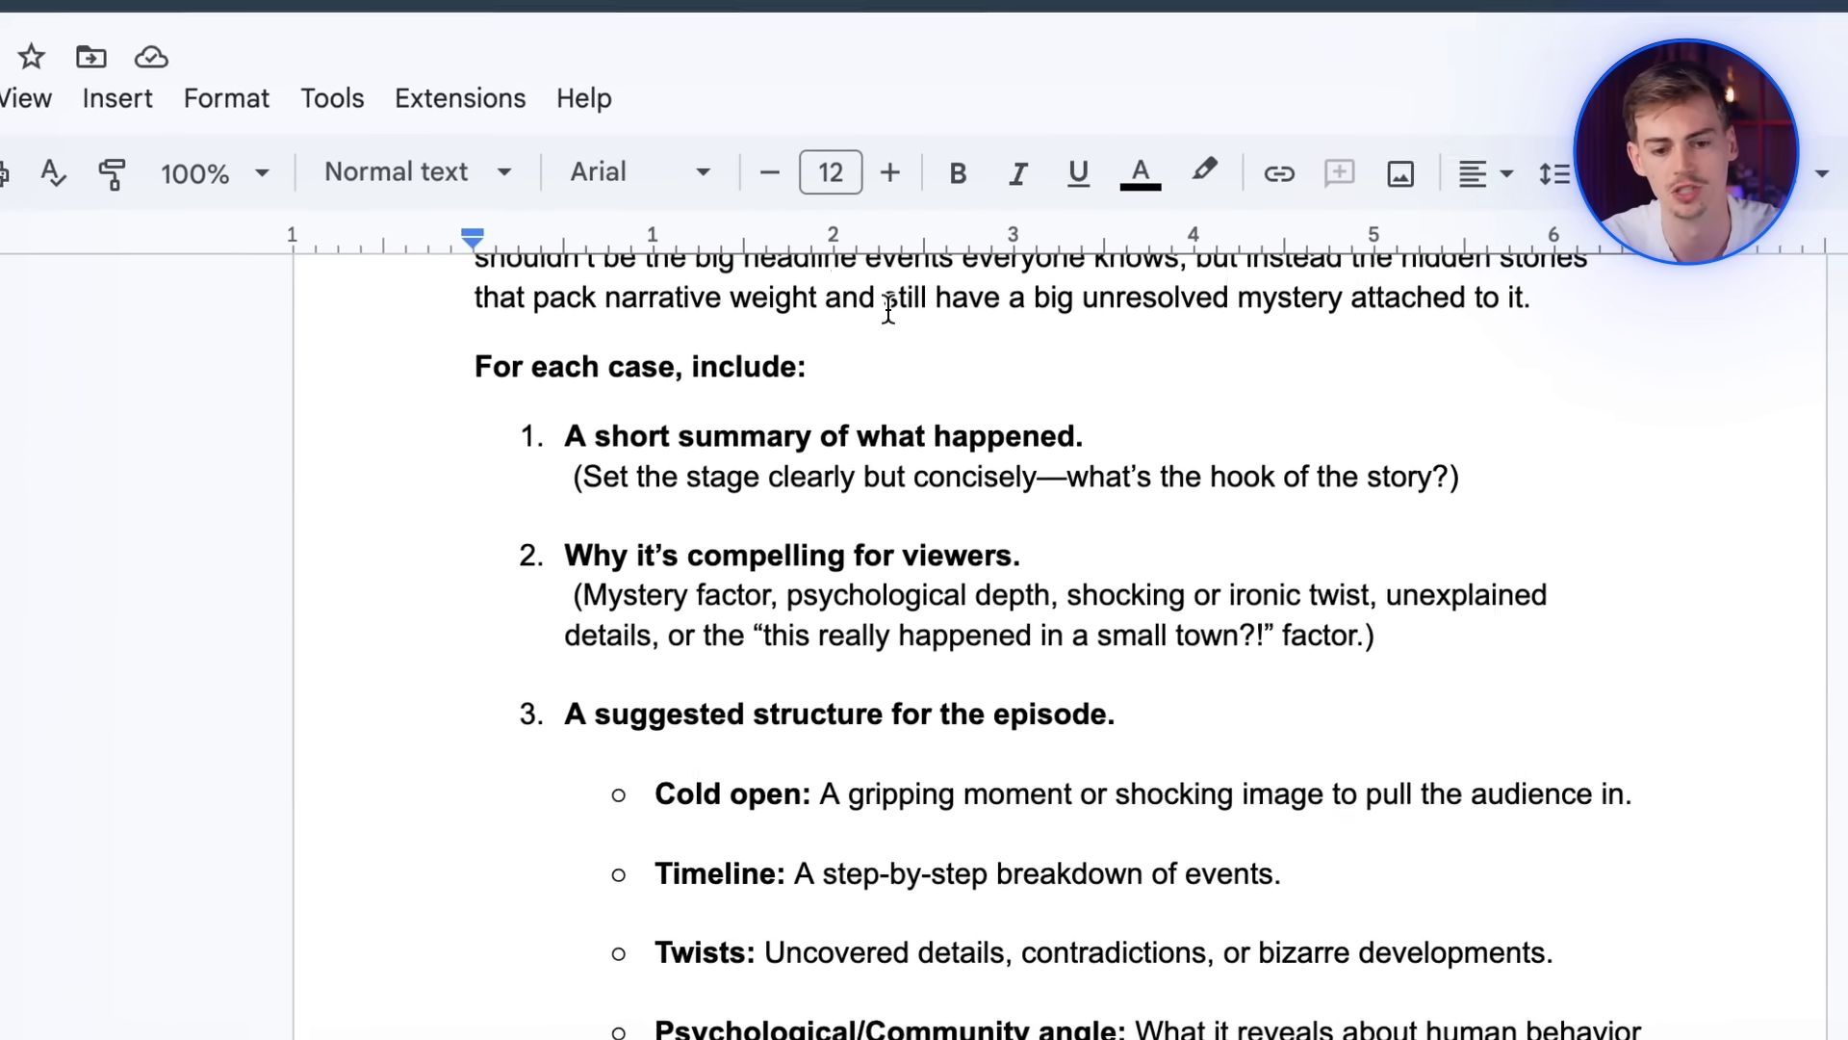
scroll("down", 3)
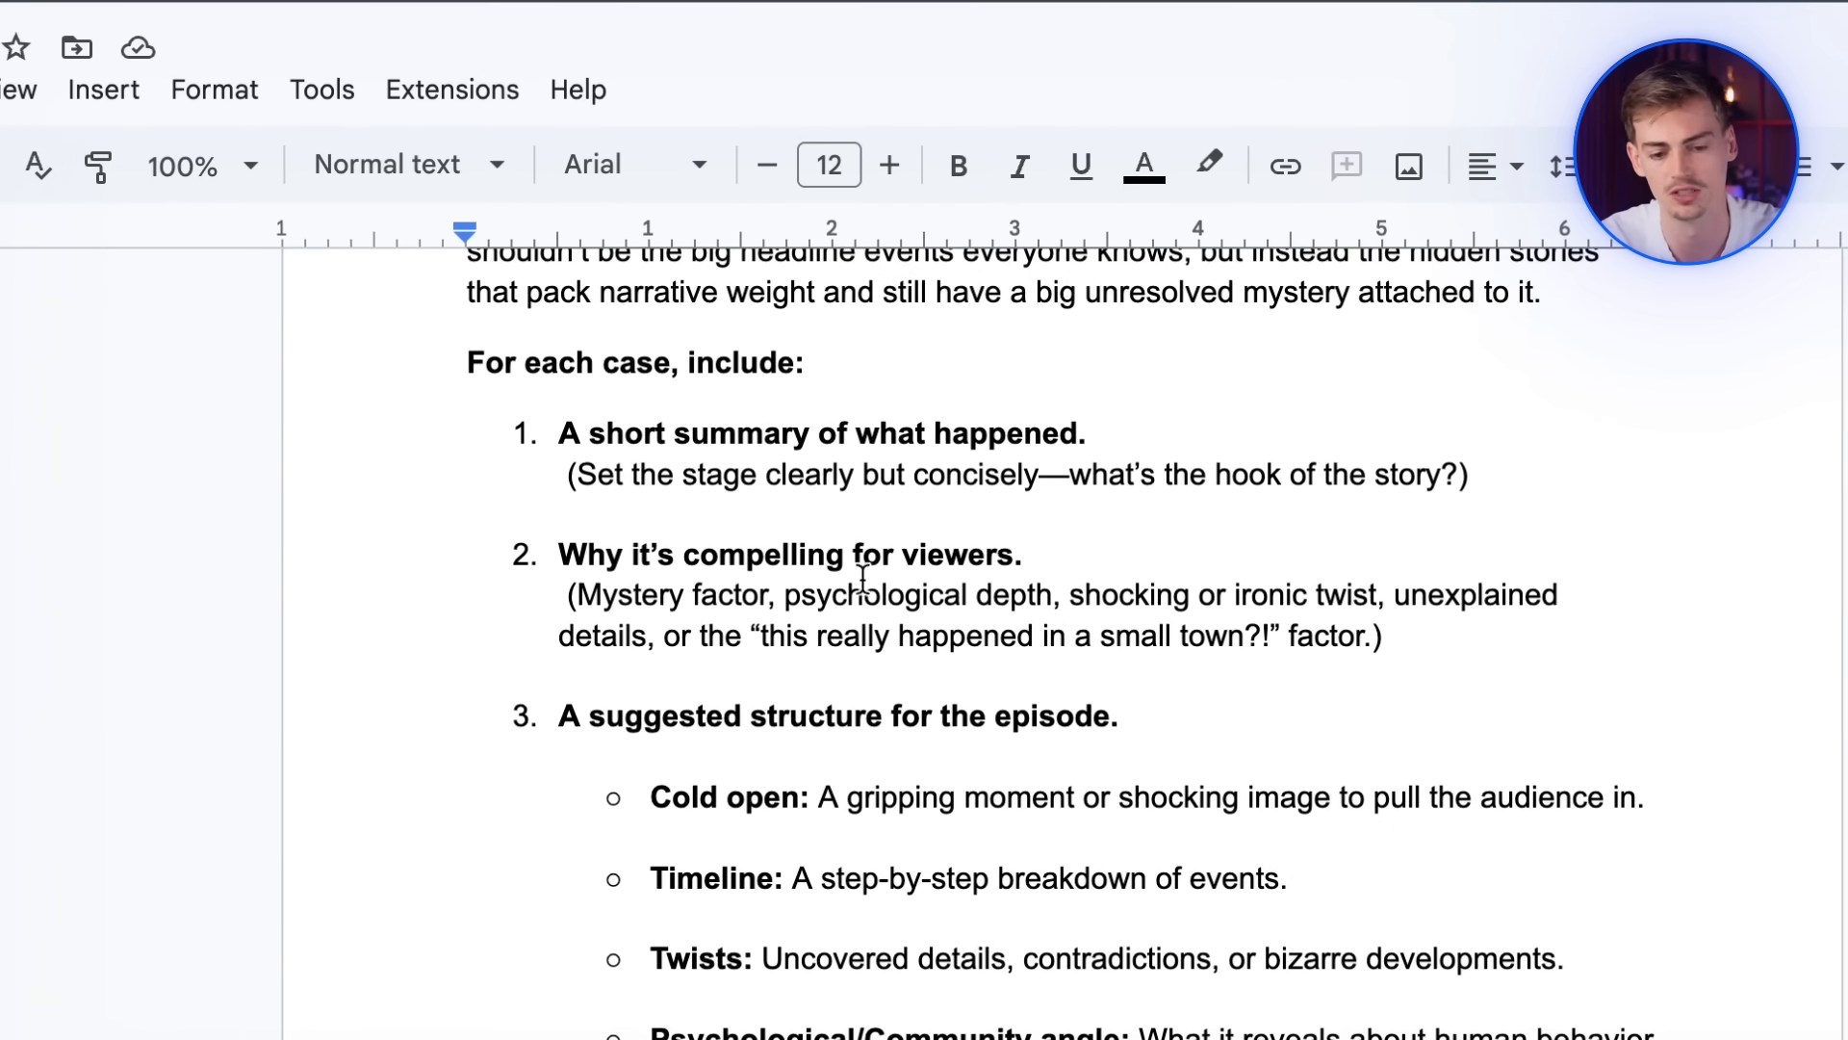
scroll("down", 3)
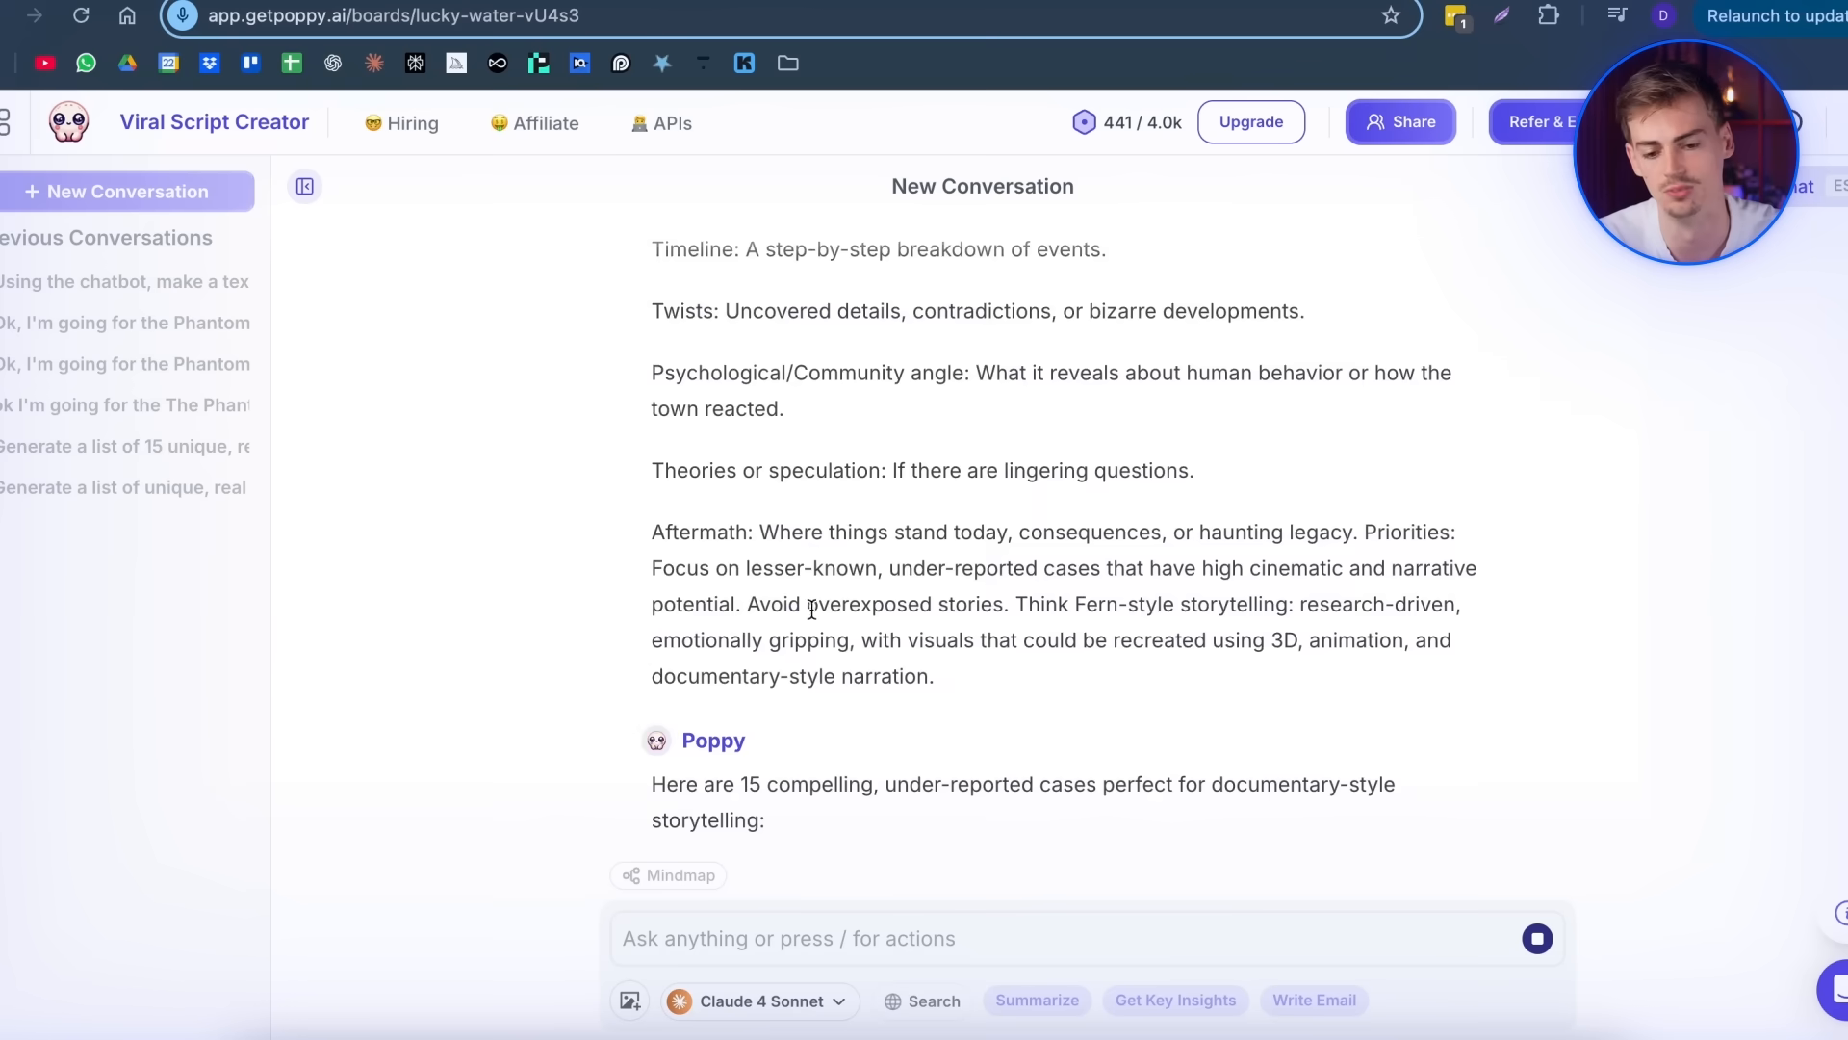
- Scroll the chat answer to case 15, The Phantom Barber of Pascagoula (1942), and select its title
scroll("down", 3)
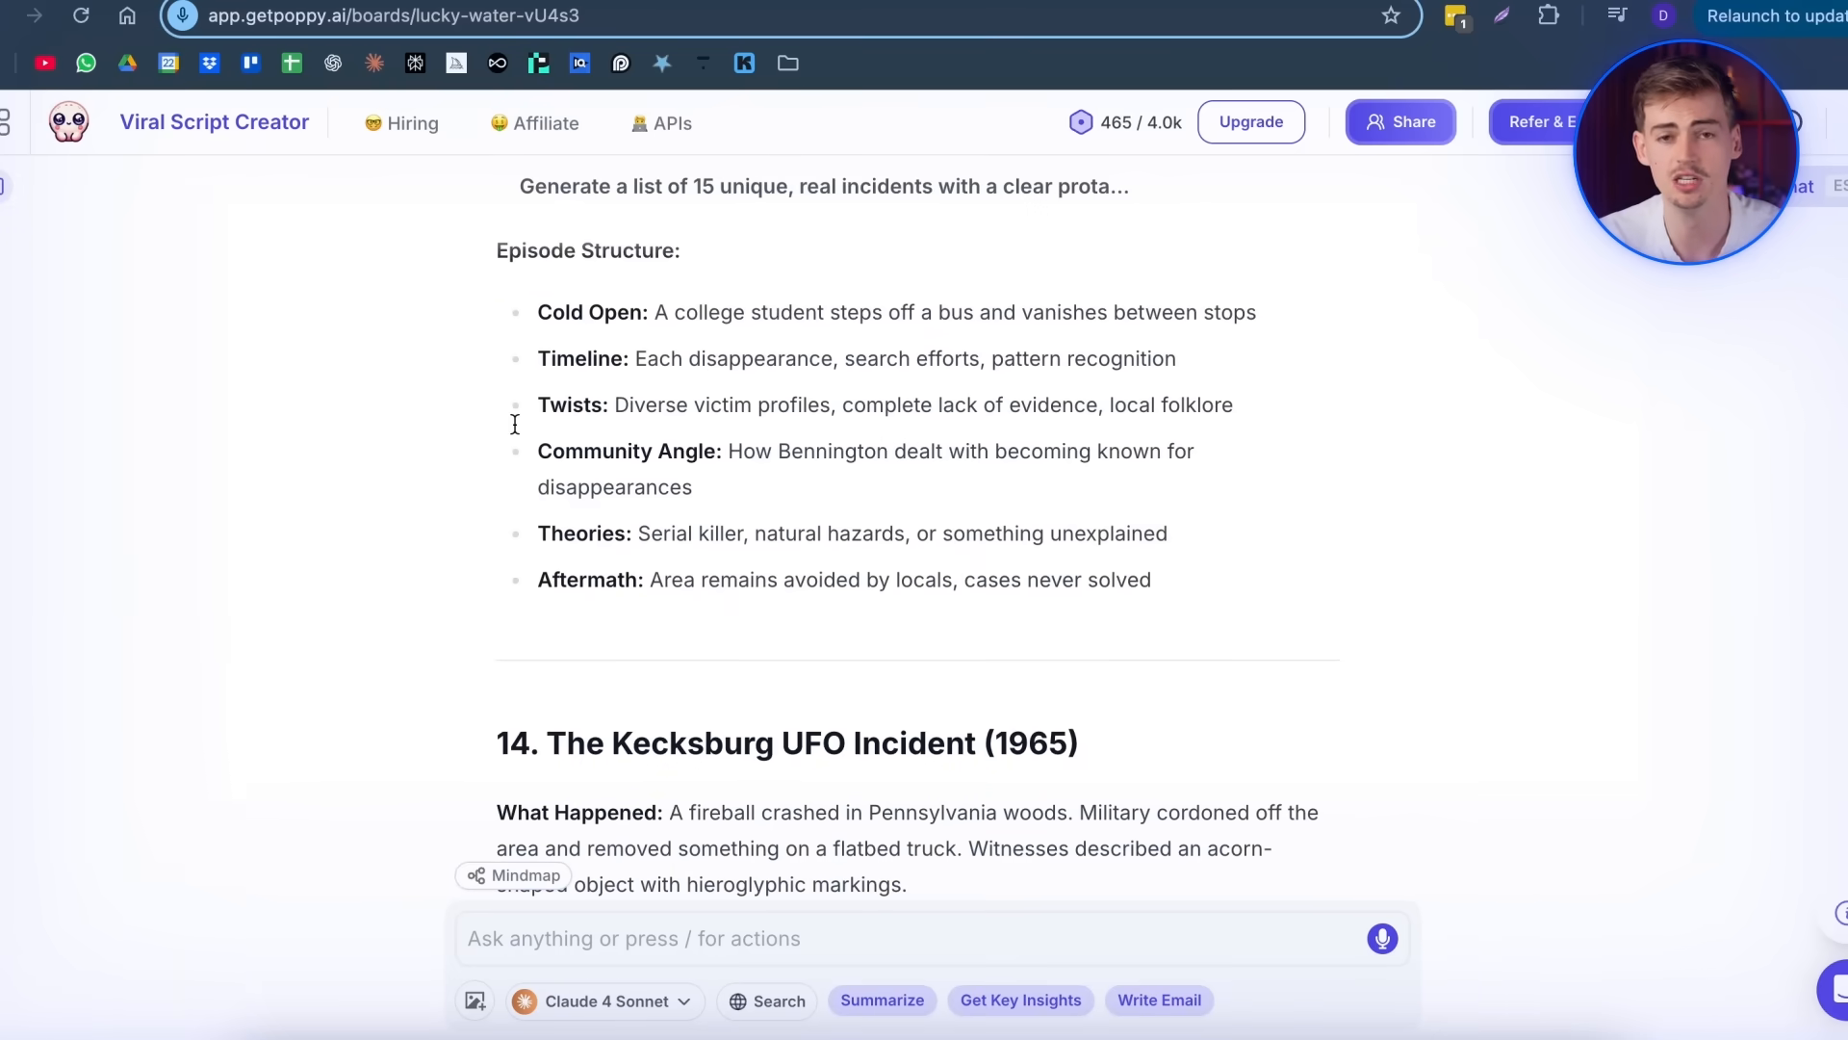
scroll("down", 3)
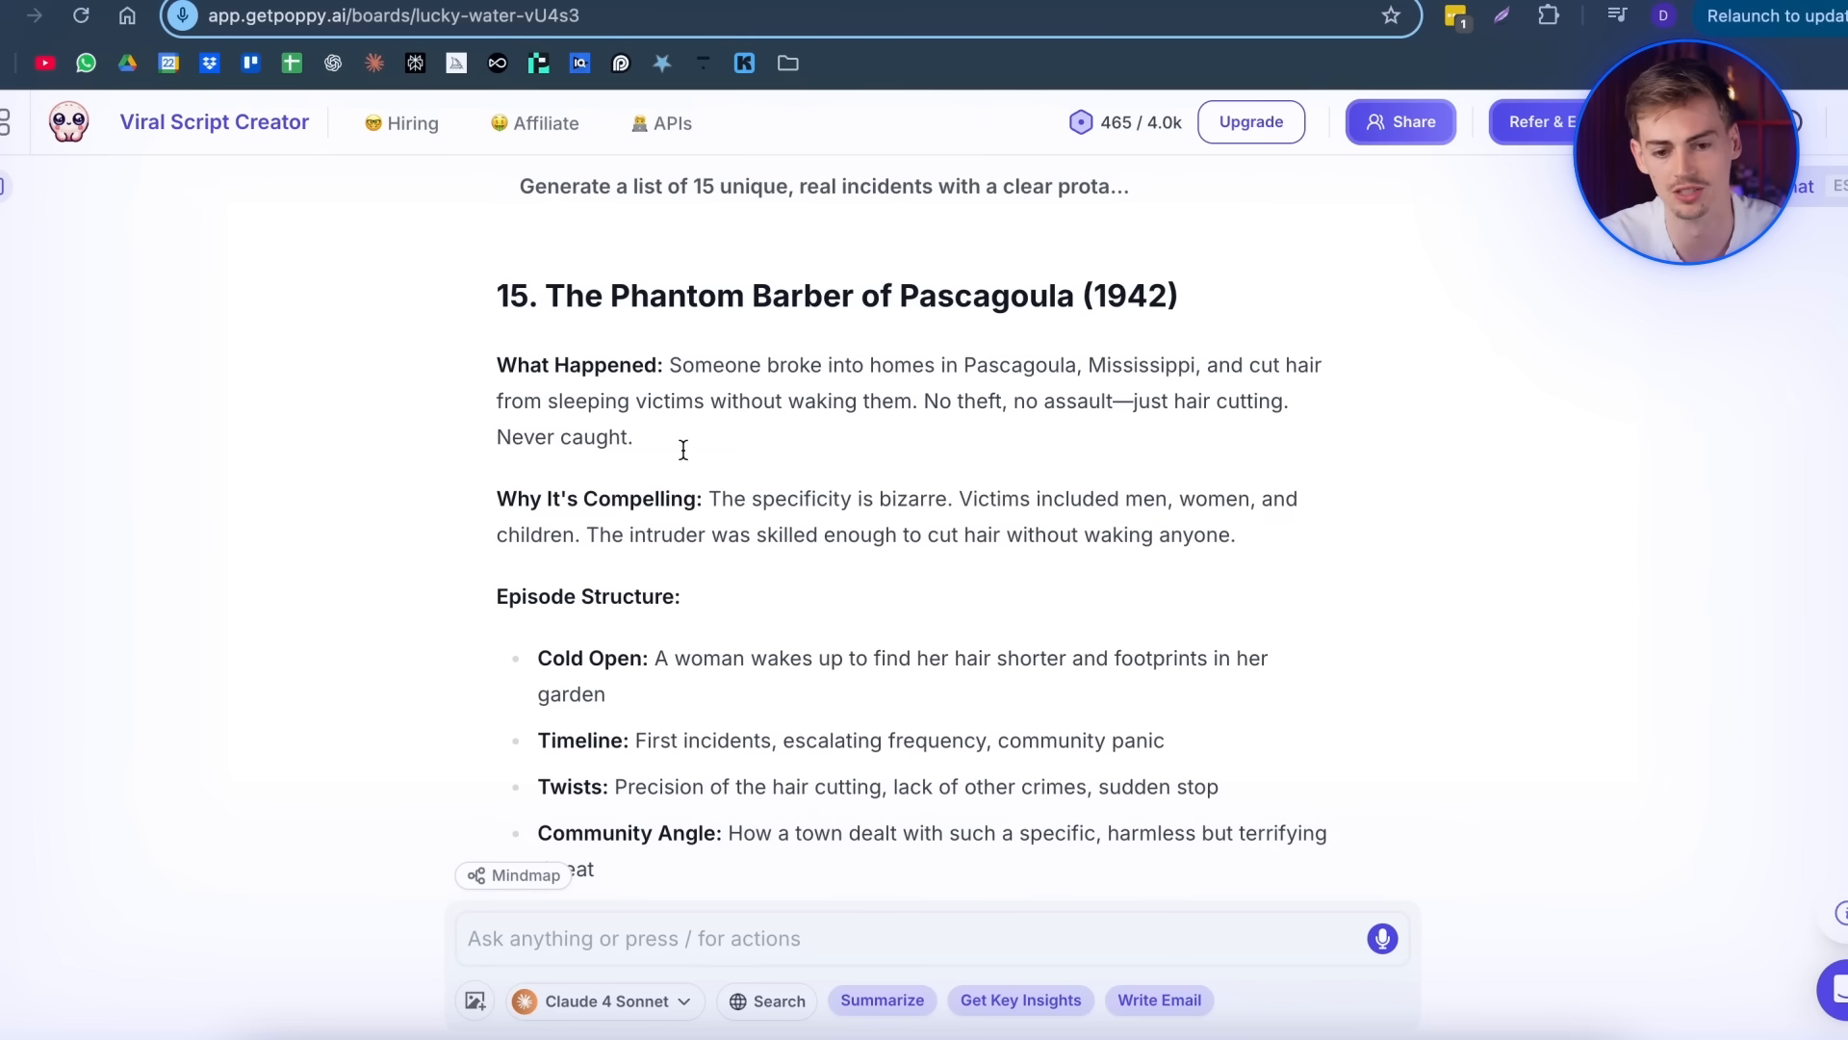
left_click_drag(670, 364, 1061, 363)
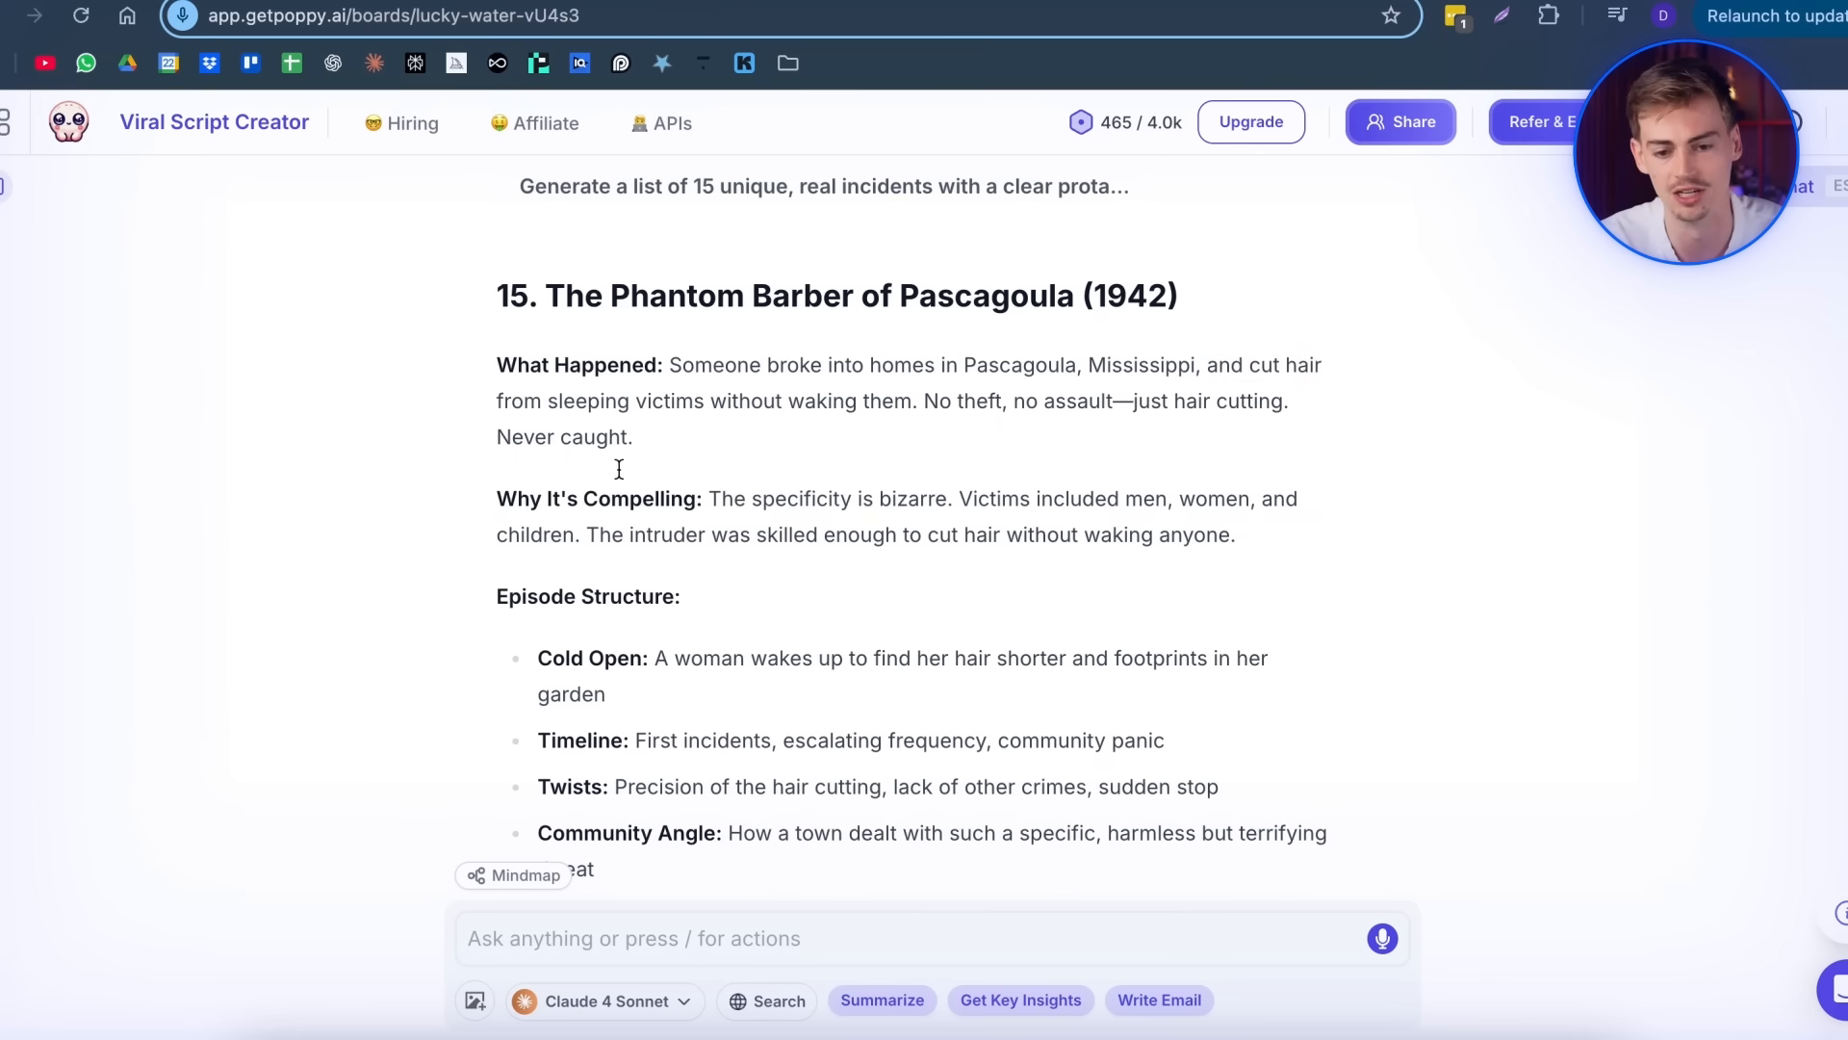
mouse_move(510, 523)
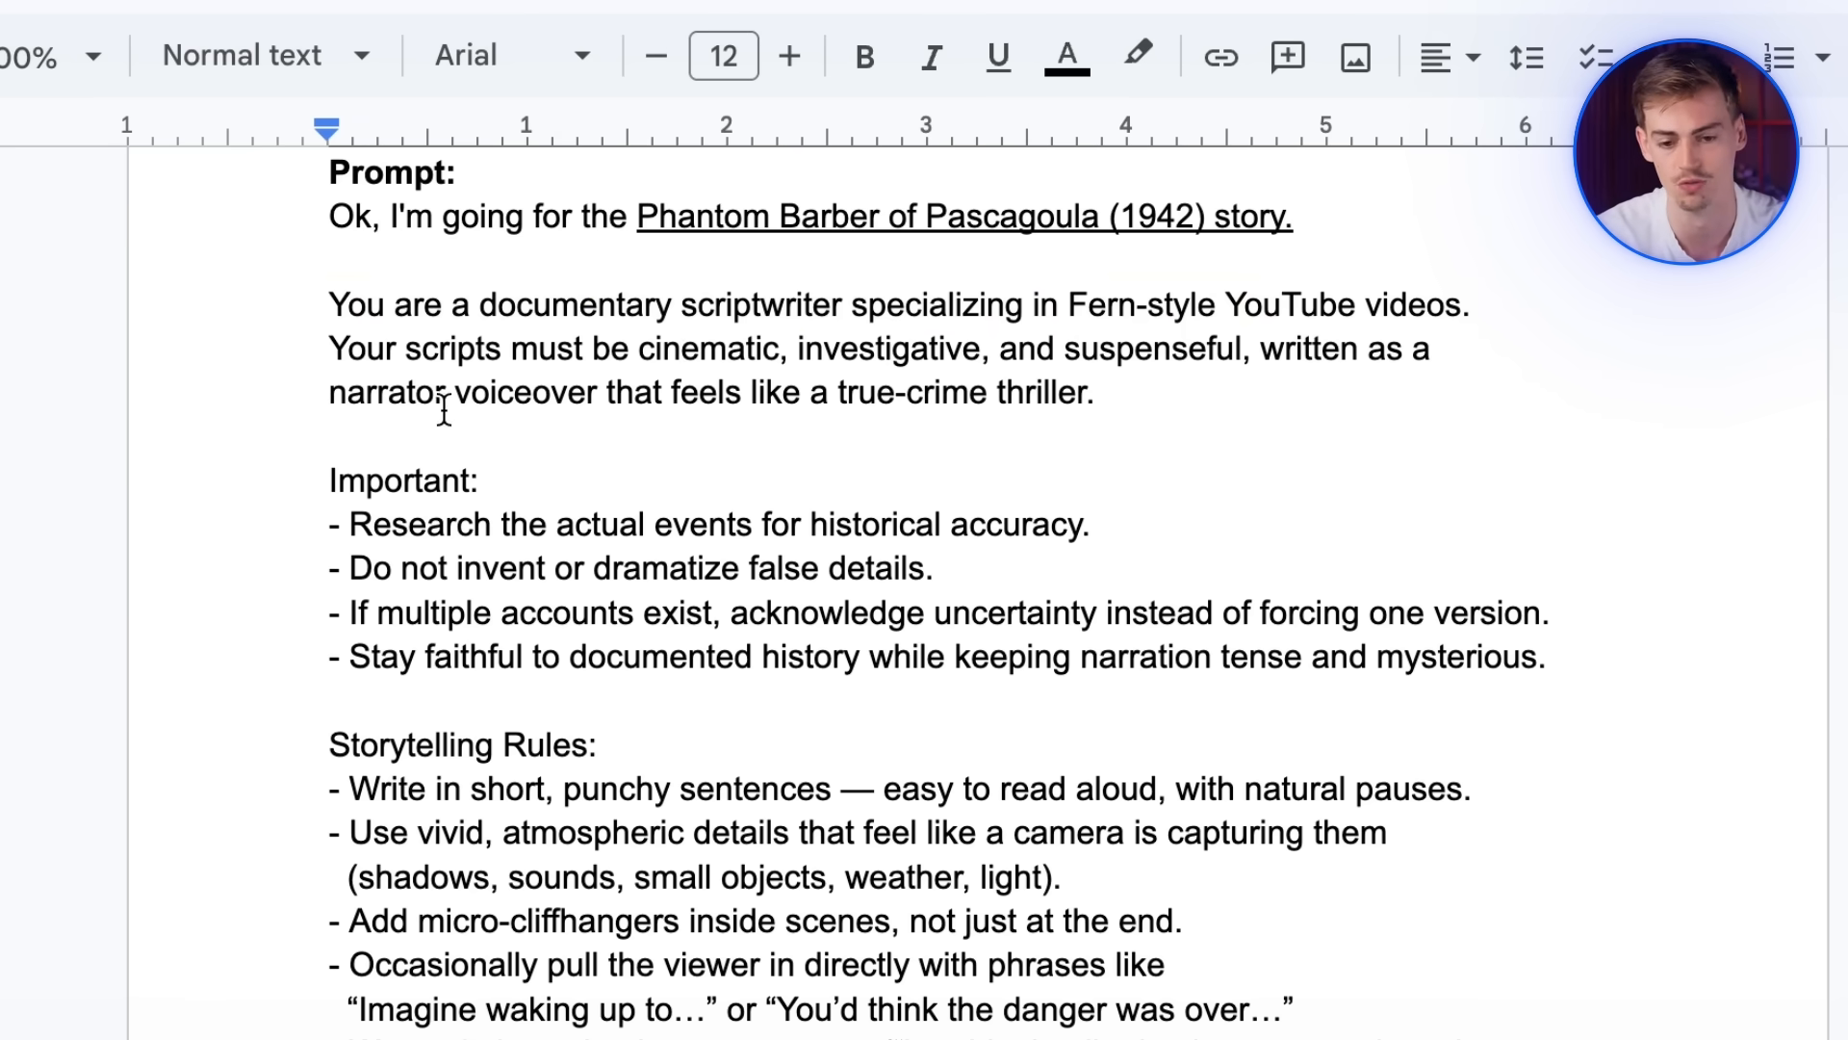
- Reach the 'Step 3 - Generating the script' section and review its Phantom Barber prompt
scroll("down", 3)
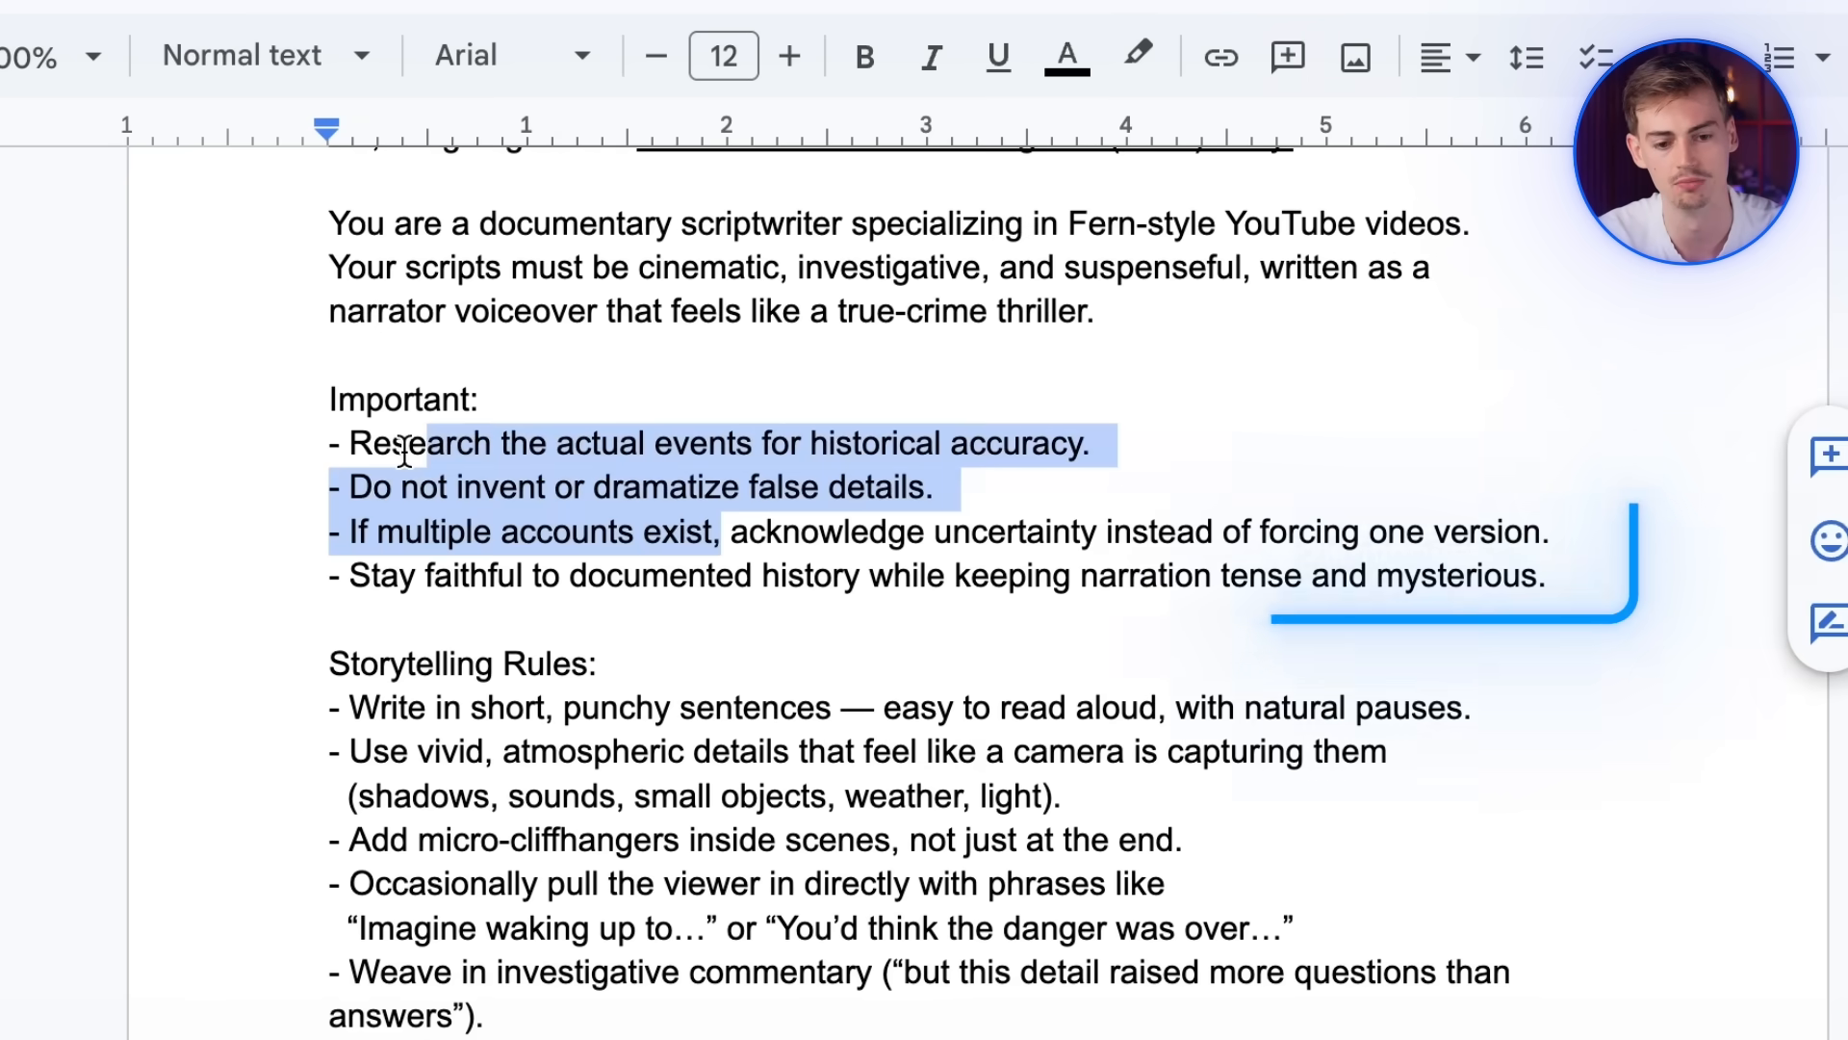
scroll("down", 3)
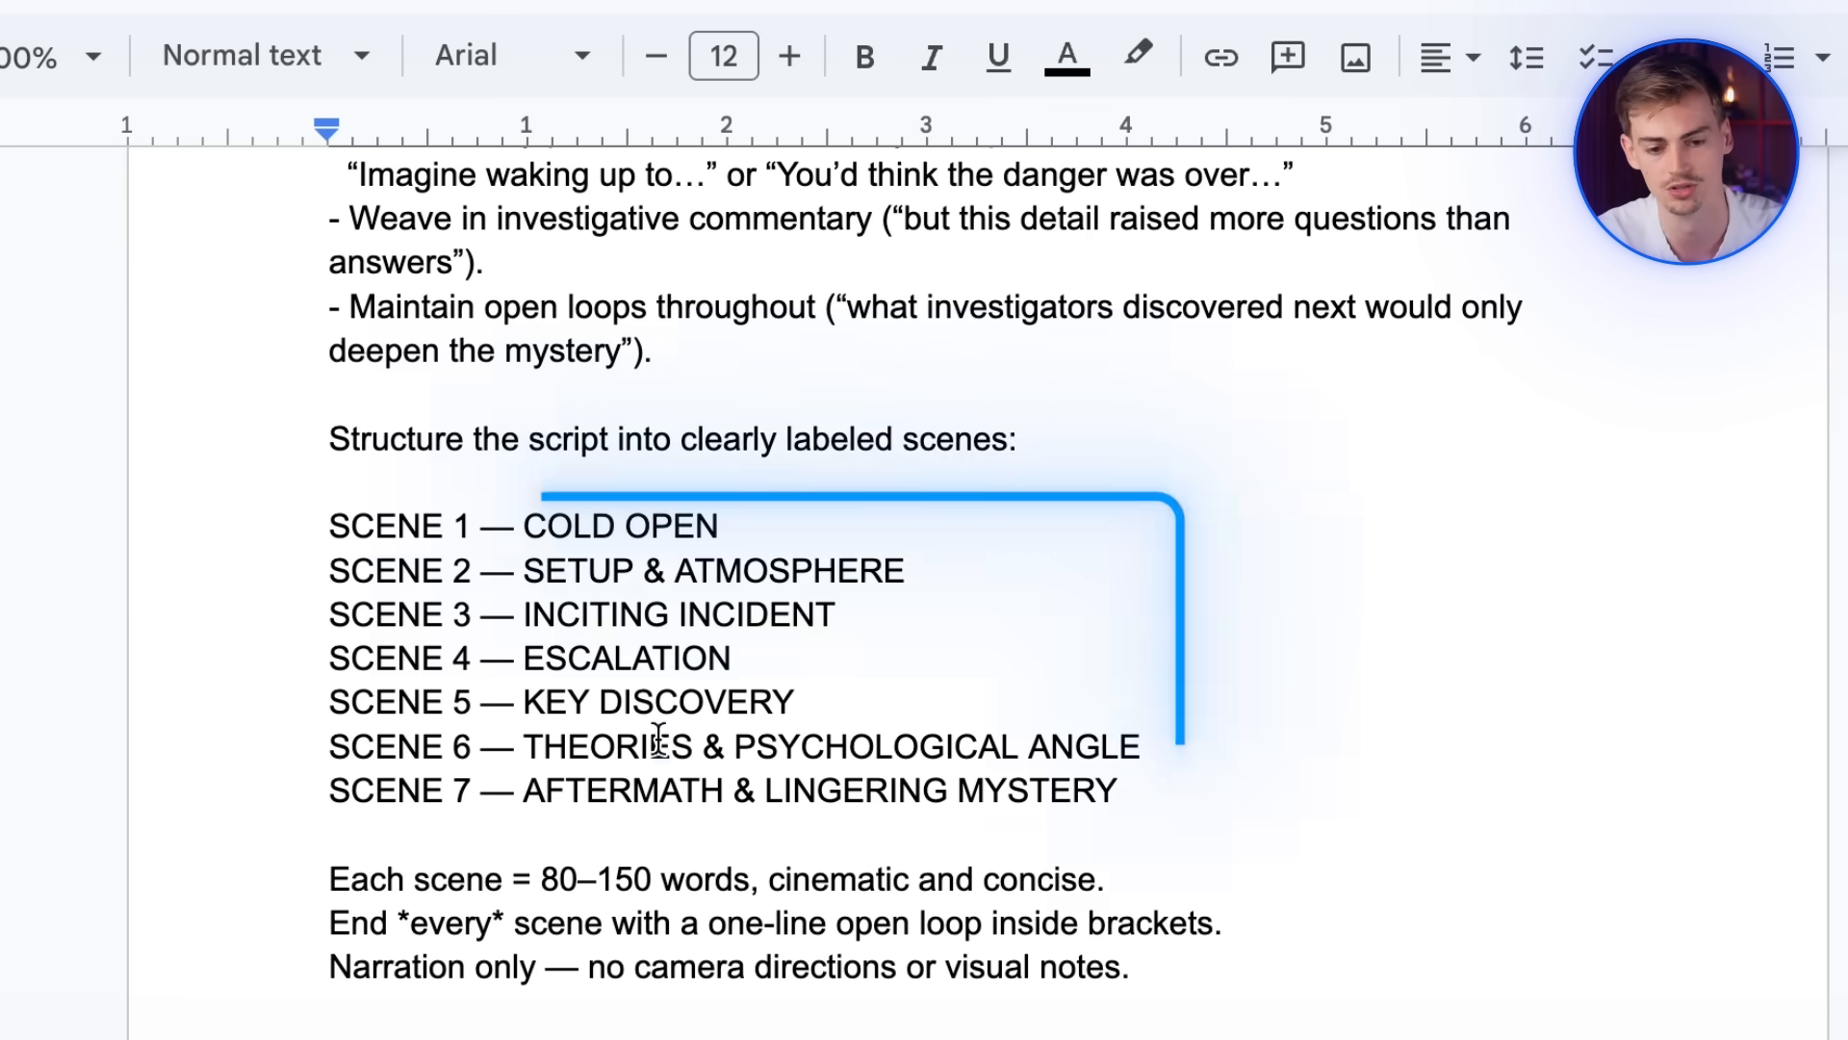
left_click(1138, 53)
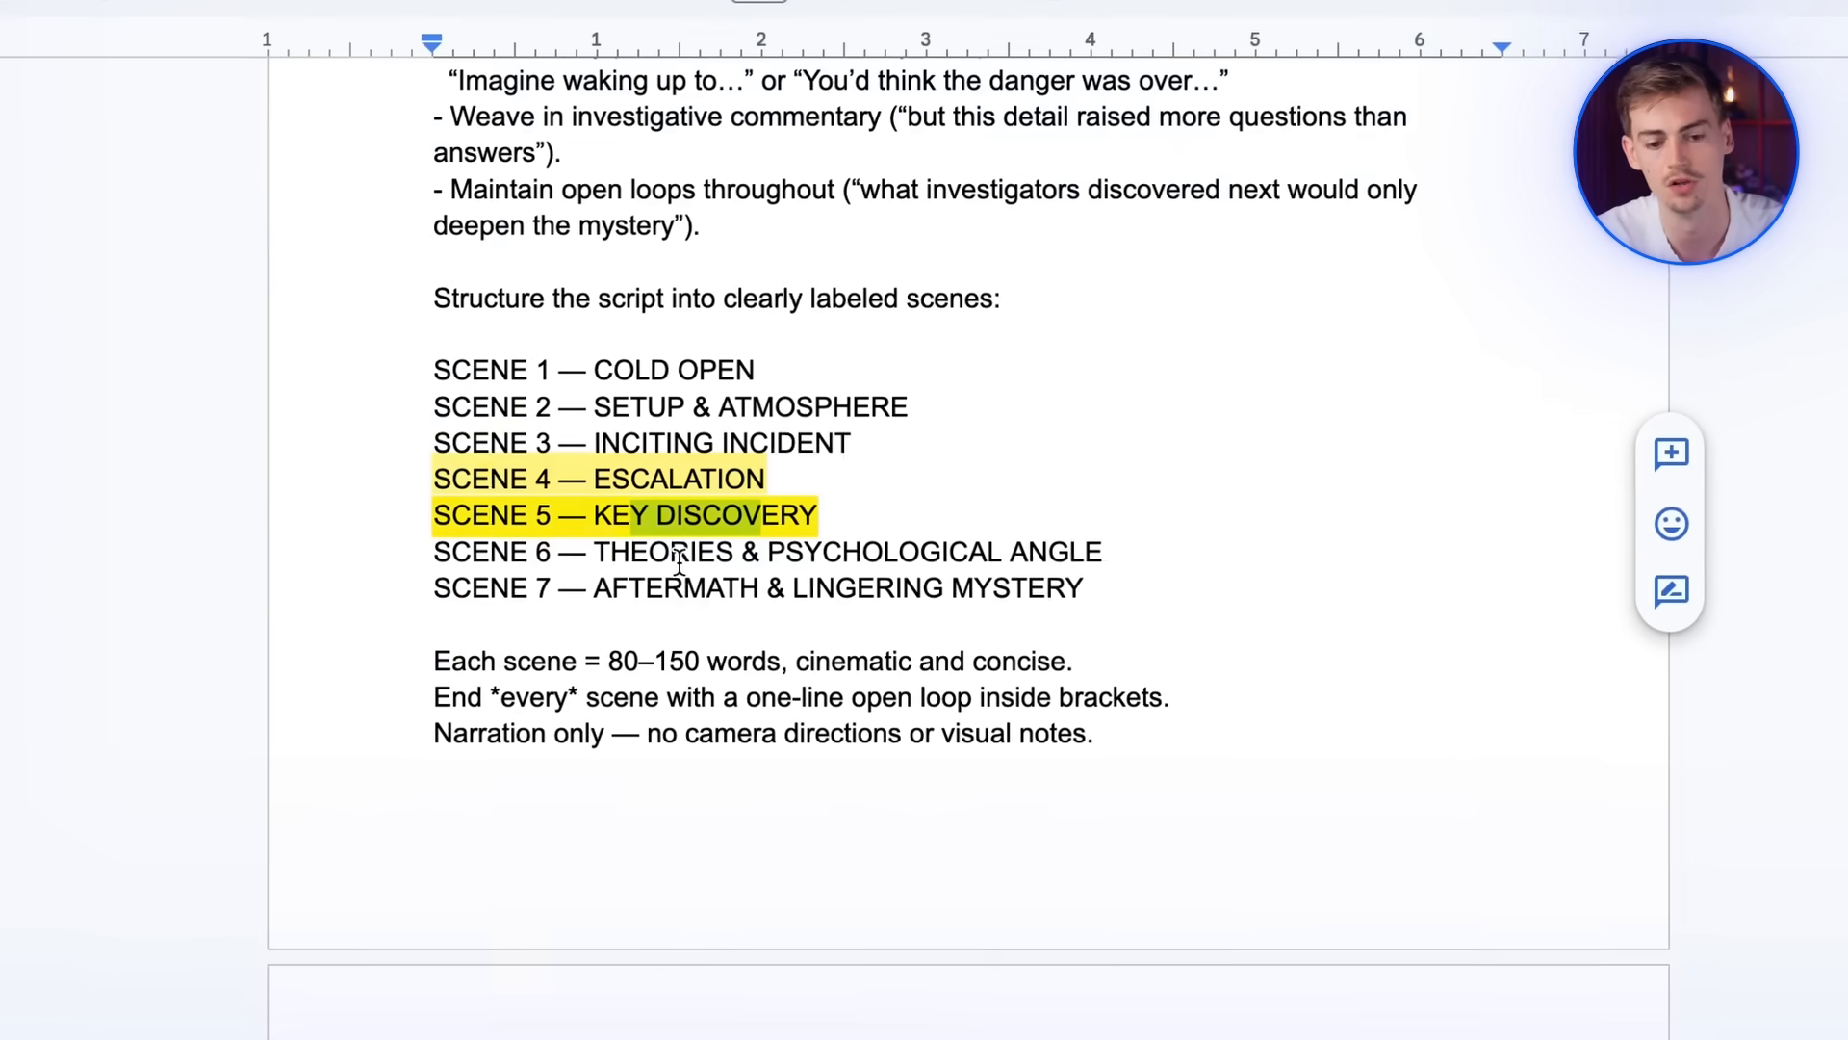
scroll("down", 3)
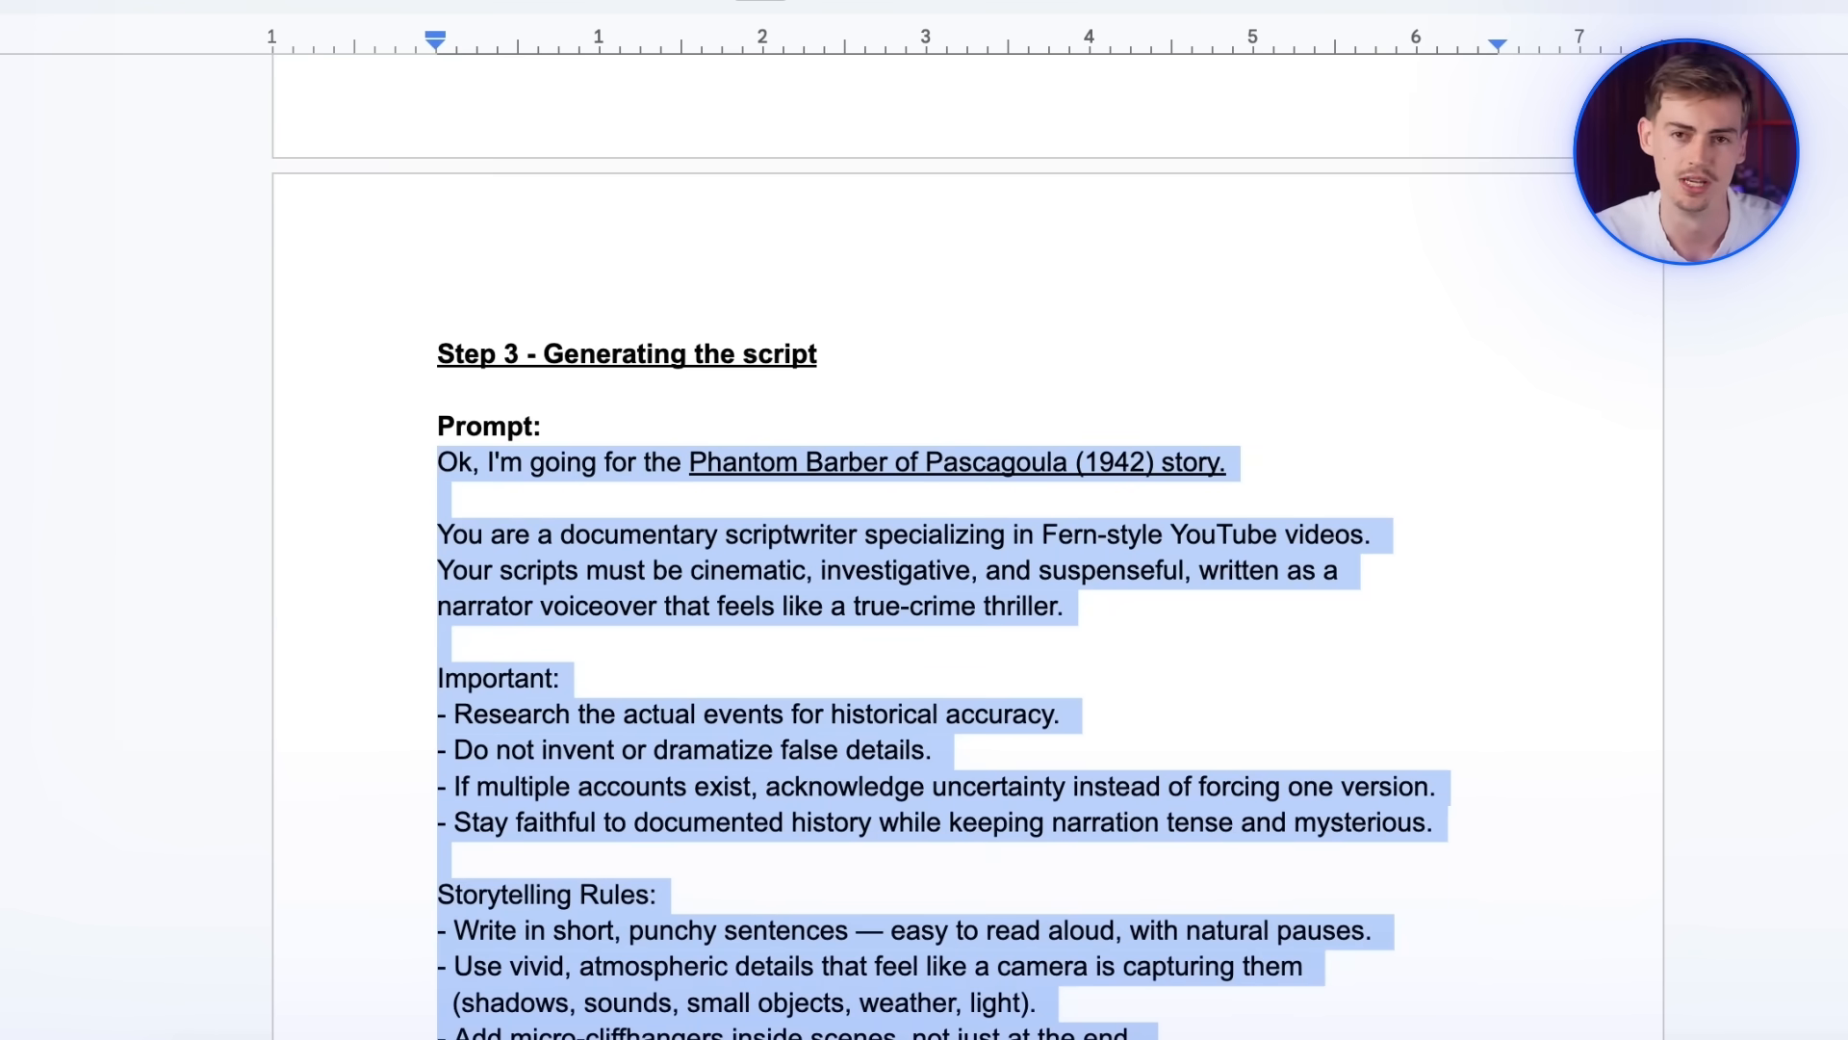
- Locate Scene 1 in the generated script and select the cold open date and narration paragraphs
scroll("down", 3)
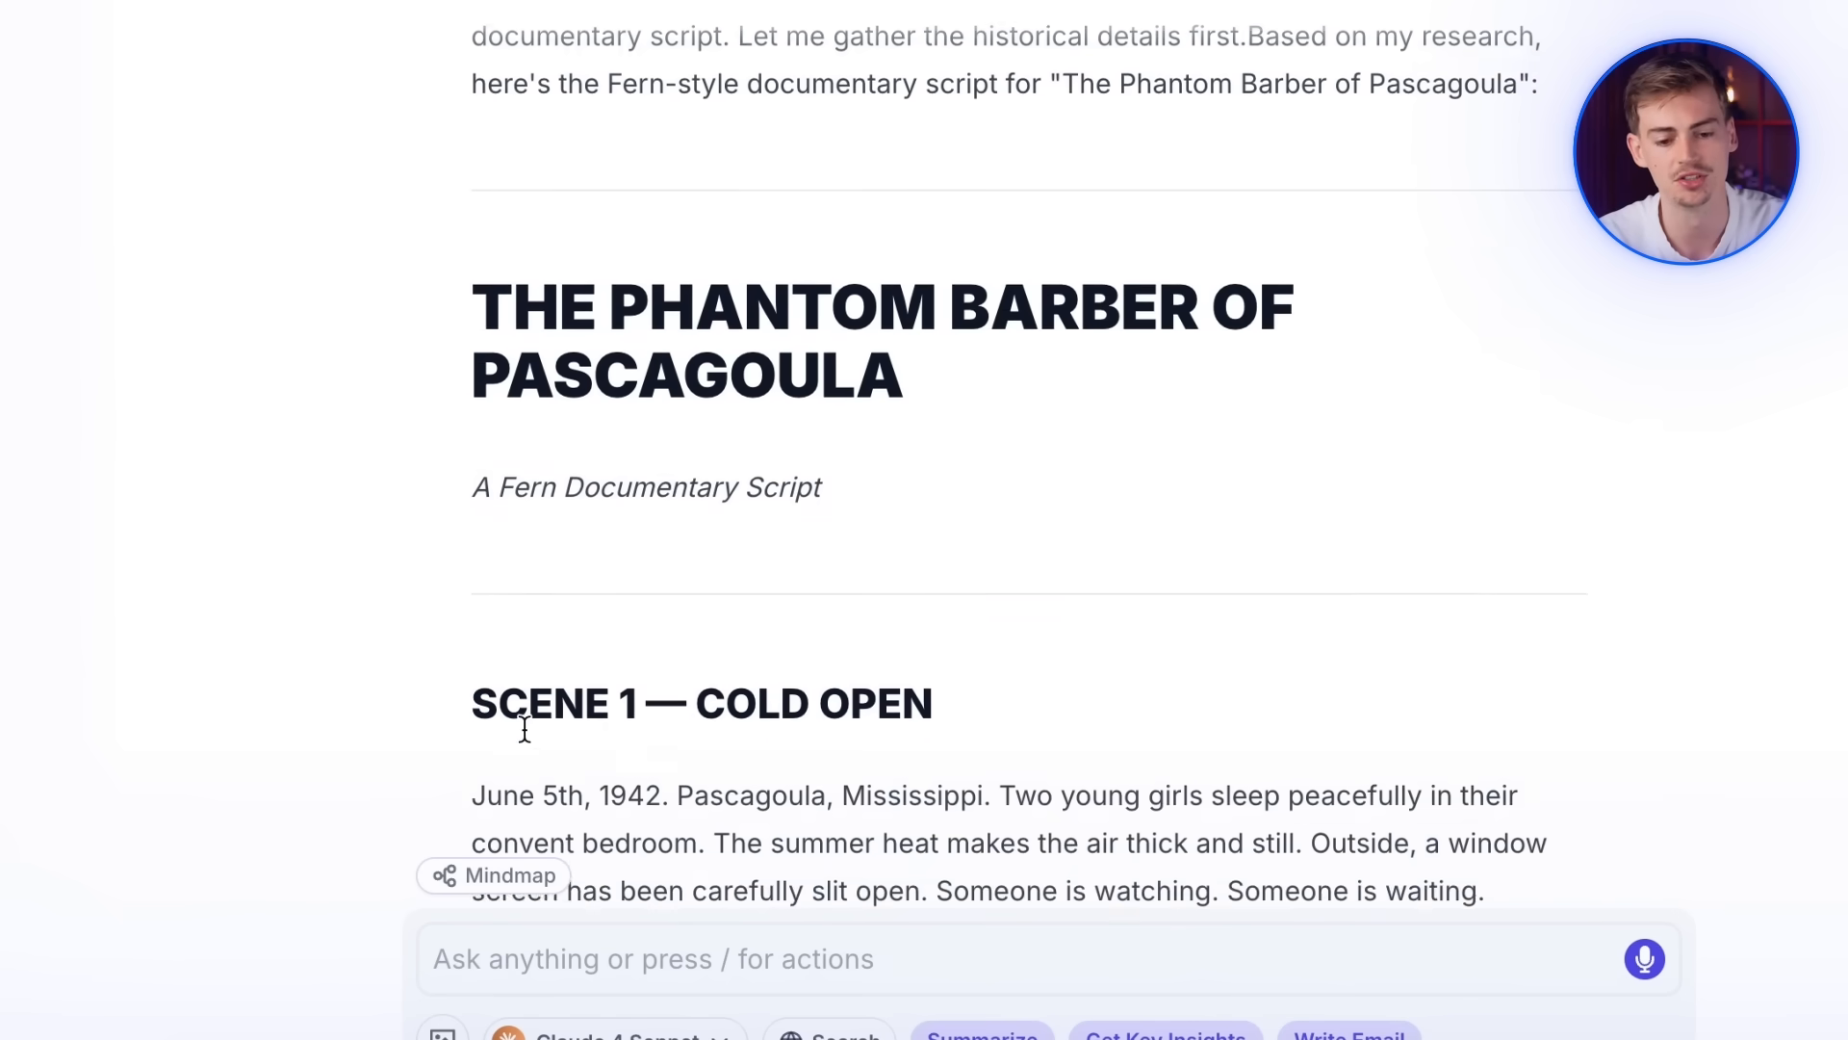
scroll("down", 3)
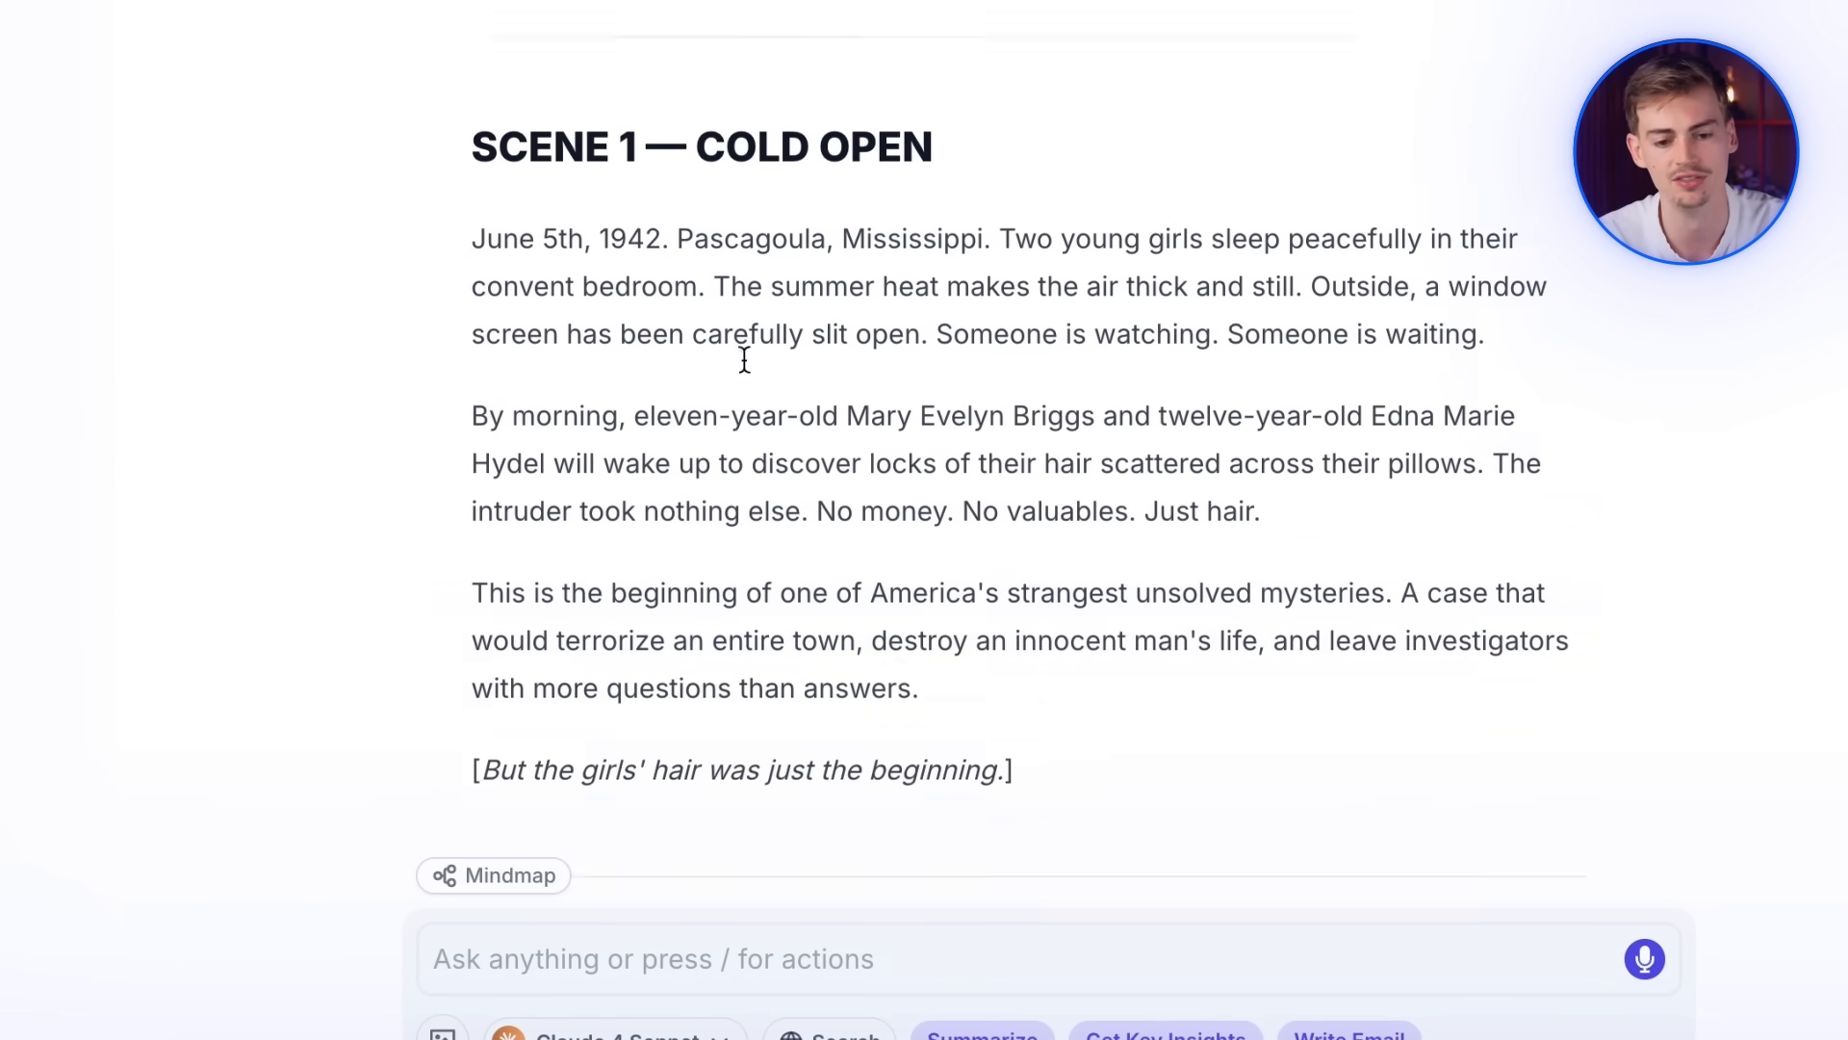
scroll("down", 3)
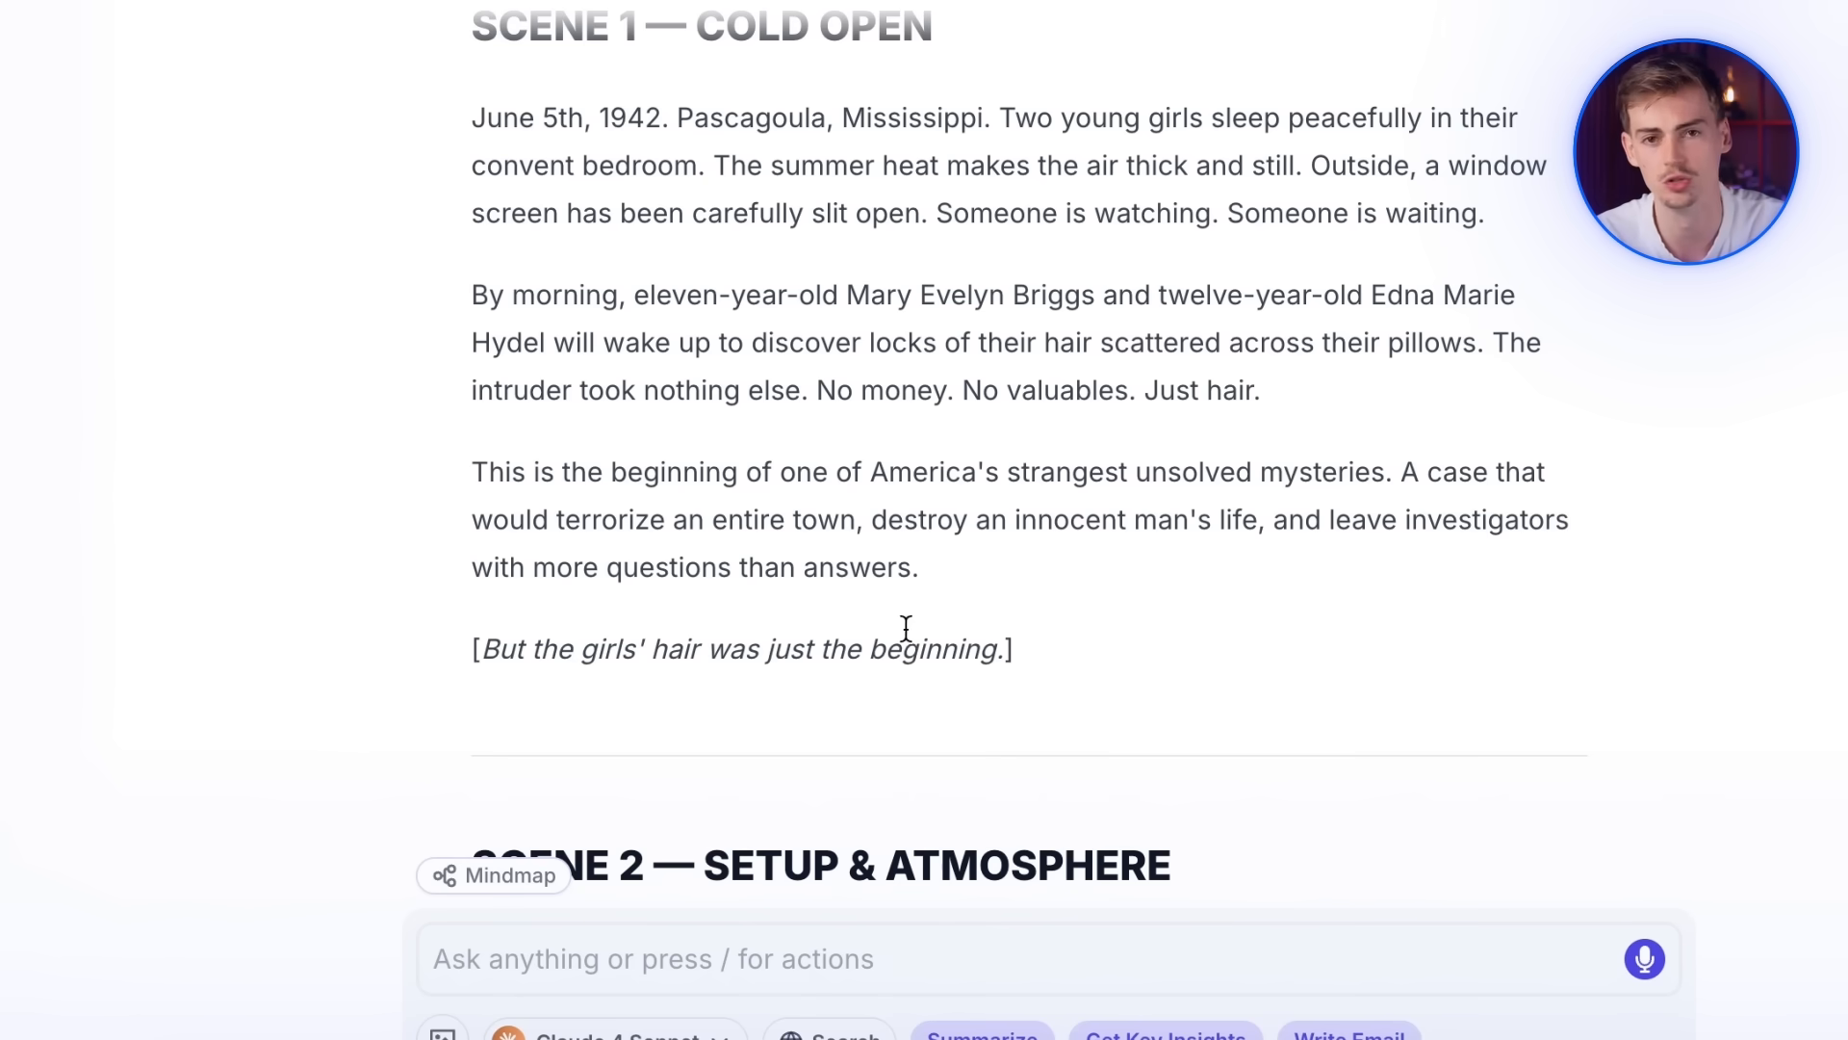
scroll("up", 3)
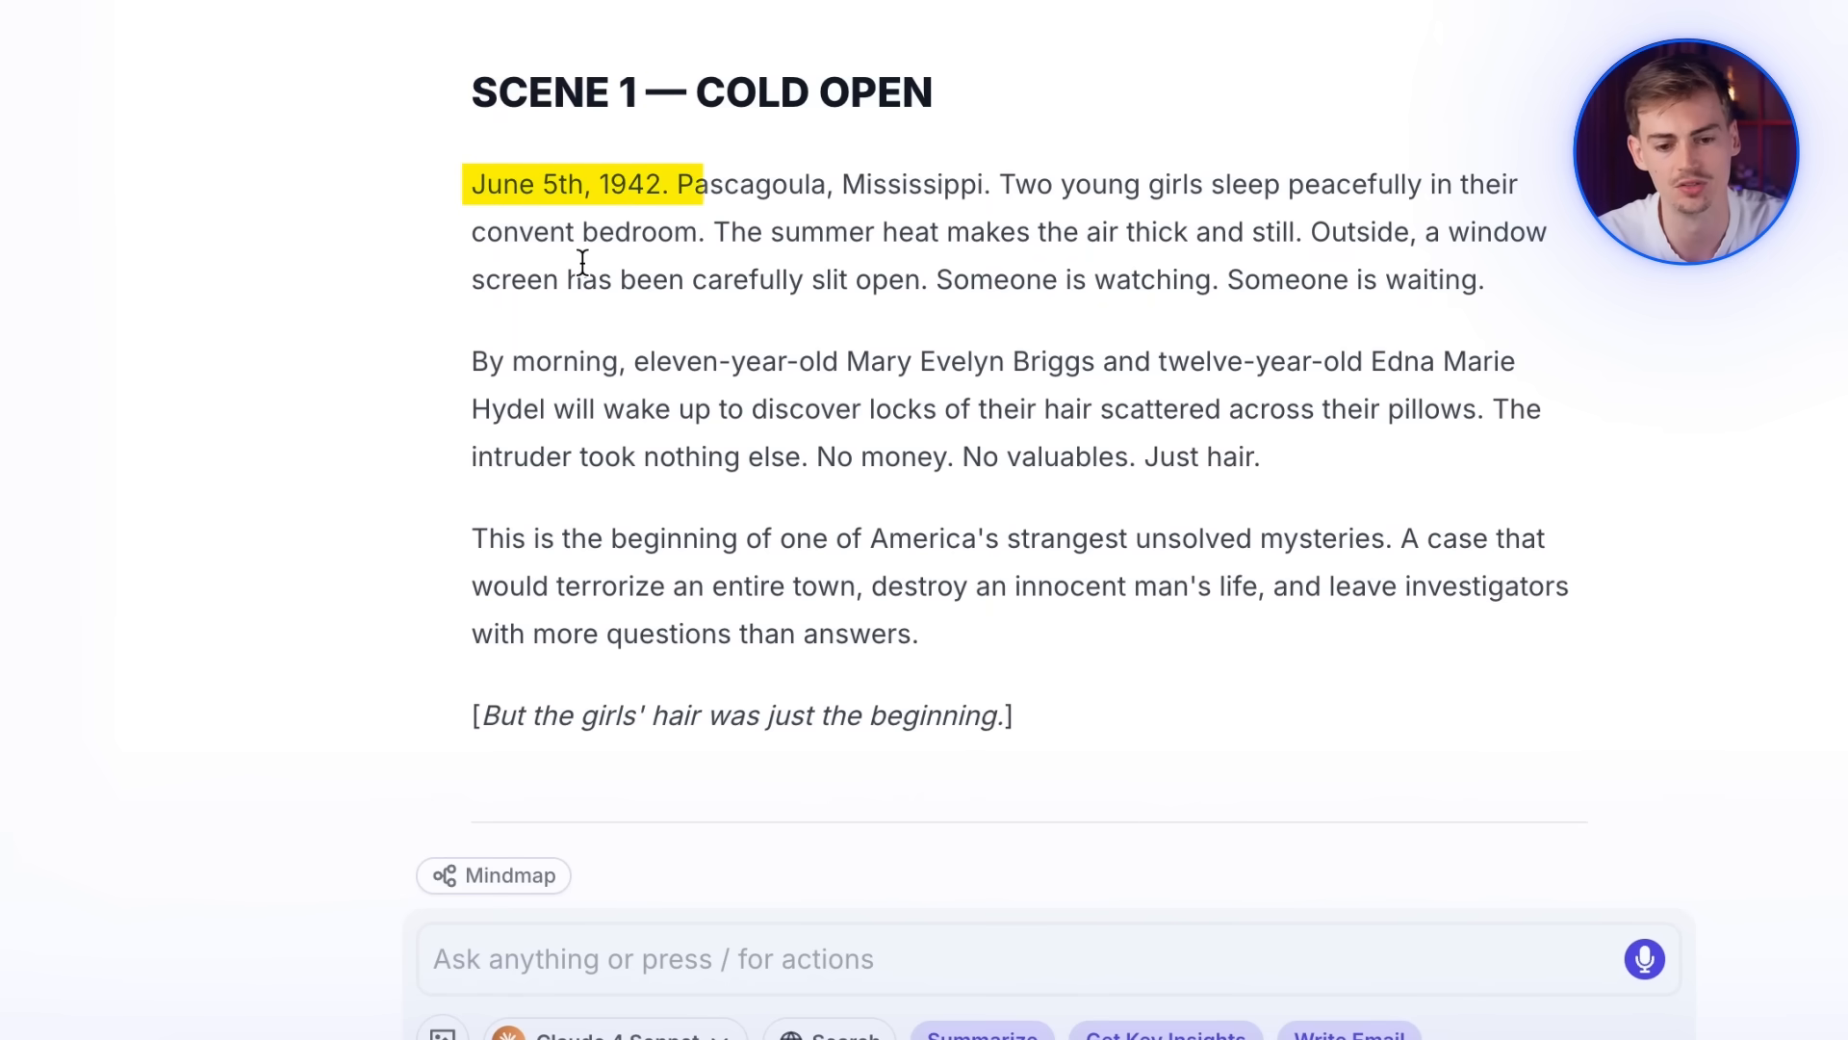
left_click_drag(672, 183, 1067, 183)
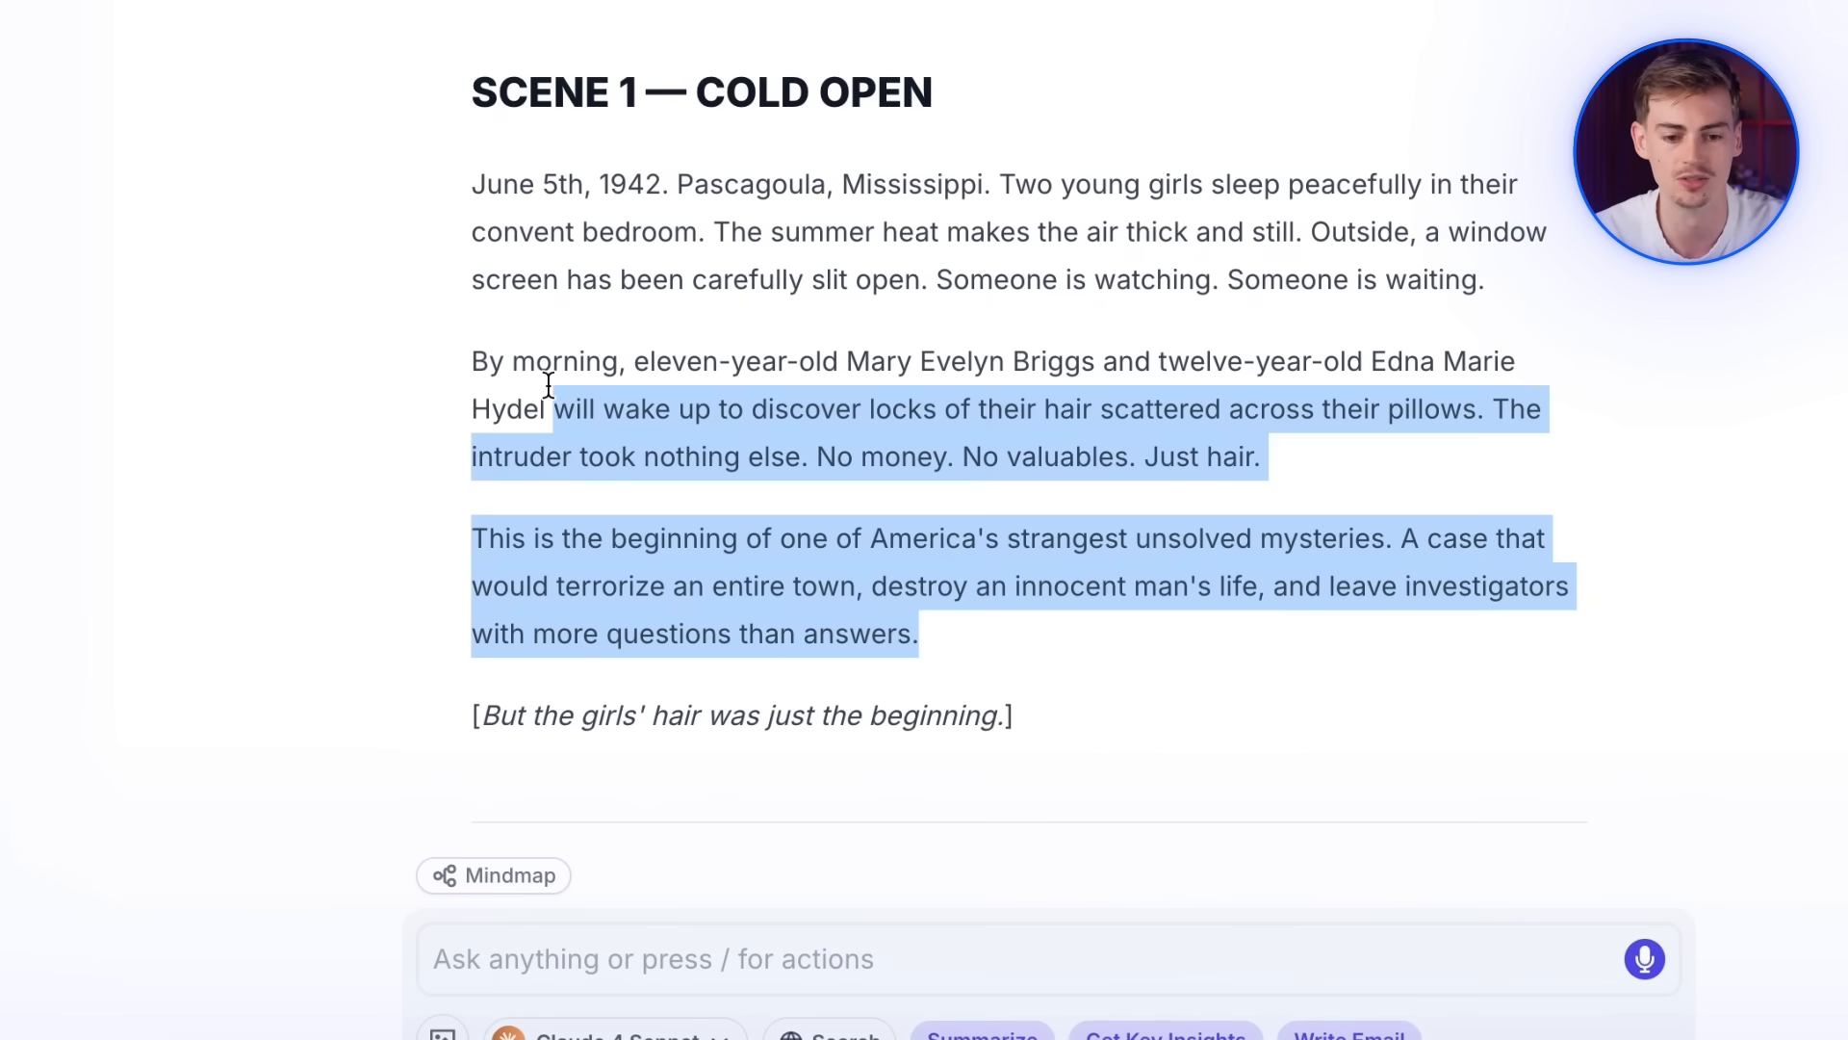
left_click_drag(544, 408, 471, 185)
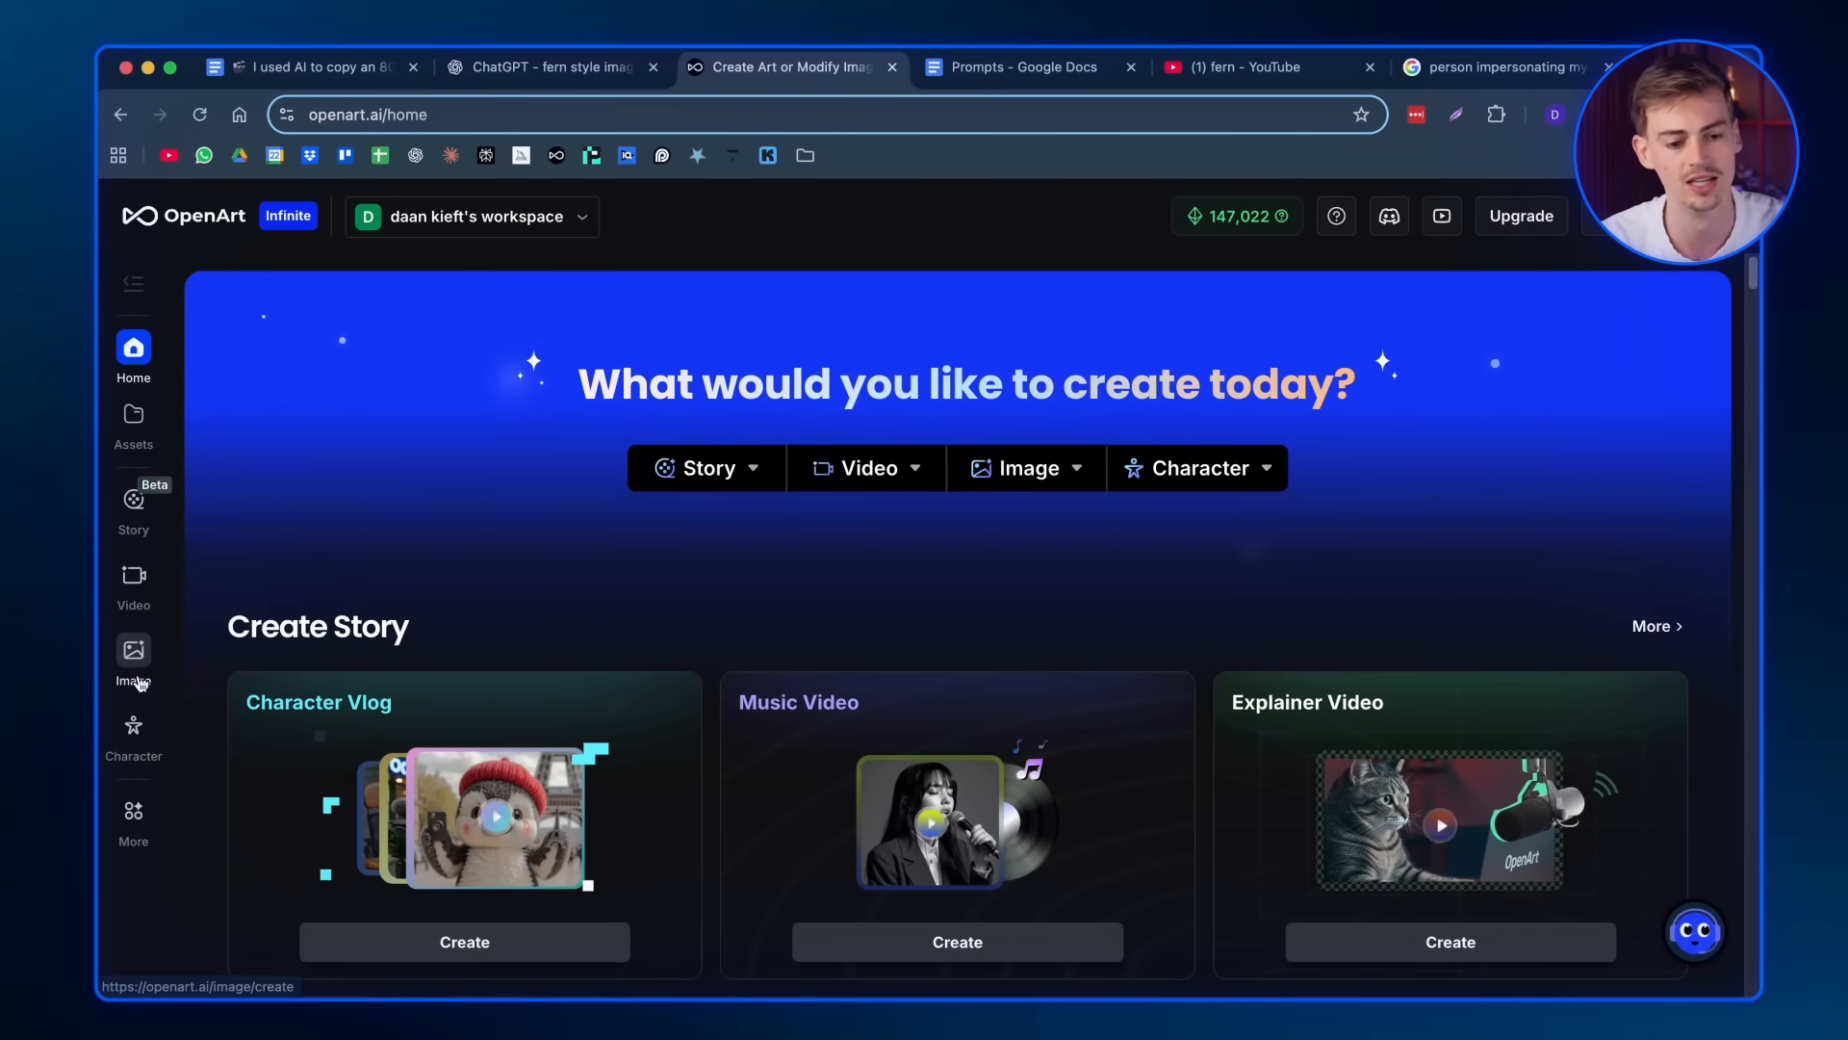
- Go to OpenArt's Image creation page from the sidebar
left_click(132, 660)
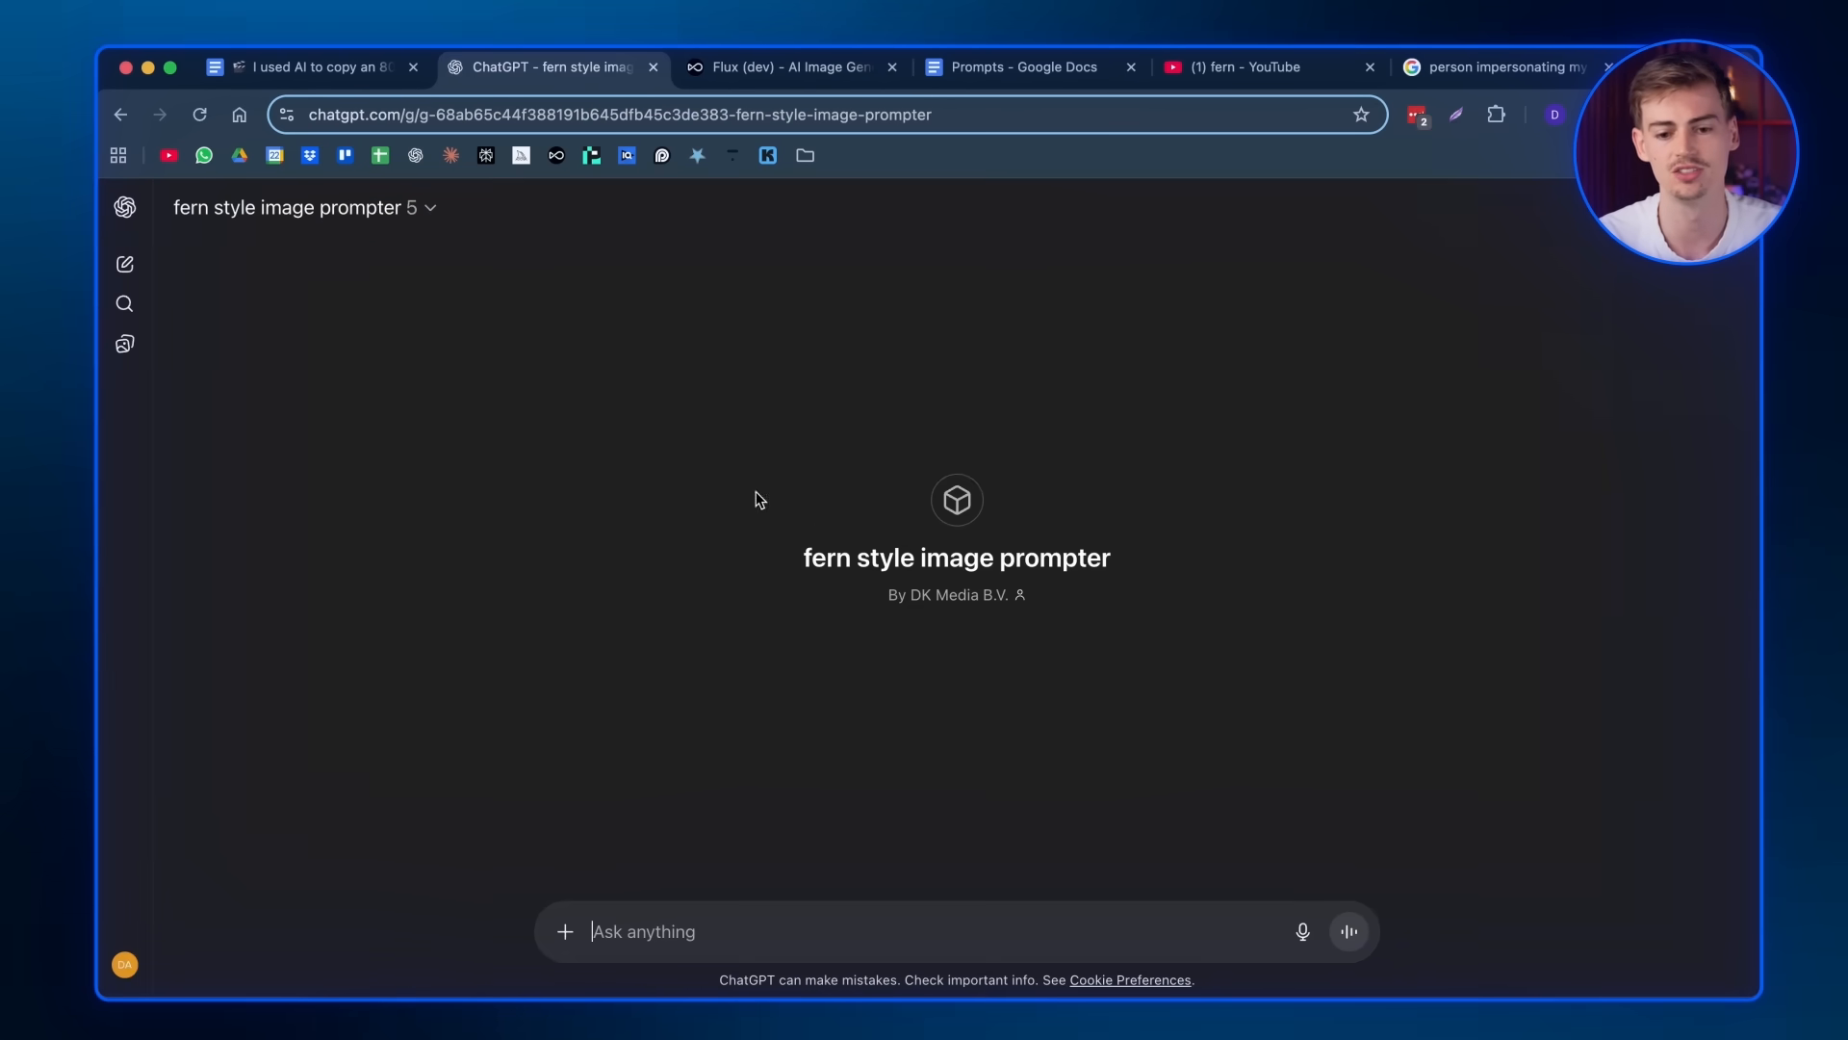
- Focus the Ask anything box in the fern style image prompter chat
left_click(1023, 65)
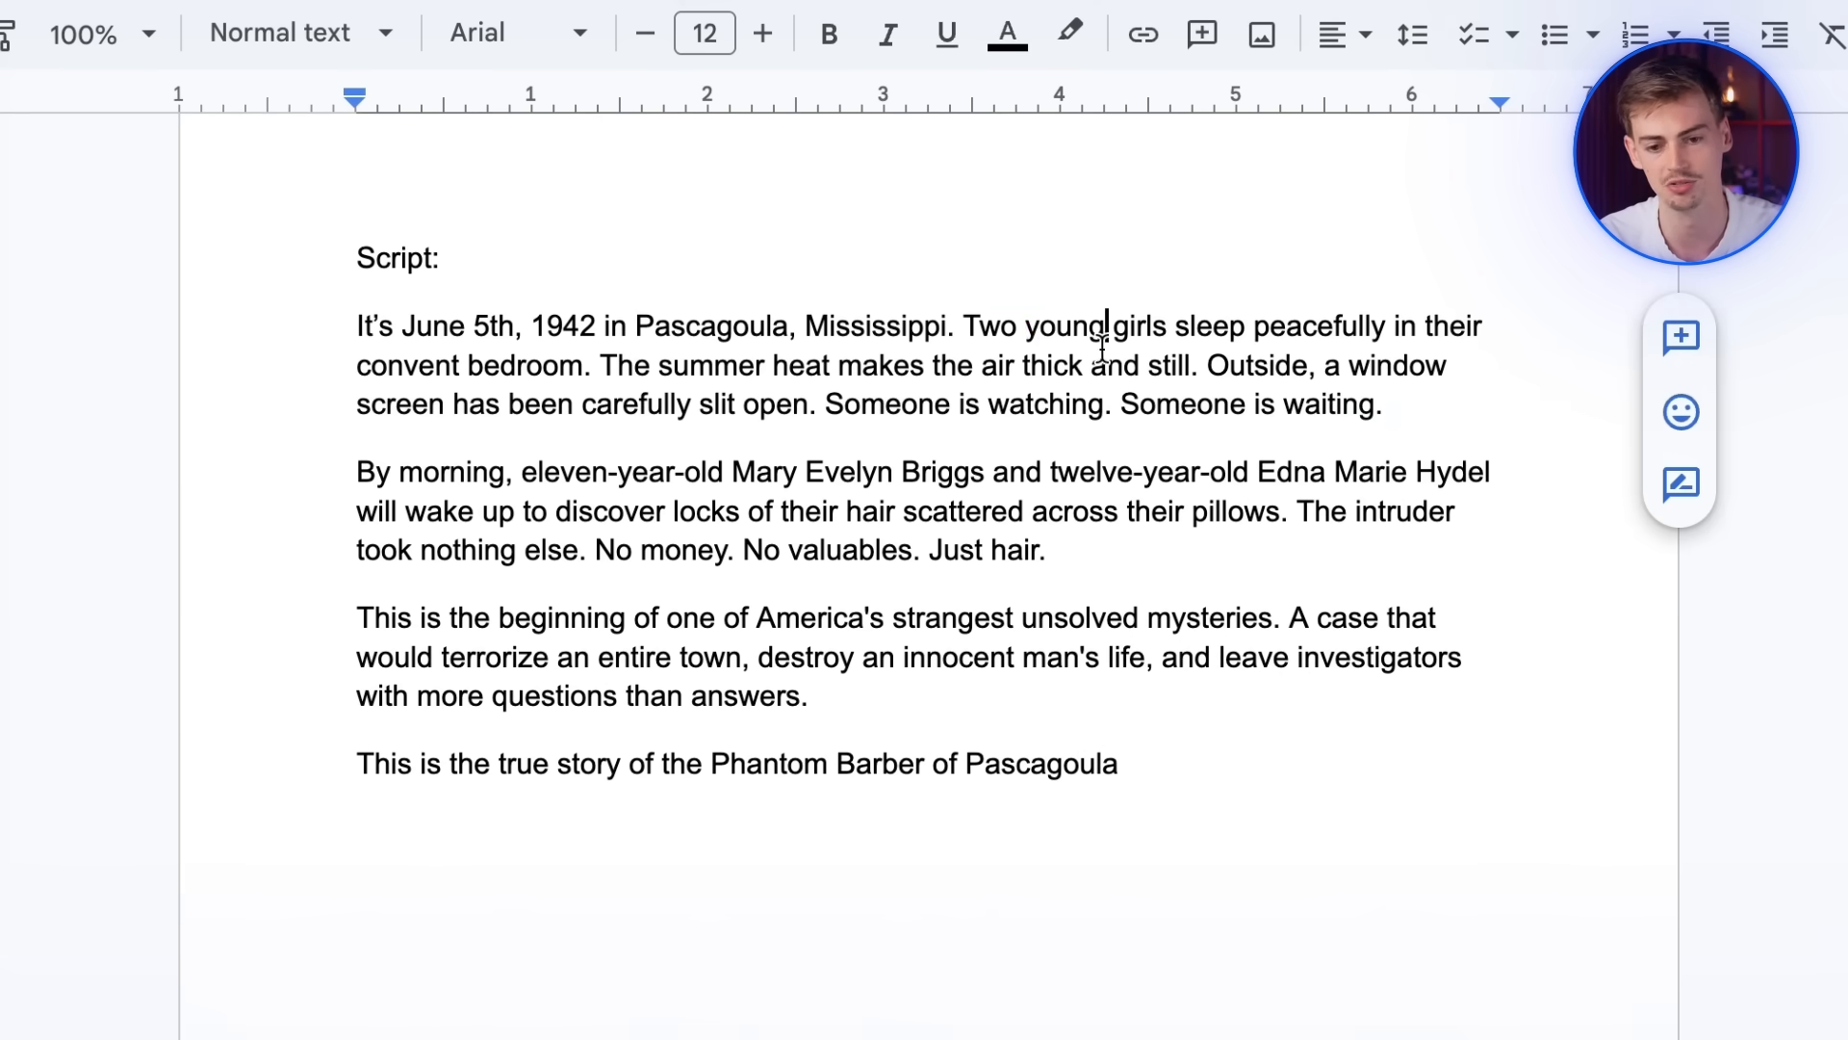
- Select and copy the opening paragraph about the two girls sleeping in Pascagoula
left_click_drag(1024, 328, 1172, 327)
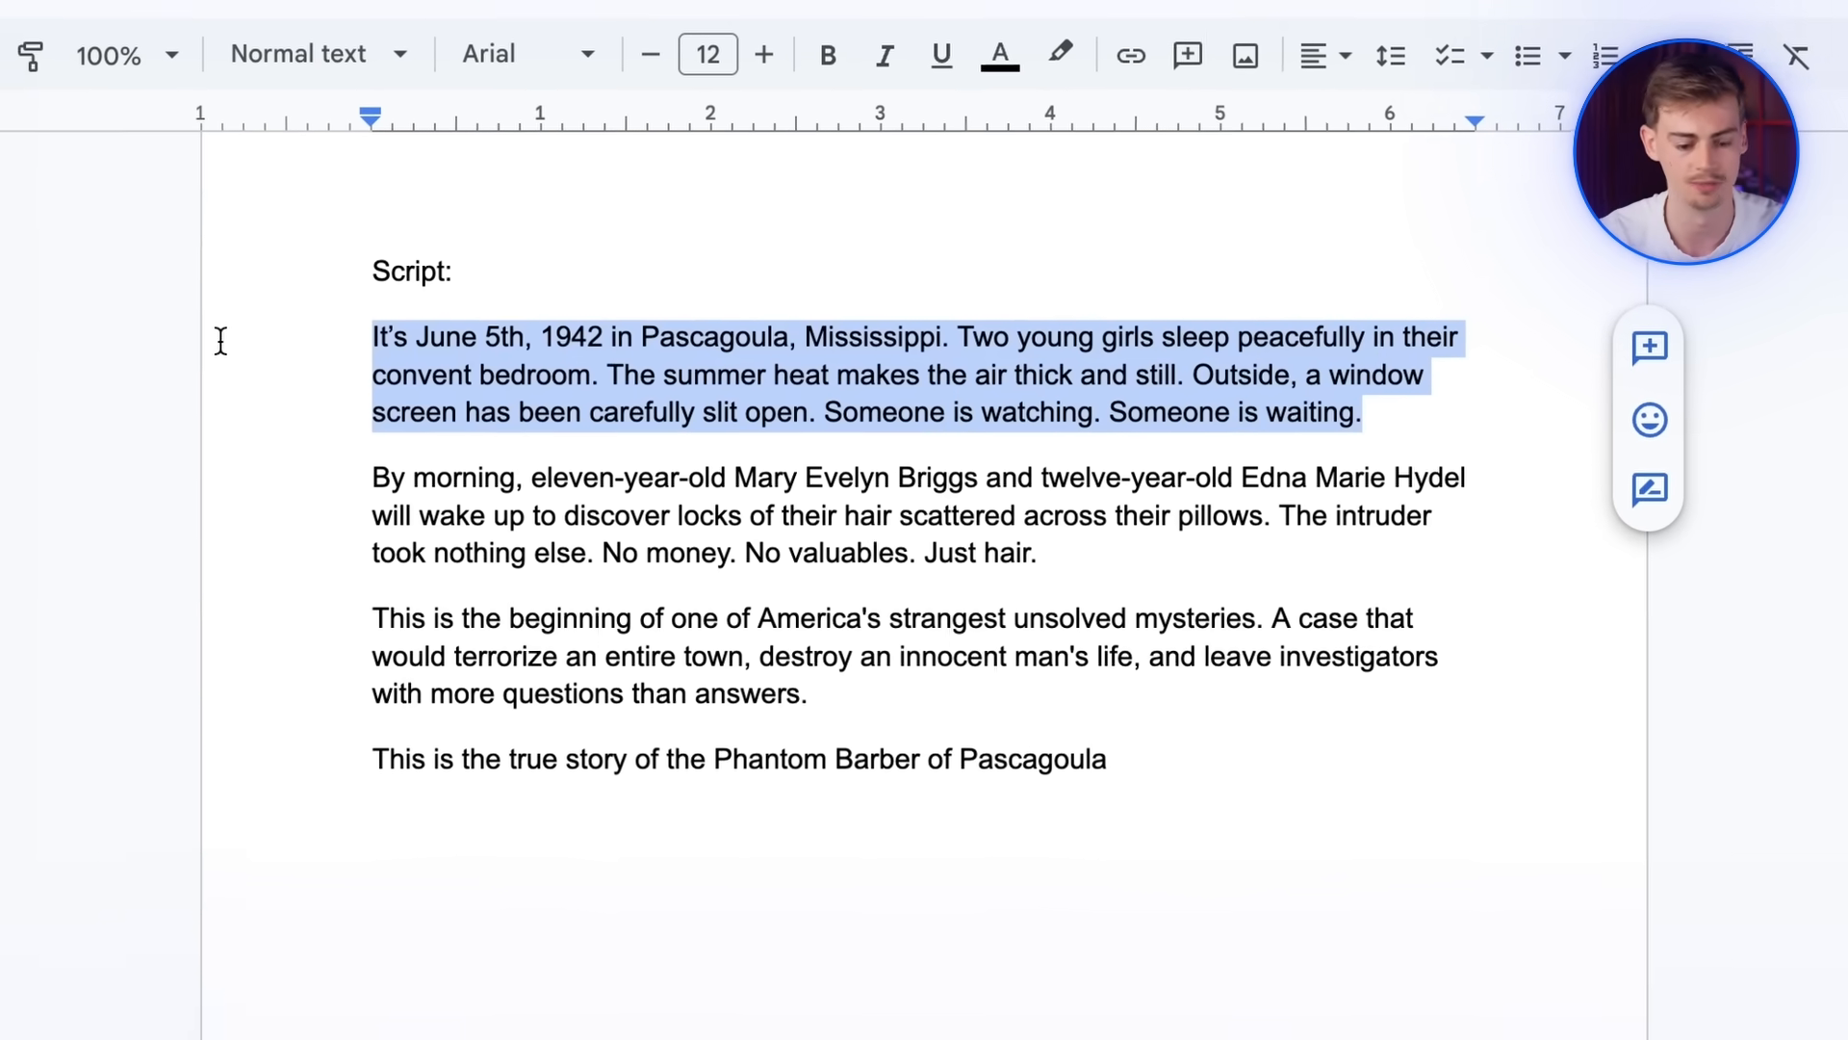
left_click(537, 33)
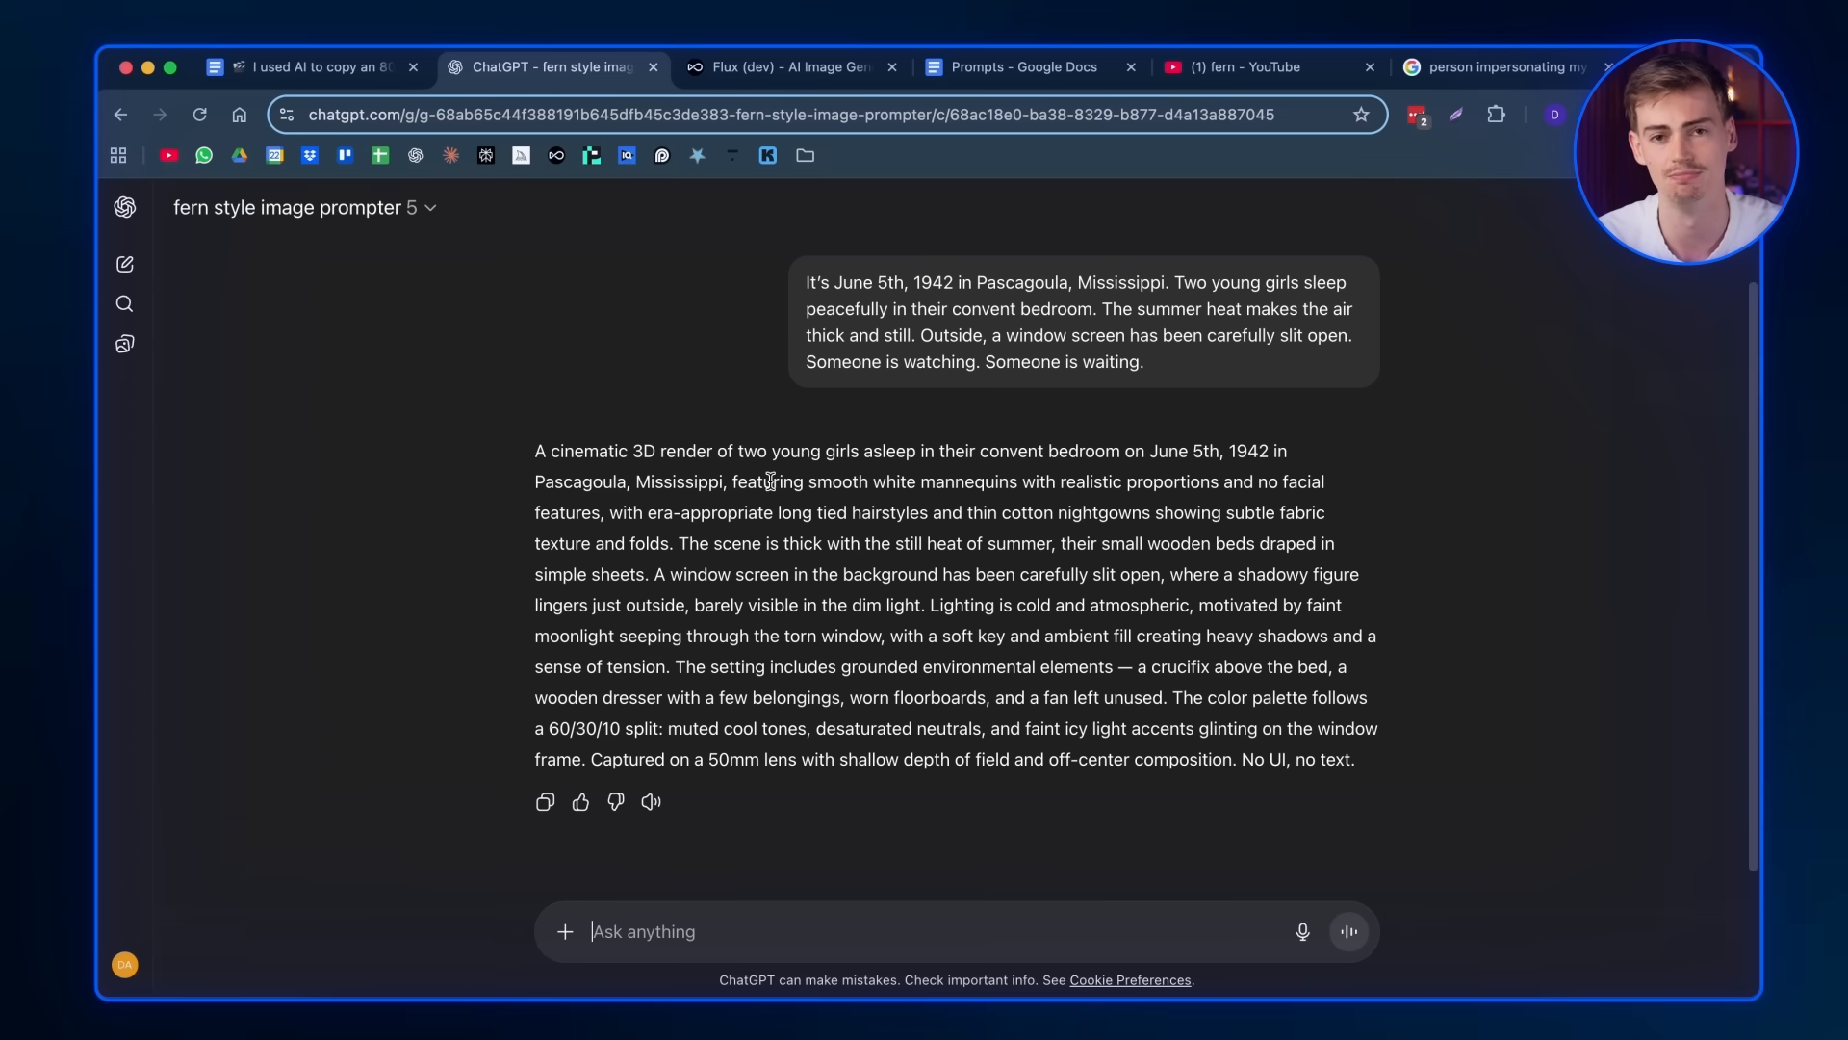
- Send the paragraph to the fern style image prompter and copy the returned 3D mannequin prompt
left_click(1022, 61)
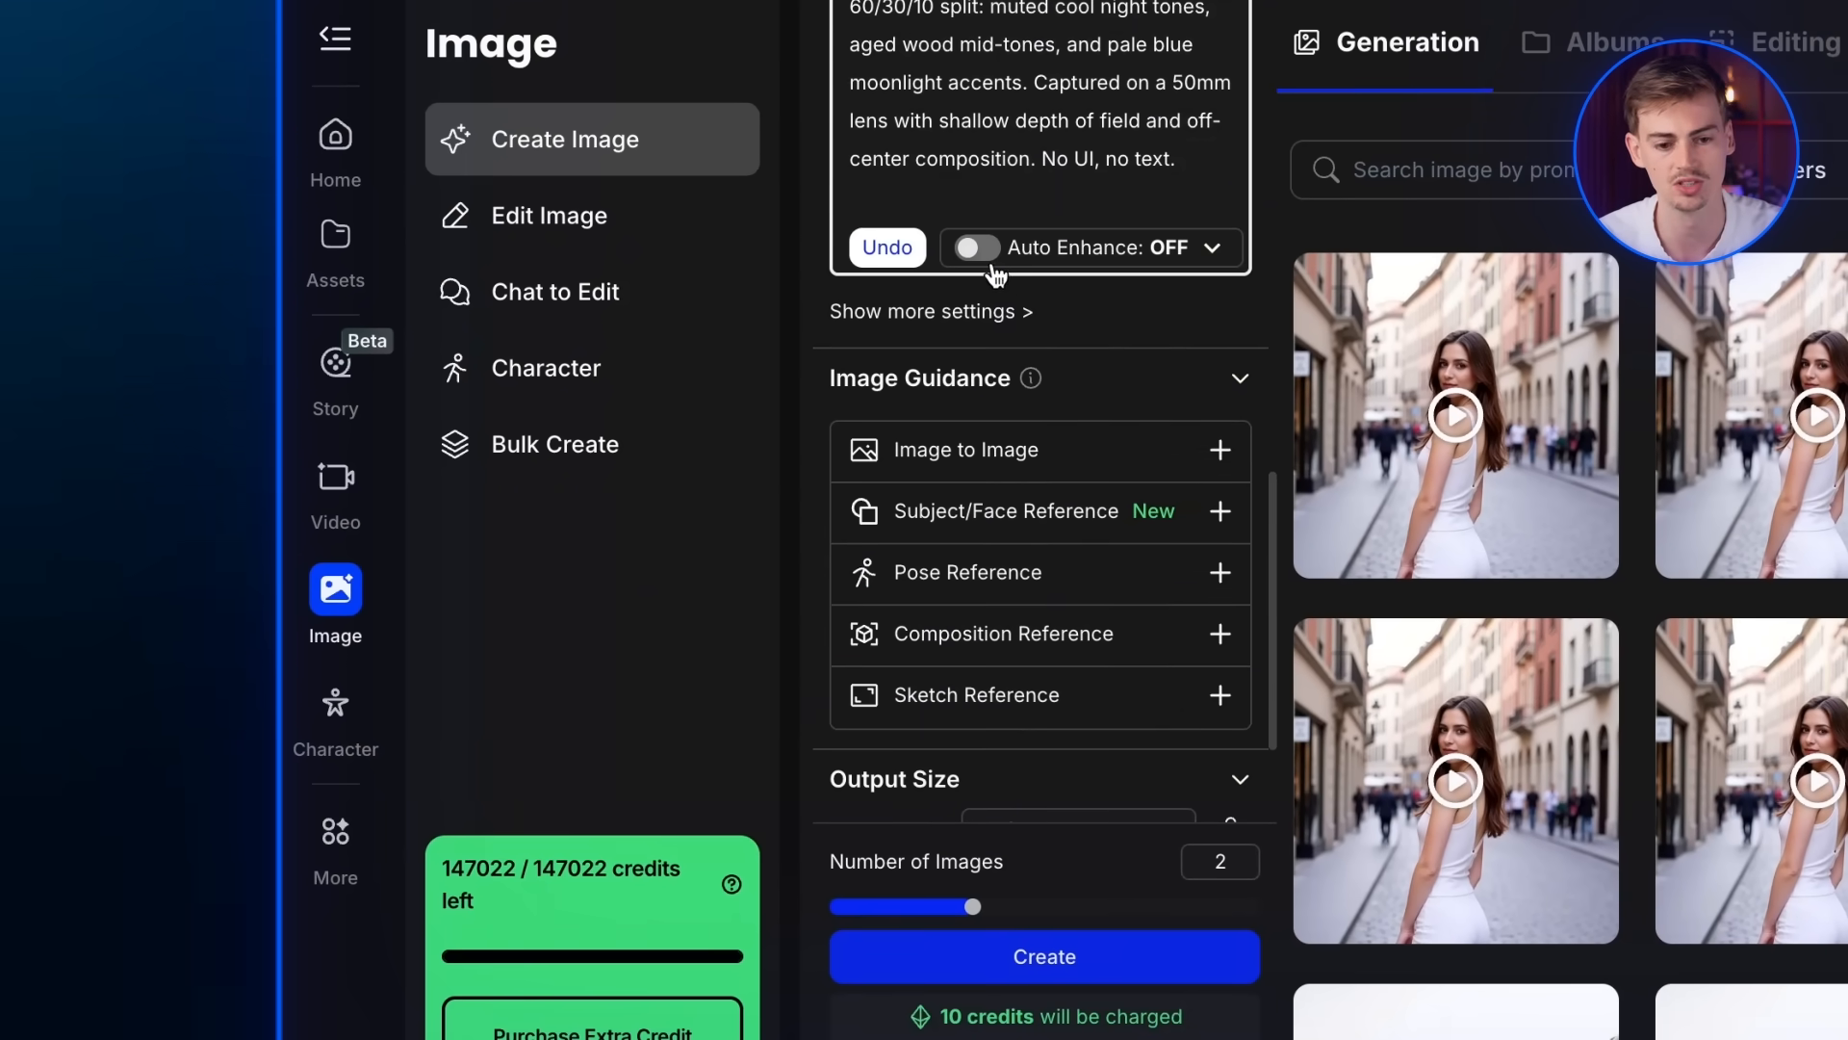
mouse_move(1217, 360)
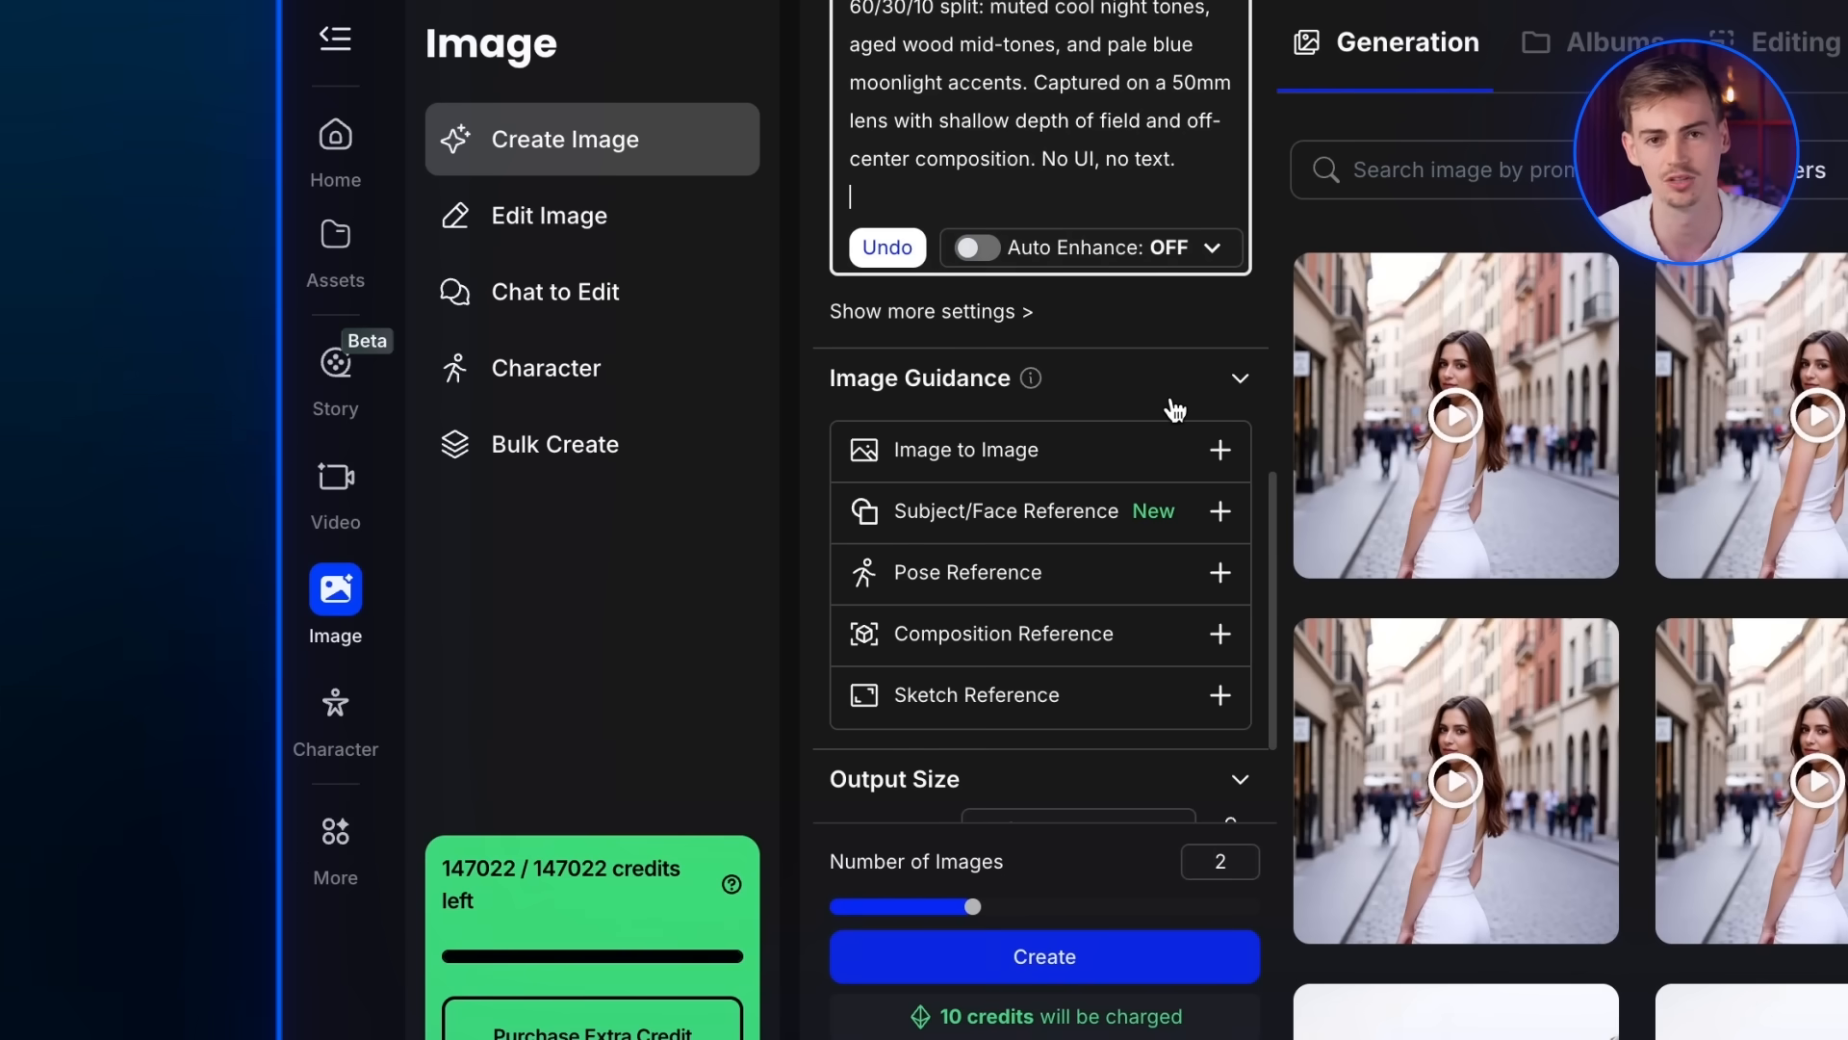
- Set Aspect Ratio to Cinema (16:9) with 2 images and create the bedroom scene renders
scroll("down", 3)
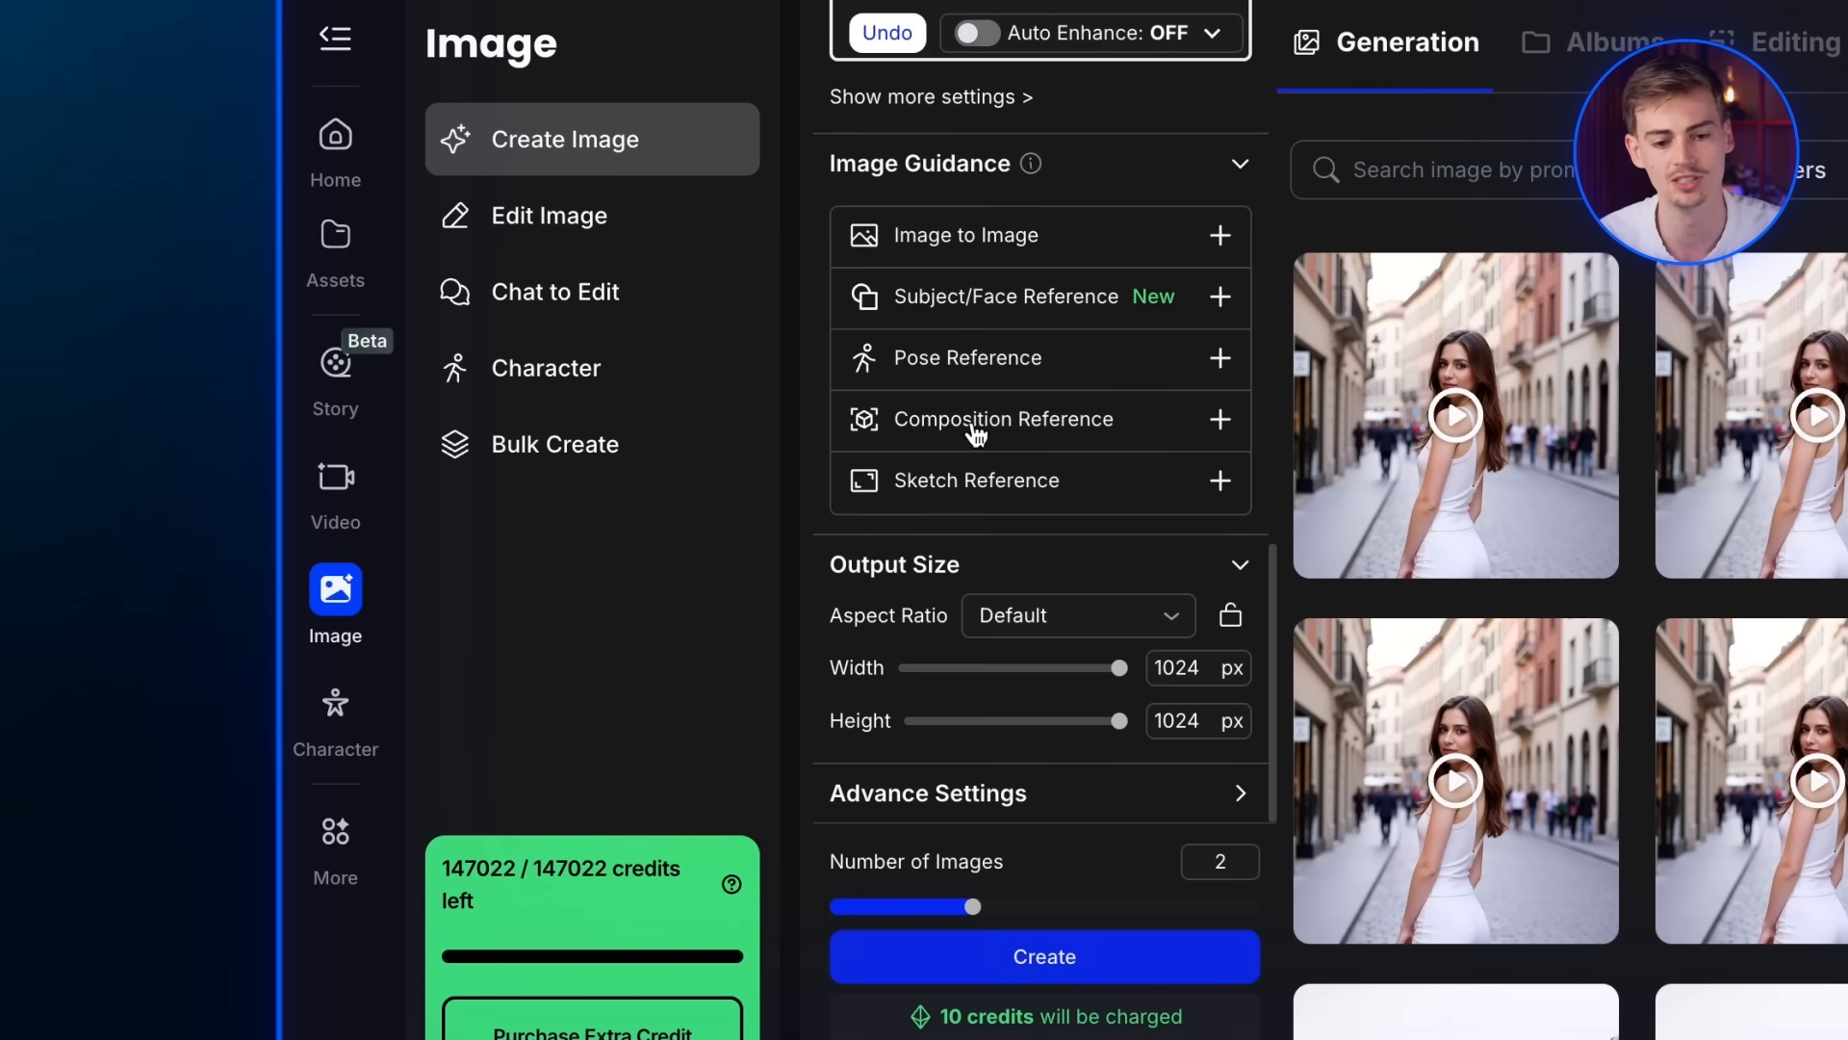
left_click(1075, 614)
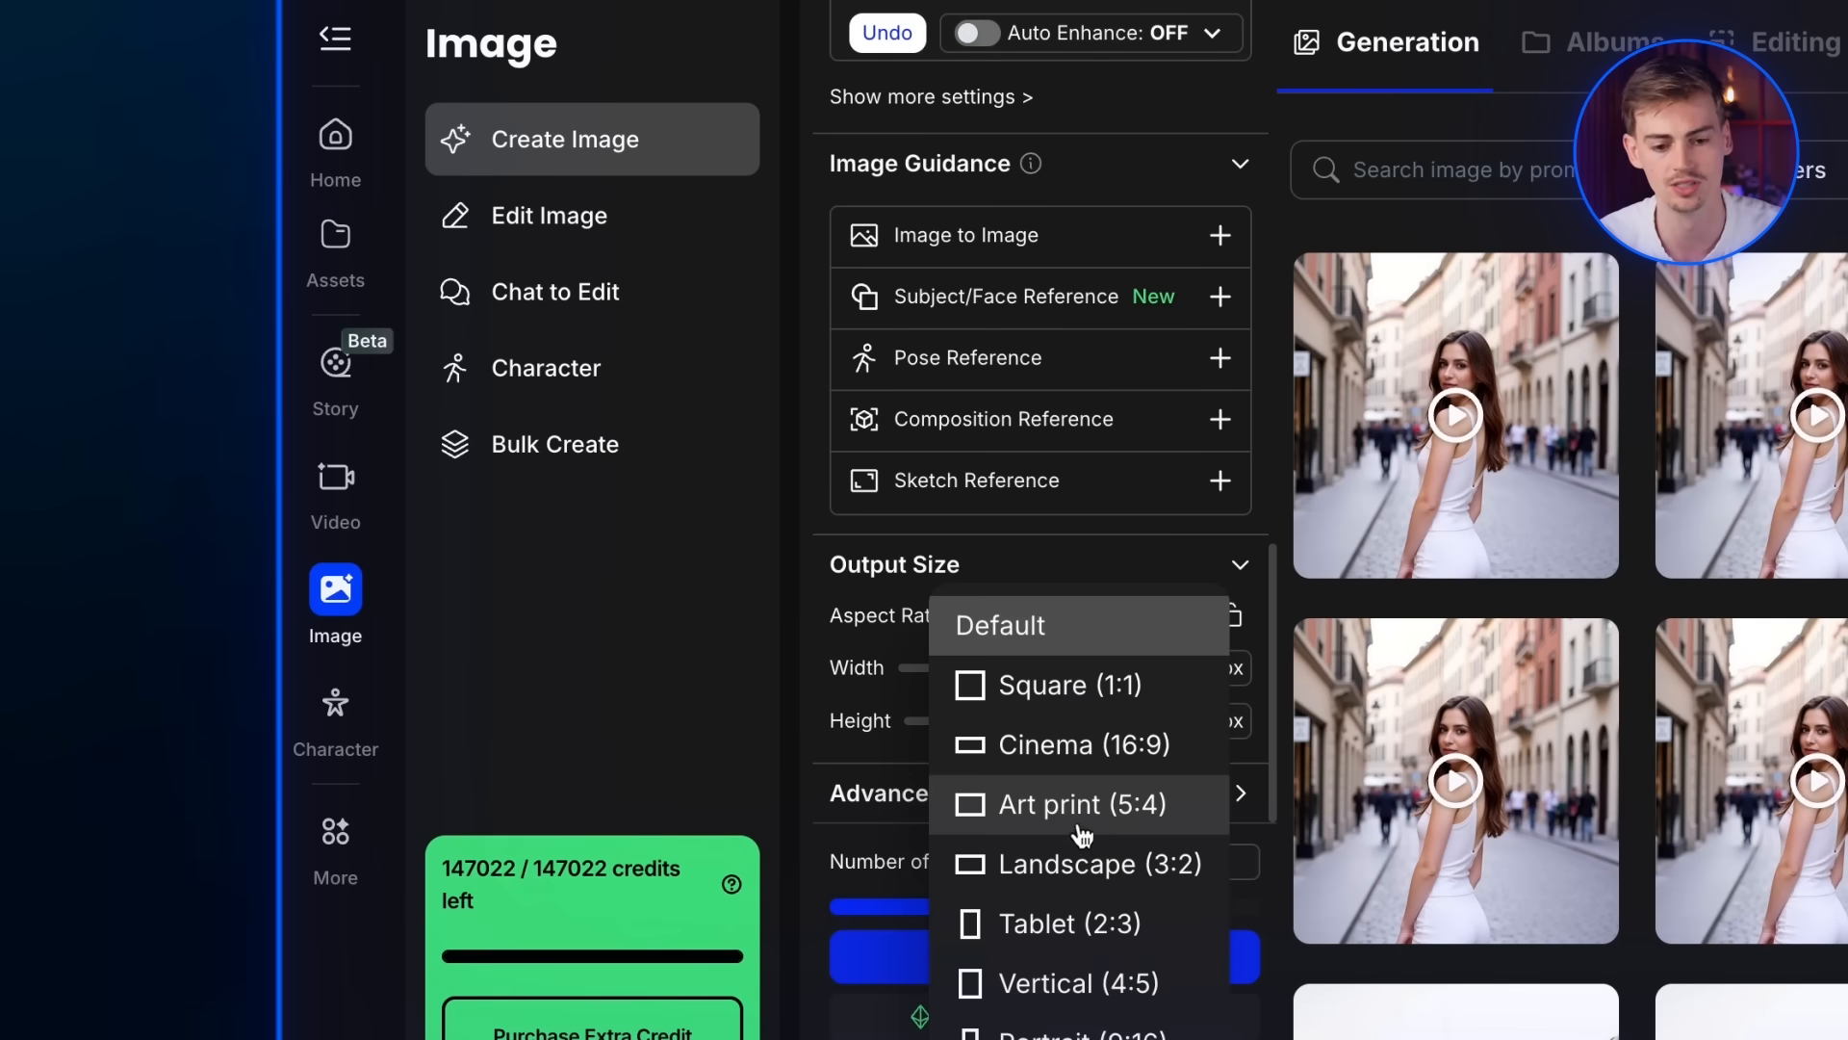
left_click(1080, 743)
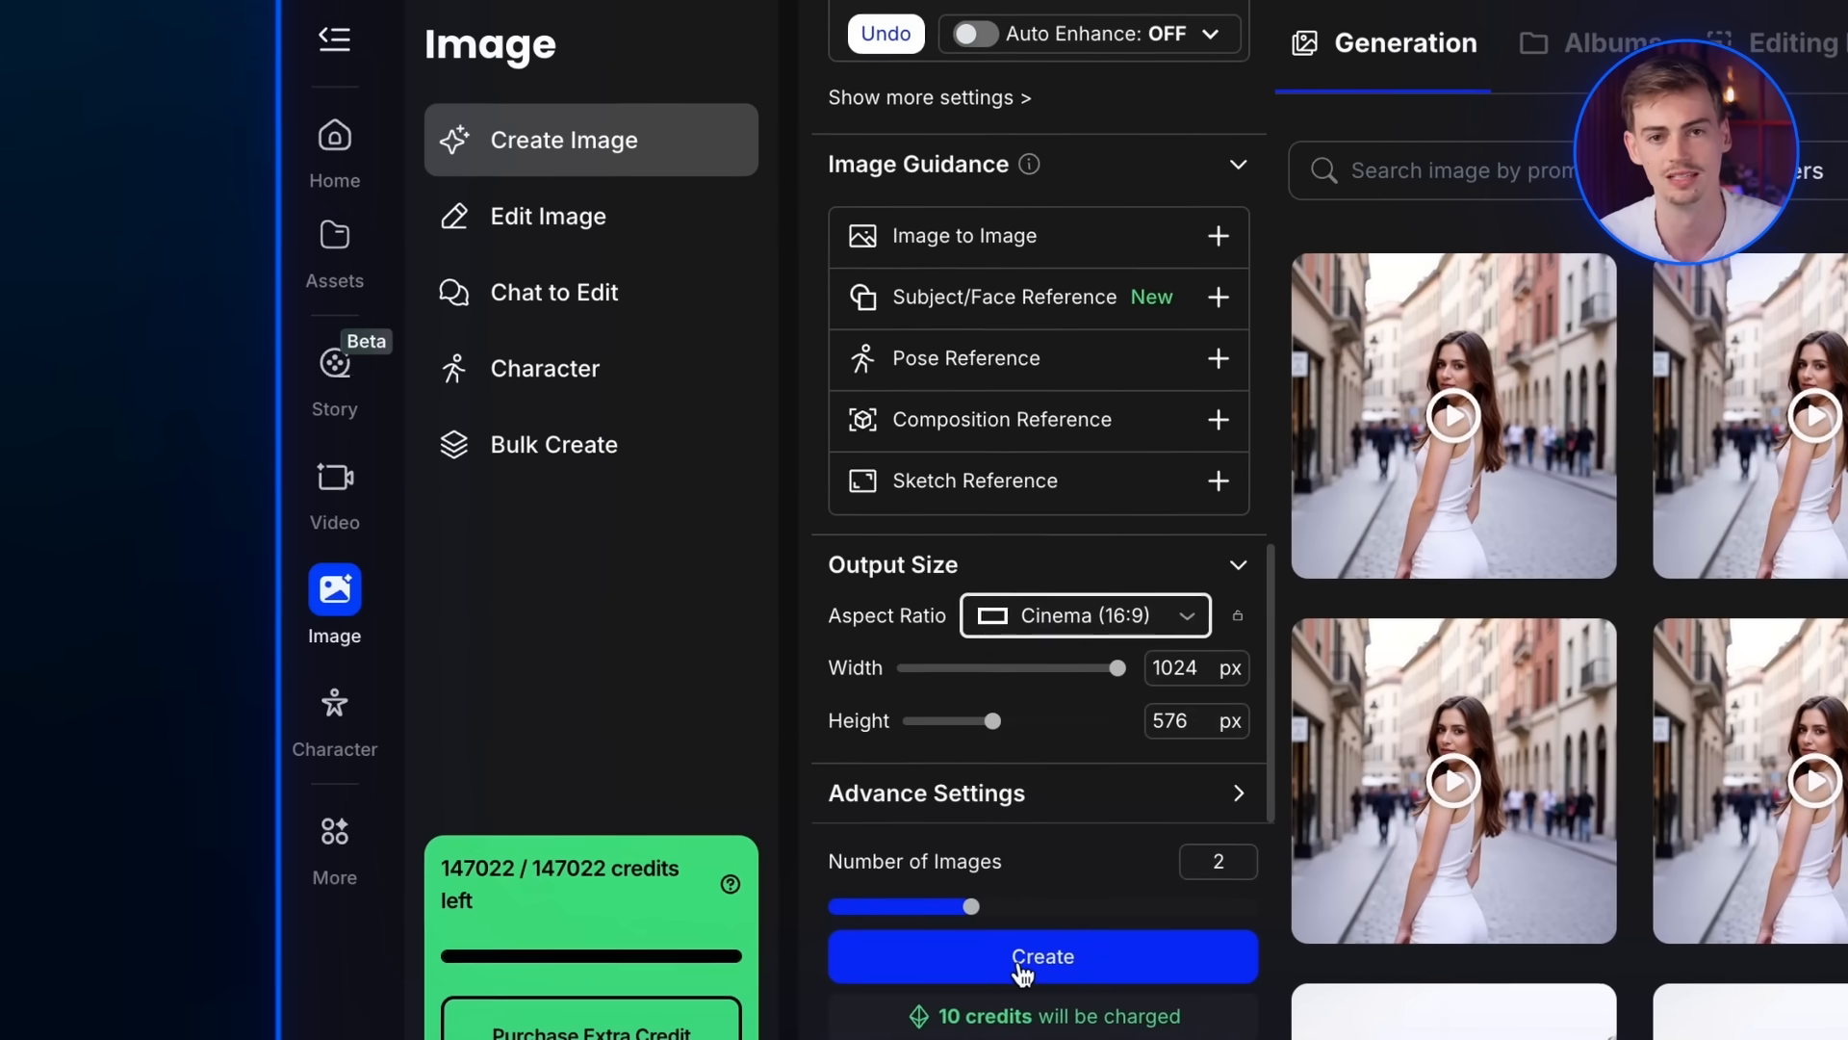
left_click(1041, 957)
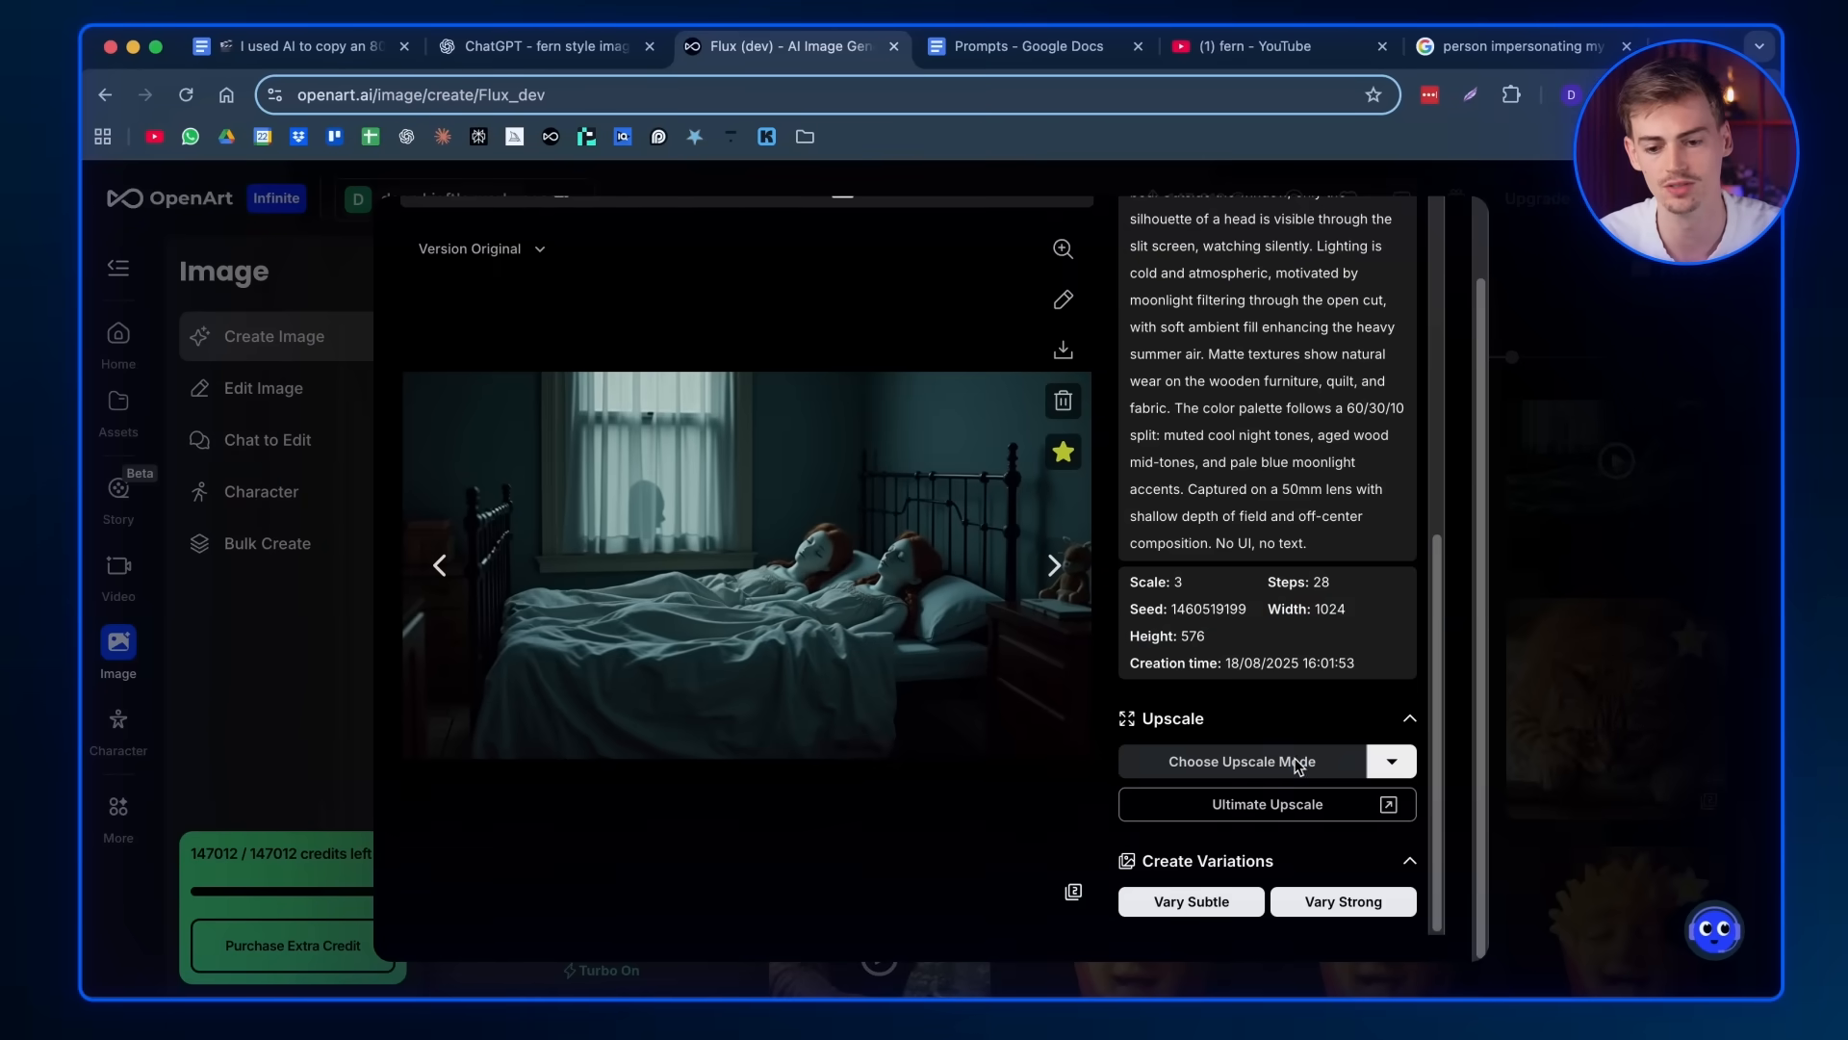
- Upscale the bedroom image 2x and send it to Image to Video
left_click(1390, 760)
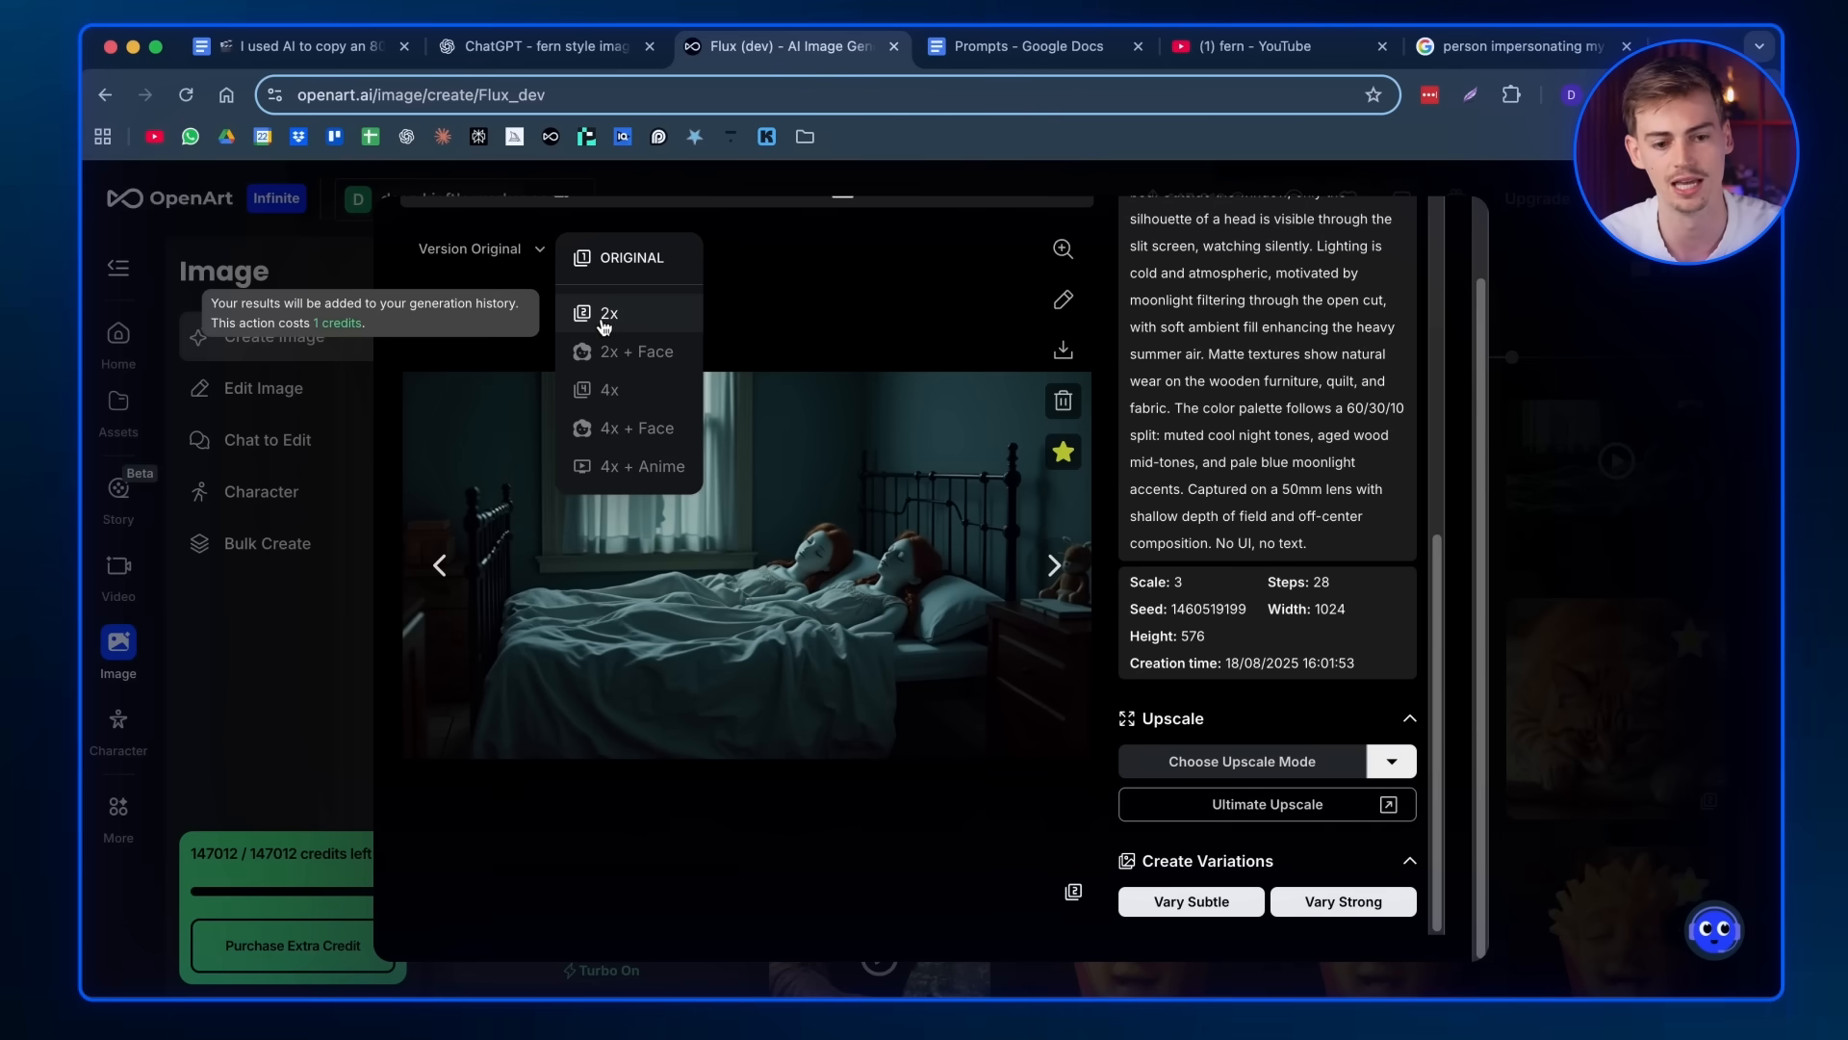
left_click(608, 313)
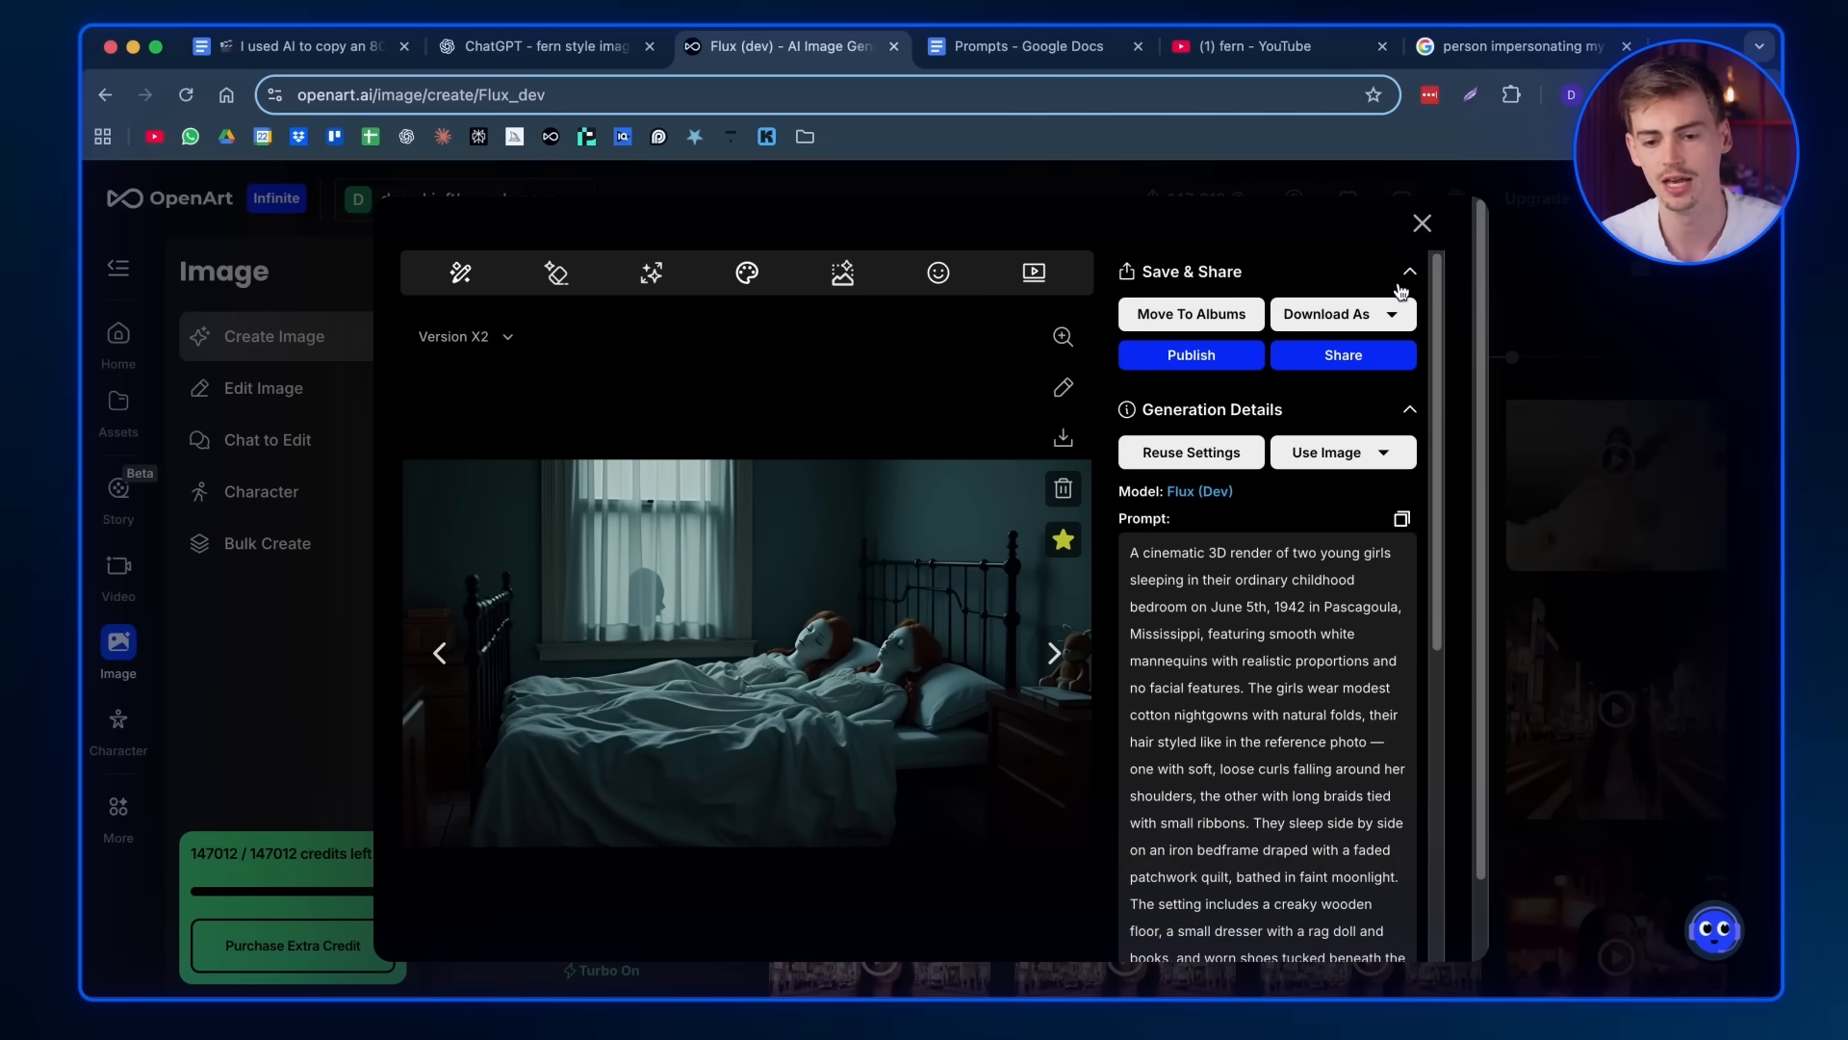
left_click(1326, 451)
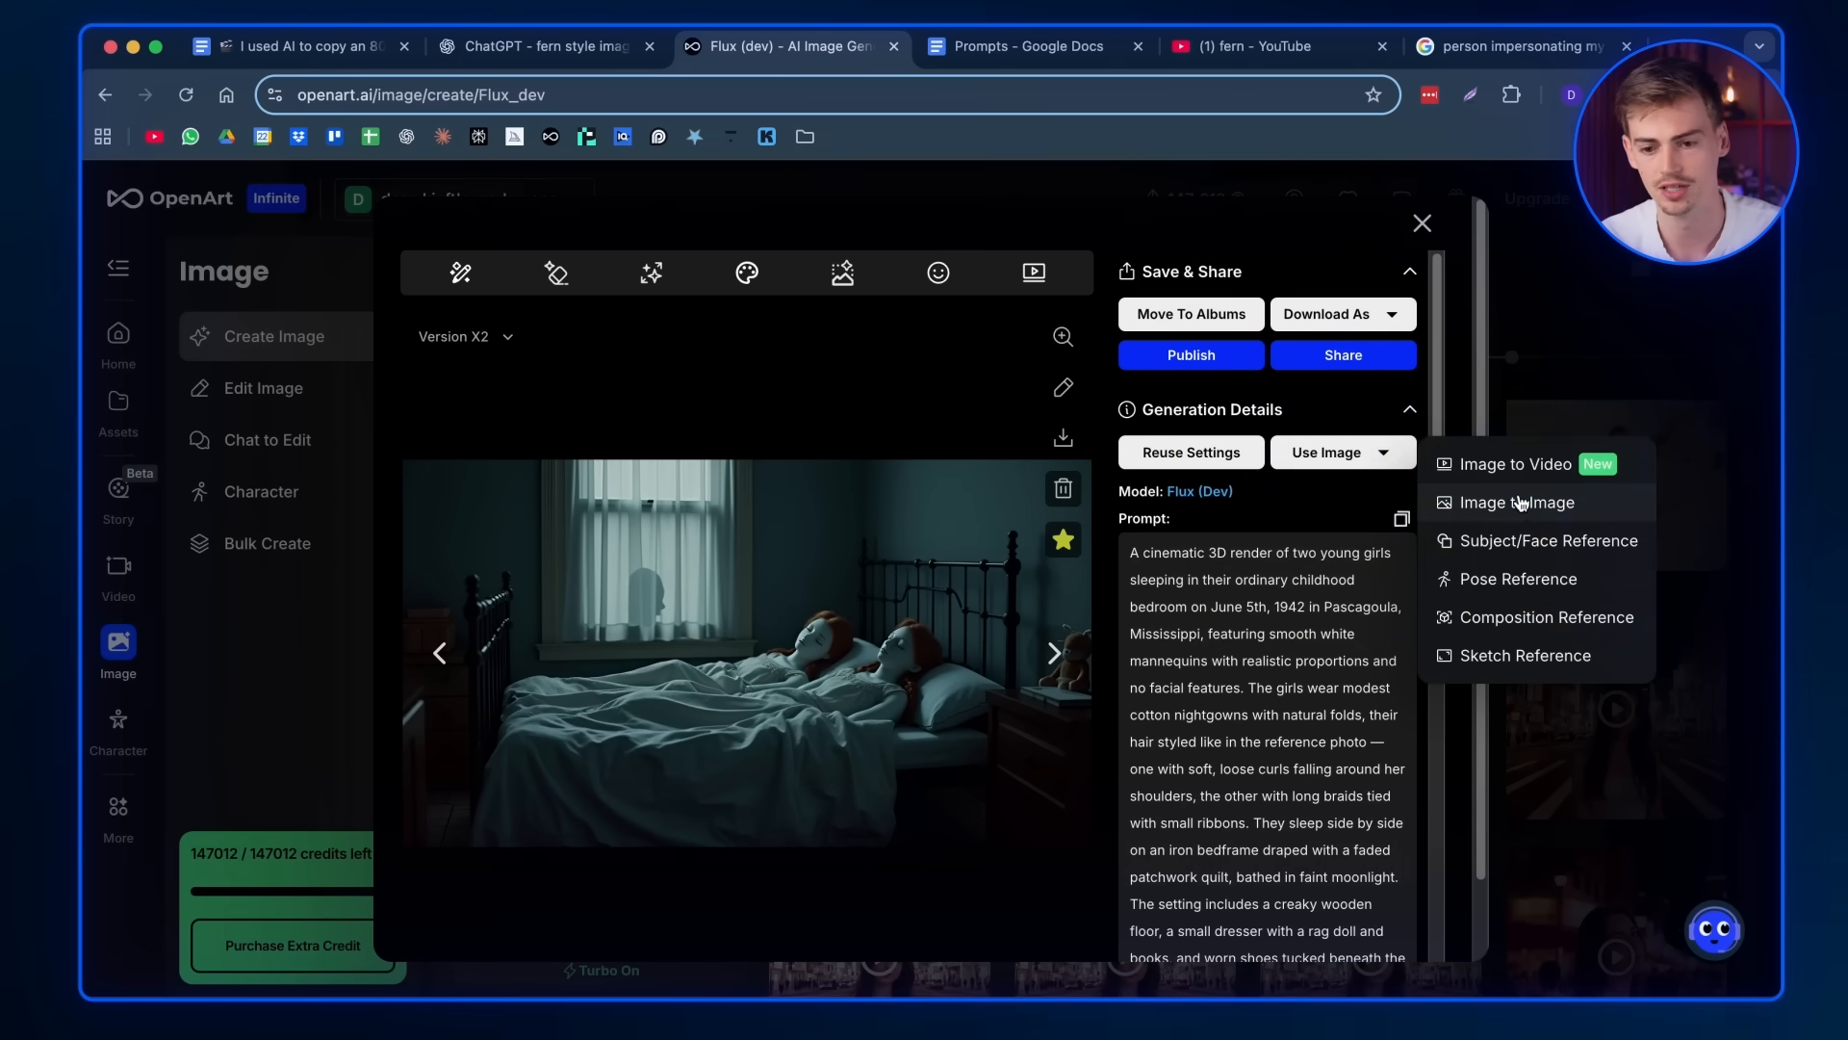
left_click(1521, 464)
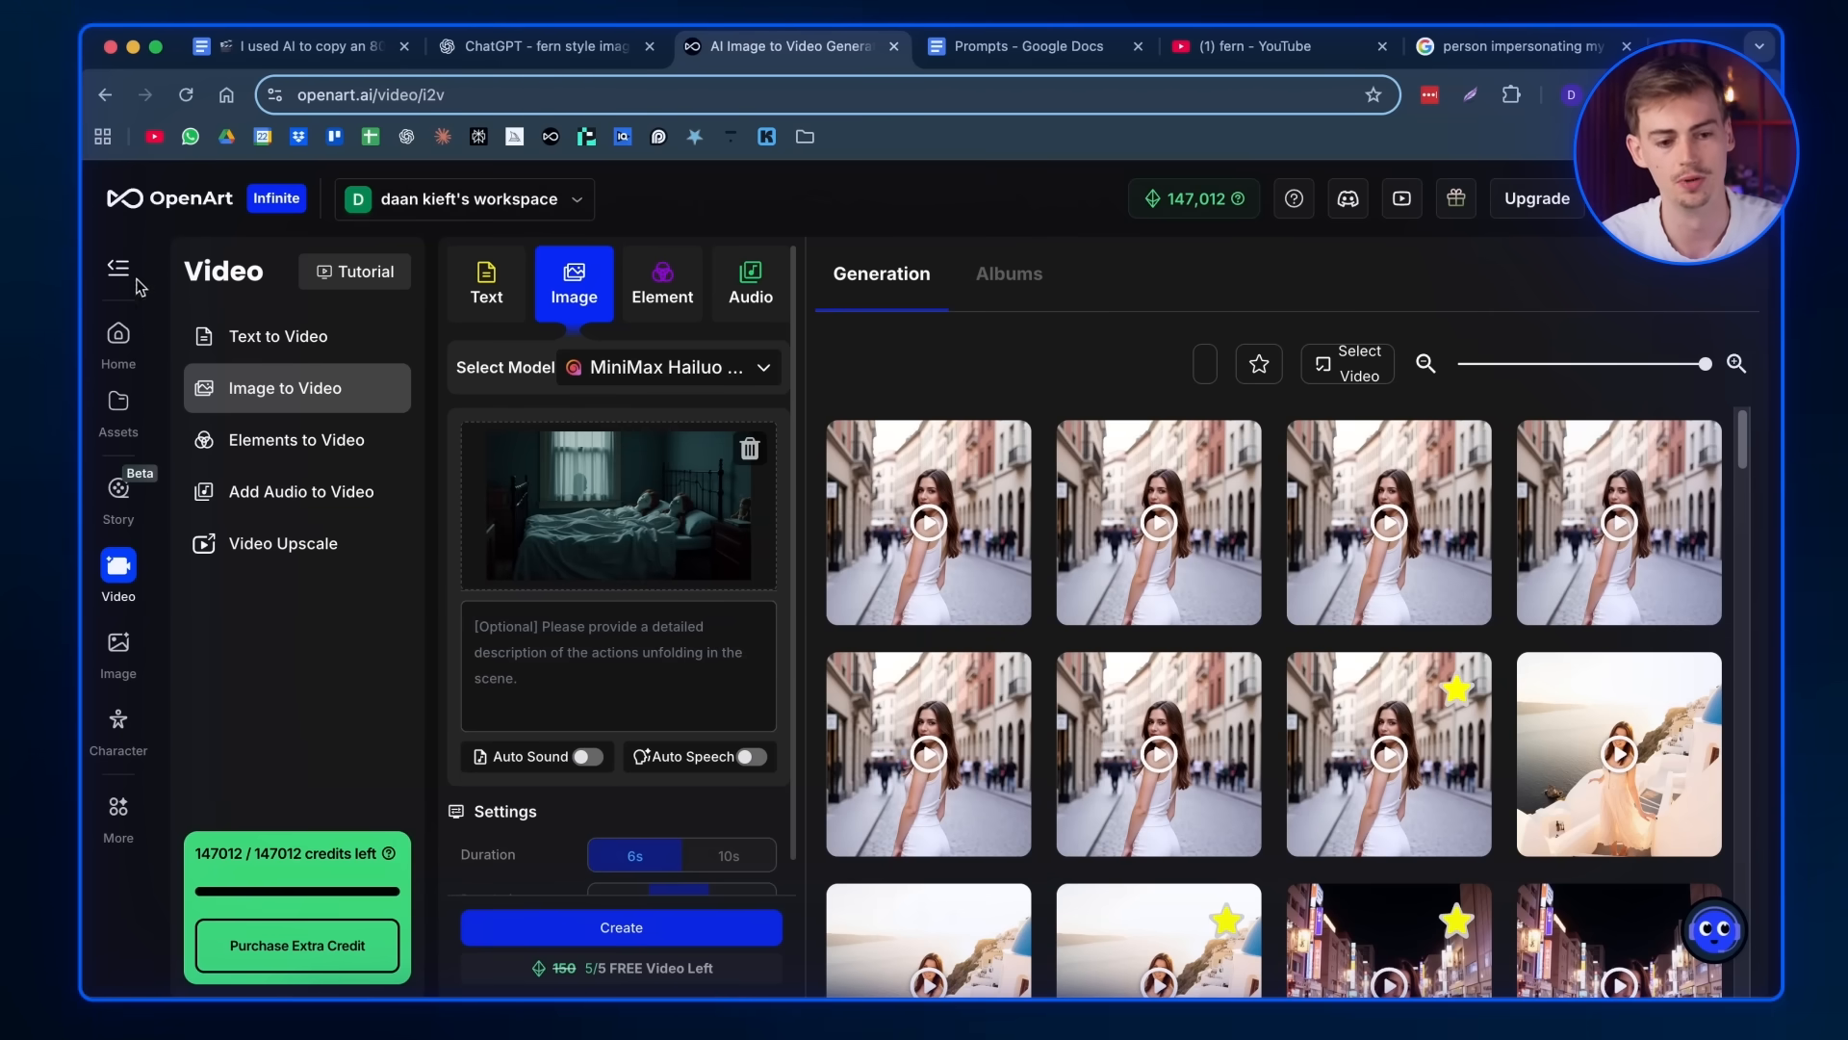
- Collapse the Video sidebar and choose Kling 2.1 as the animation model
left_click(117, 268)
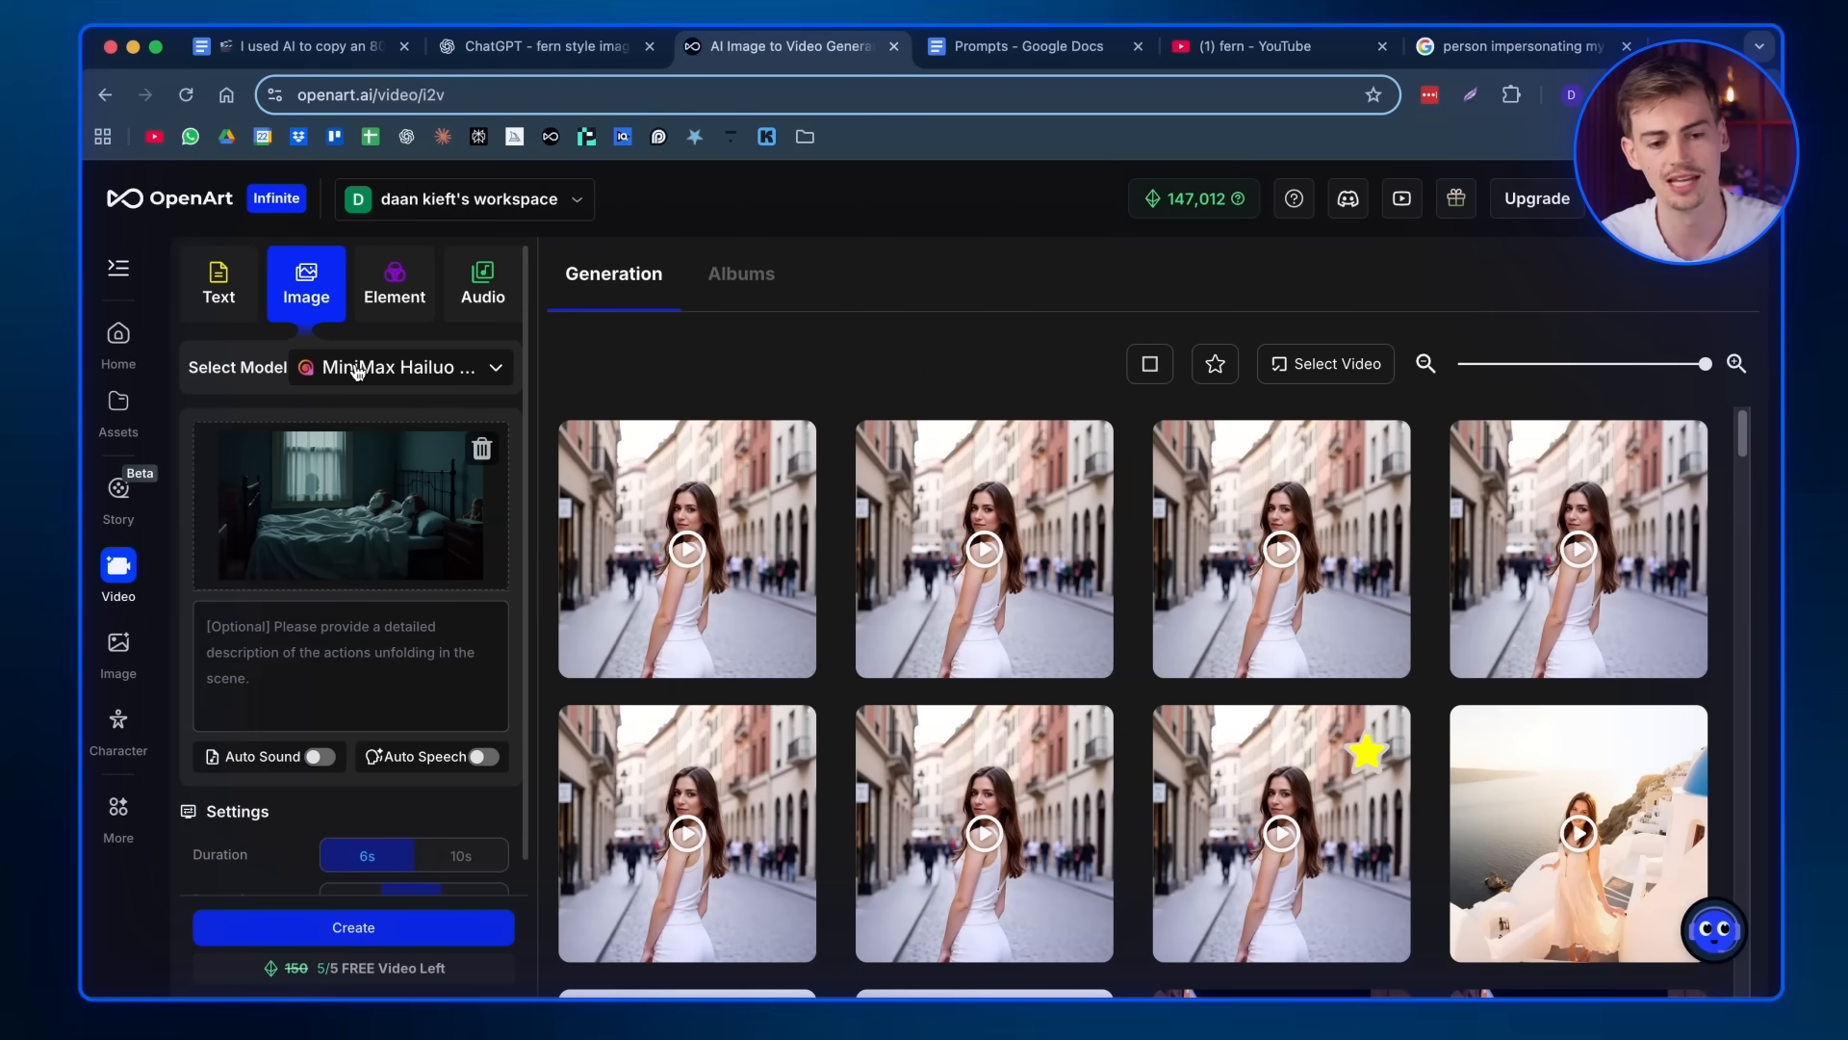
left_click(400, 366)
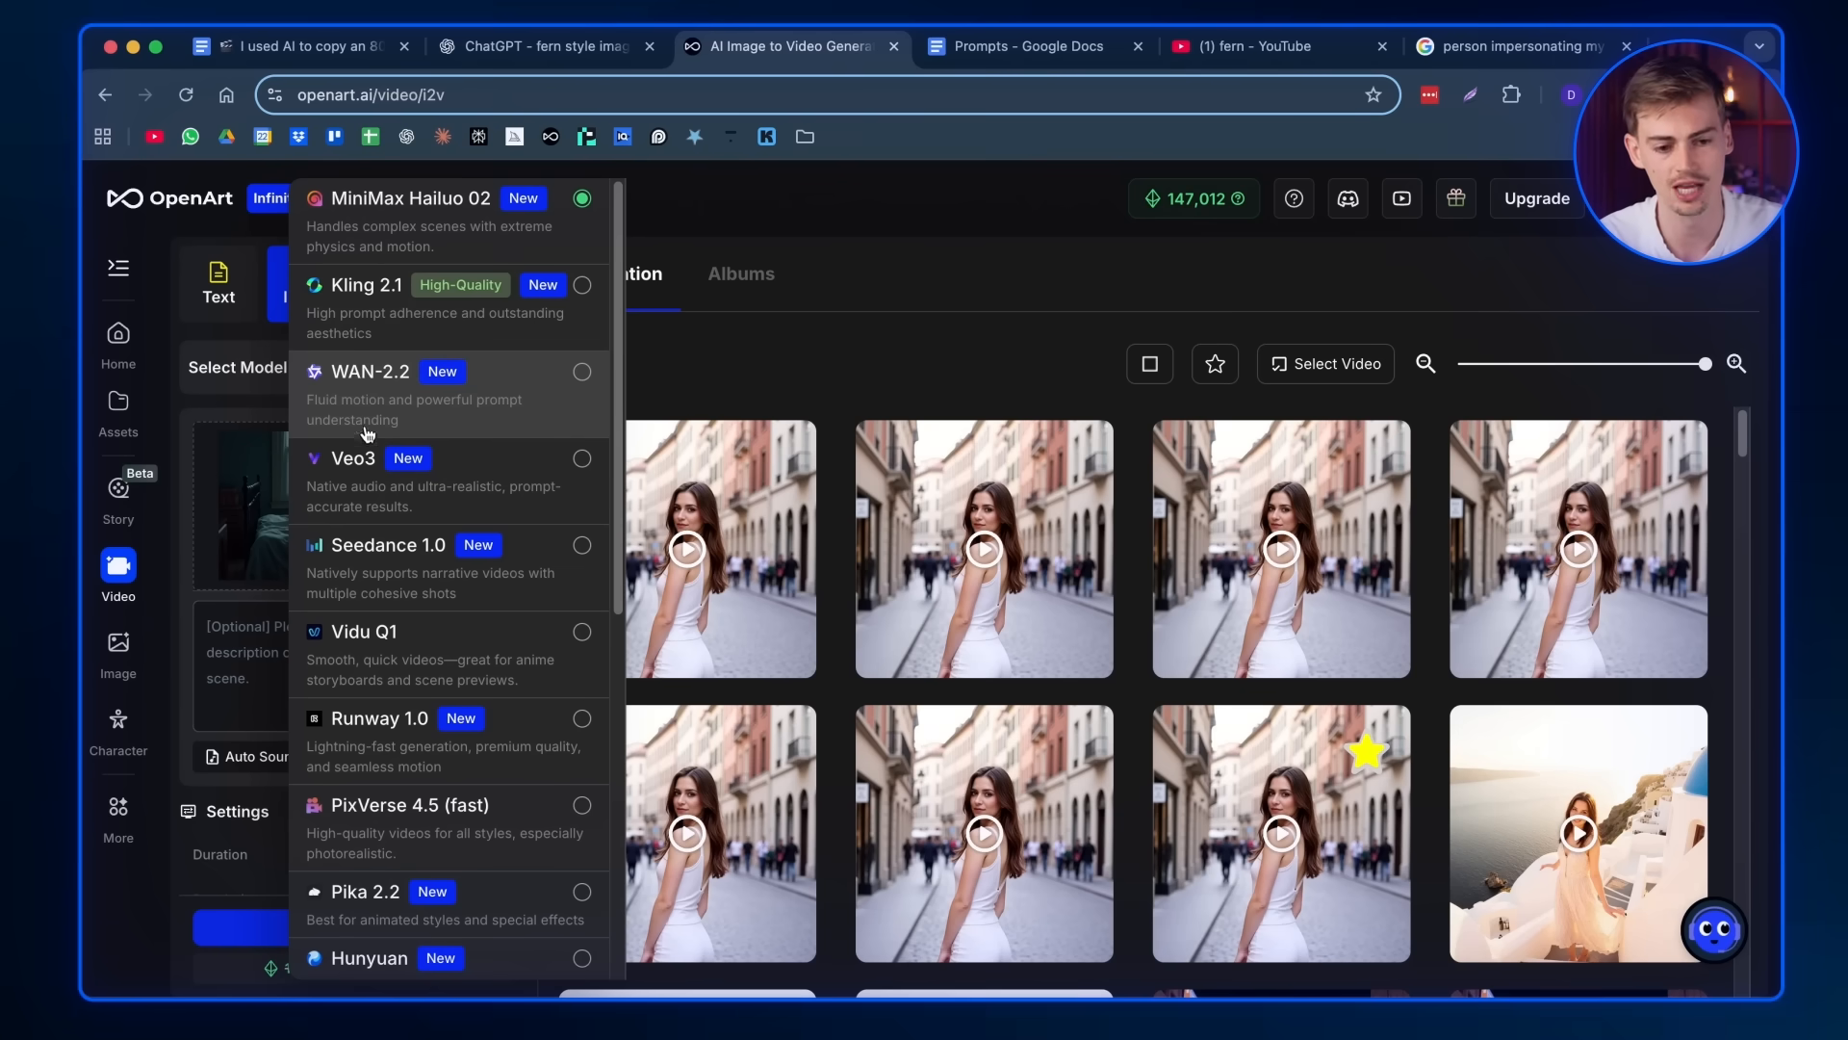
mouse_move(393, 334)
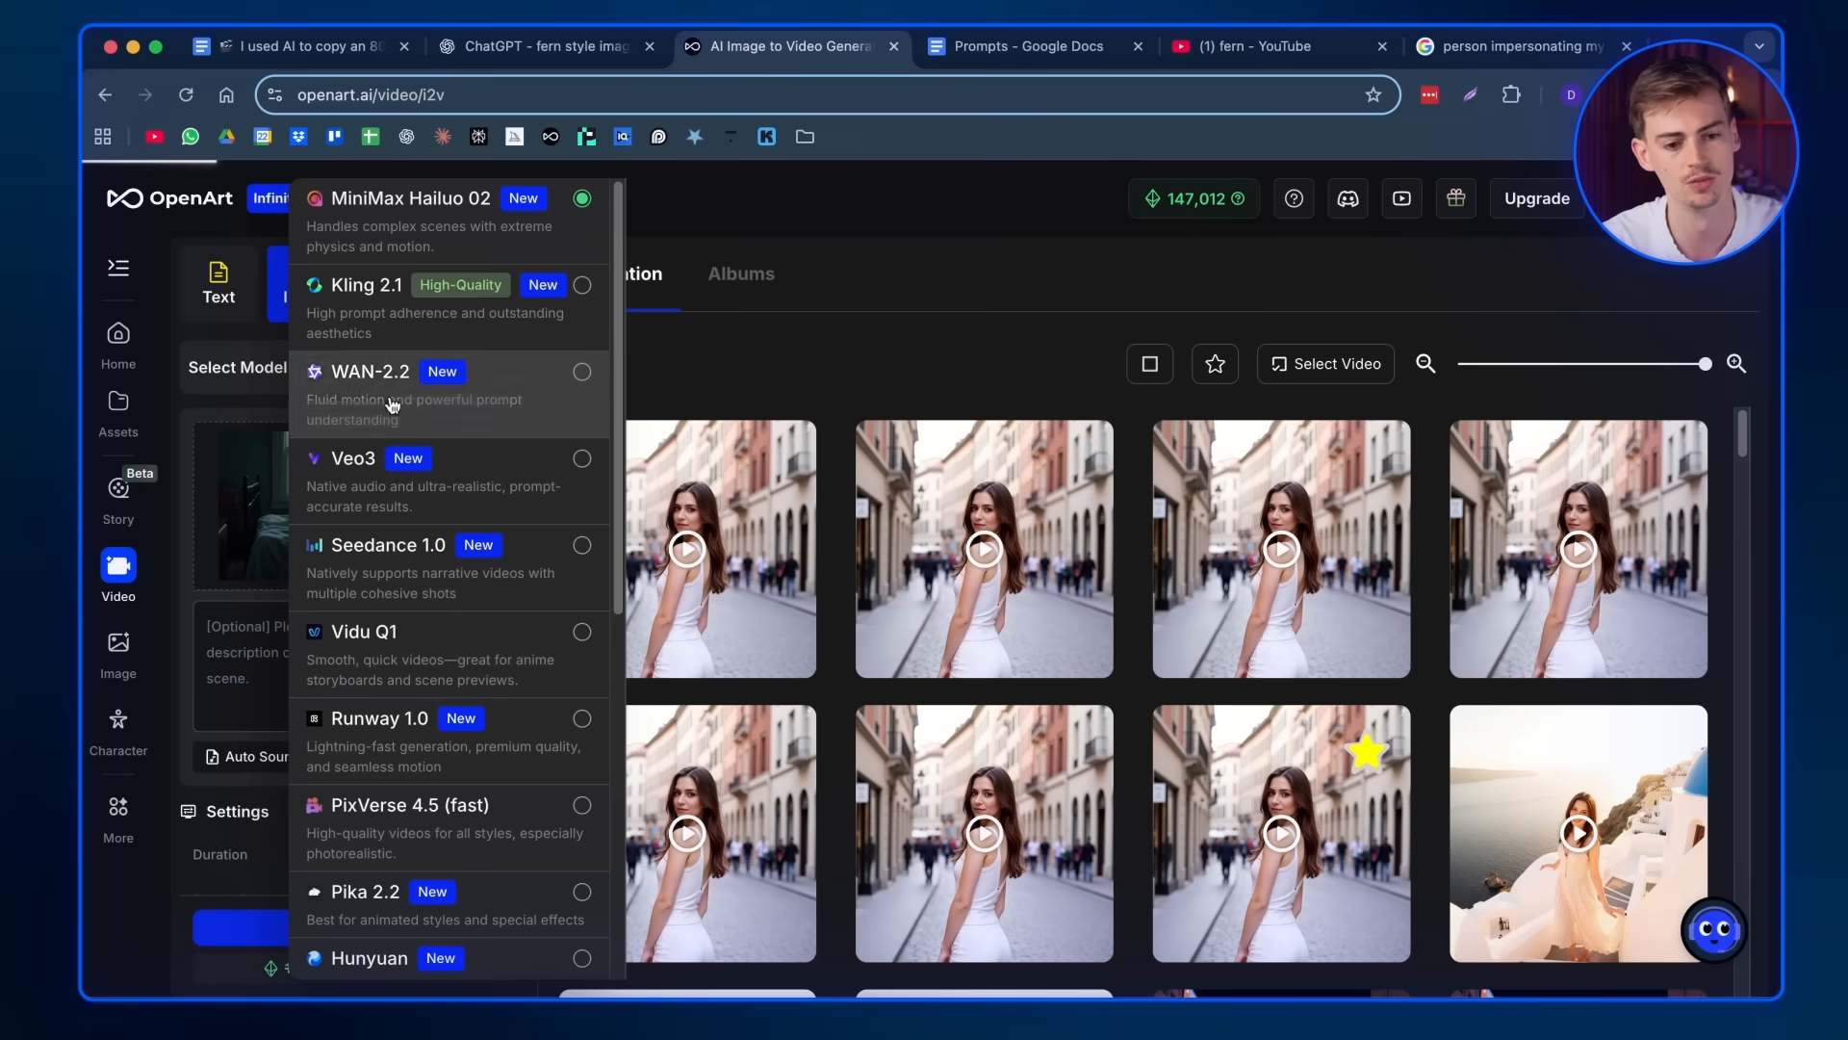
left_click(365, 285)
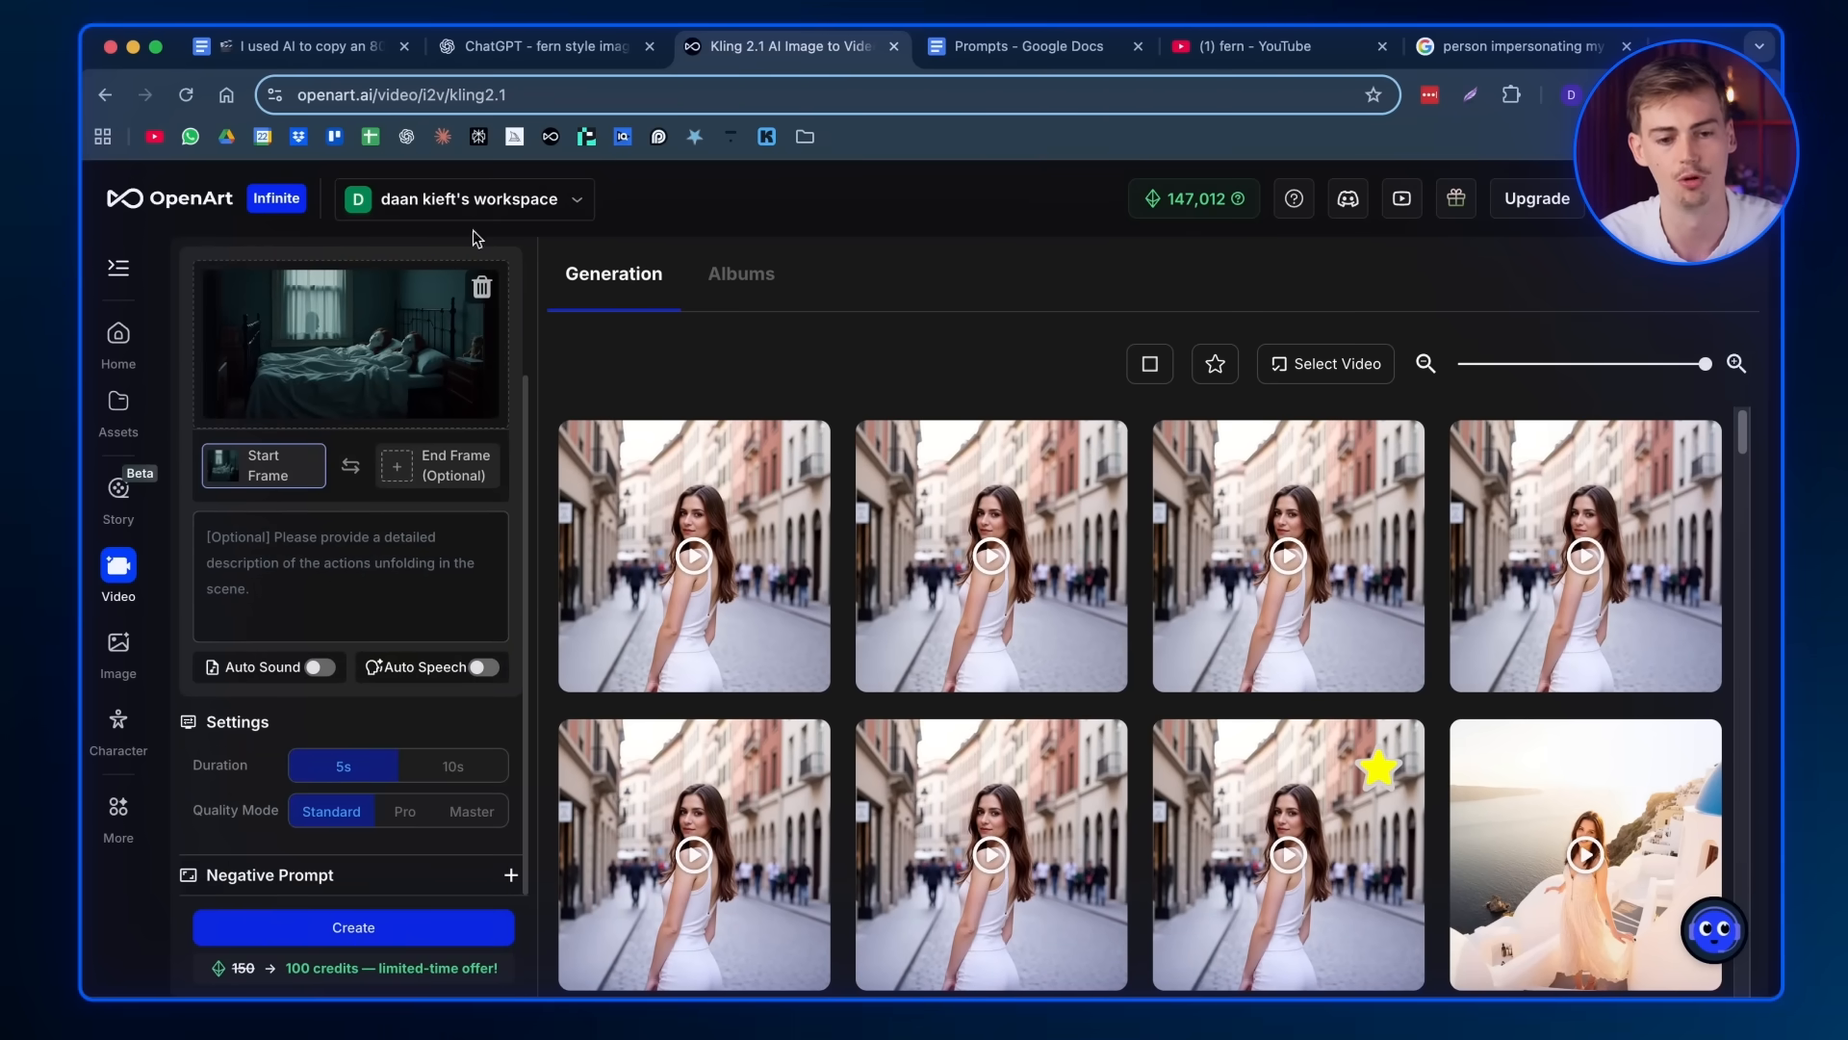
mouse_move(545, 46)
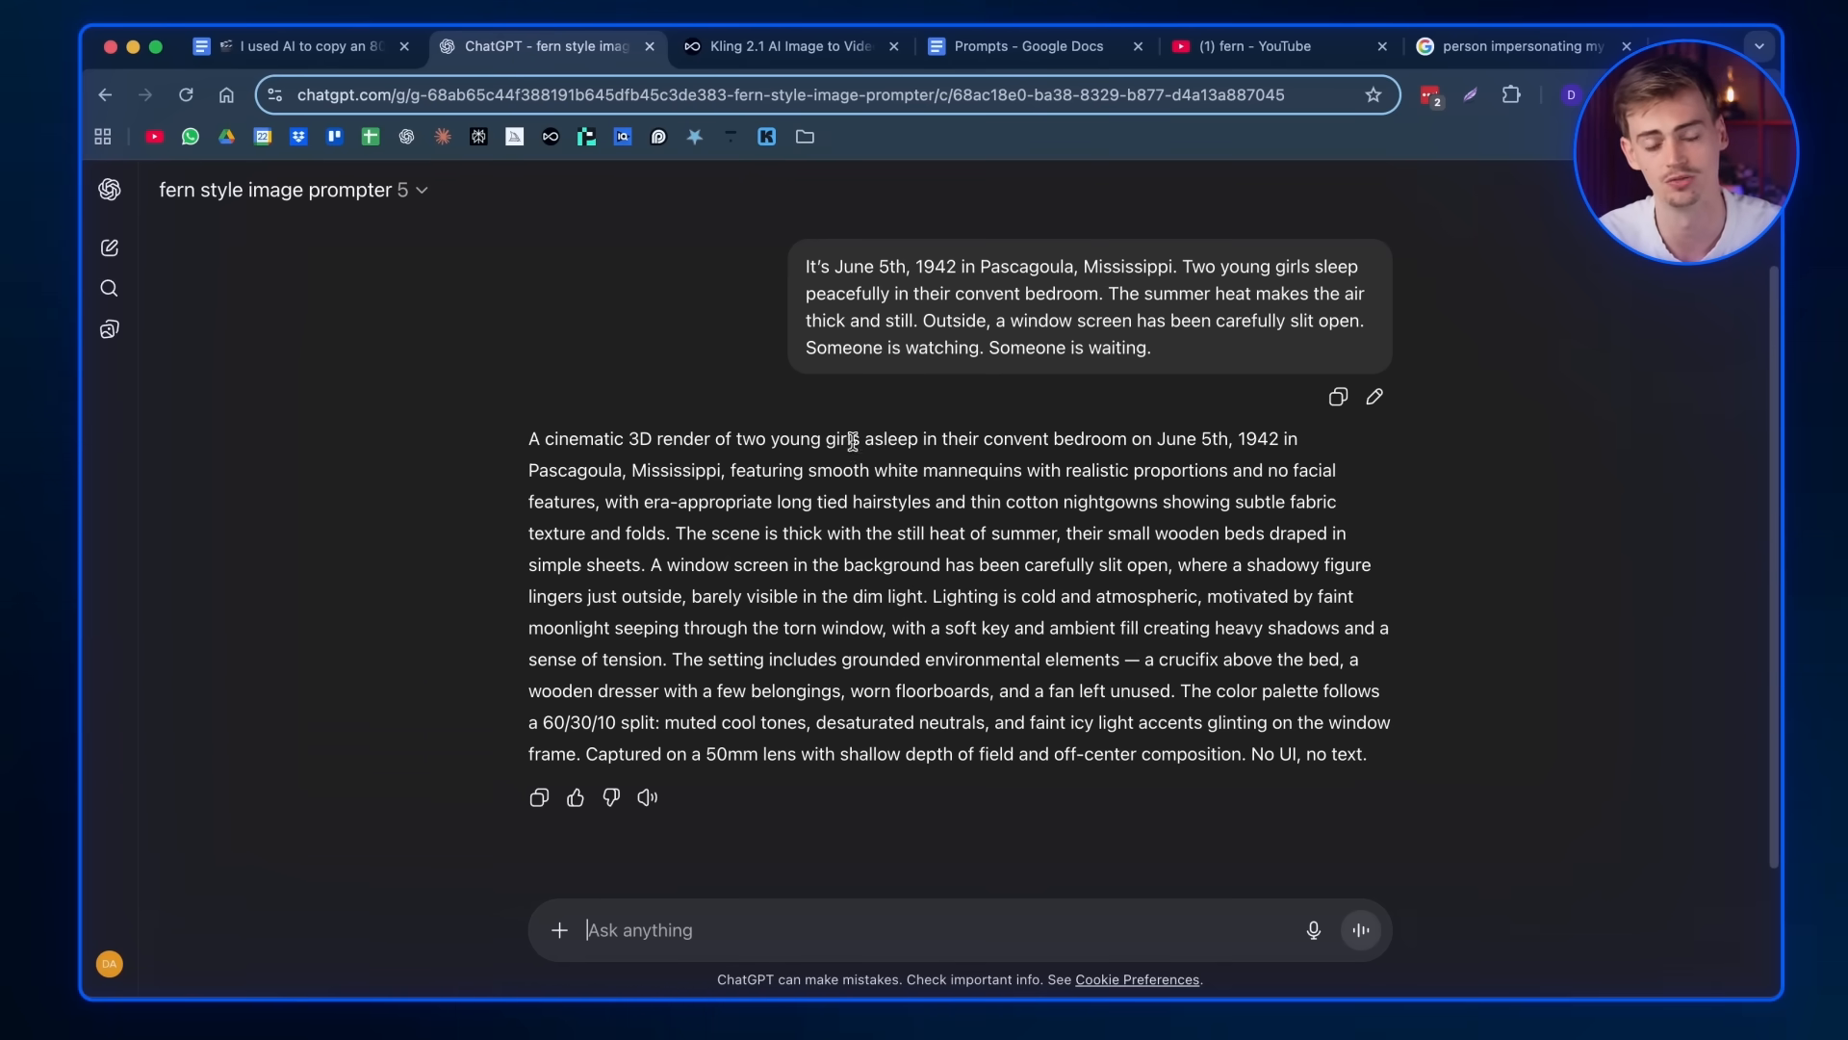
- Bring the motion prompt and negative prompt (lighting, artifacts, extra limbs, glitch…) from the guide into Kling
left_click(783, 46)
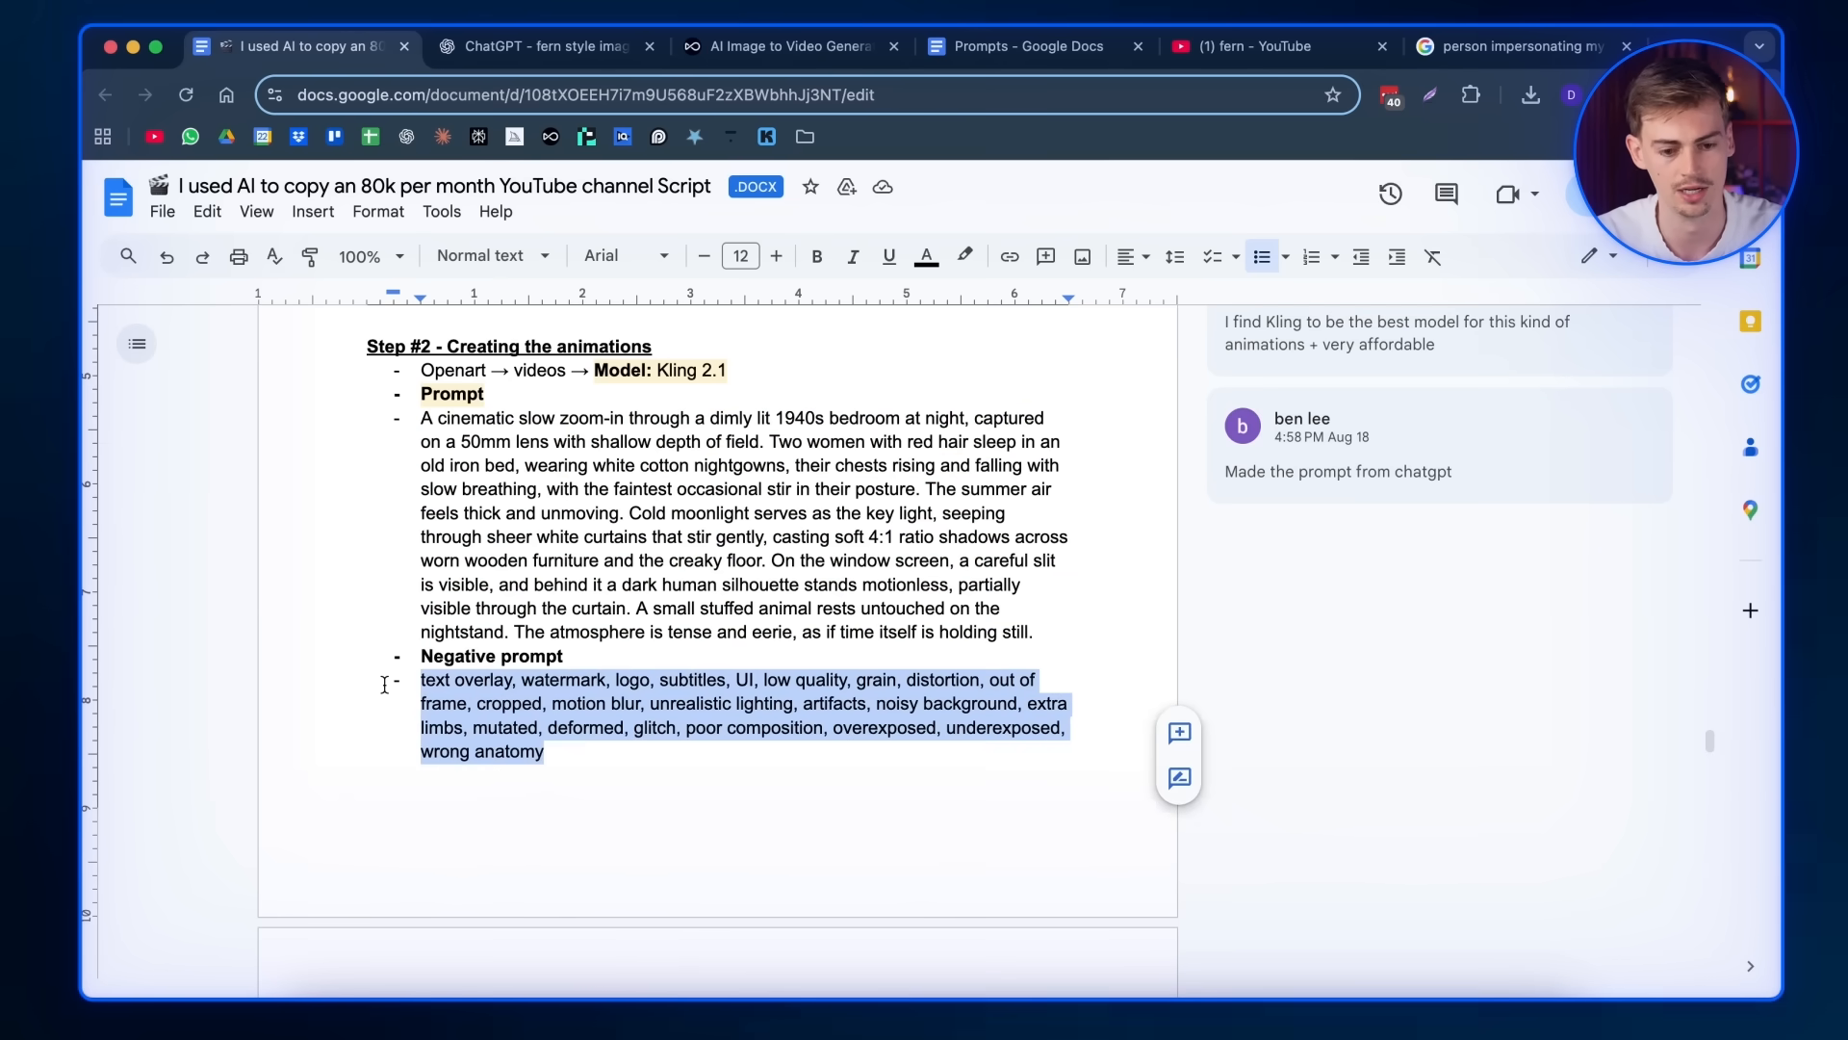
left_click(783, 46)
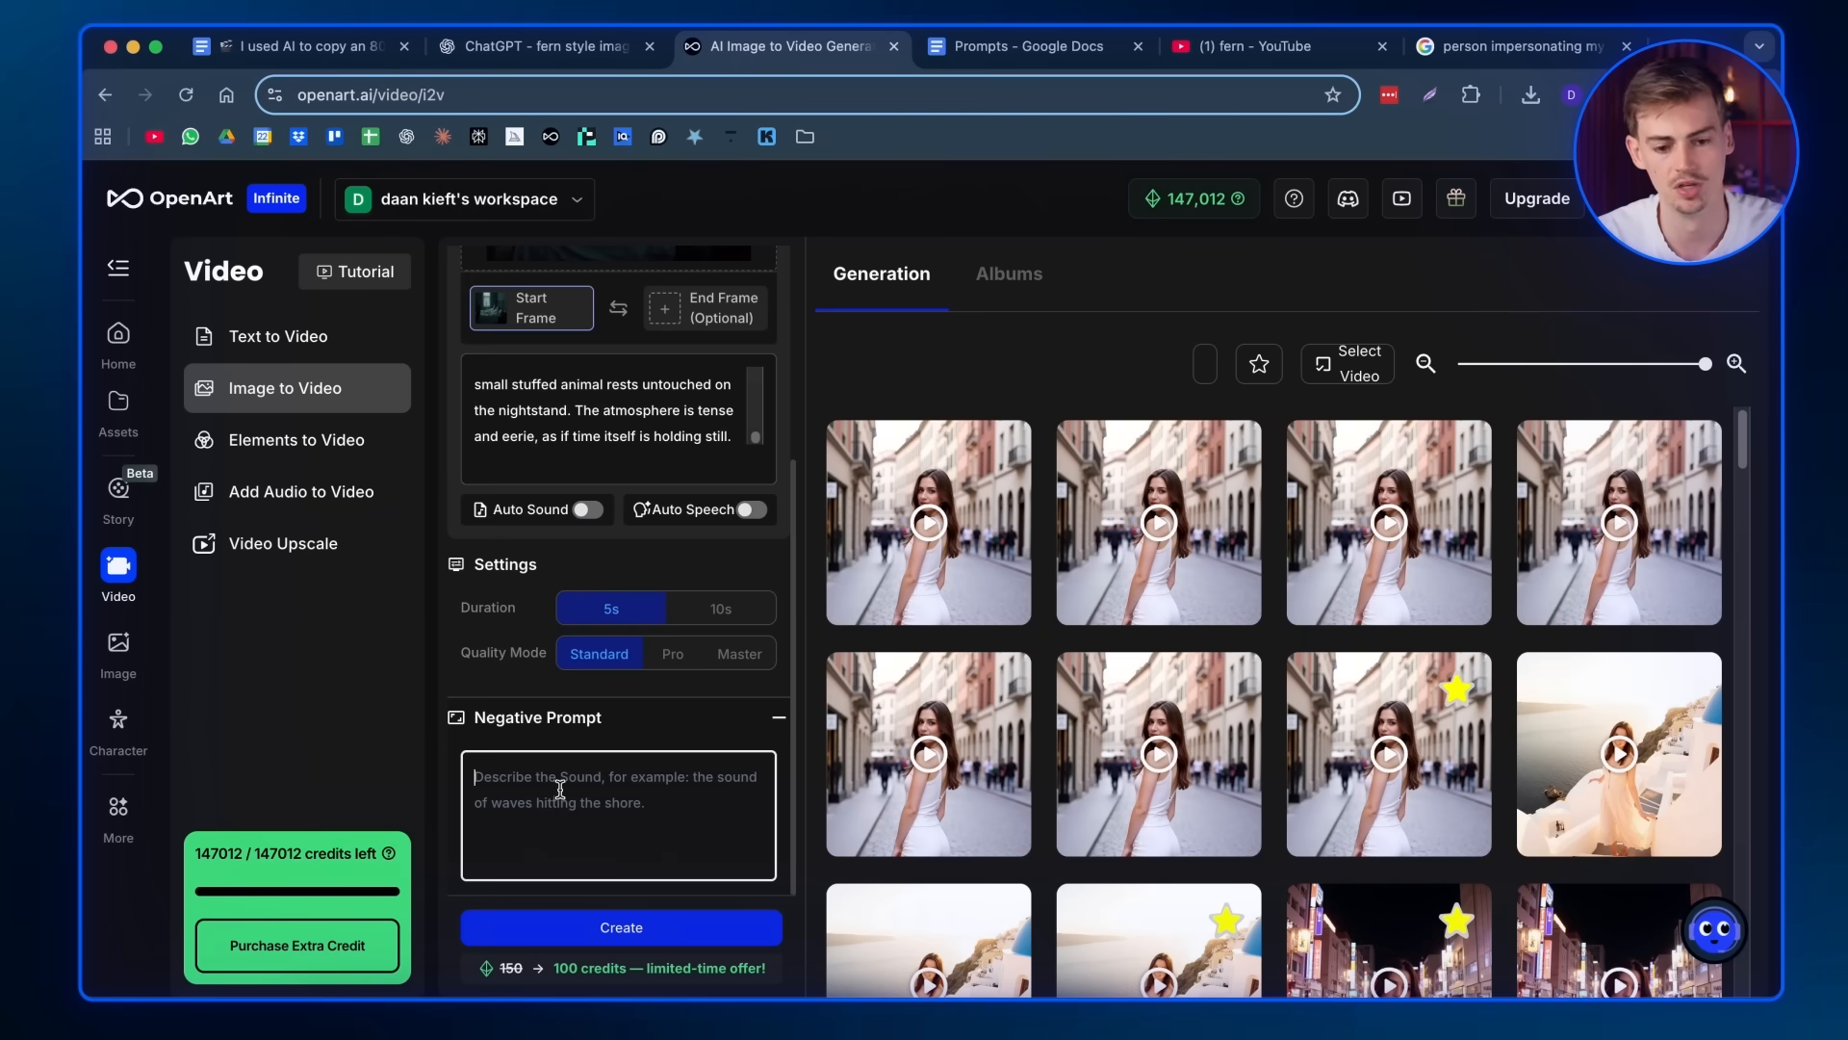
type("lighting, artifacts, noisy background, extra limbs, mutated, deformed, glitch, poor composition, overexposed, underexposed, wrong anatomy")
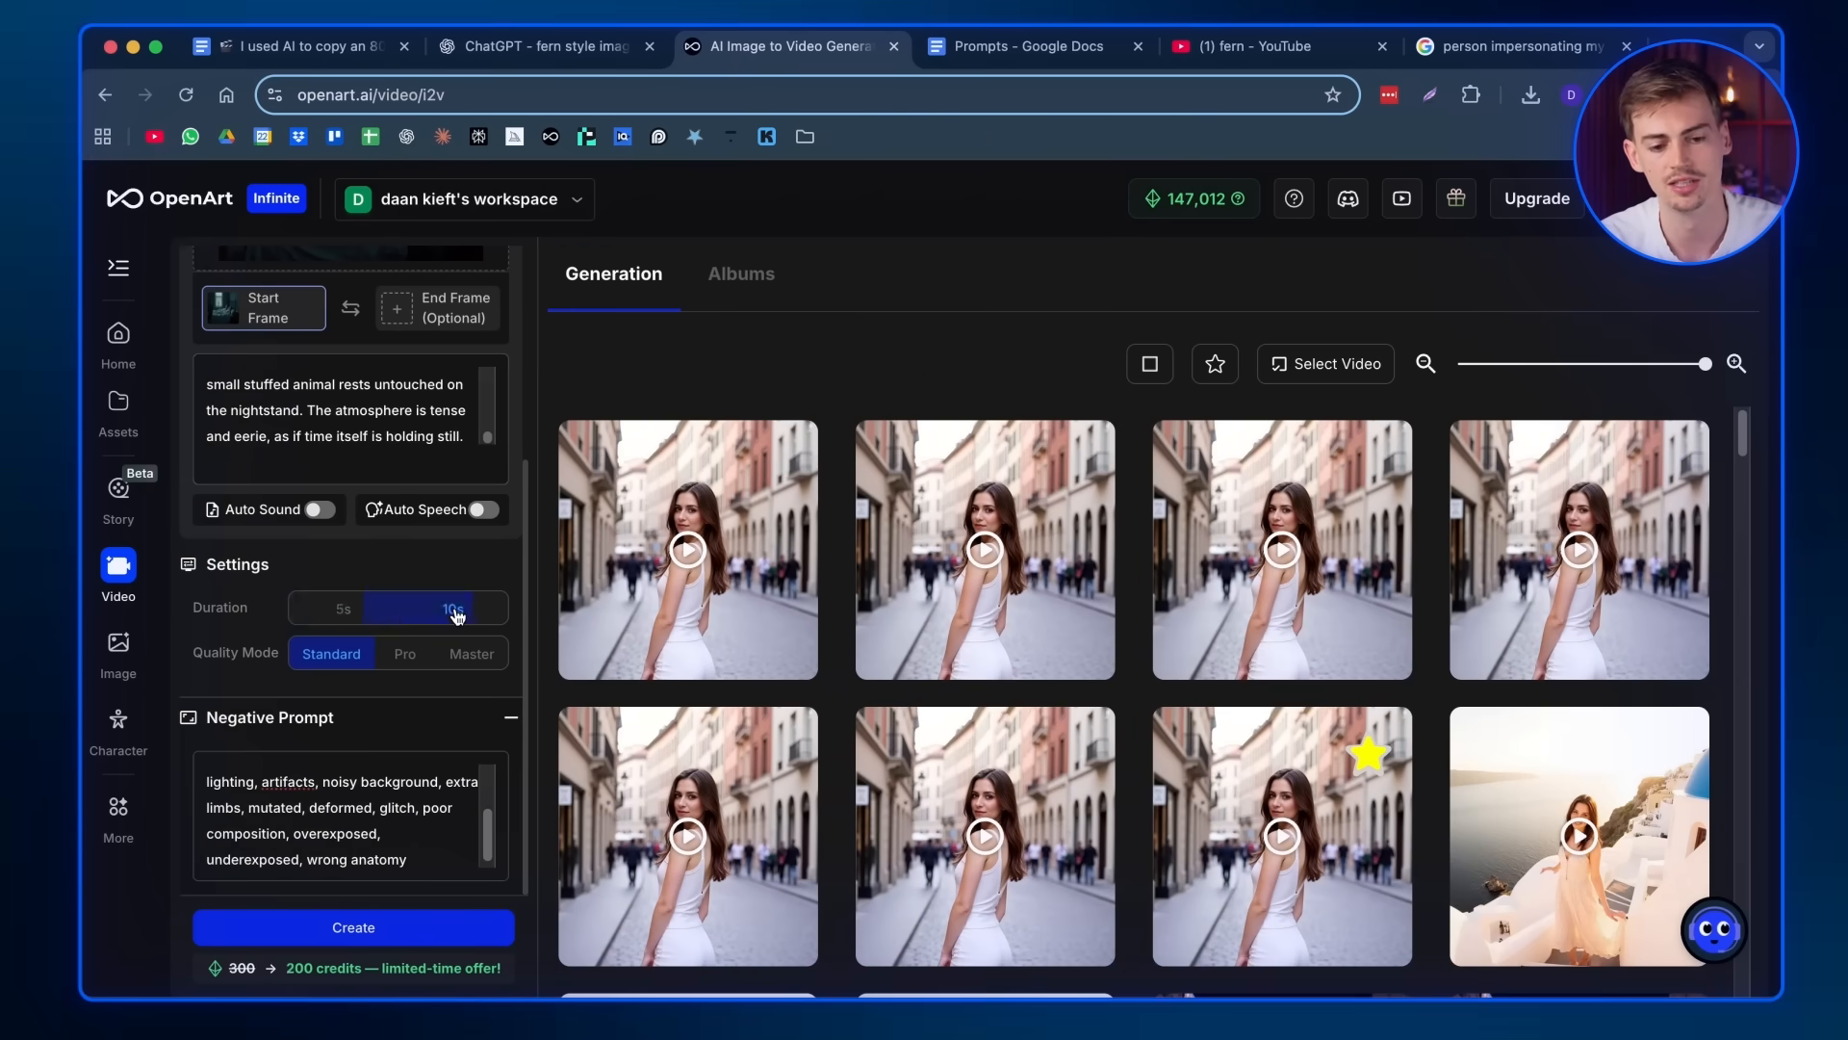
- Set the clip to 10 seconds at Pro quality after checking Master's cost, and start generation
left_click(450, 606)
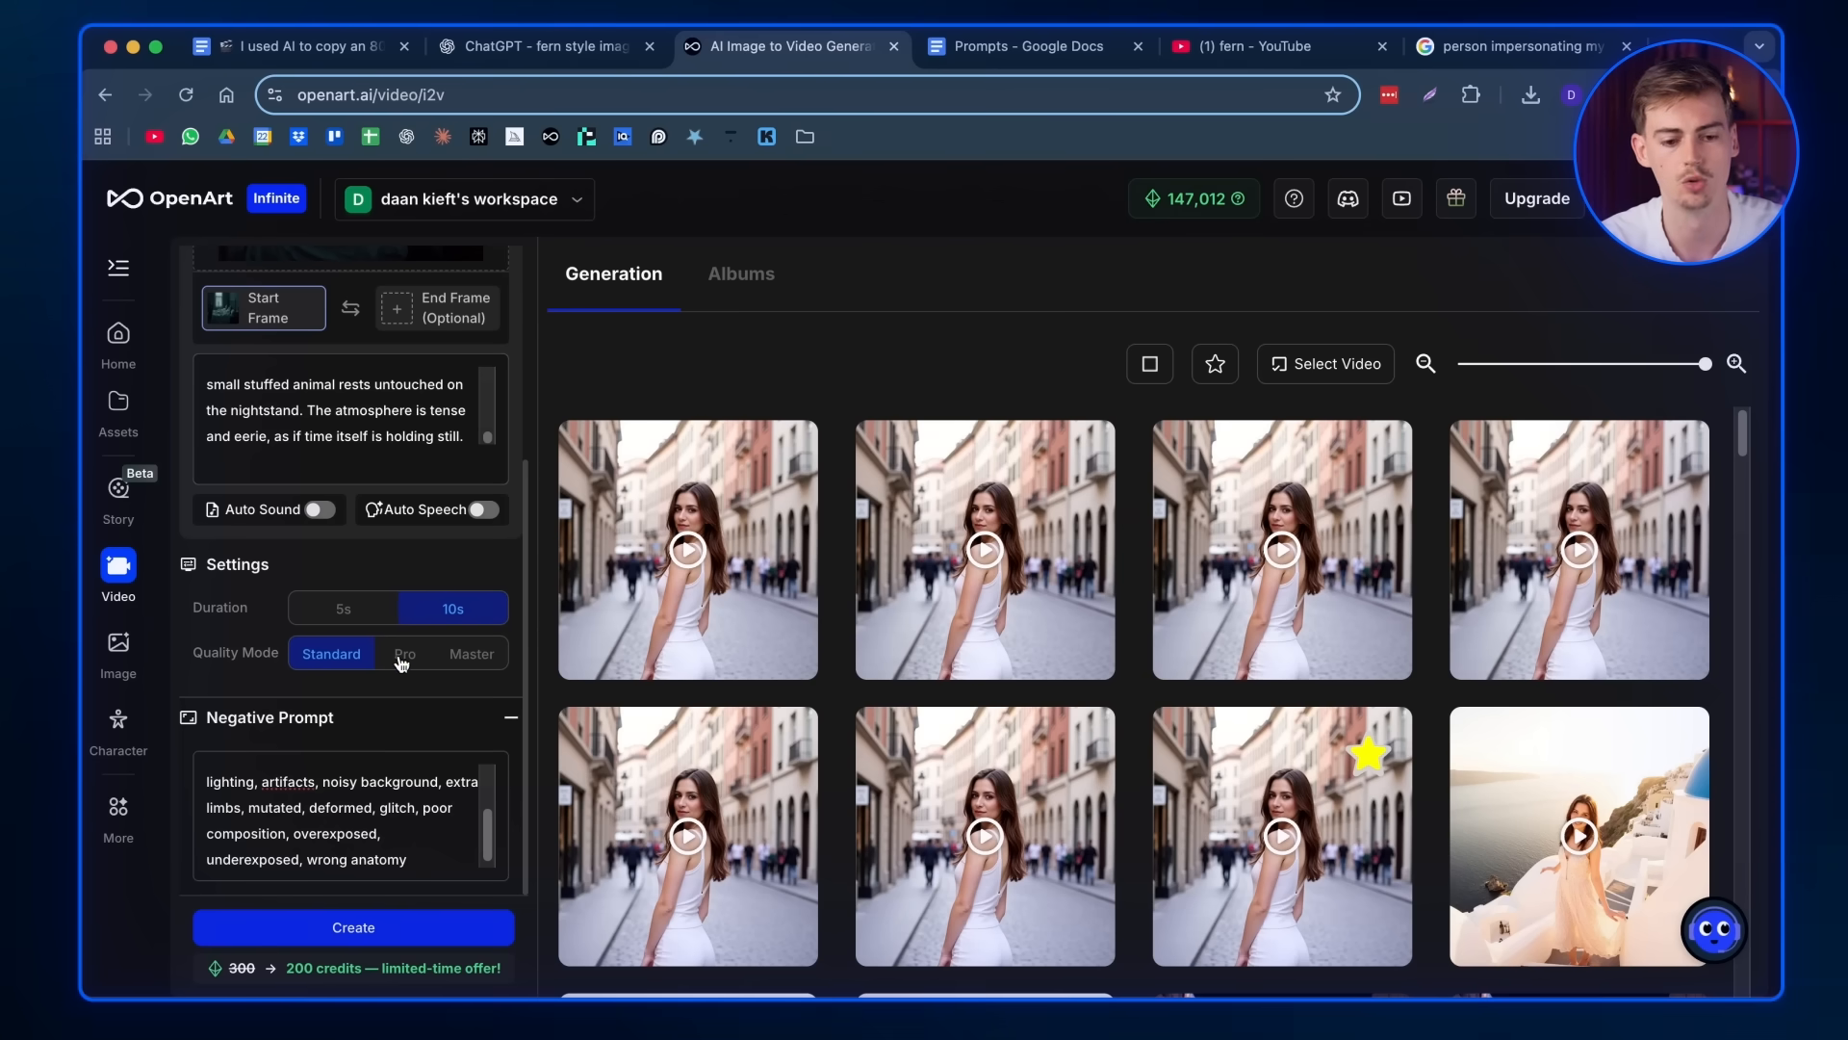
left_click(404, 653)
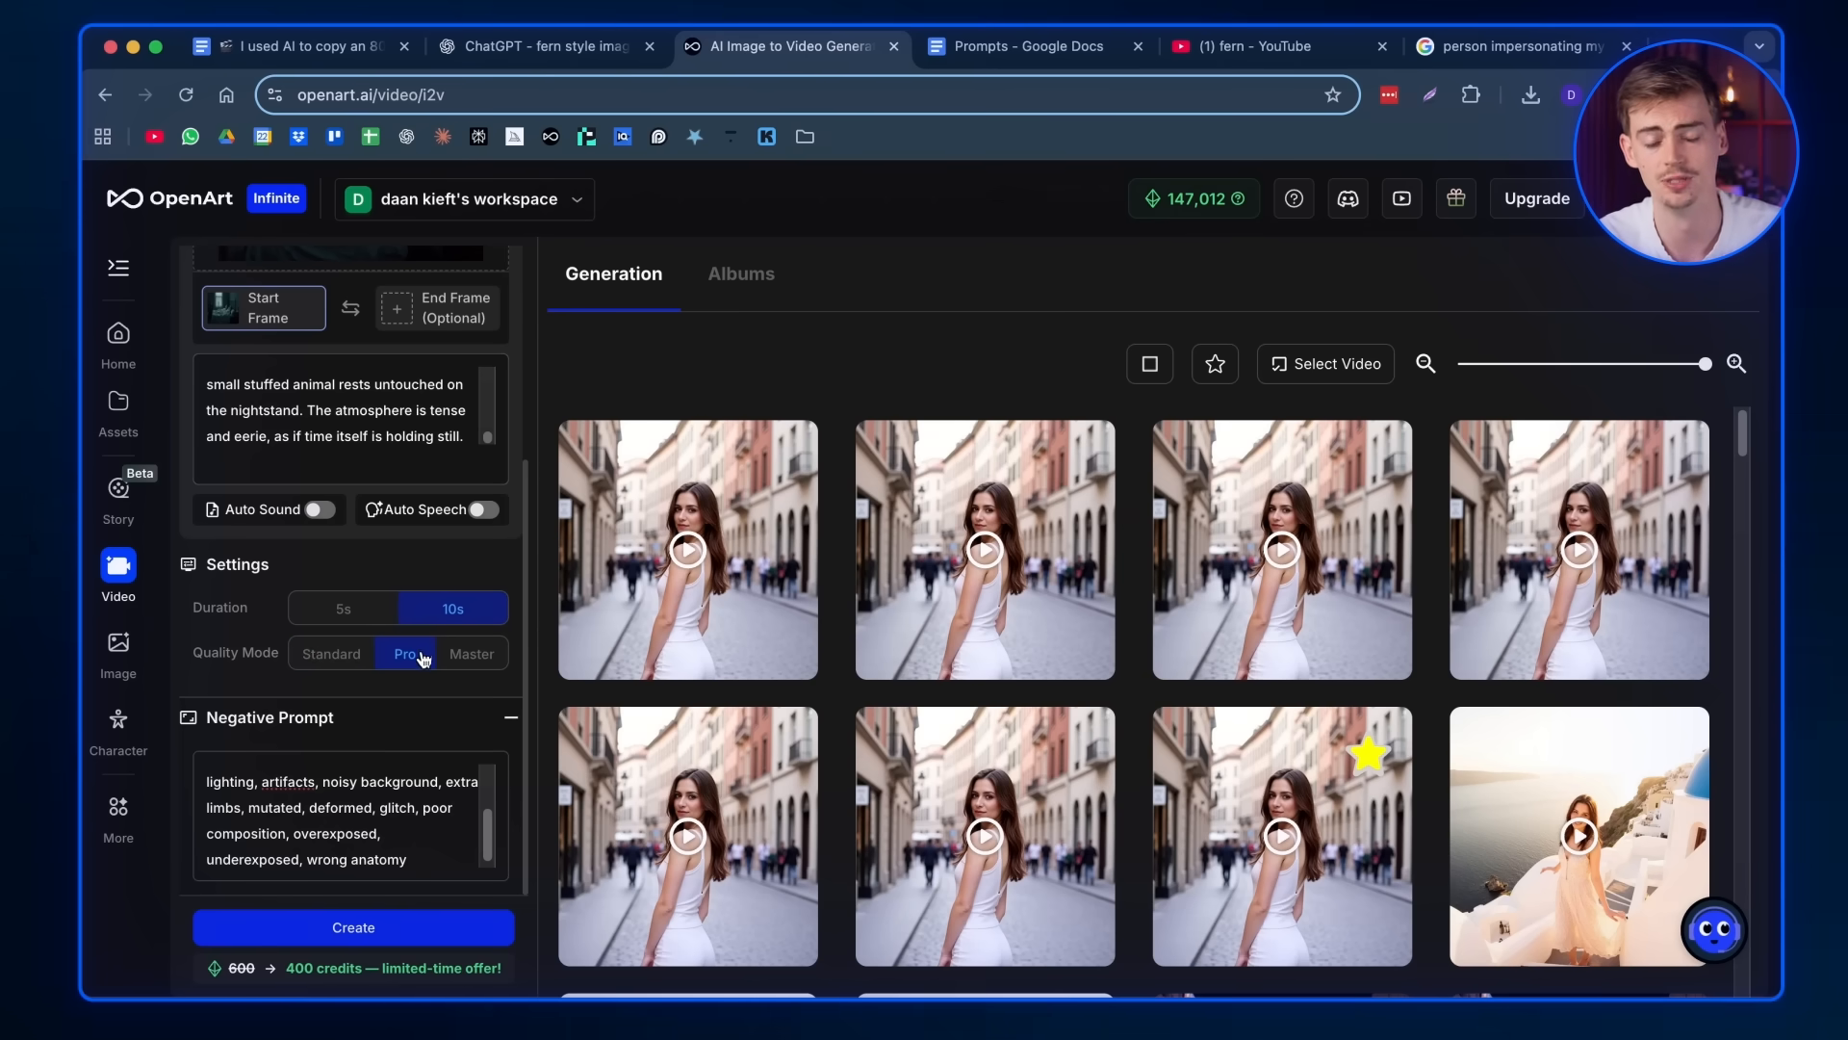
left_click(469, 652)
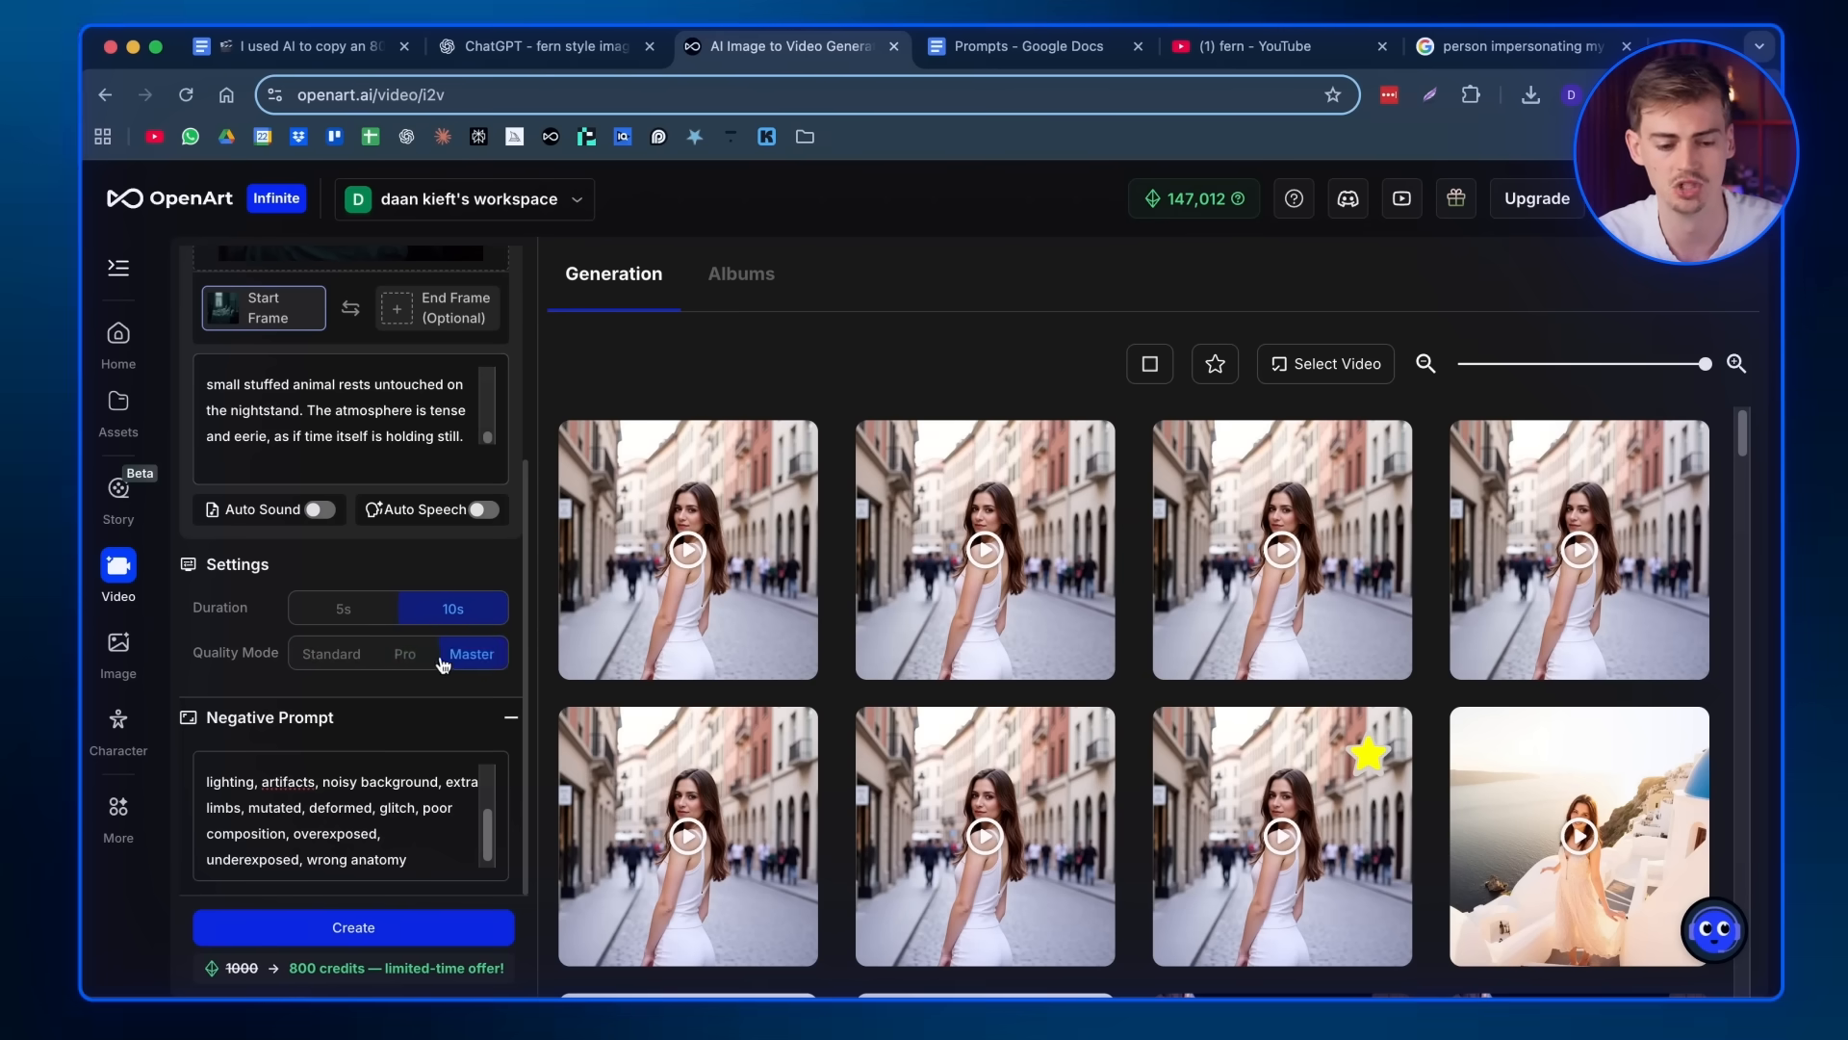
left_click(403, 653)
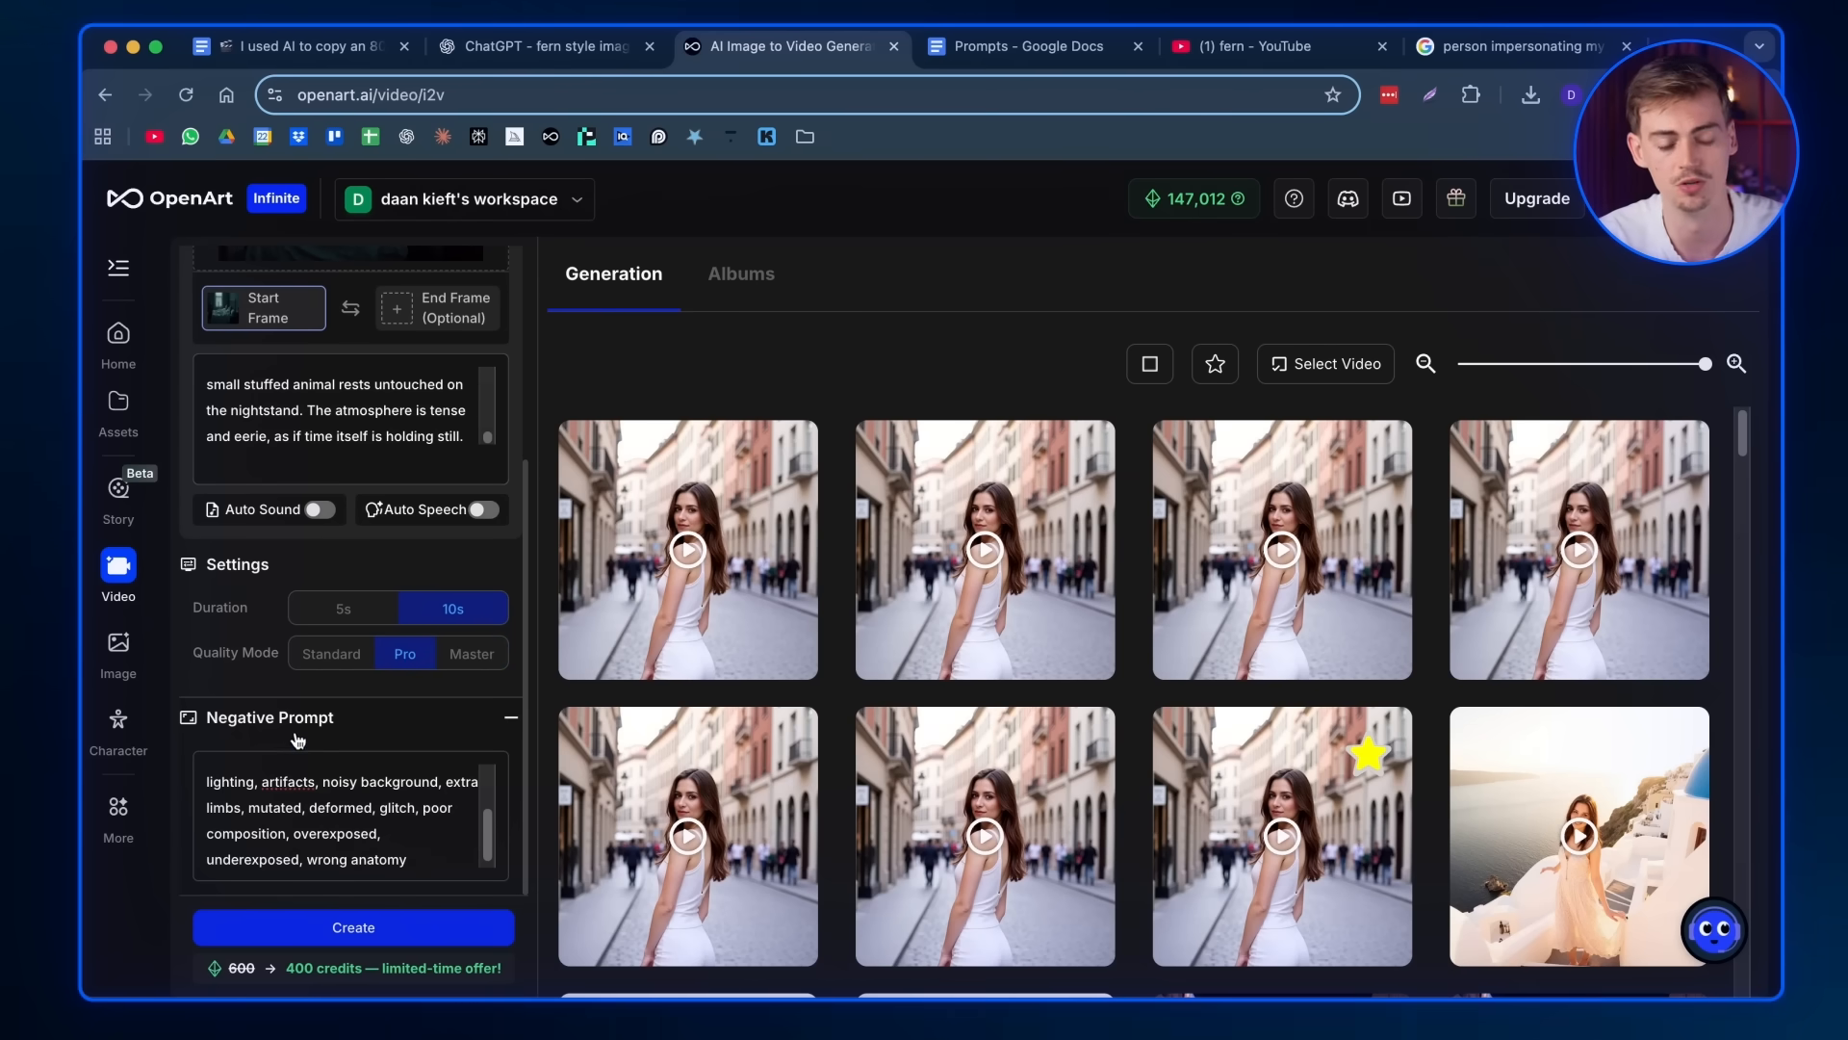
left_click(353, 926)
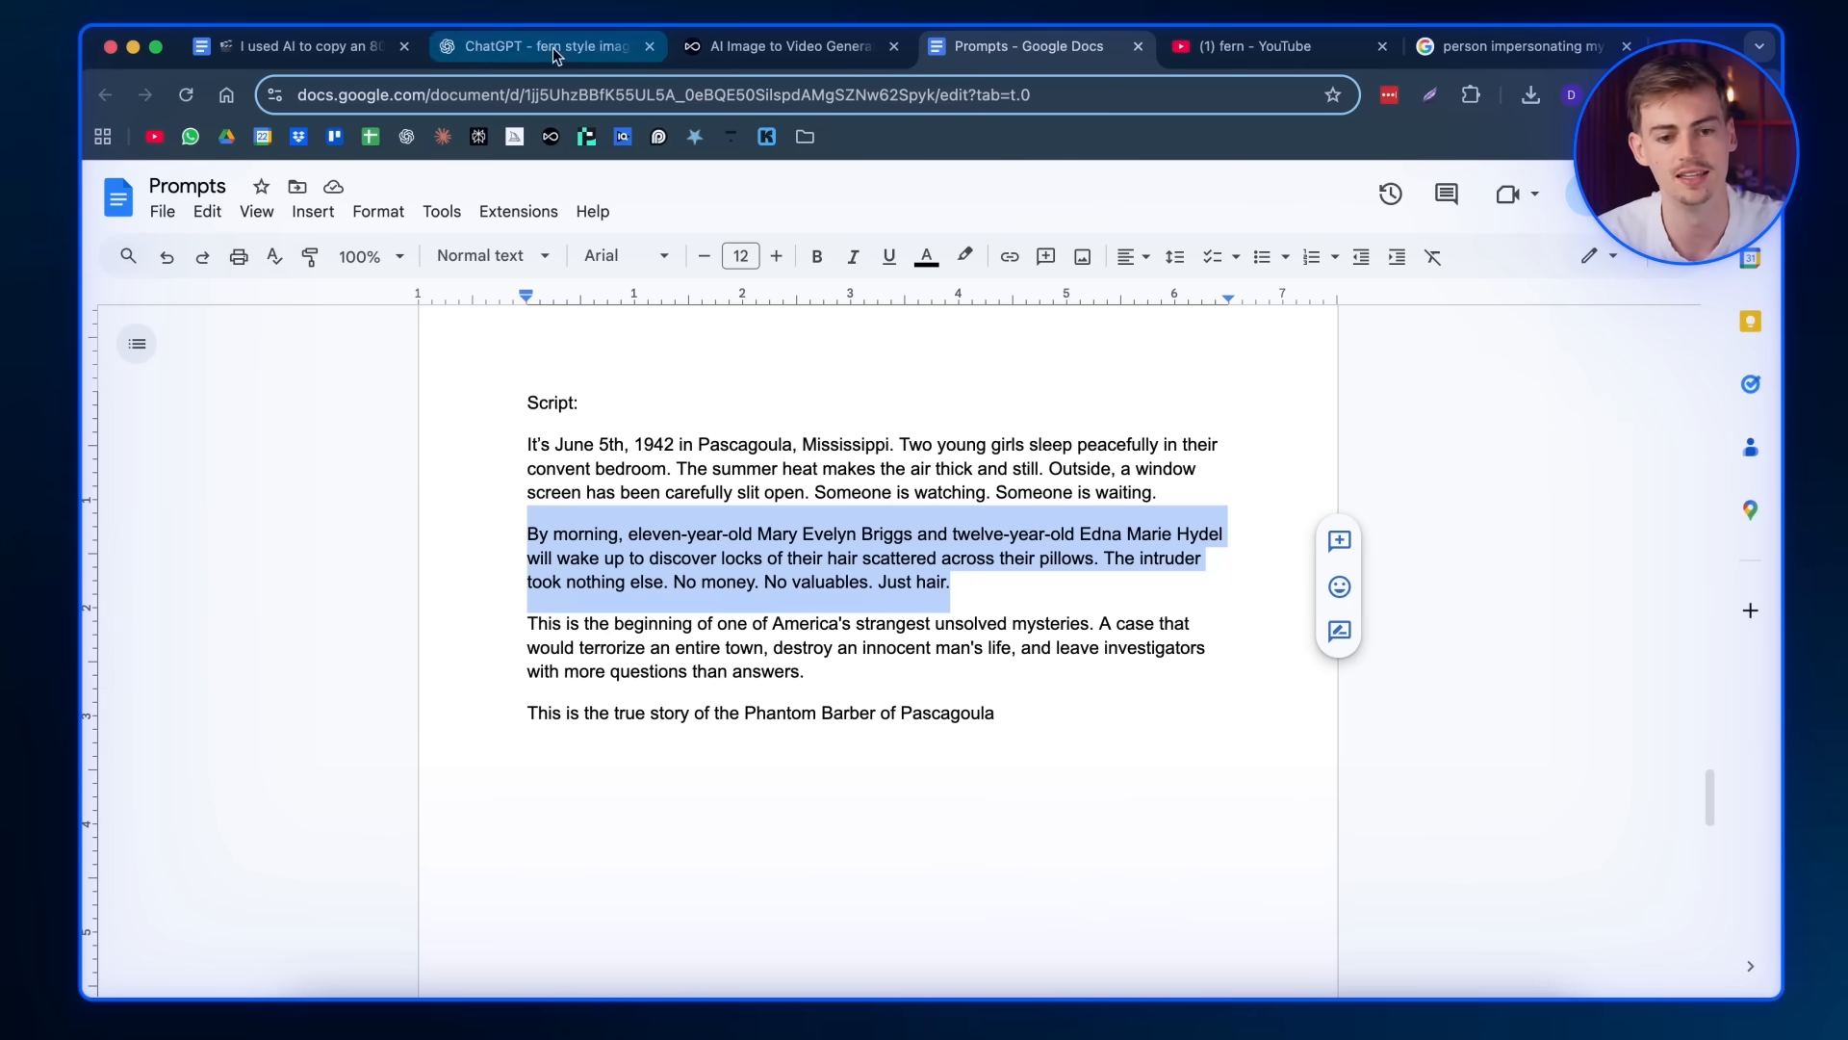
- Send the cut-hair paragraph to the fern prompter for a waking-girls image prompt, then move to ElevenLabs
left_click(542, 46)
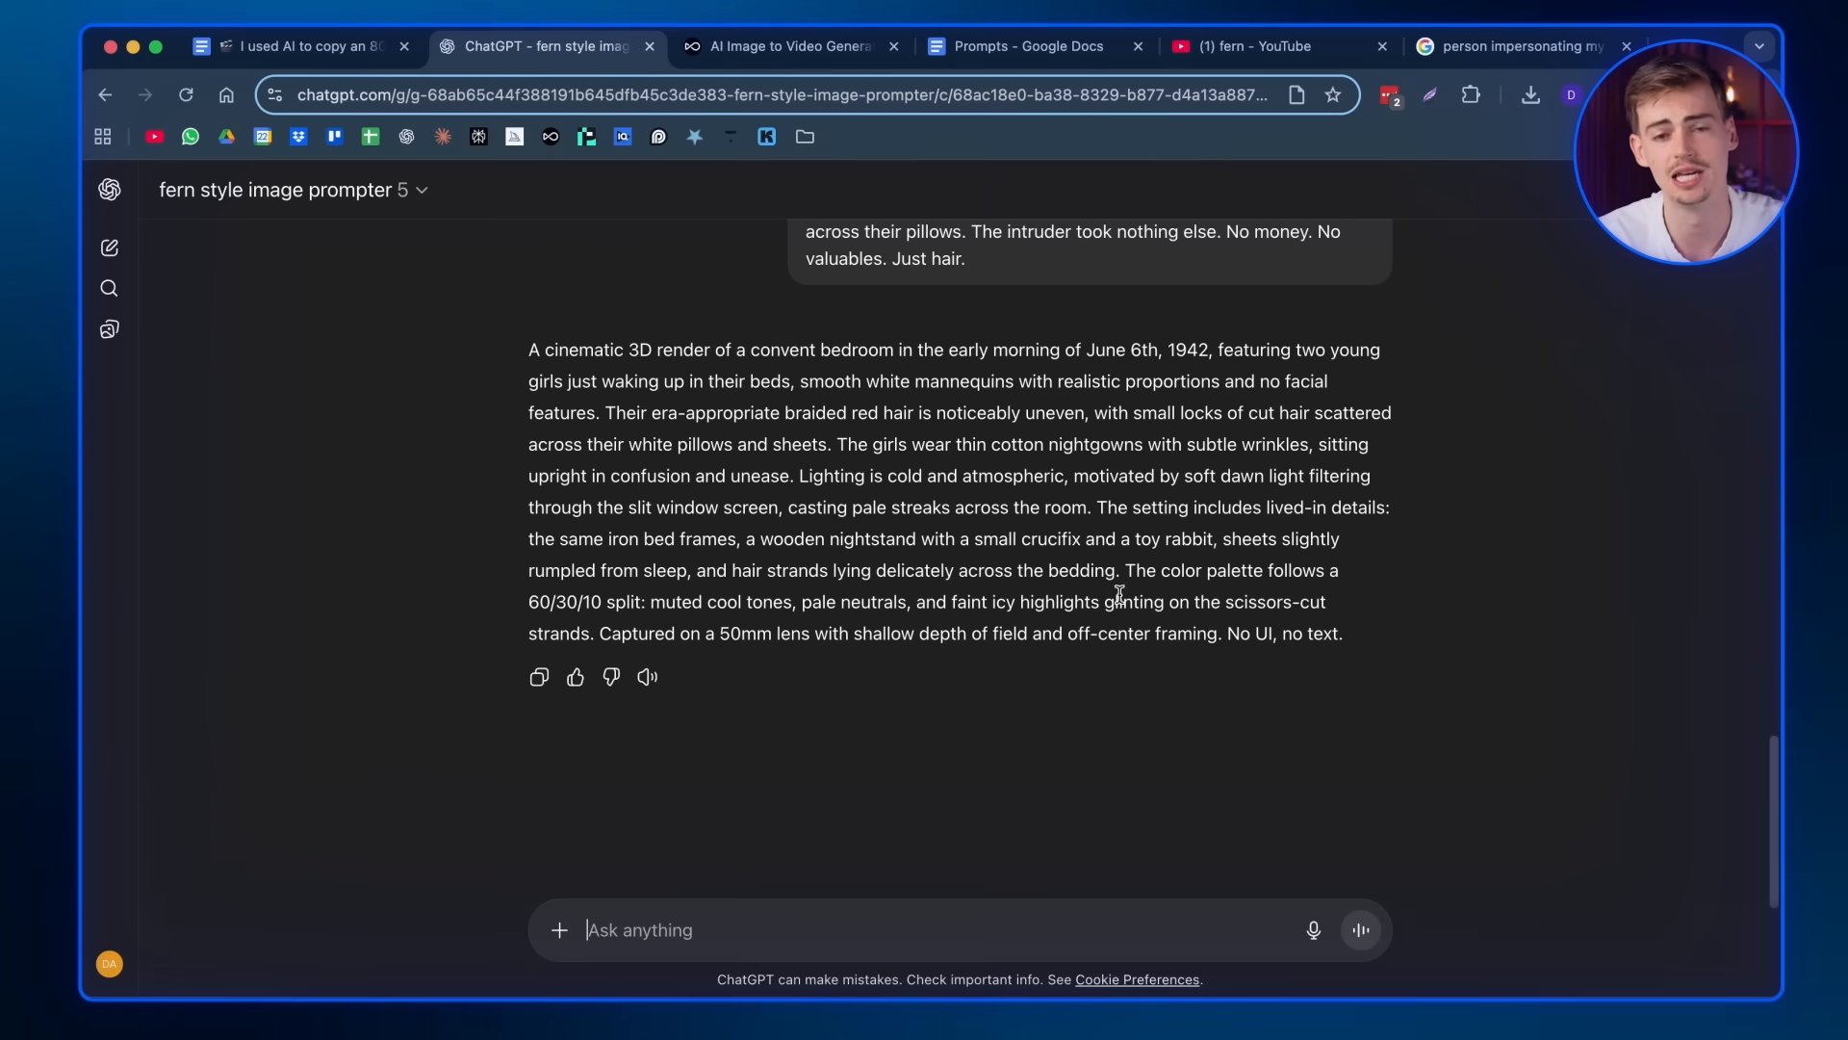
left_click(787, 46)
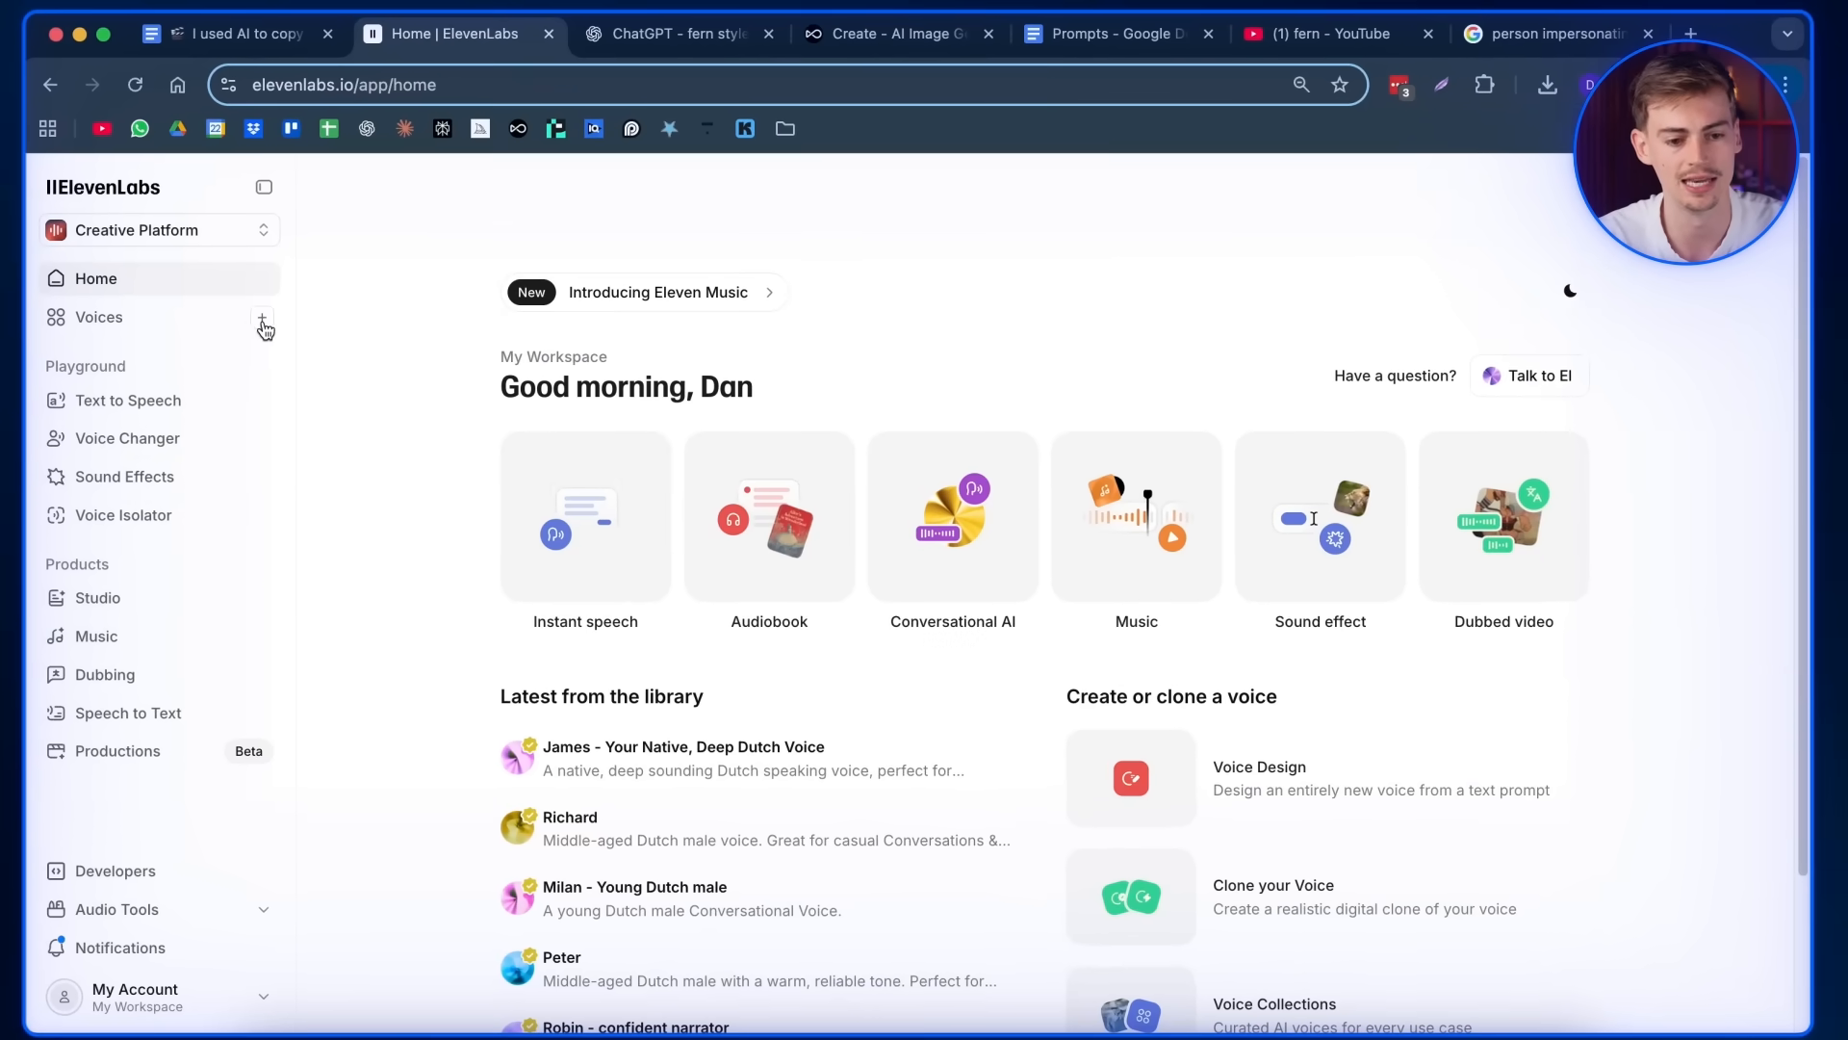
- Describe a warm late-20s American baritone narrator, use the Pascagoula opening as preview text, and generate voices
left_click(263, 327)
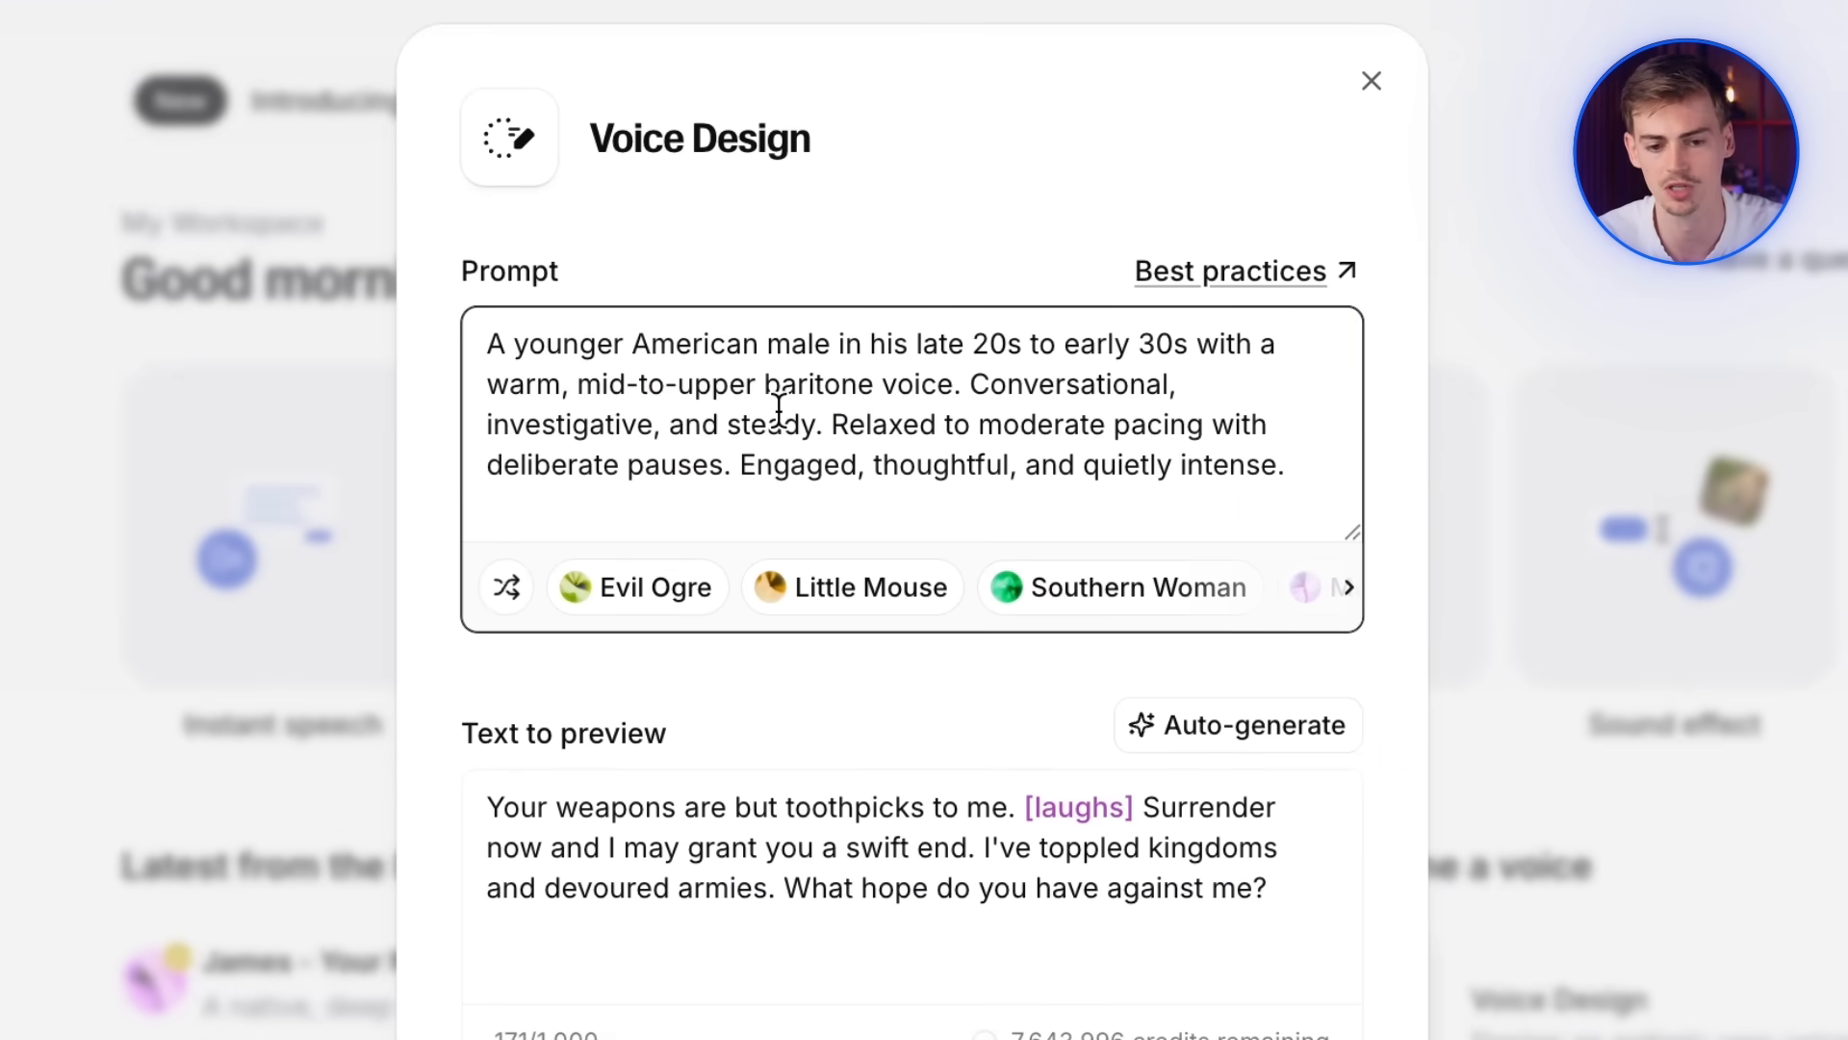
left_click_drag(487, 343, 776, 342)
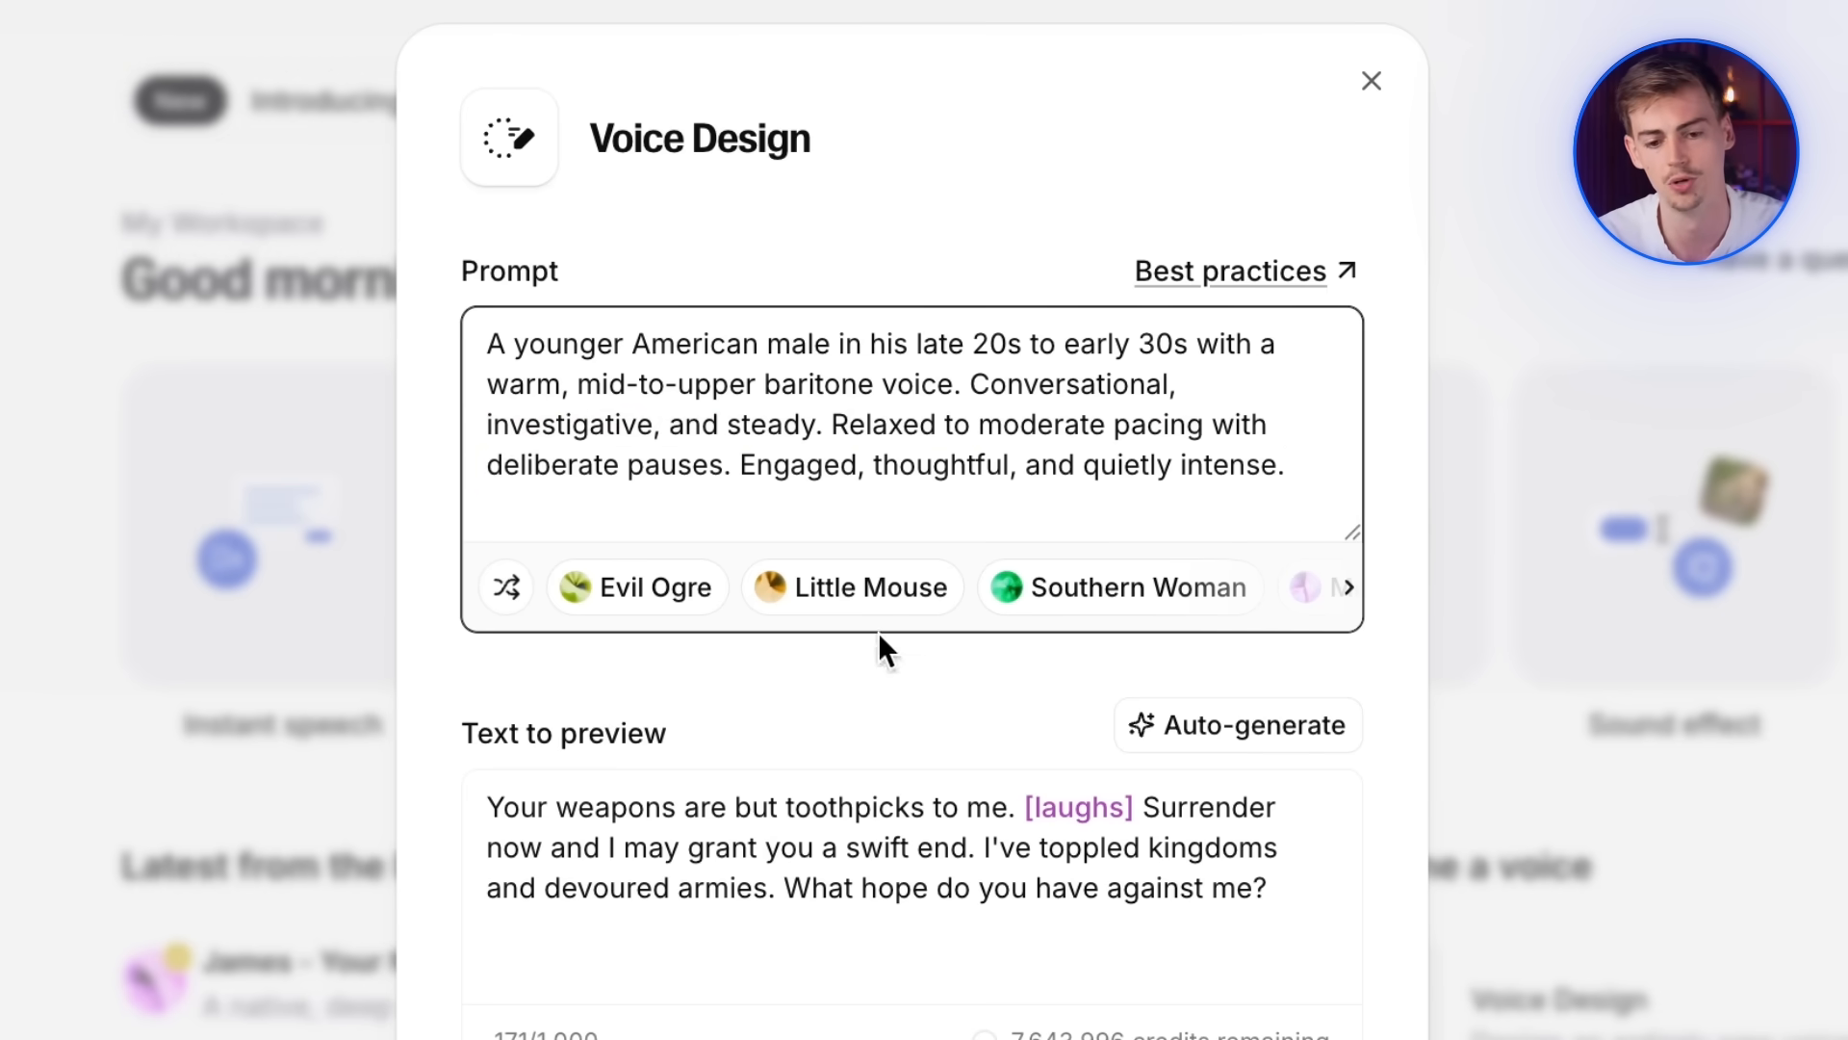
left_click(1238, 726)
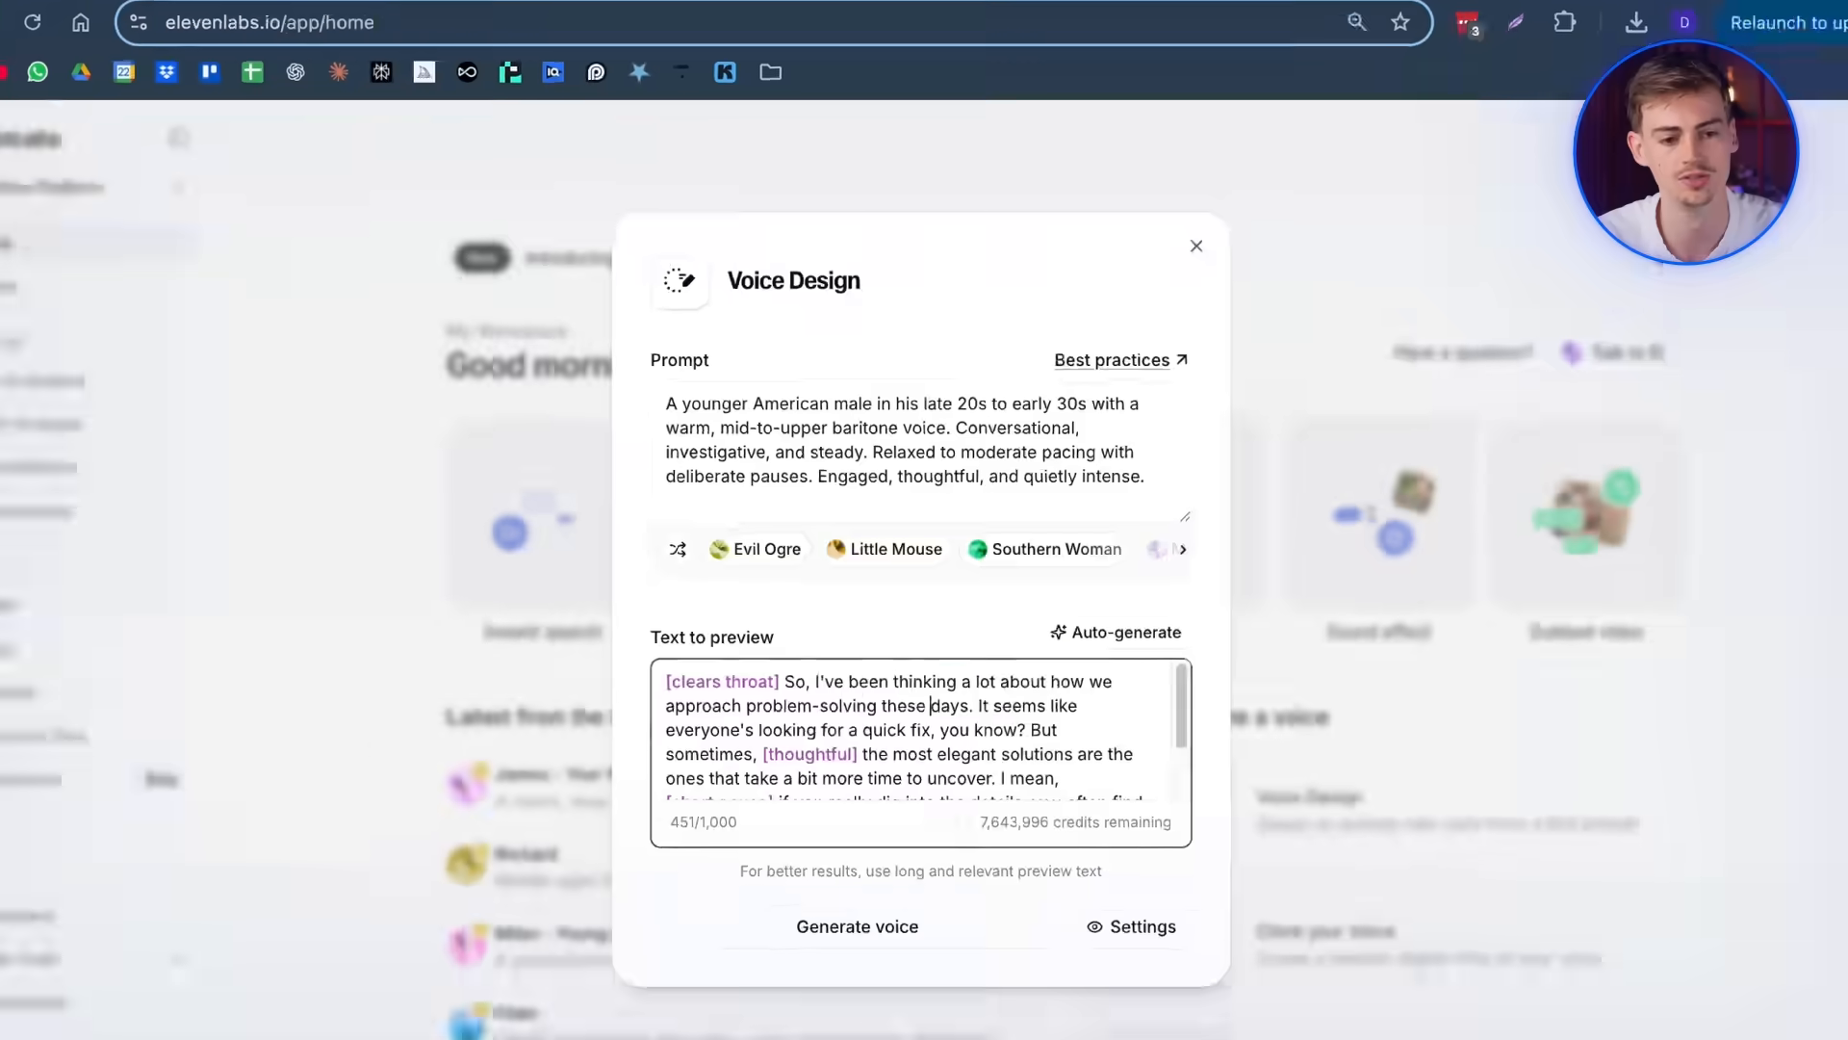
left_click(460, 25)
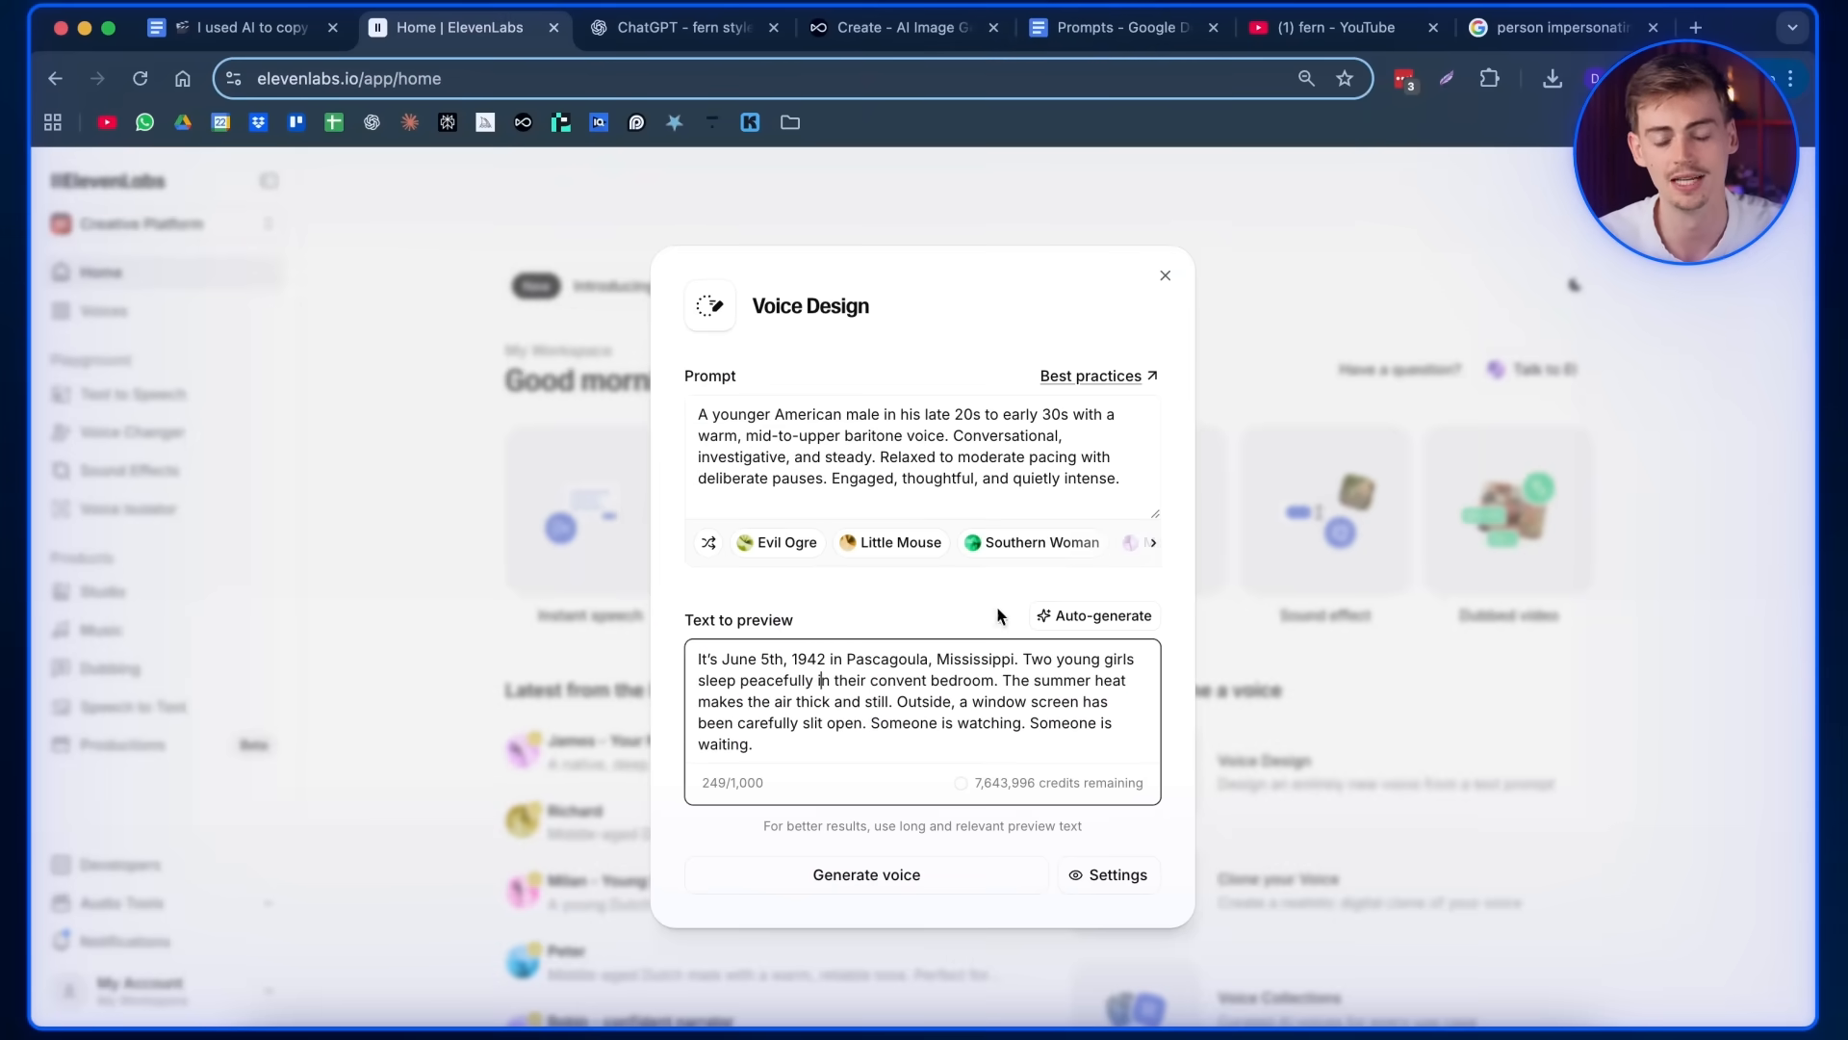
mouse_move(1184, 934)
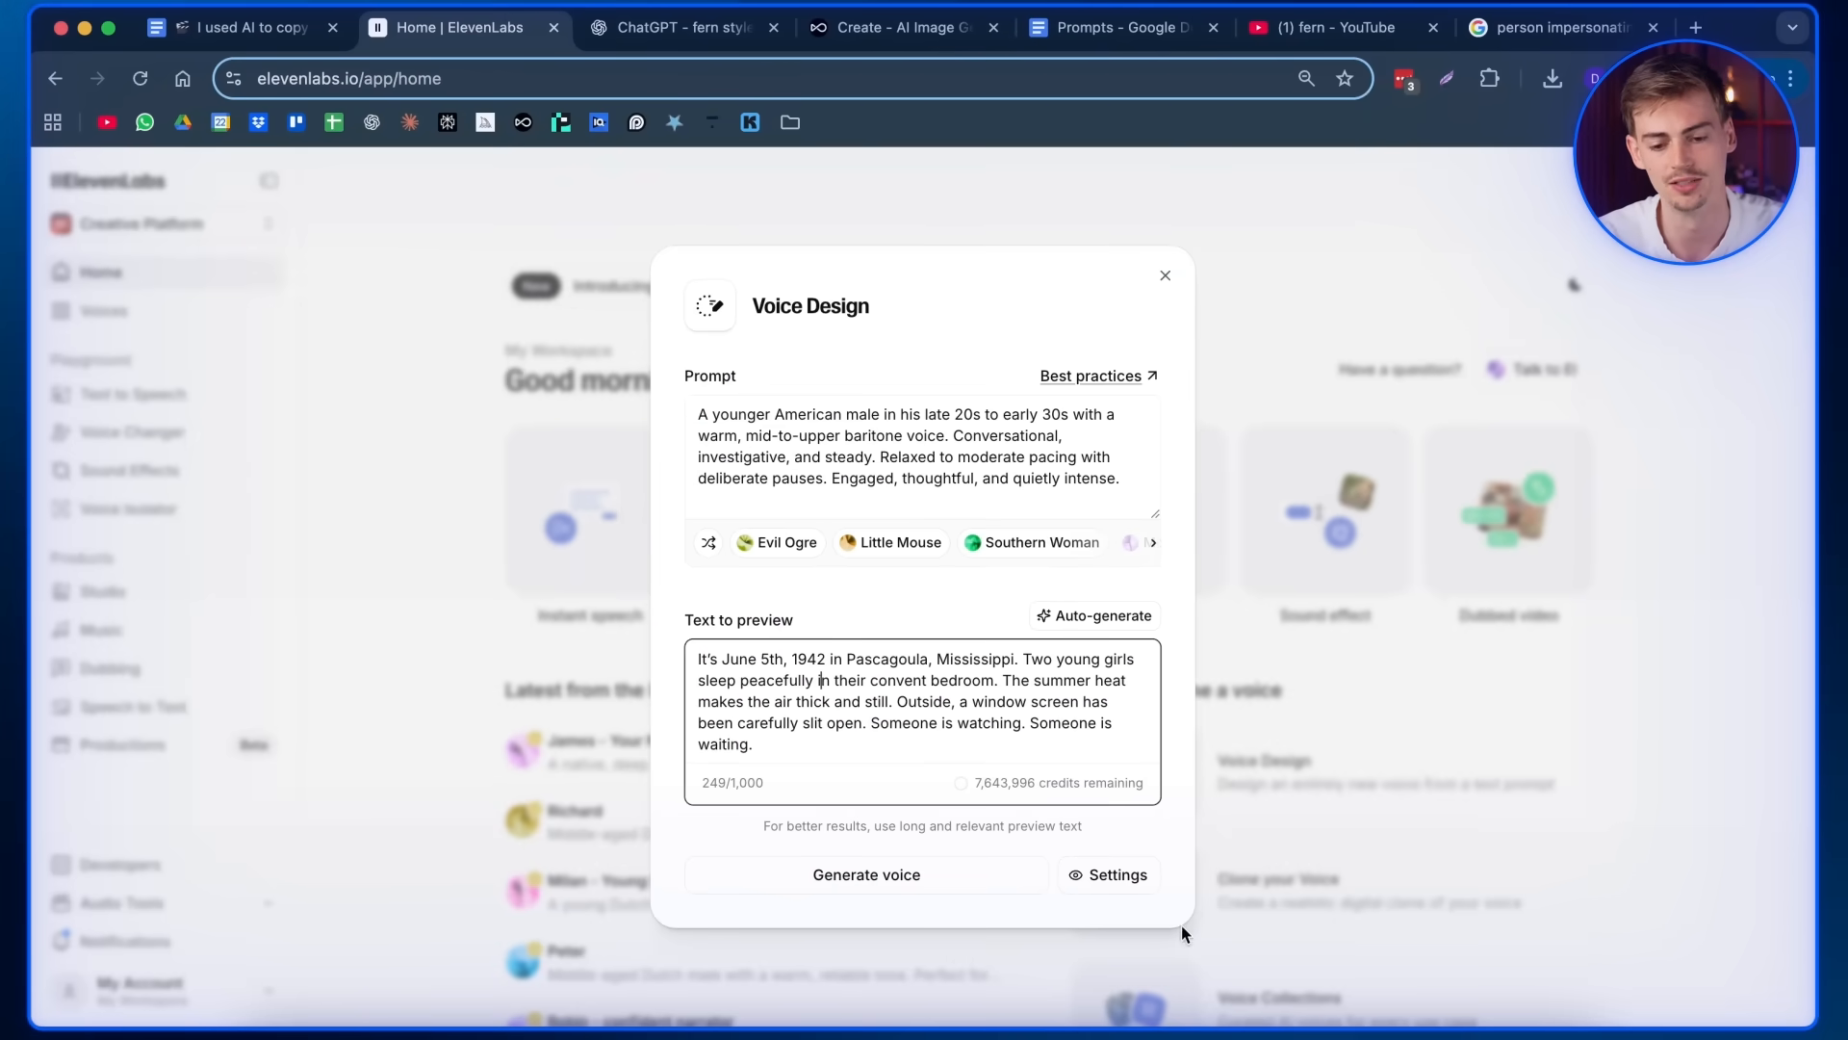
left_click(865, 874)
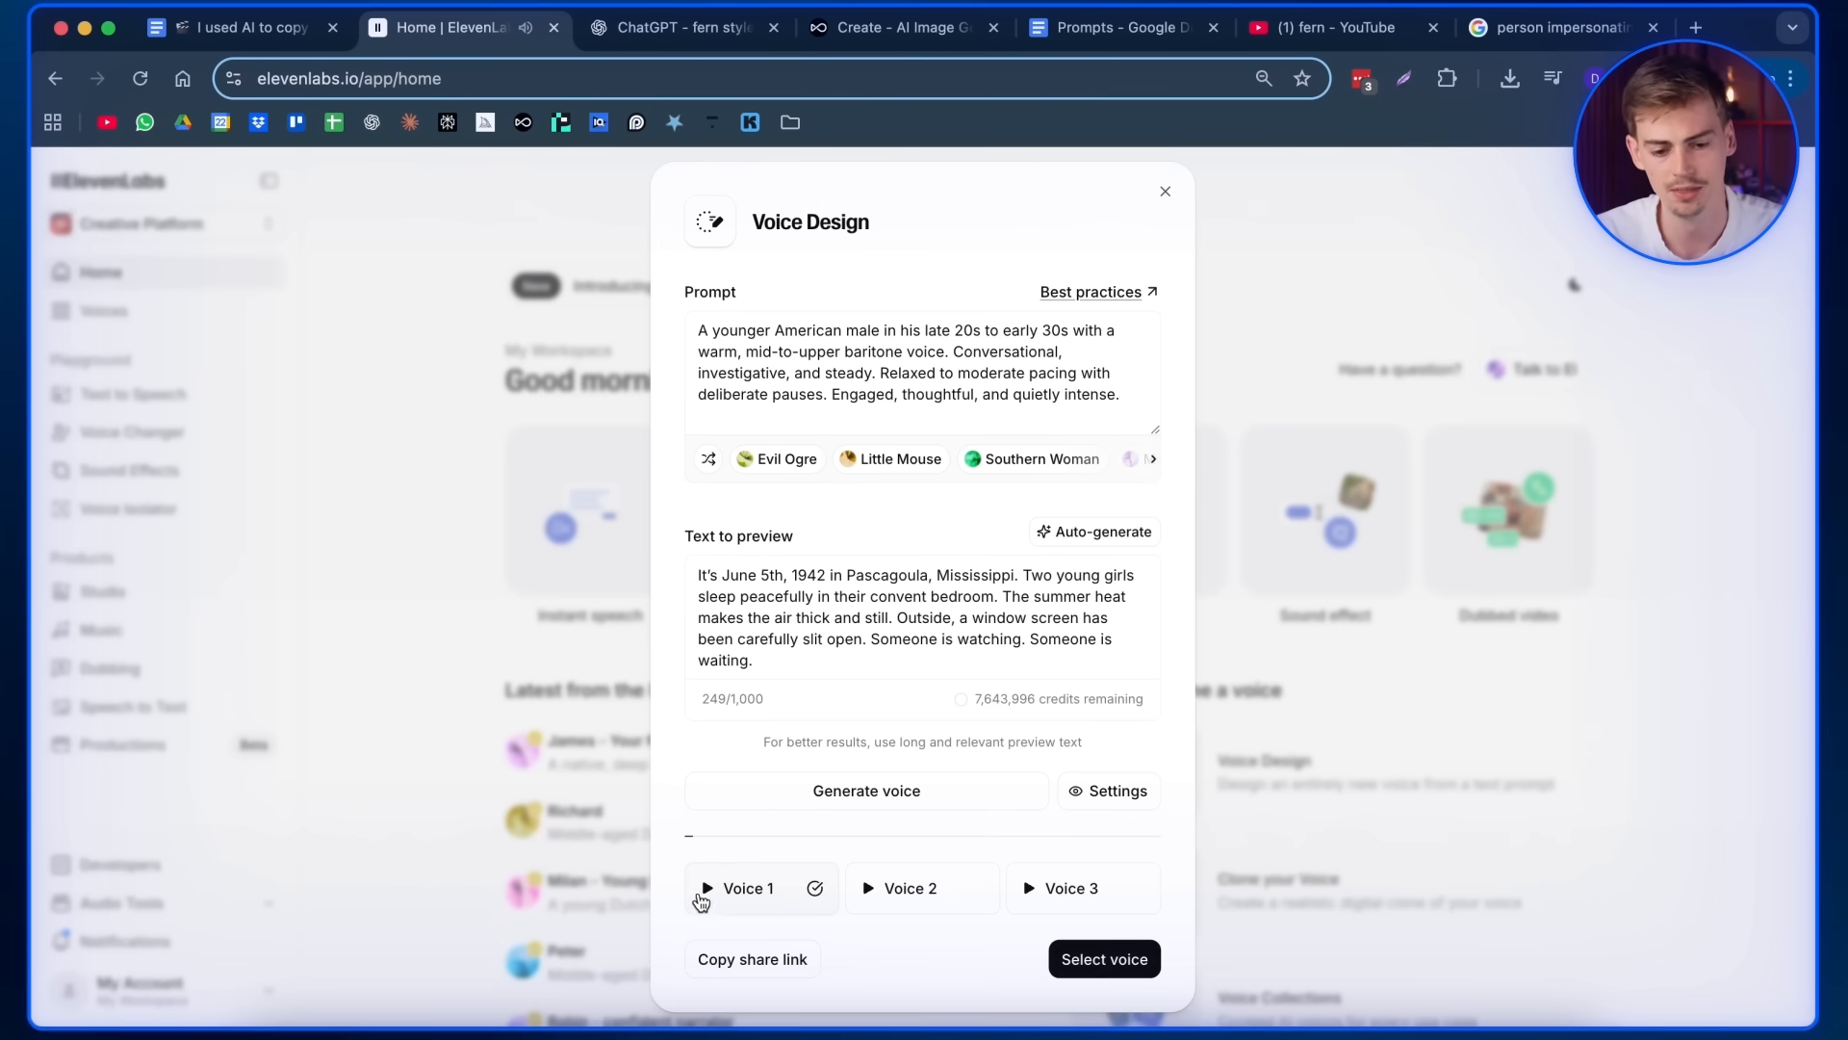
- Audition Voice 1, 2 and 3 previews and select the chosen narrator voice
left_click(707, 887)
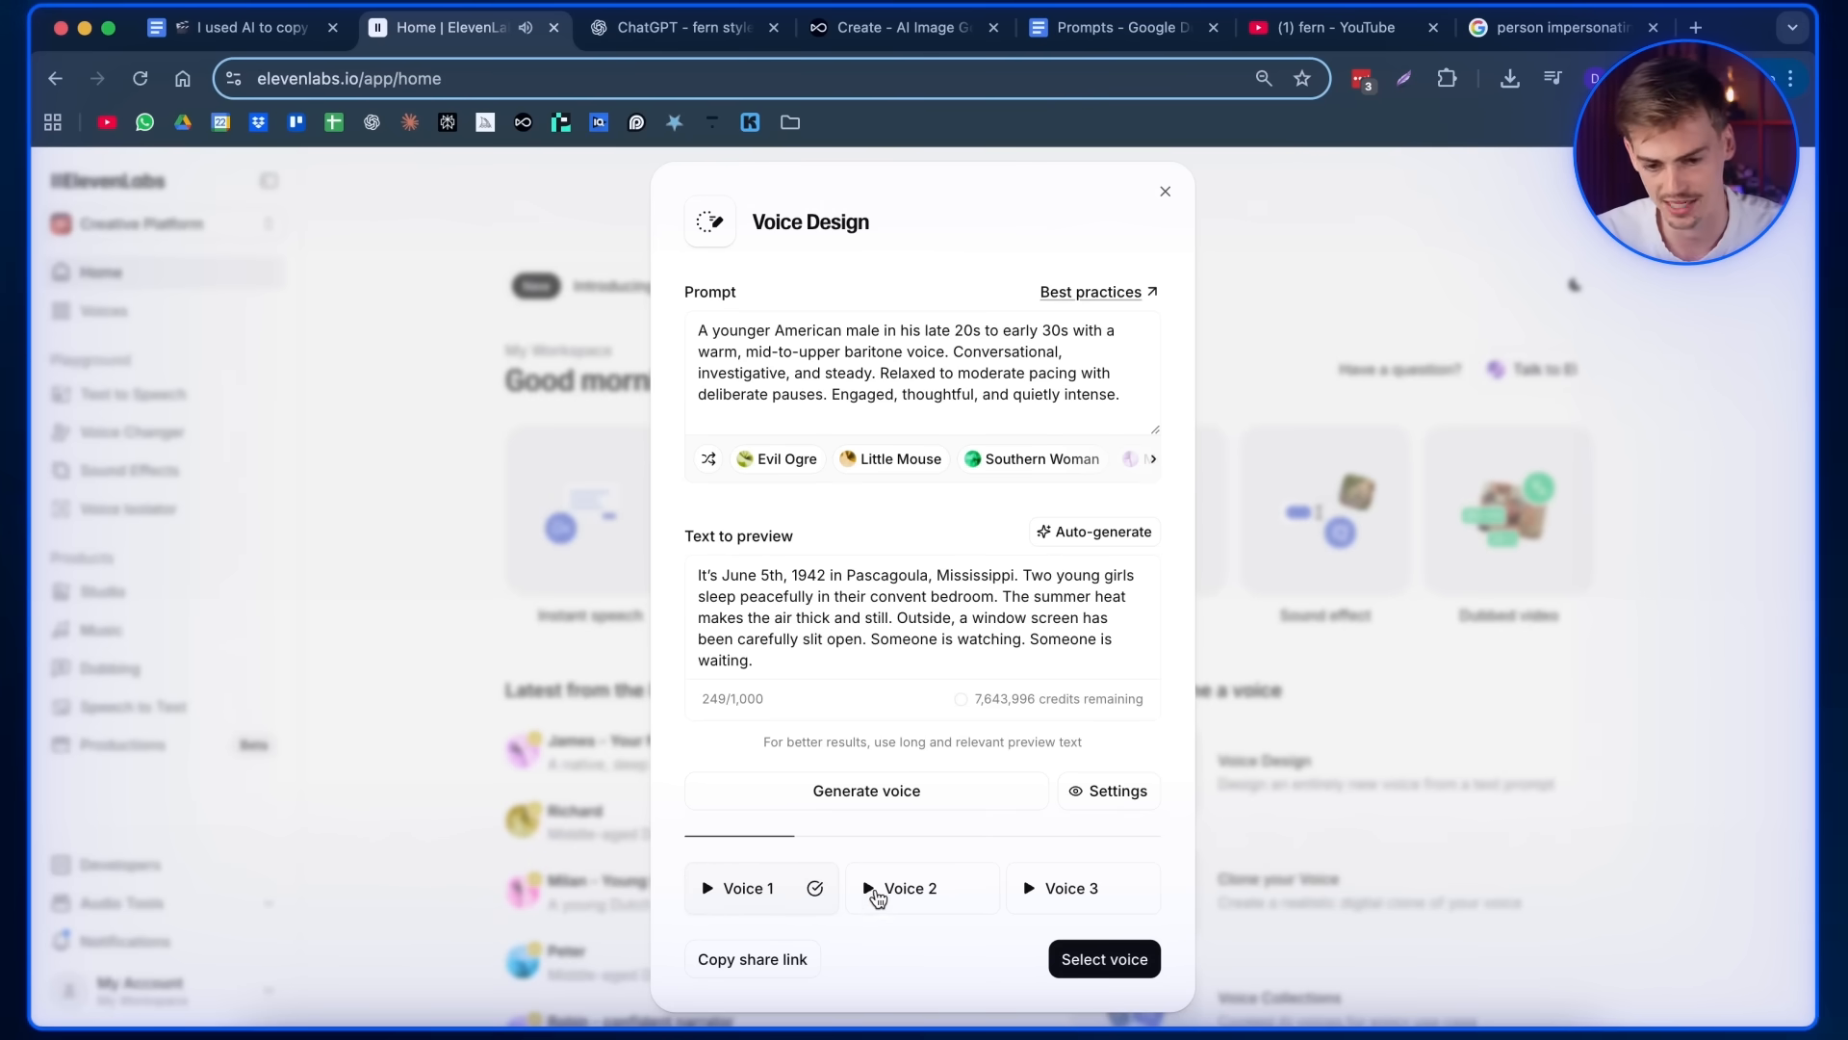
left_click(869, 888)
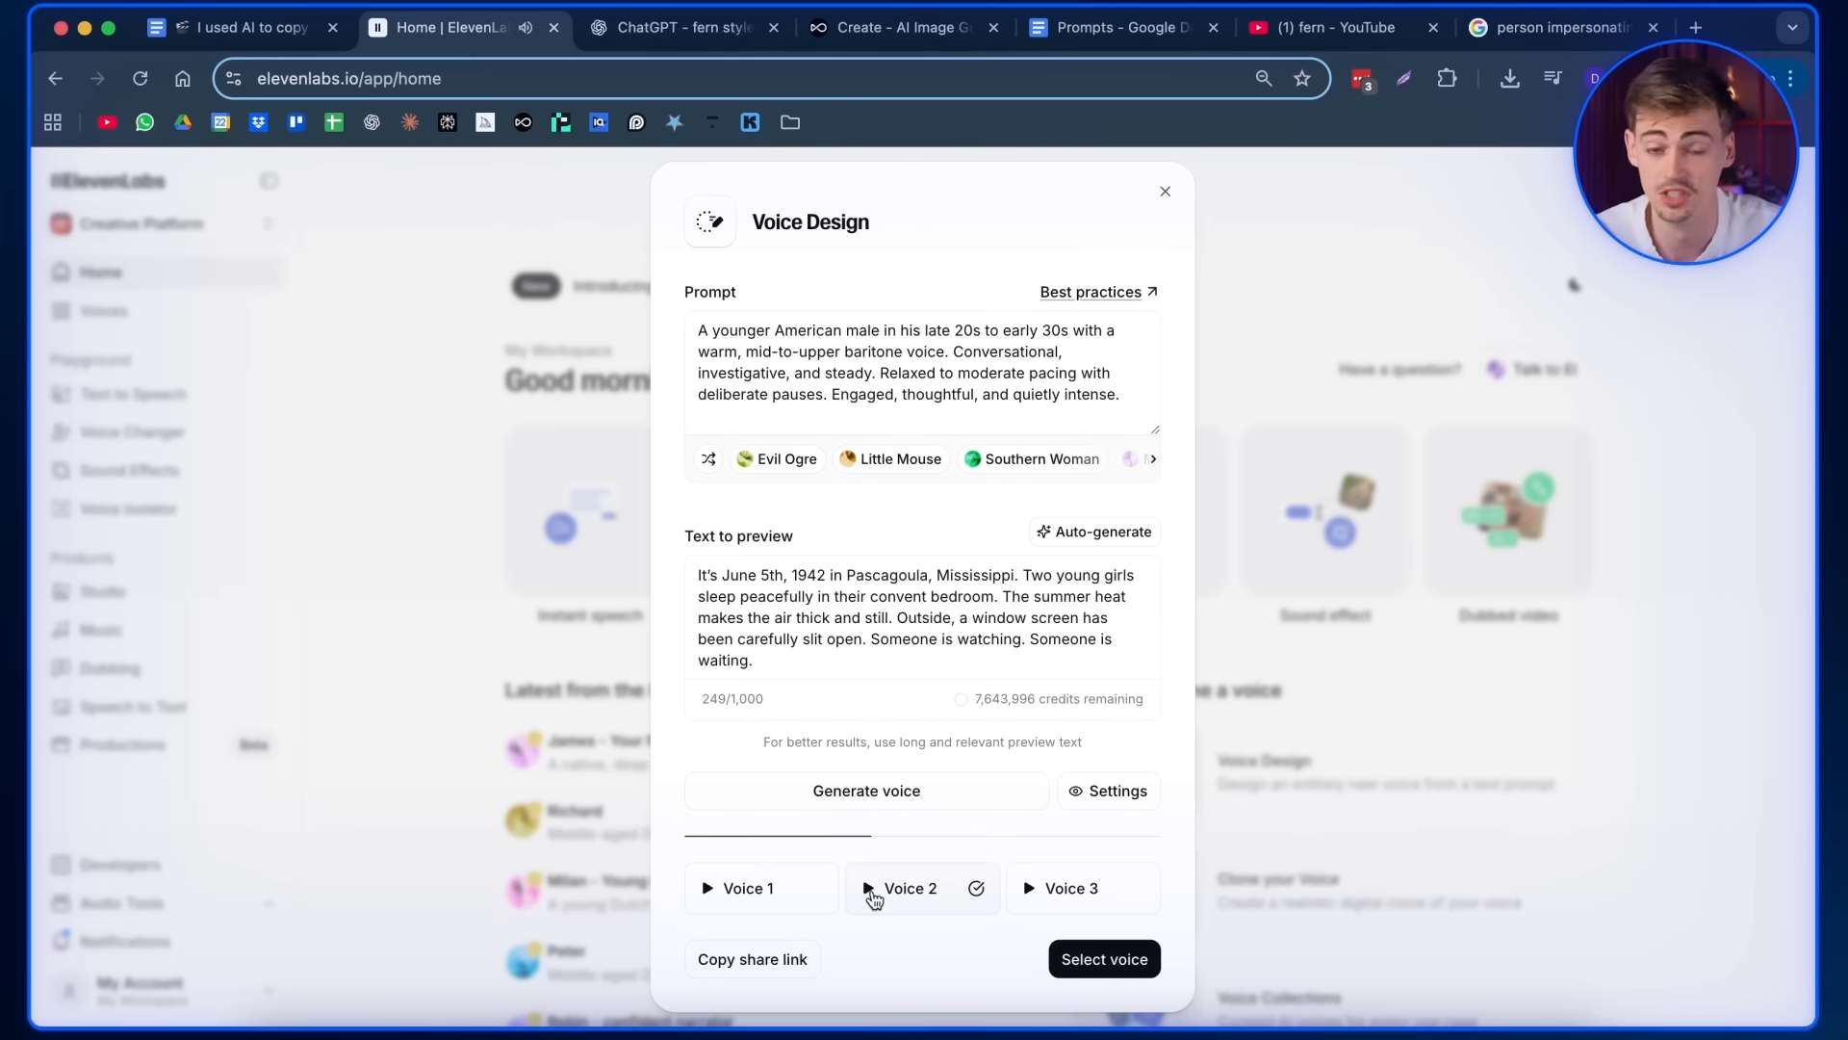
left_click(1028, 888)
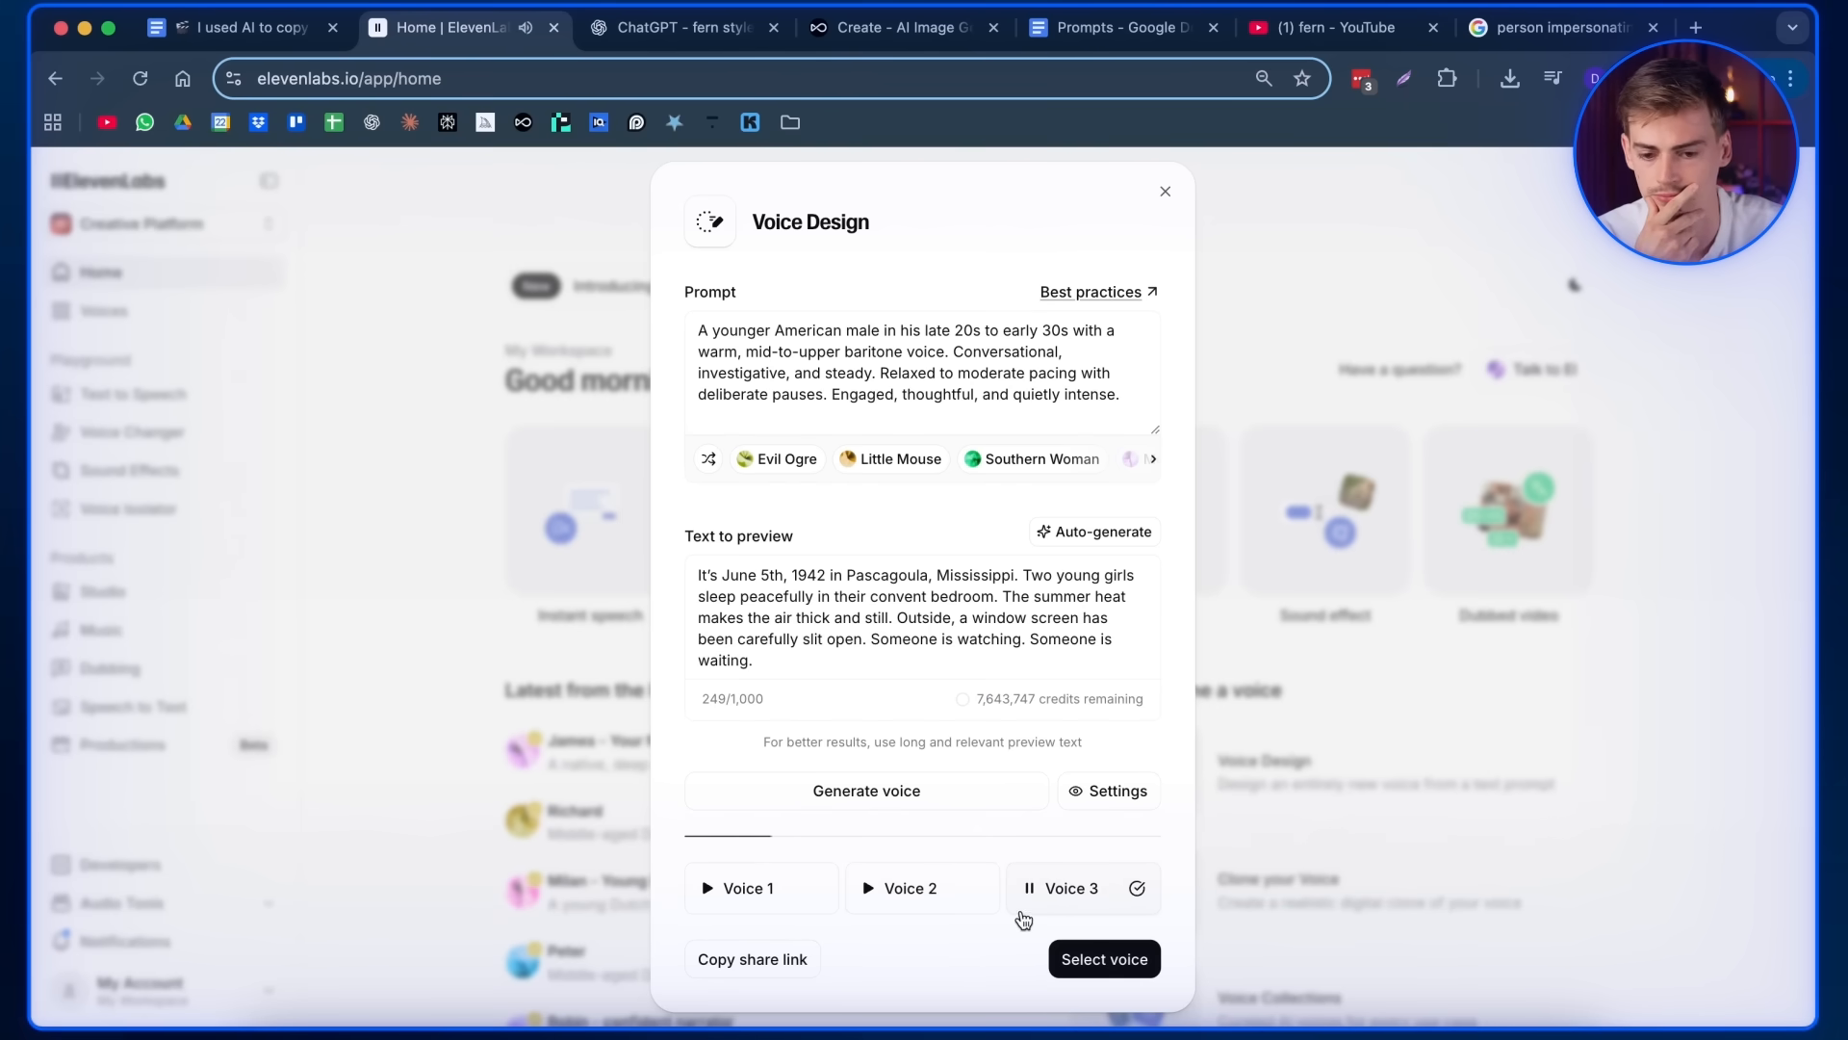
left_click(1114, 27)
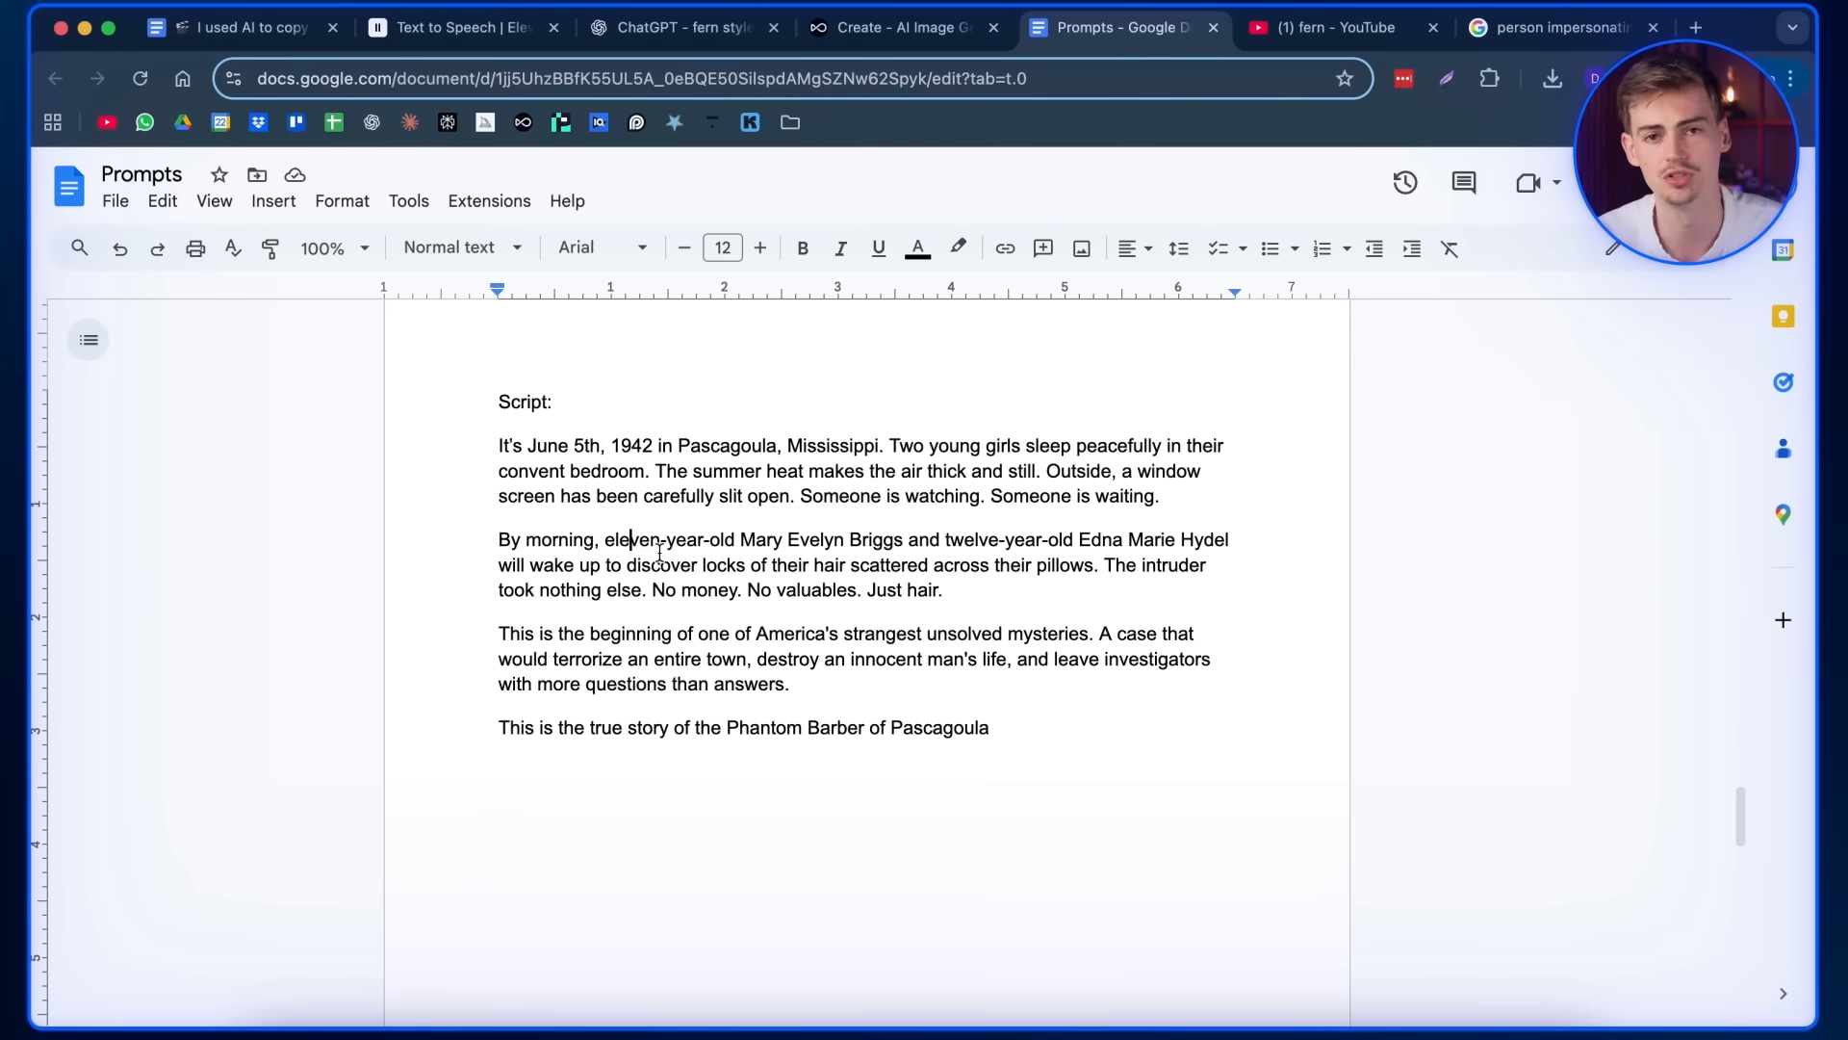
- Copy the whole Phantom Barber script and bring it to ElevenLabs Text to Speech
left_click(995, 728)
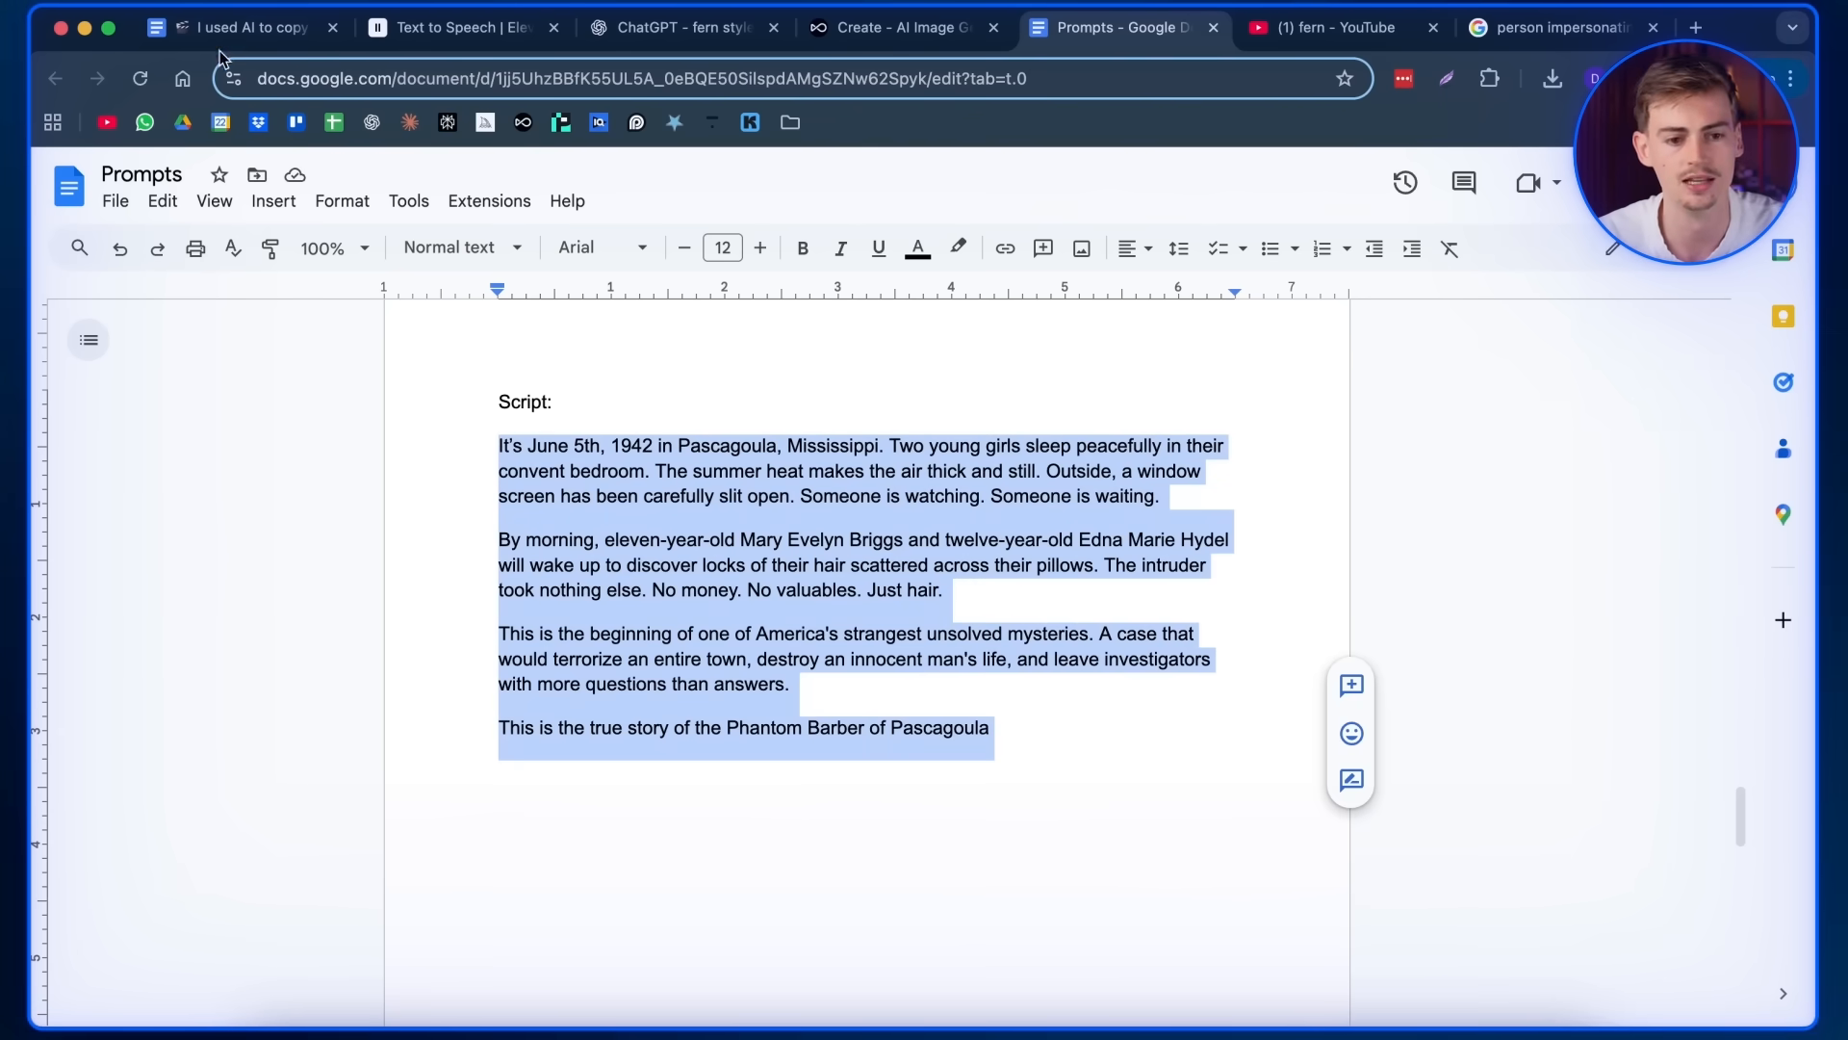
left_click(464, 27)
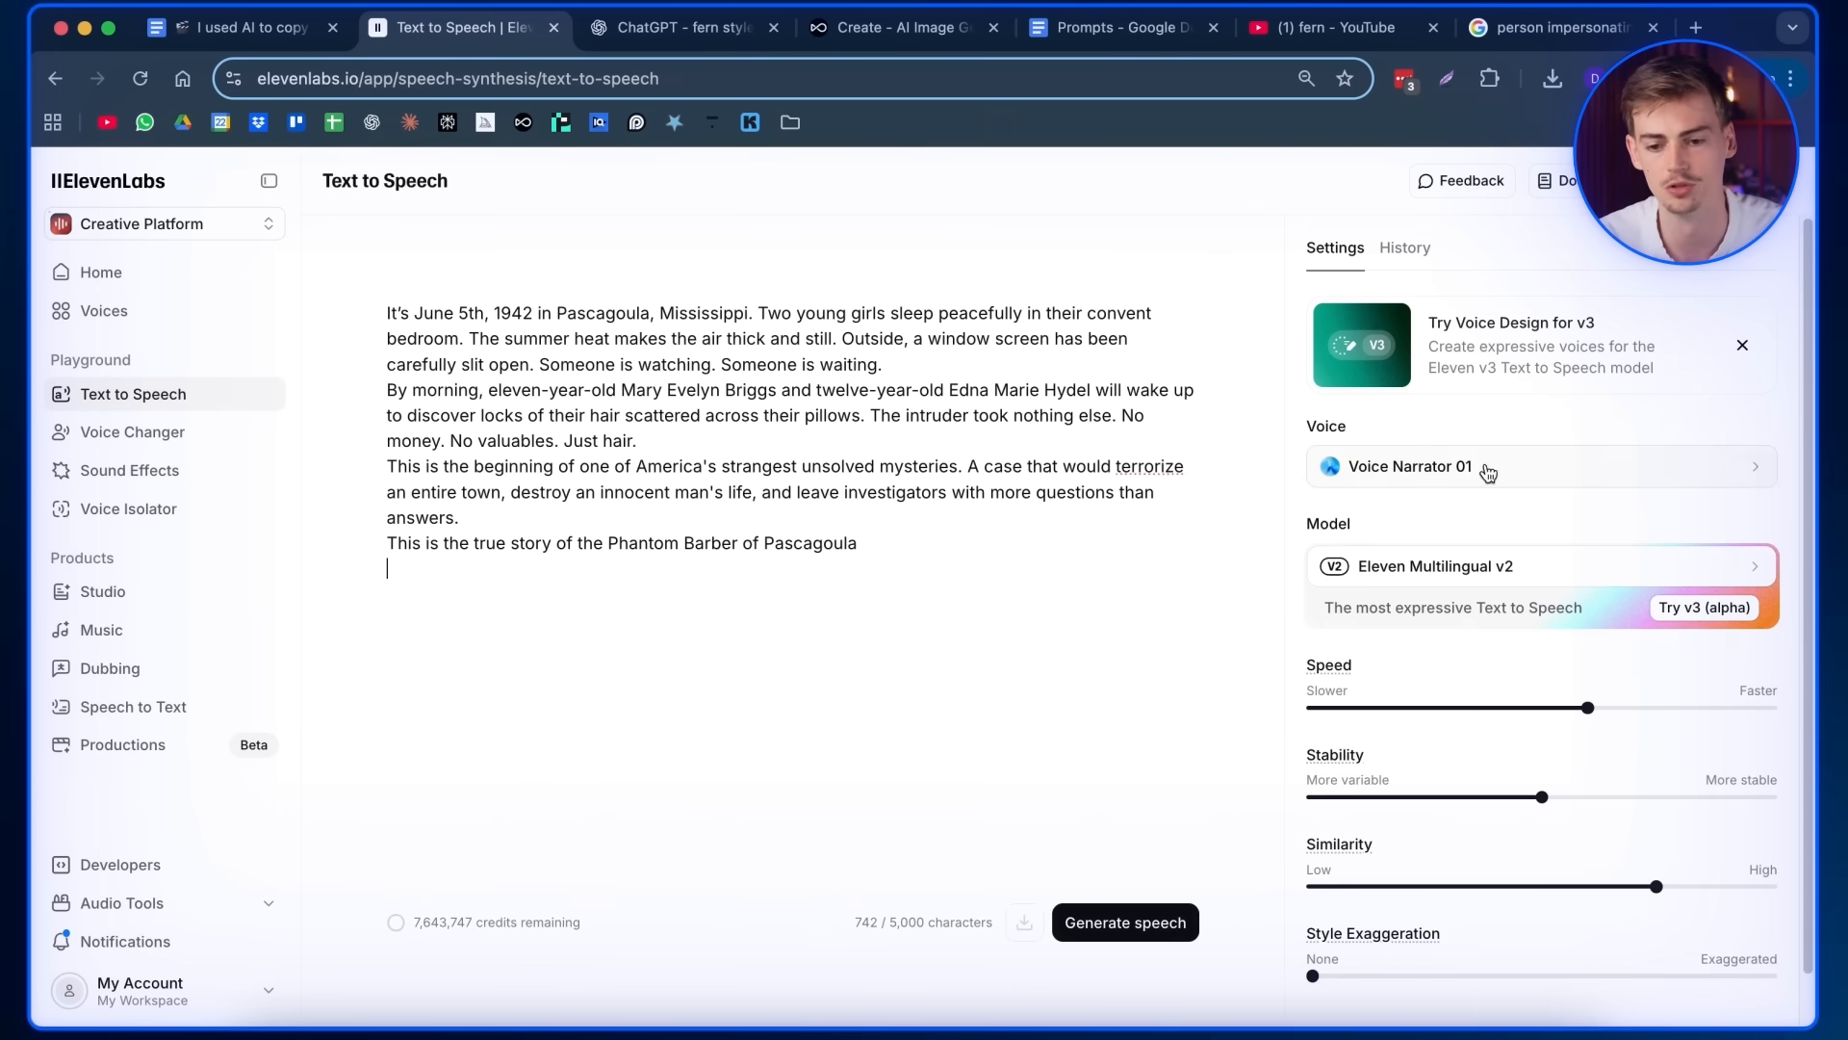
mouse_move(1515, 560)
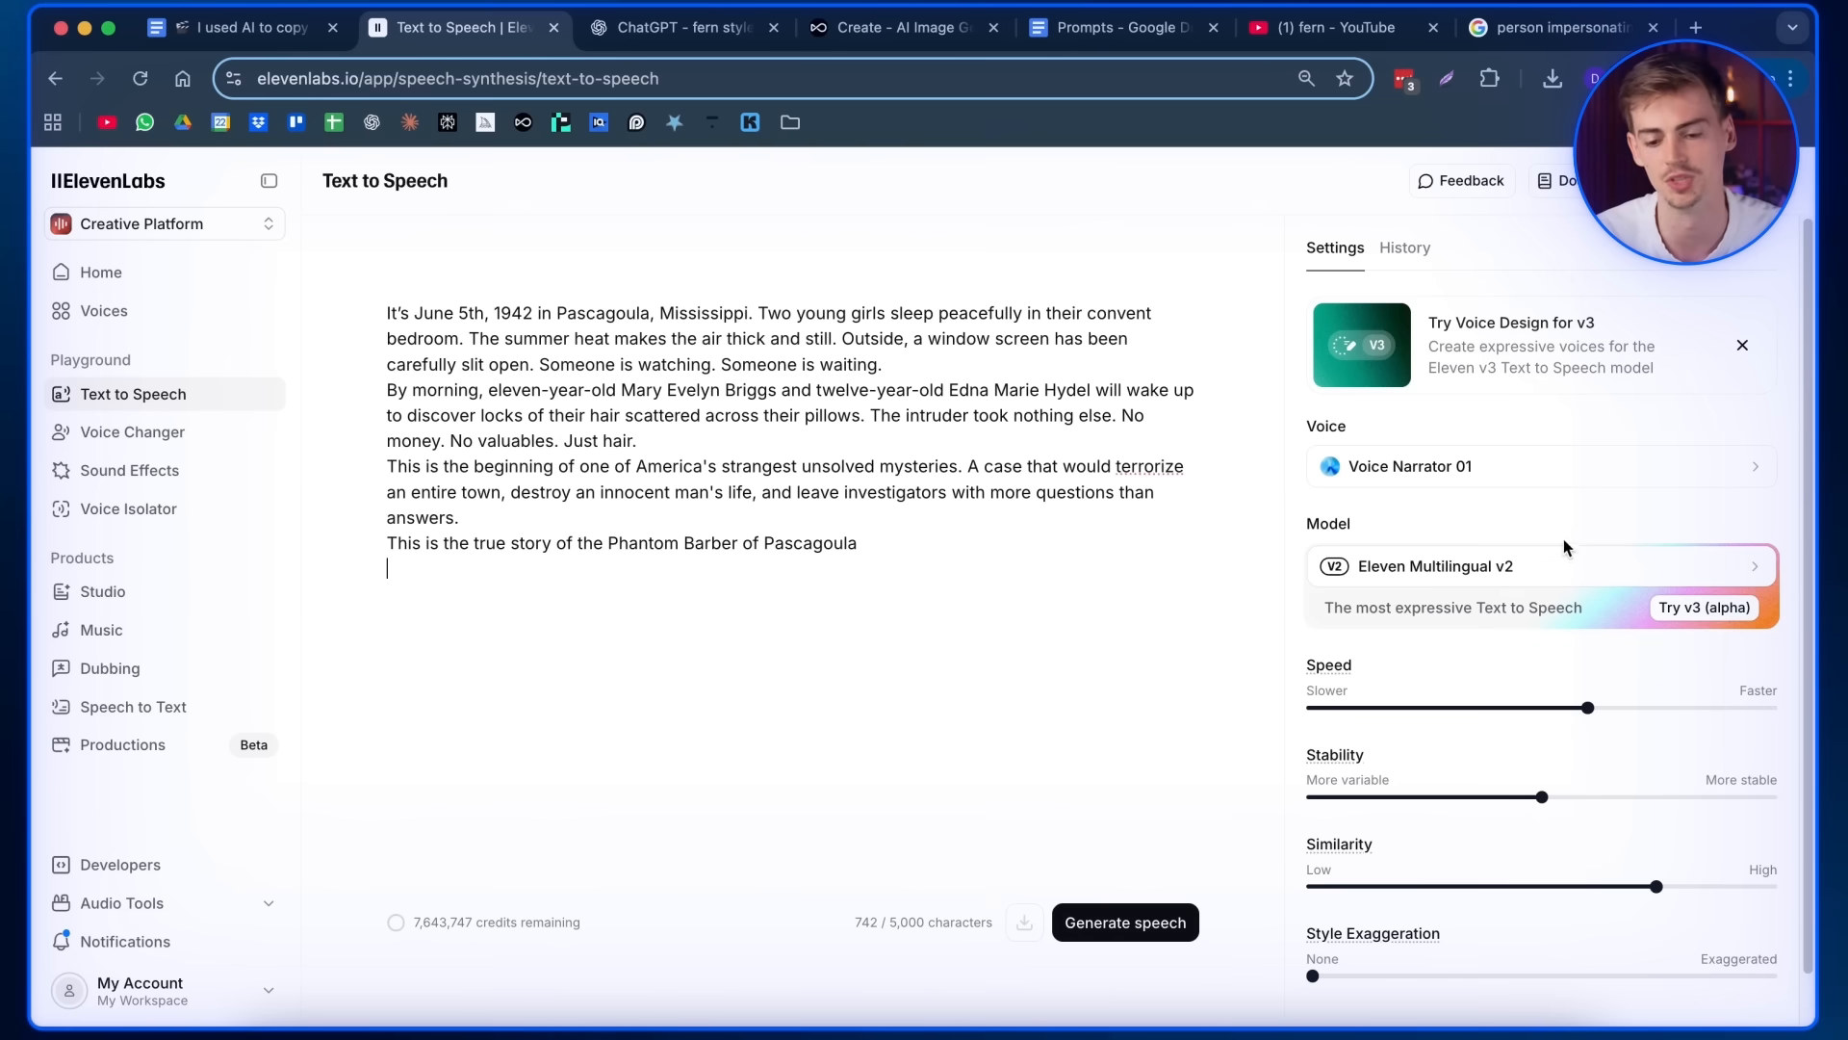
- Generate the 51-second Phantom Barber narration in Voice Narrator 01, then pause playback
scroll("down", 3)
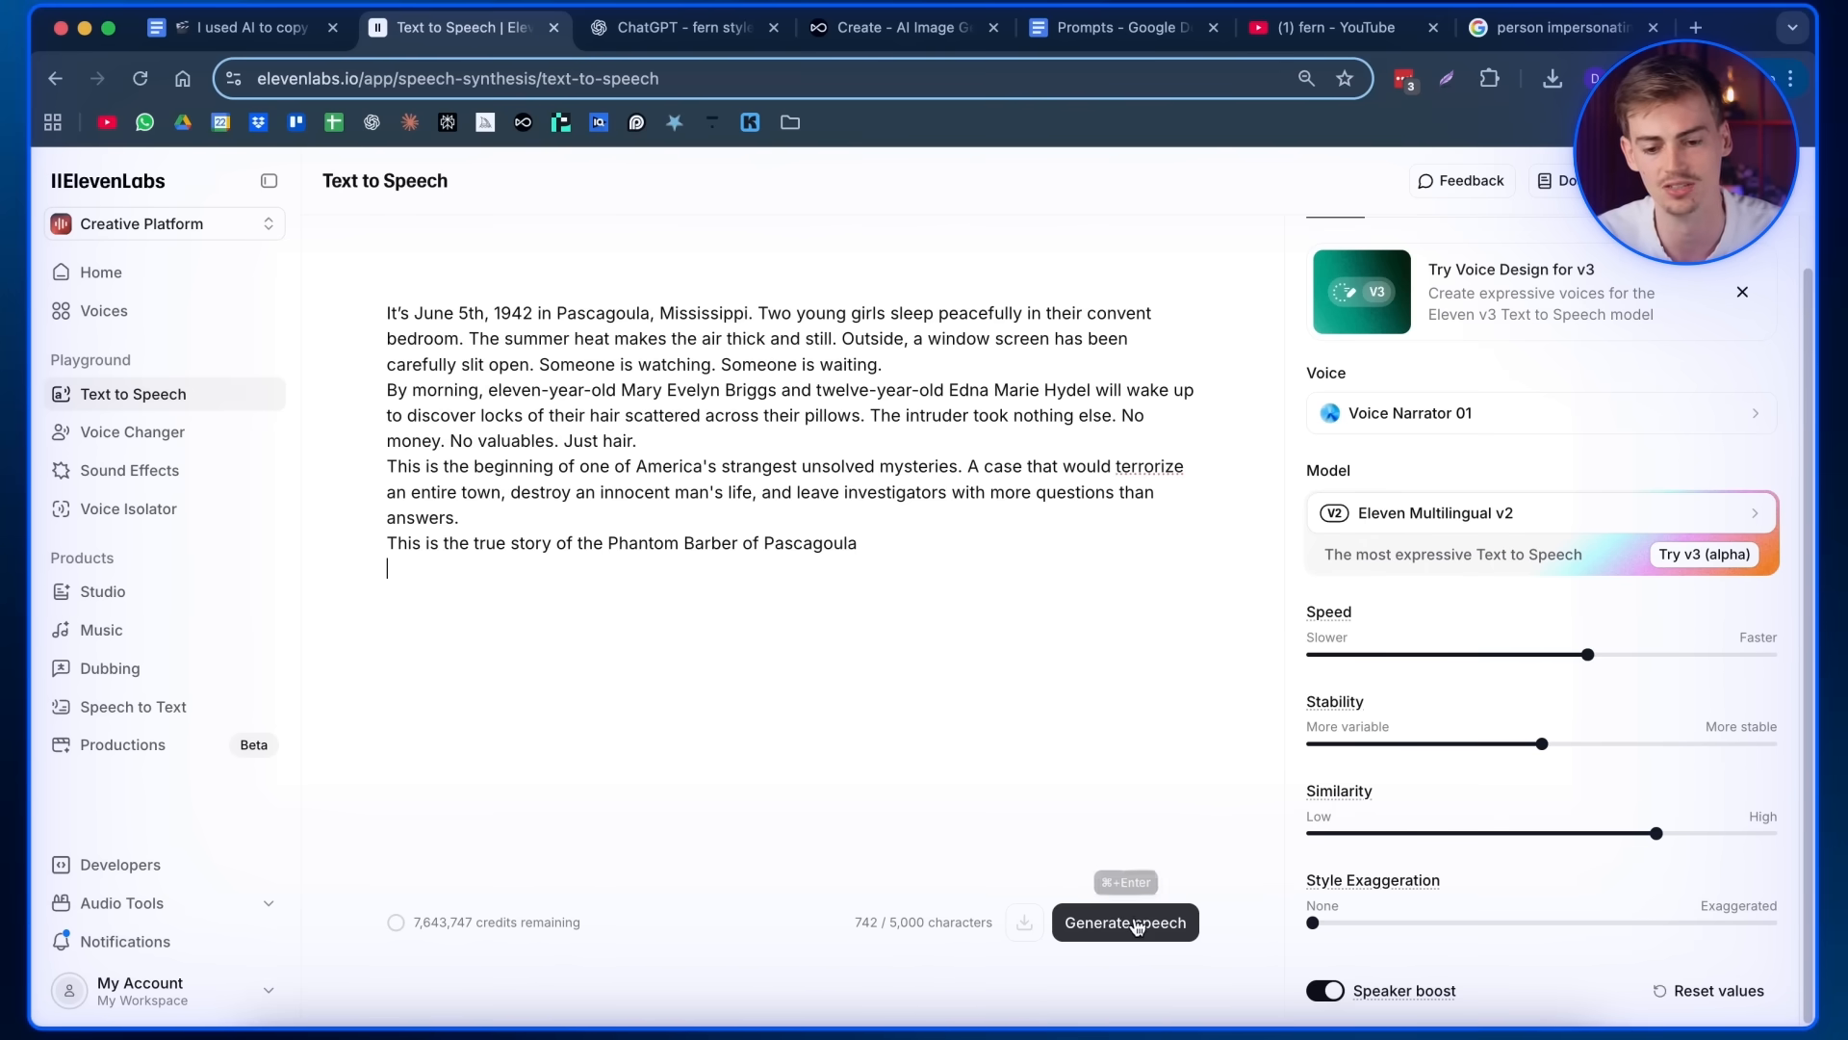
left_click(1122, 922)
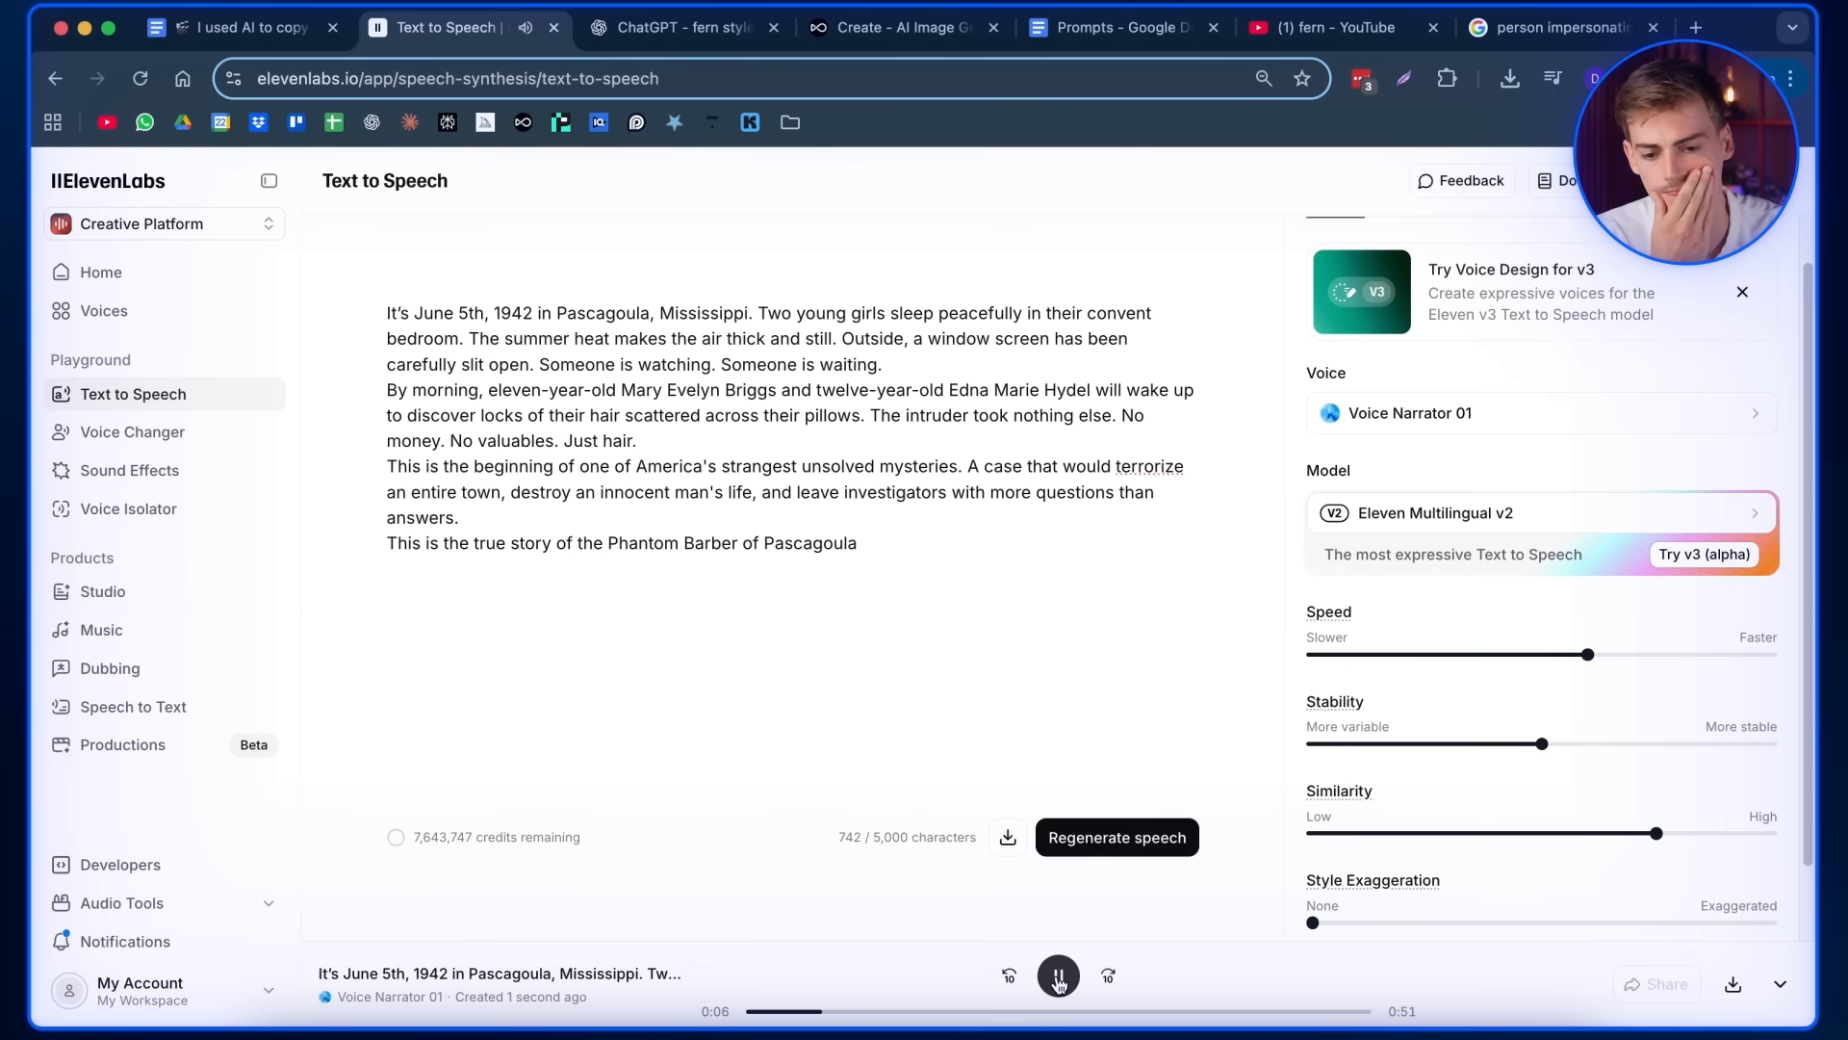
left_click(1057, 974)
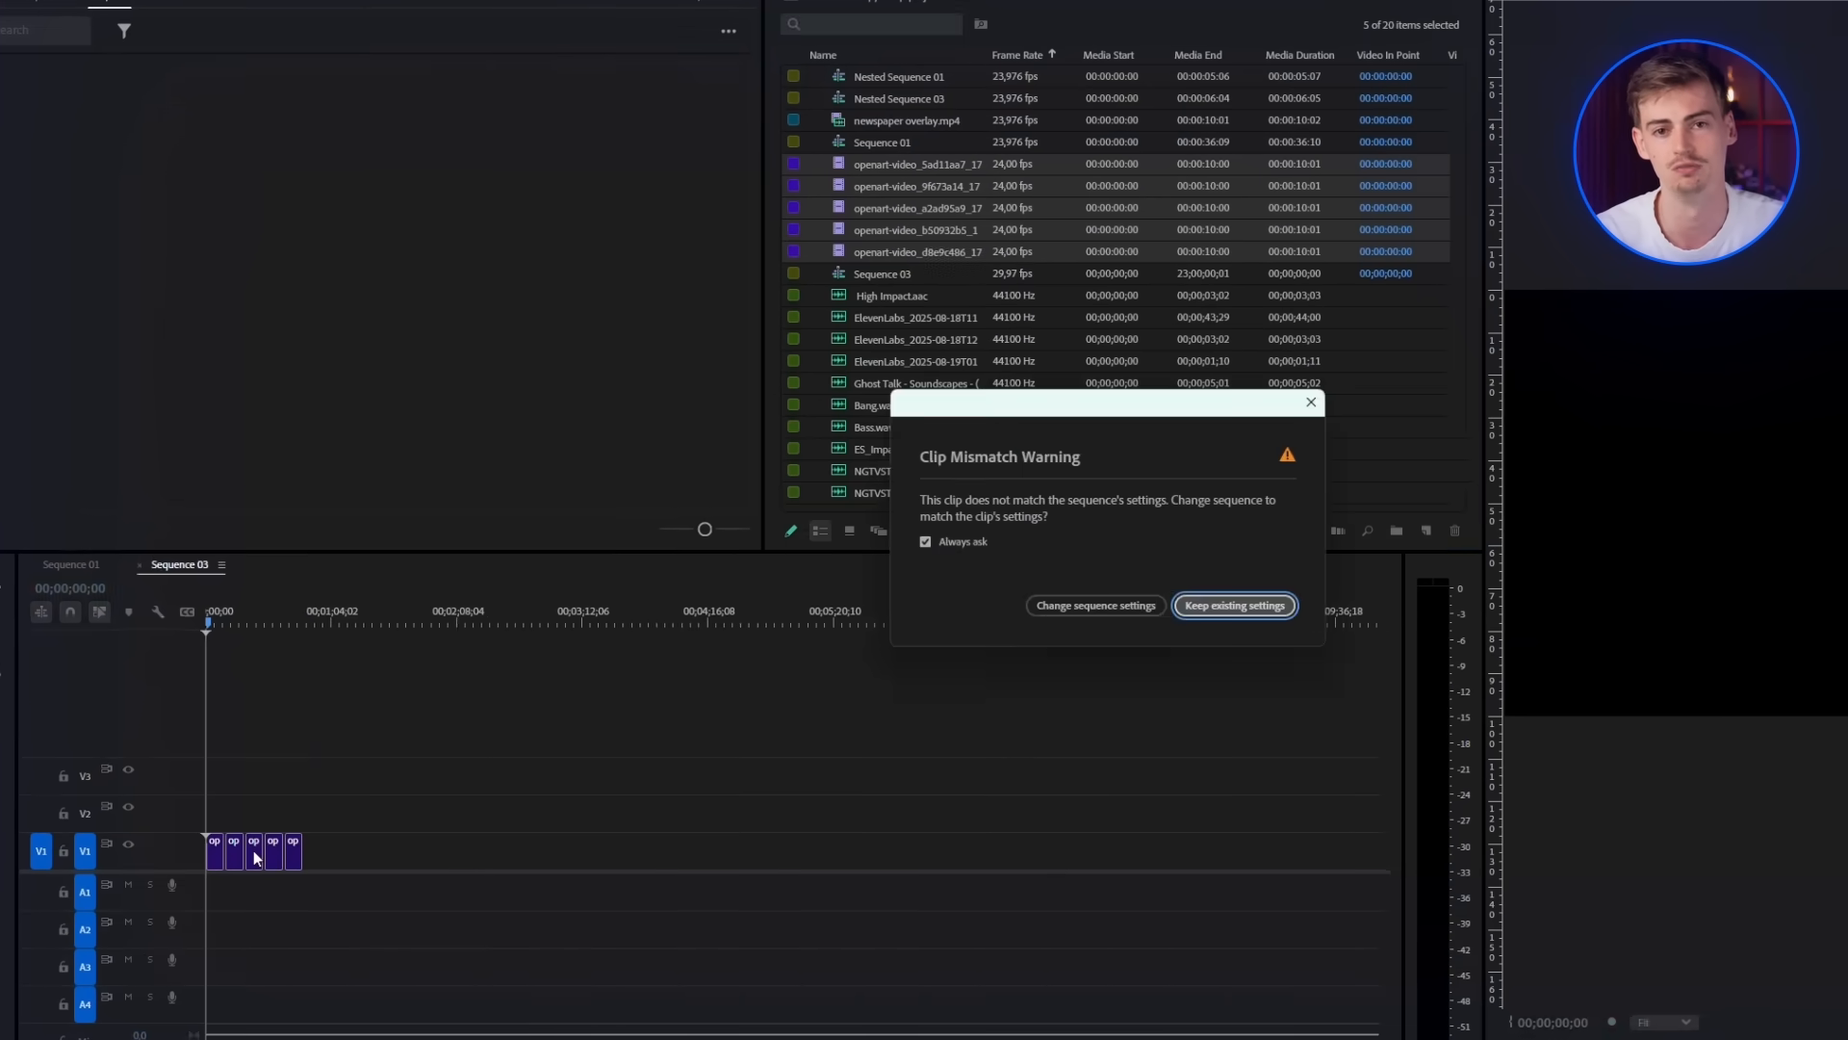
- Drop the five openart-video clips onto V1 of Sequence 03, keeping existing settings
left_click(1232, 605)
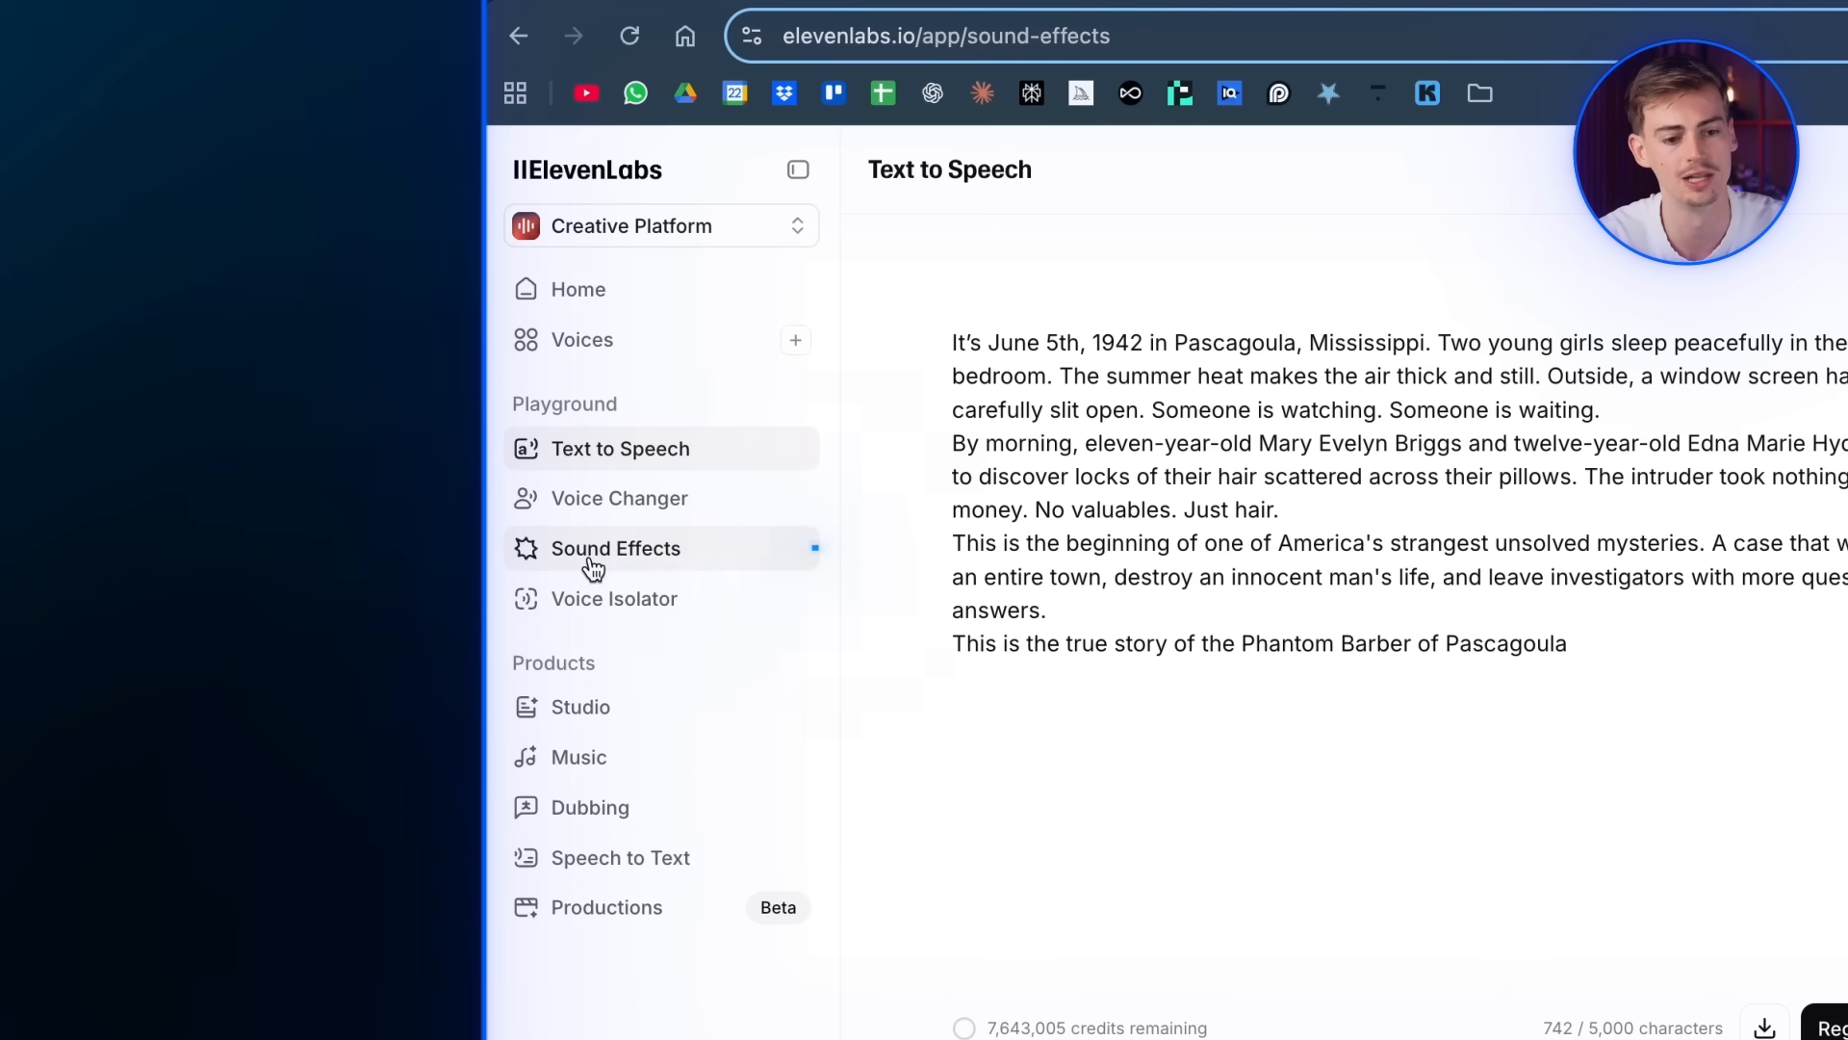
- Switch to the ElevenLabs Sound Effects generator from the sidebar
left_click(616, 549)
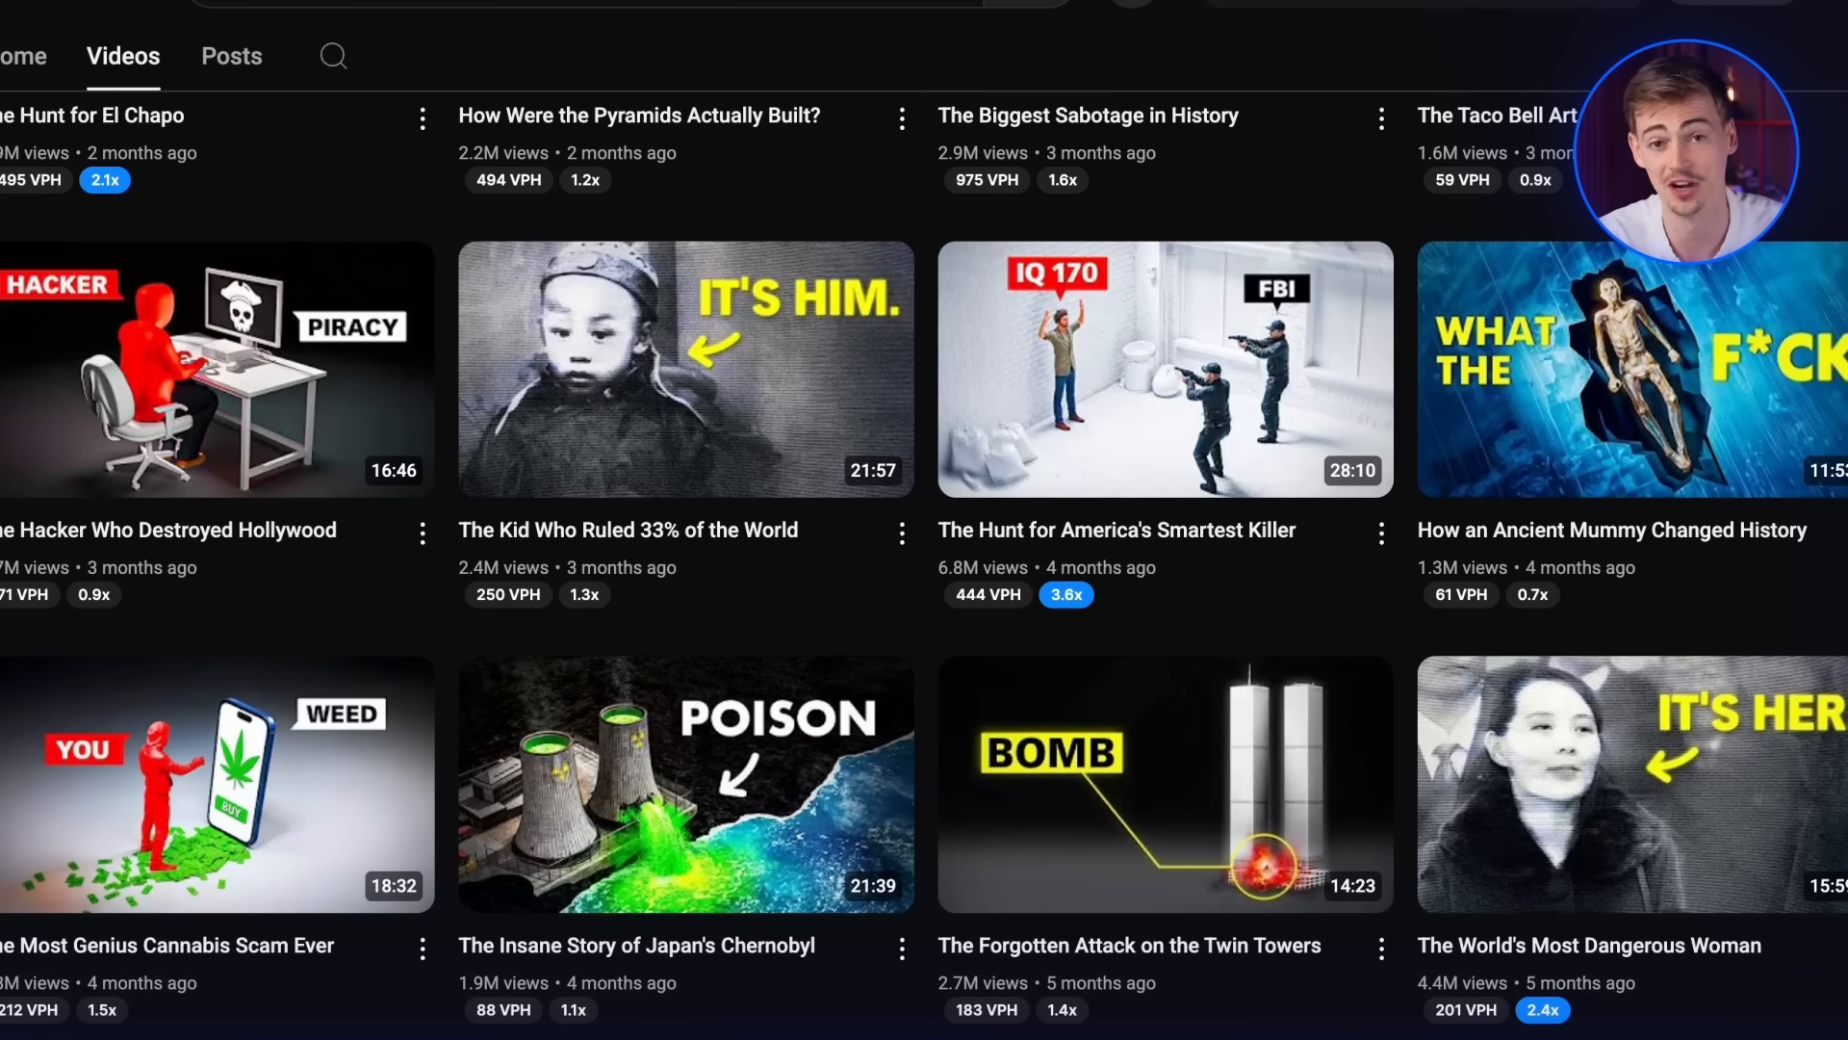
scroll("down", 3)
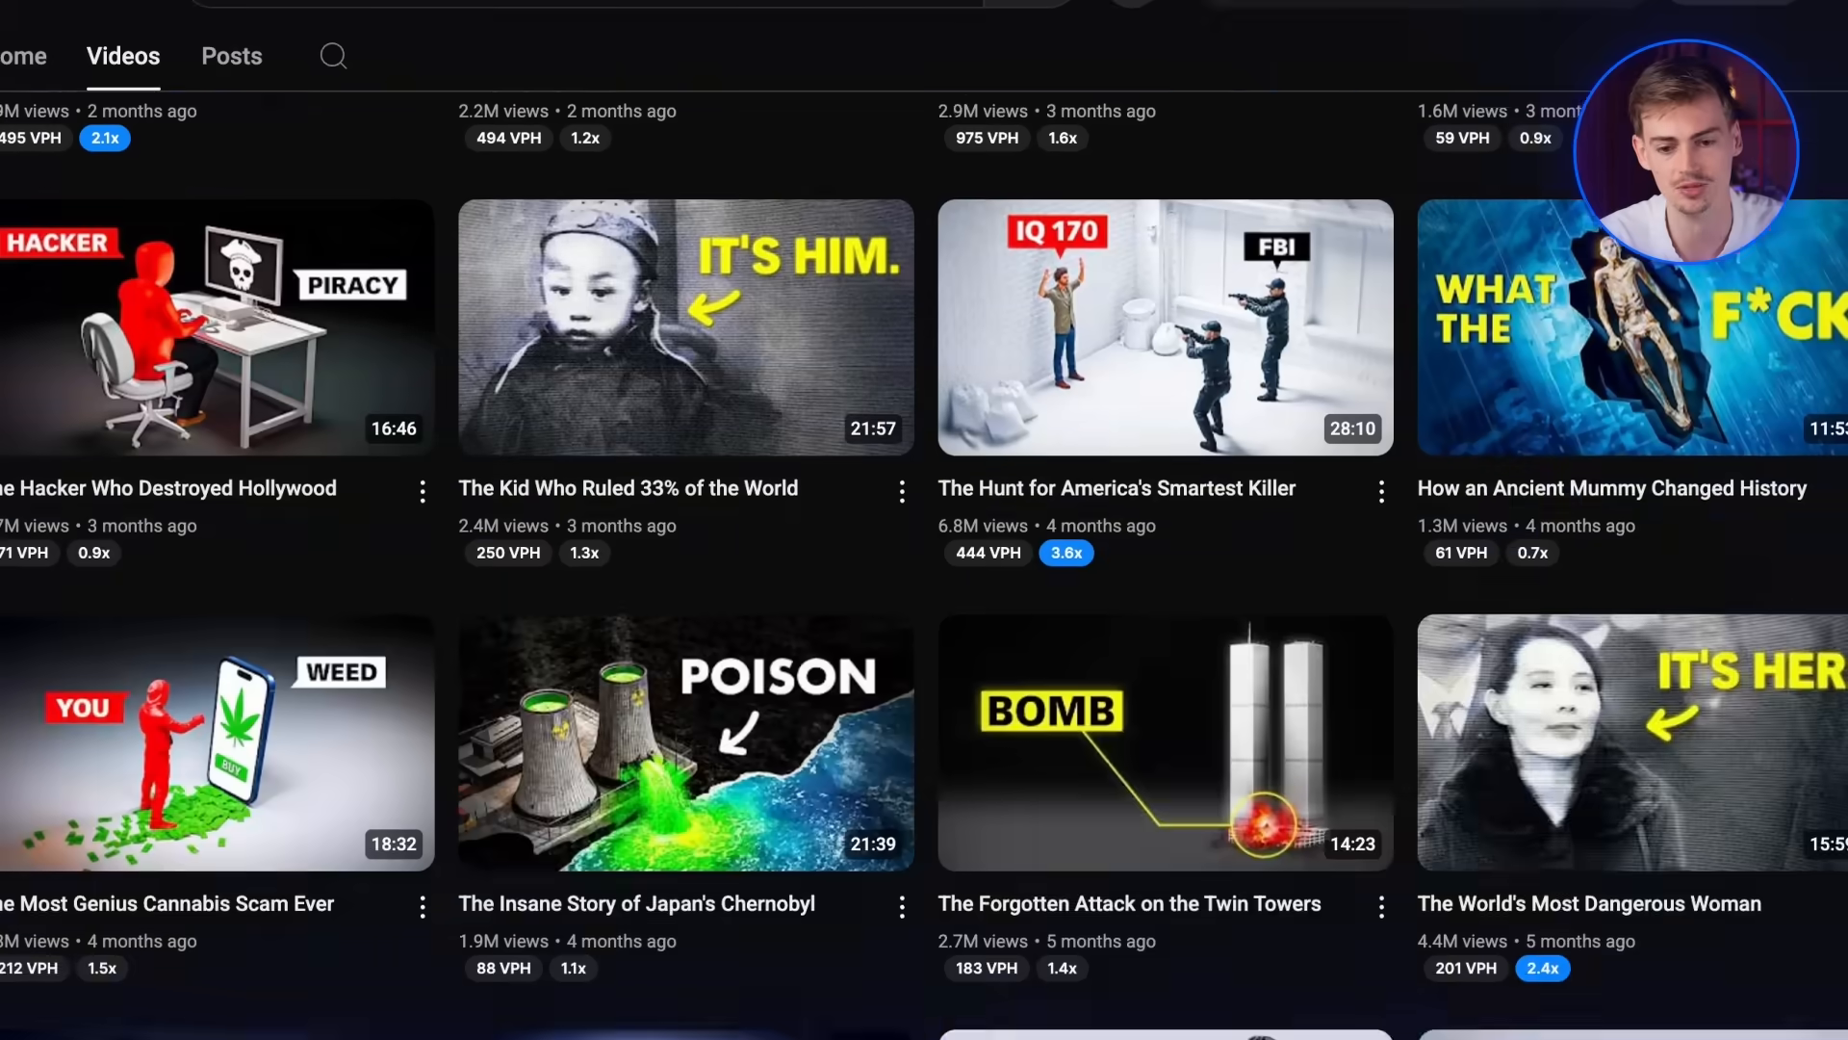
scroll("up", 3)
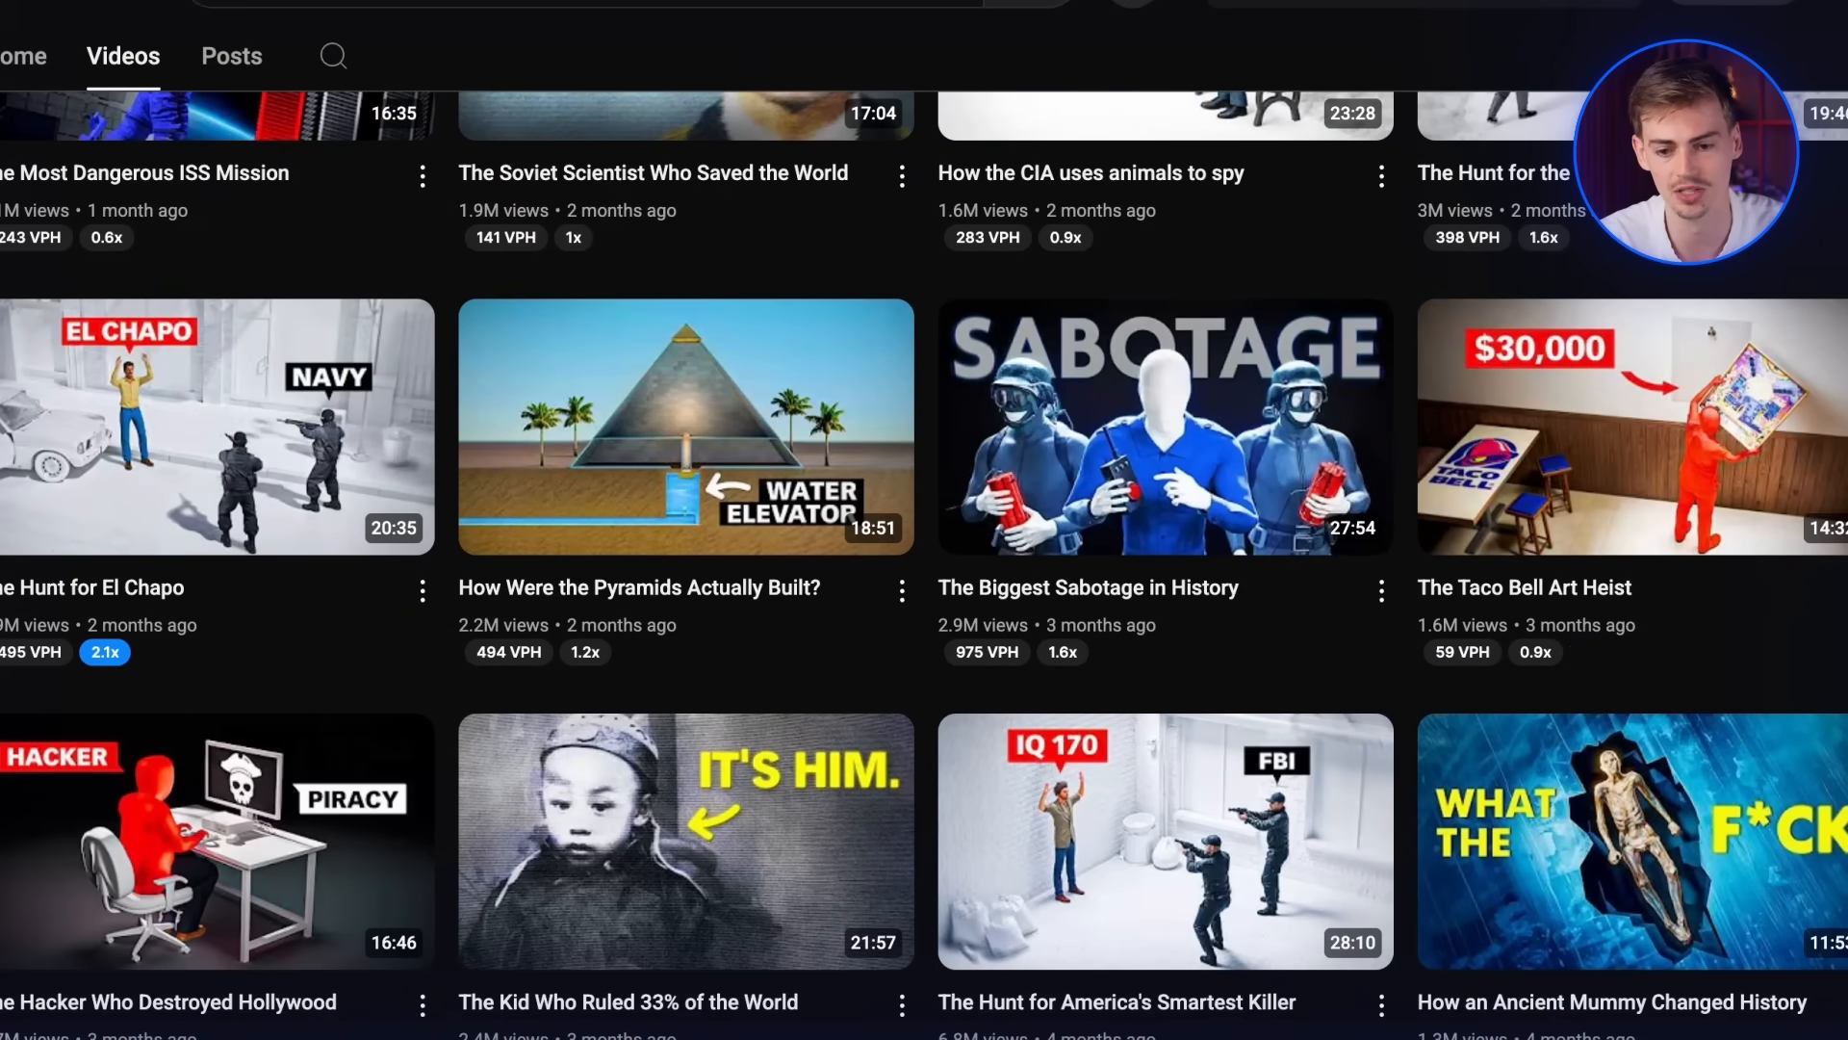
scroll("down", 3)
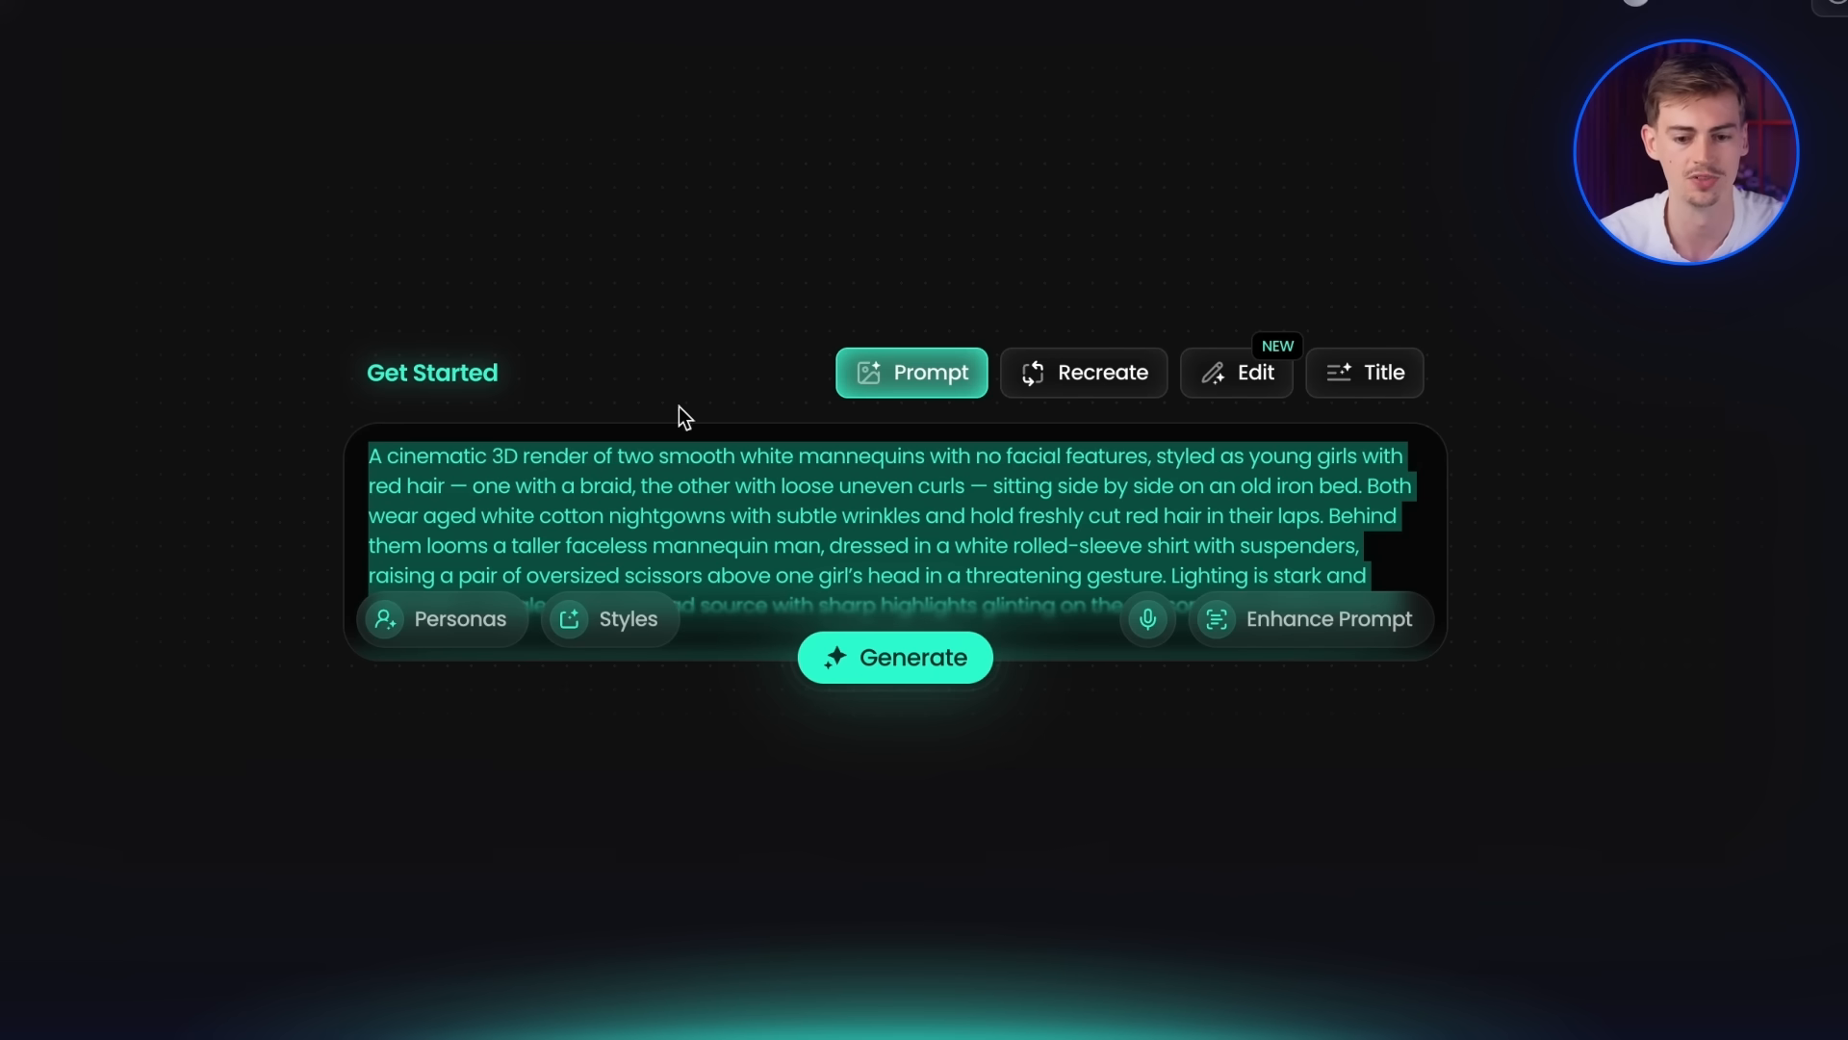
- Refine the mannequin barber prompt wording, generate the thumbnail, and send the result to editing
left_click(601, 515)
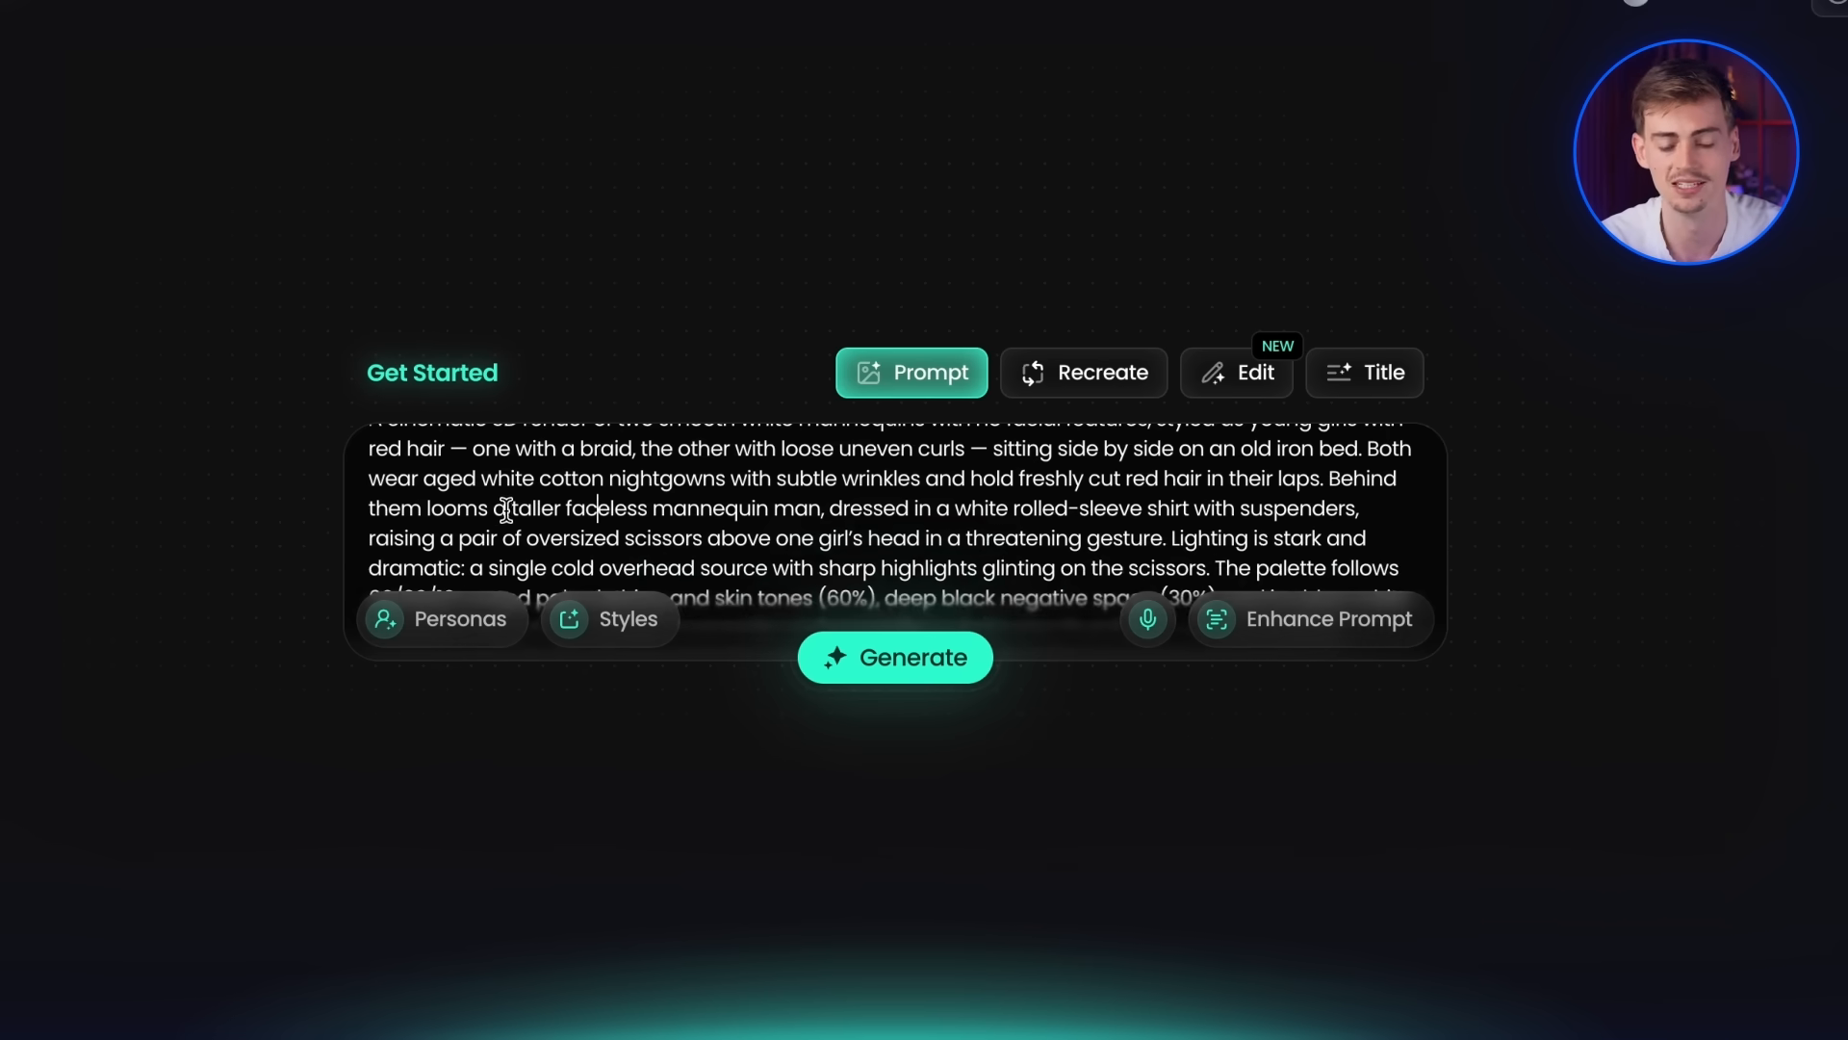
left_click_drag(537, 508, 794, 508)
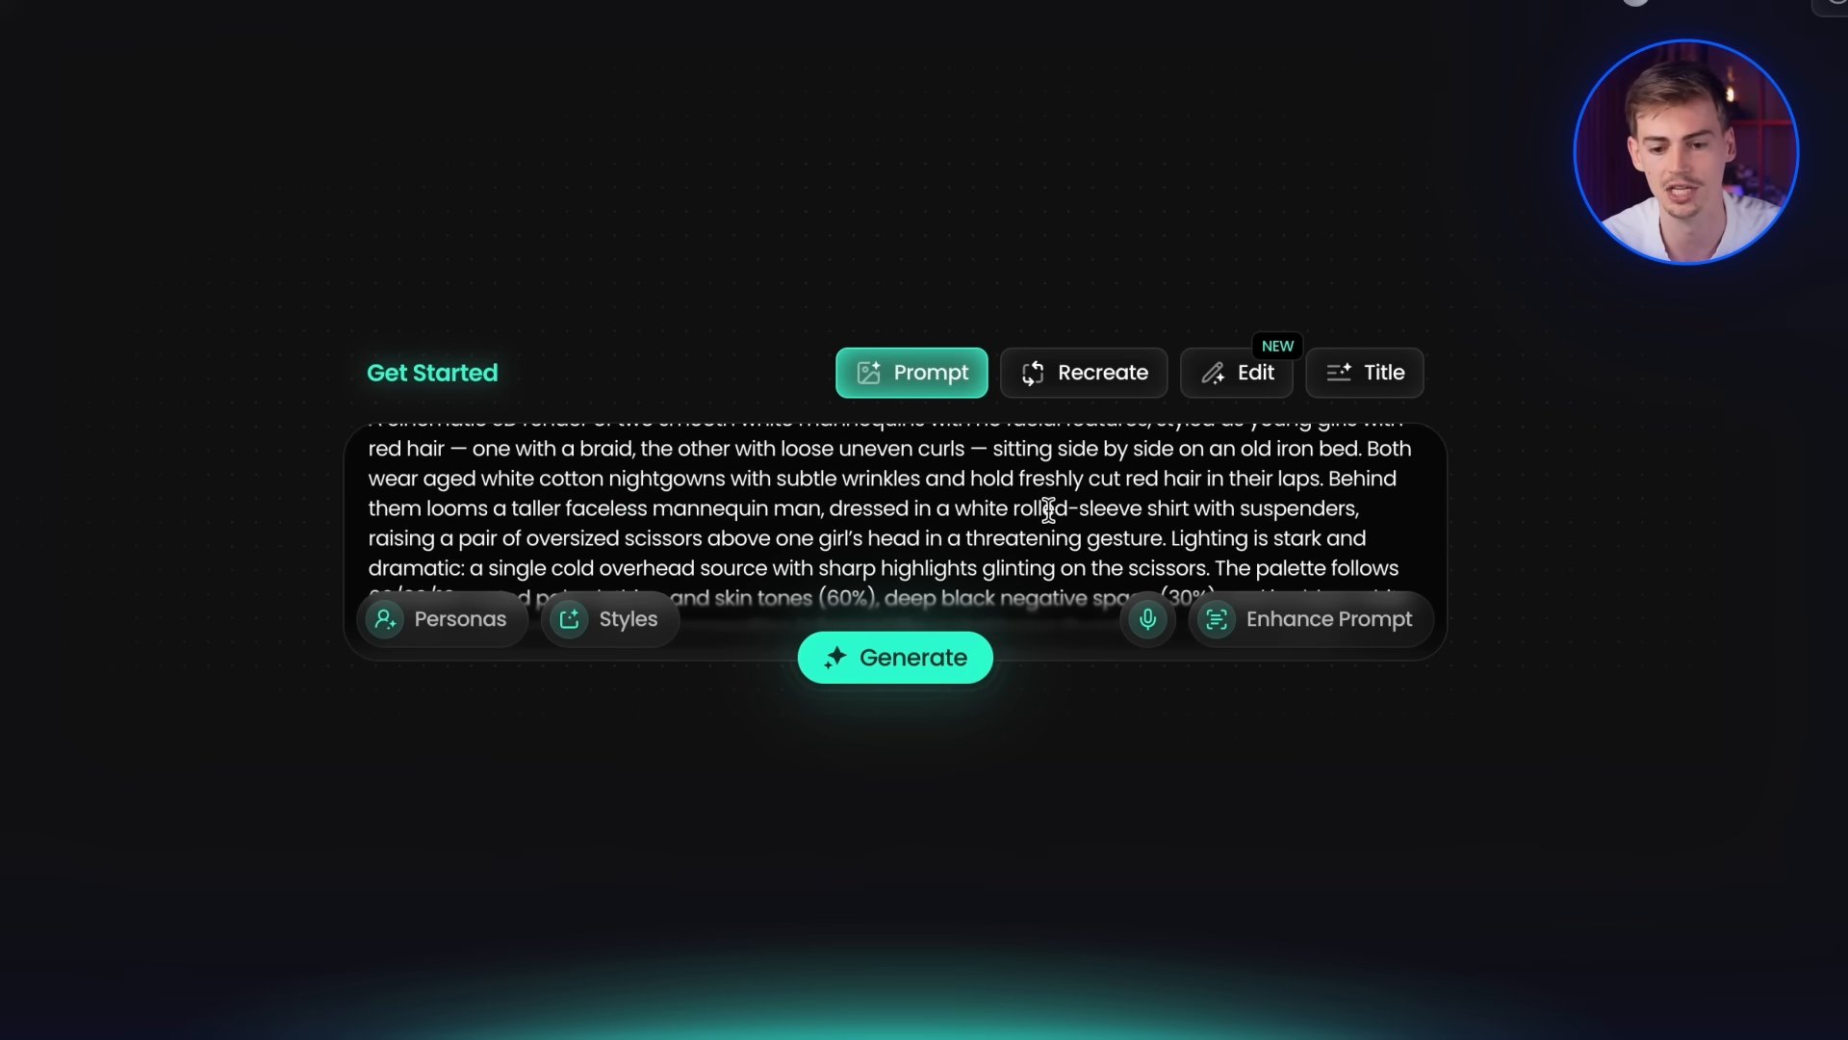
double_click(663, 518)
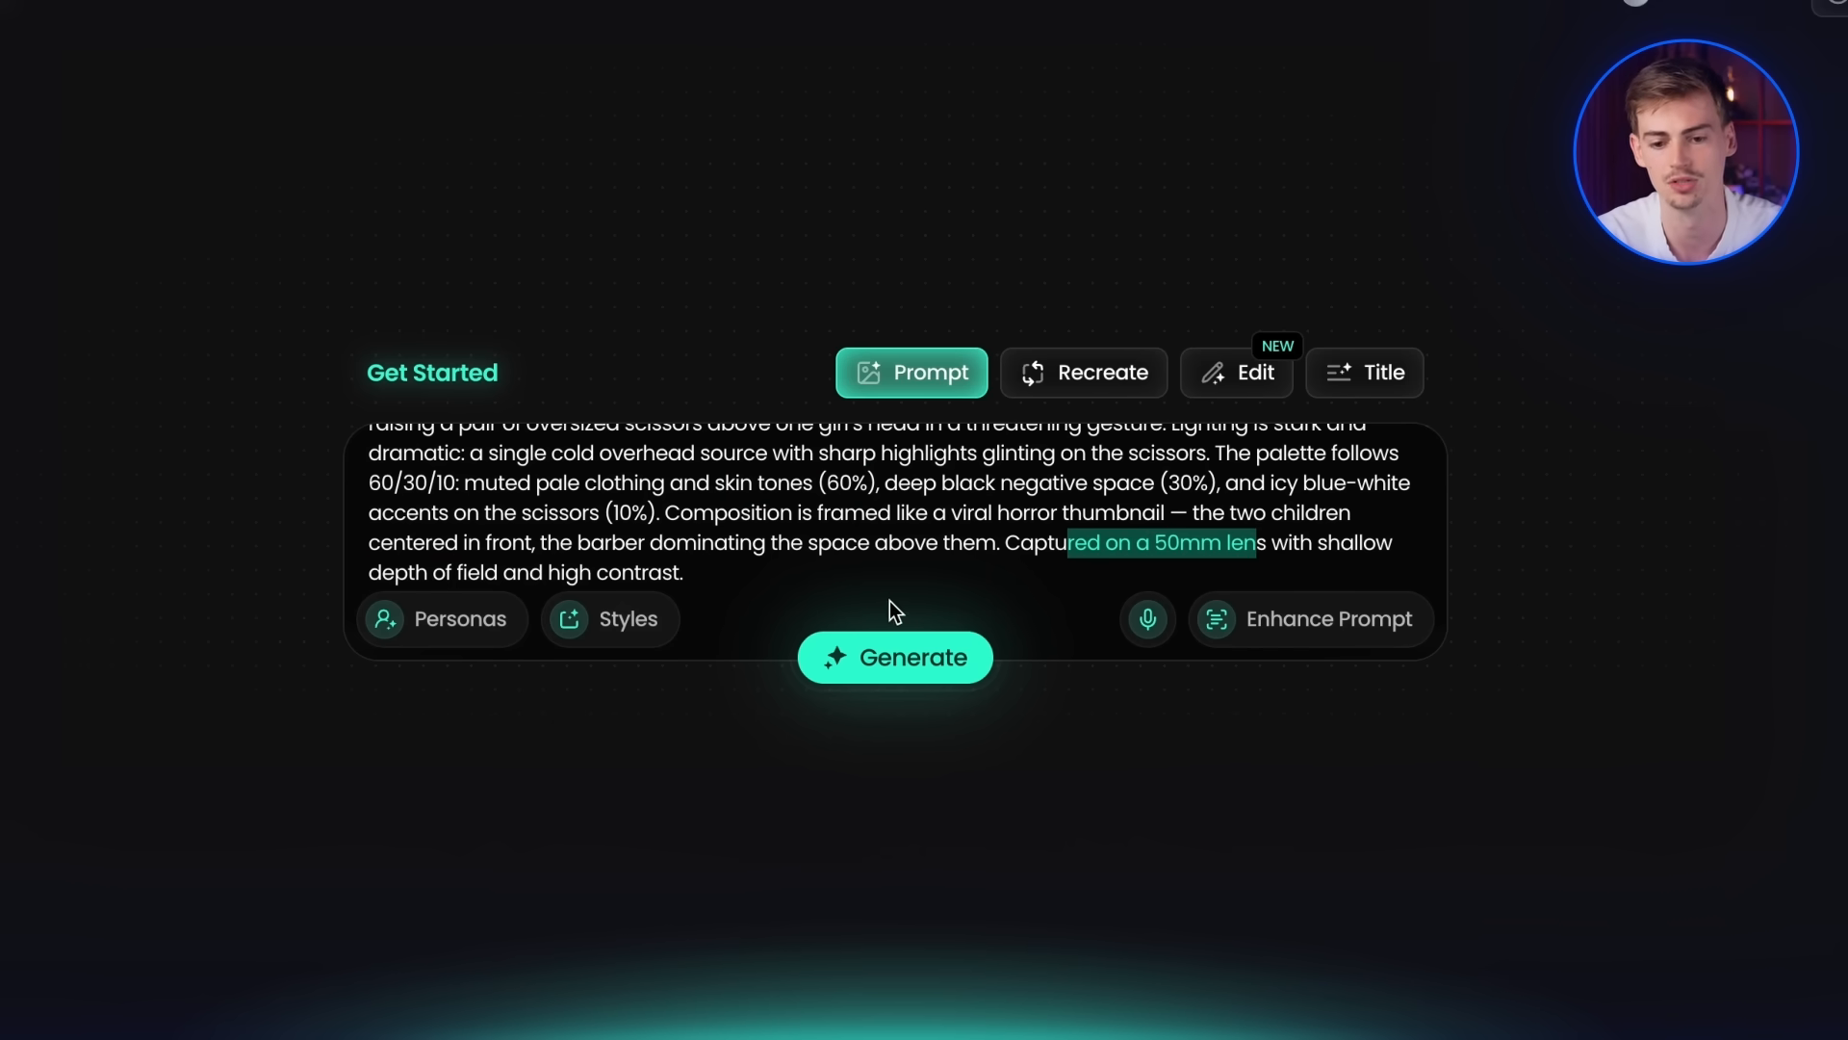
left_click(895, 656)
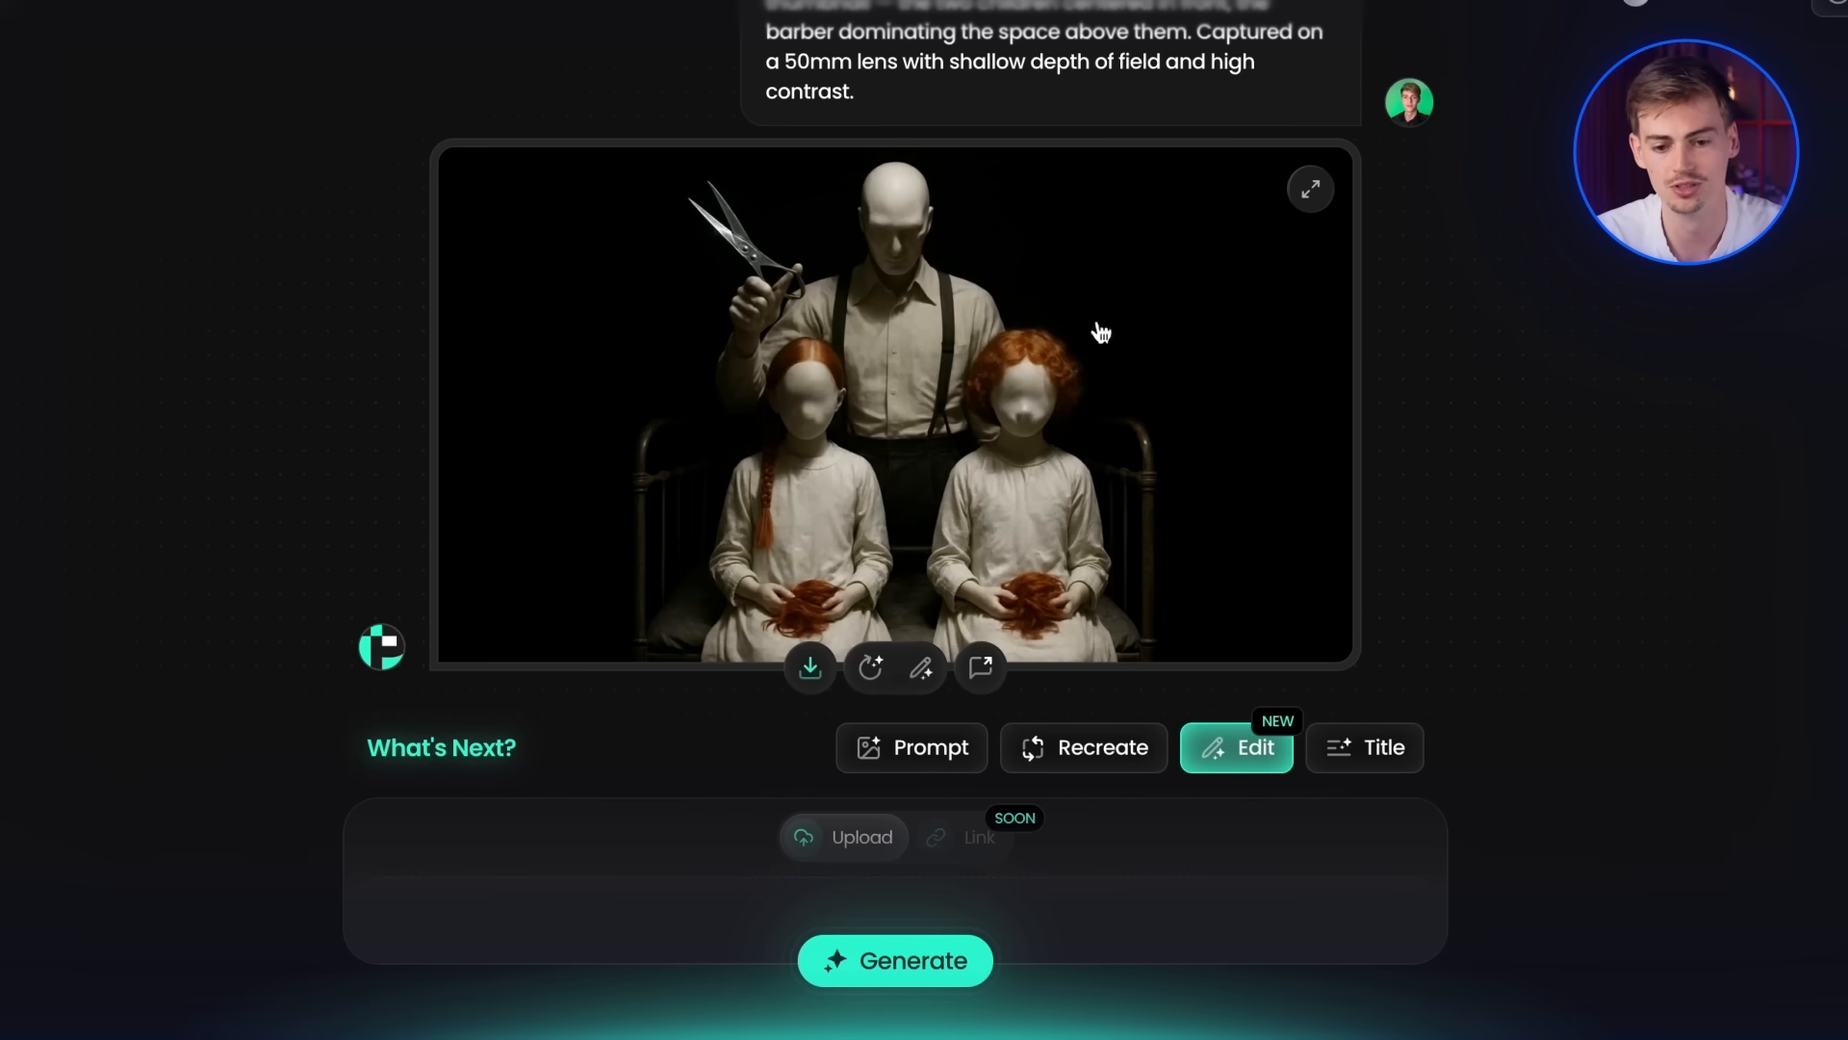
mouse_move(1098, 441)
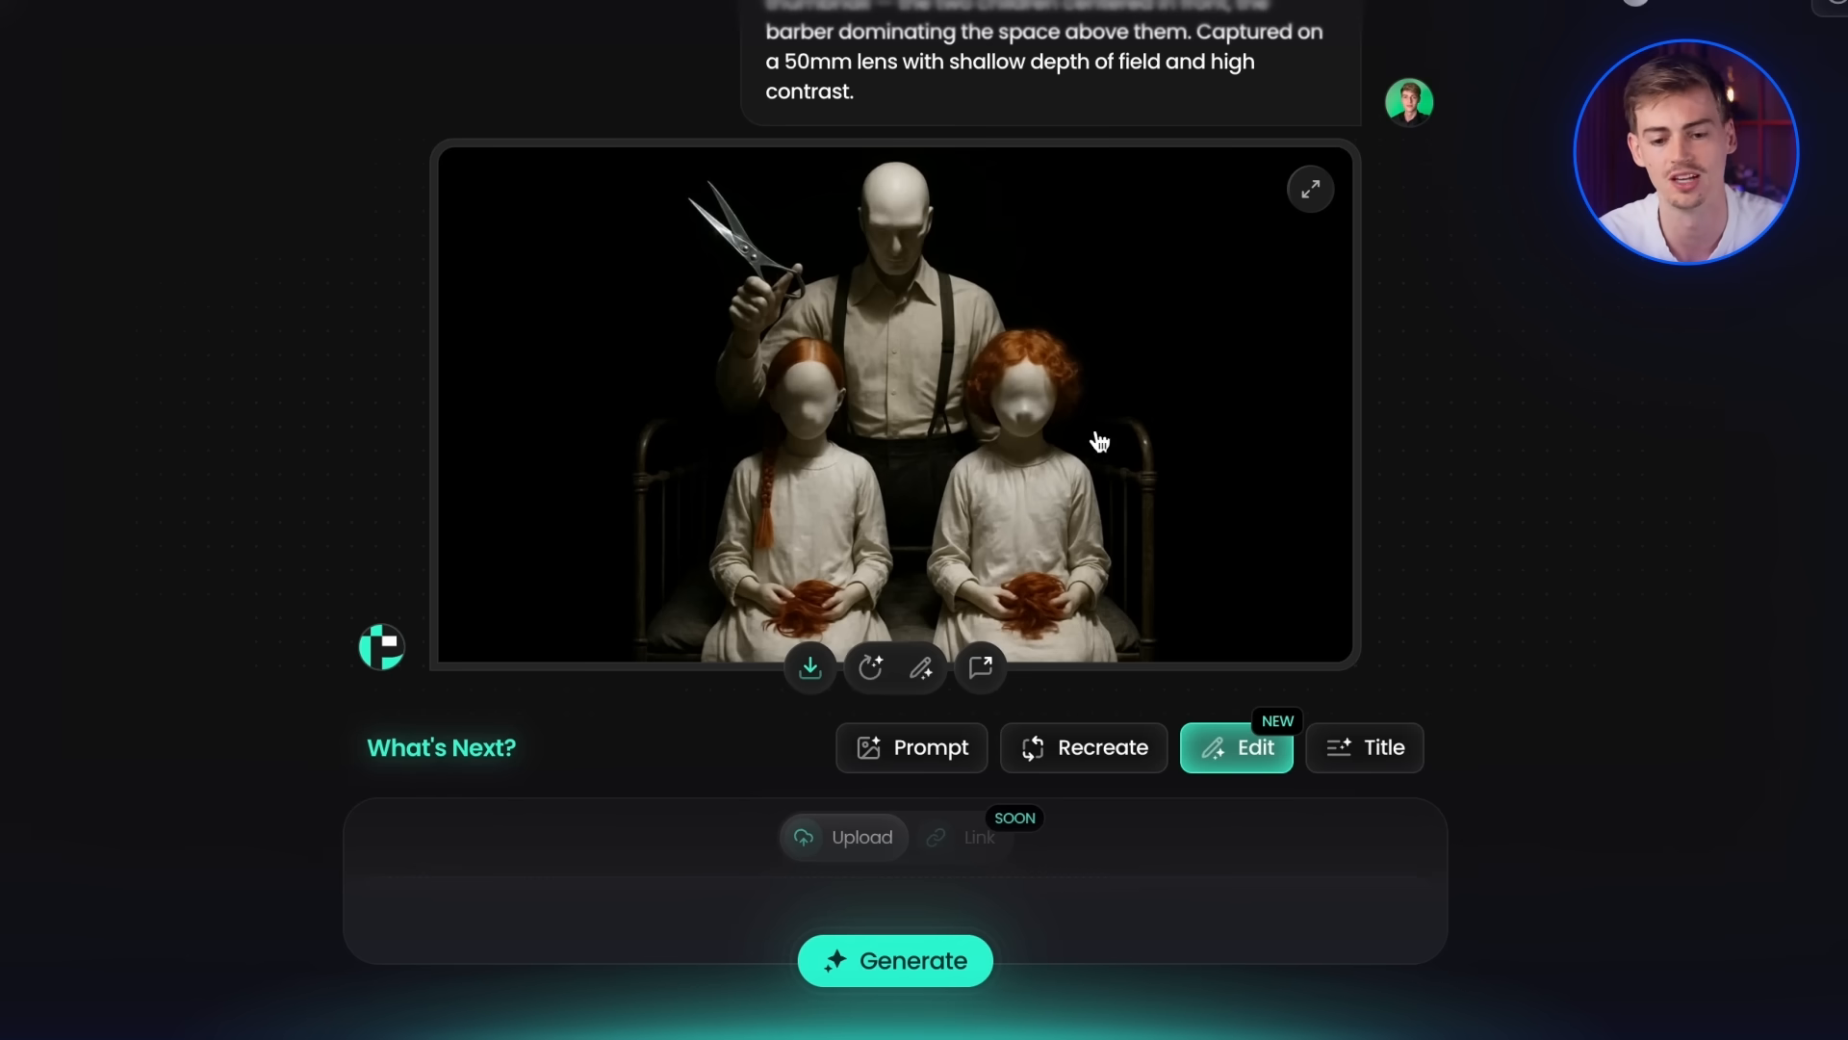
left_click(1236, 747)
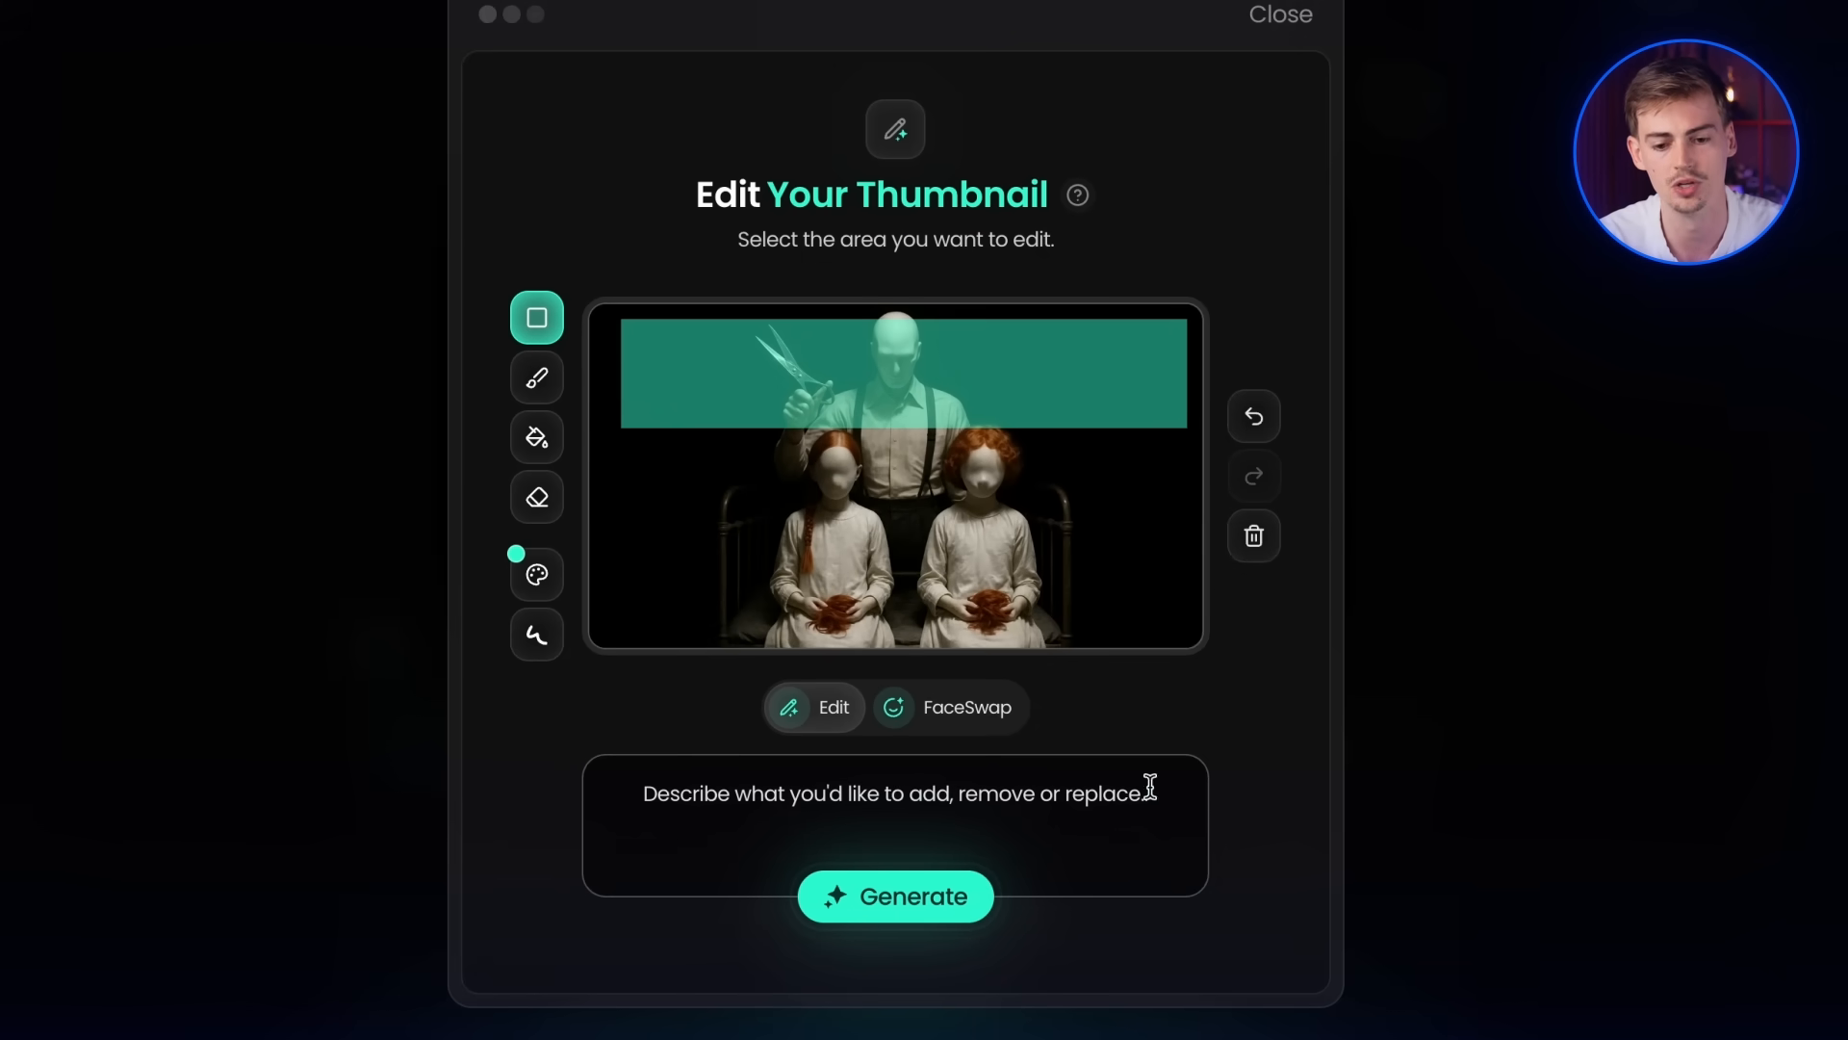
- Add 'PHANTOM' in large bold white block letters across the background behind the standing figure
type("Add the word 'PHANTOM' in large bold white block letters across the background. The text is in the background and behind the standing figure so it does not overlap the figure")
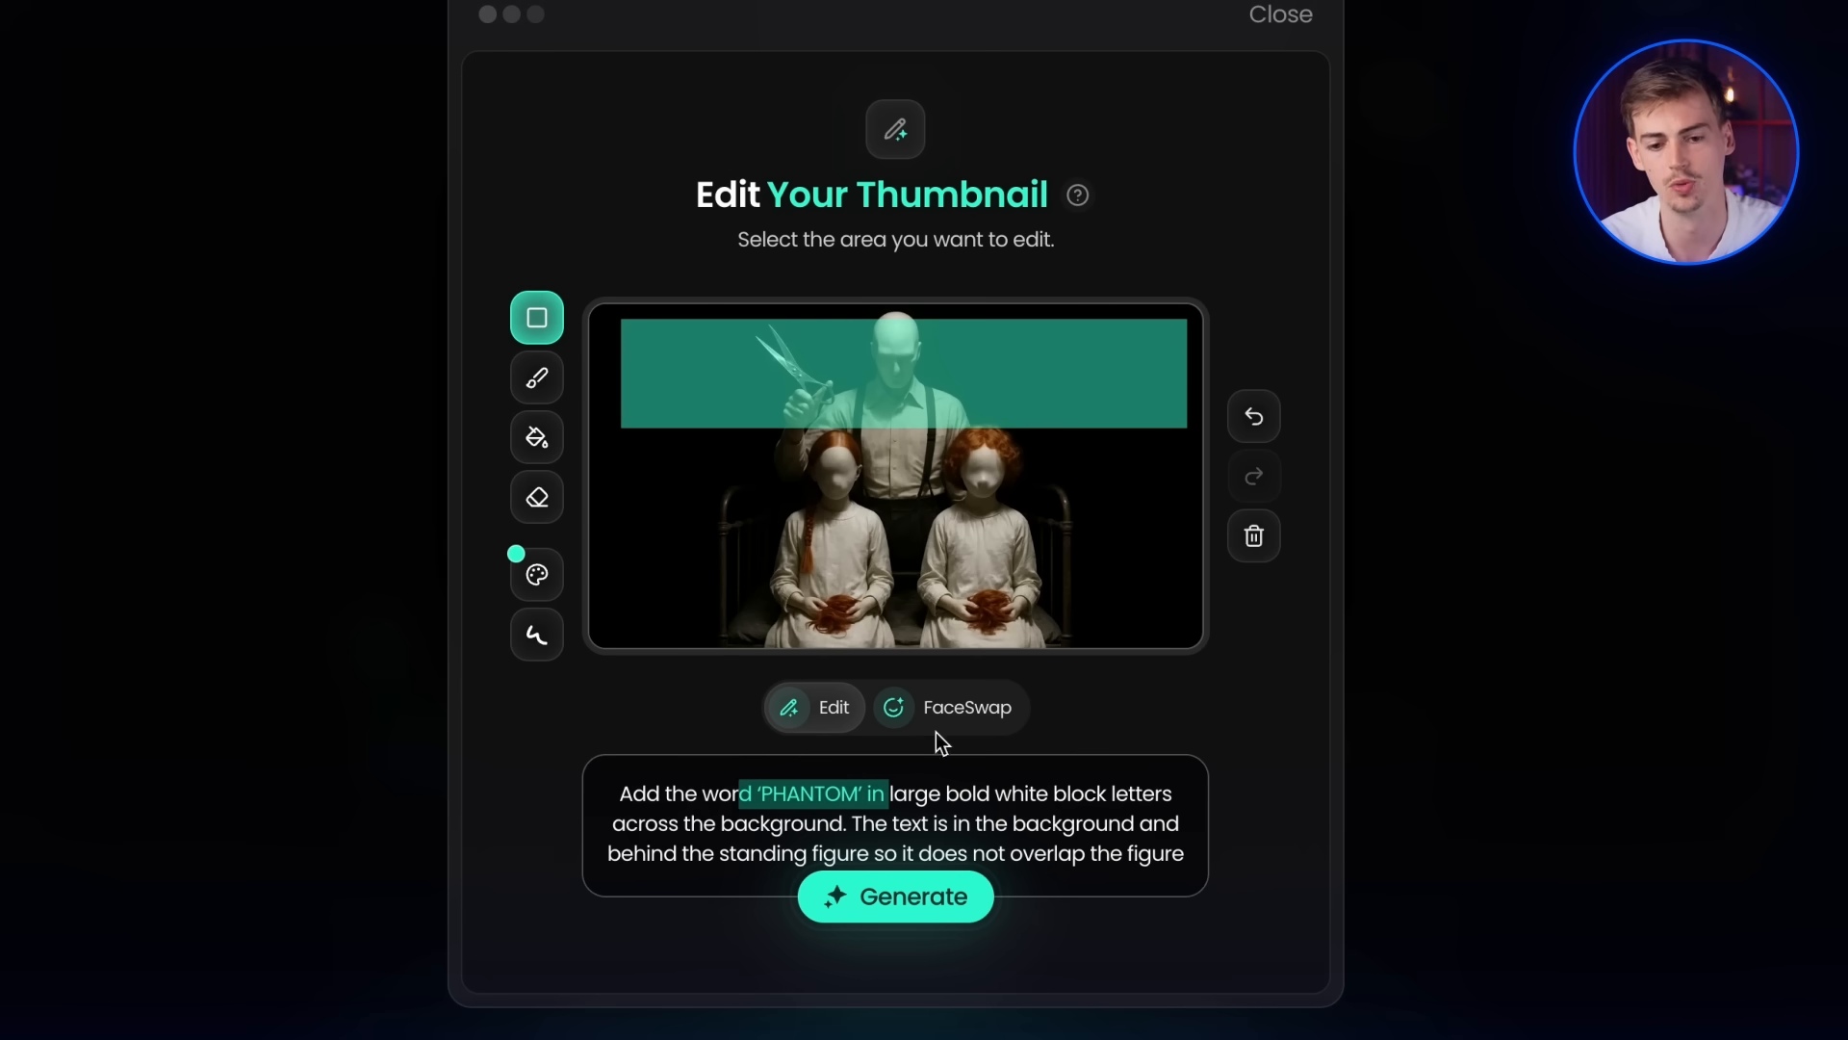
mouse_move(648, 364)
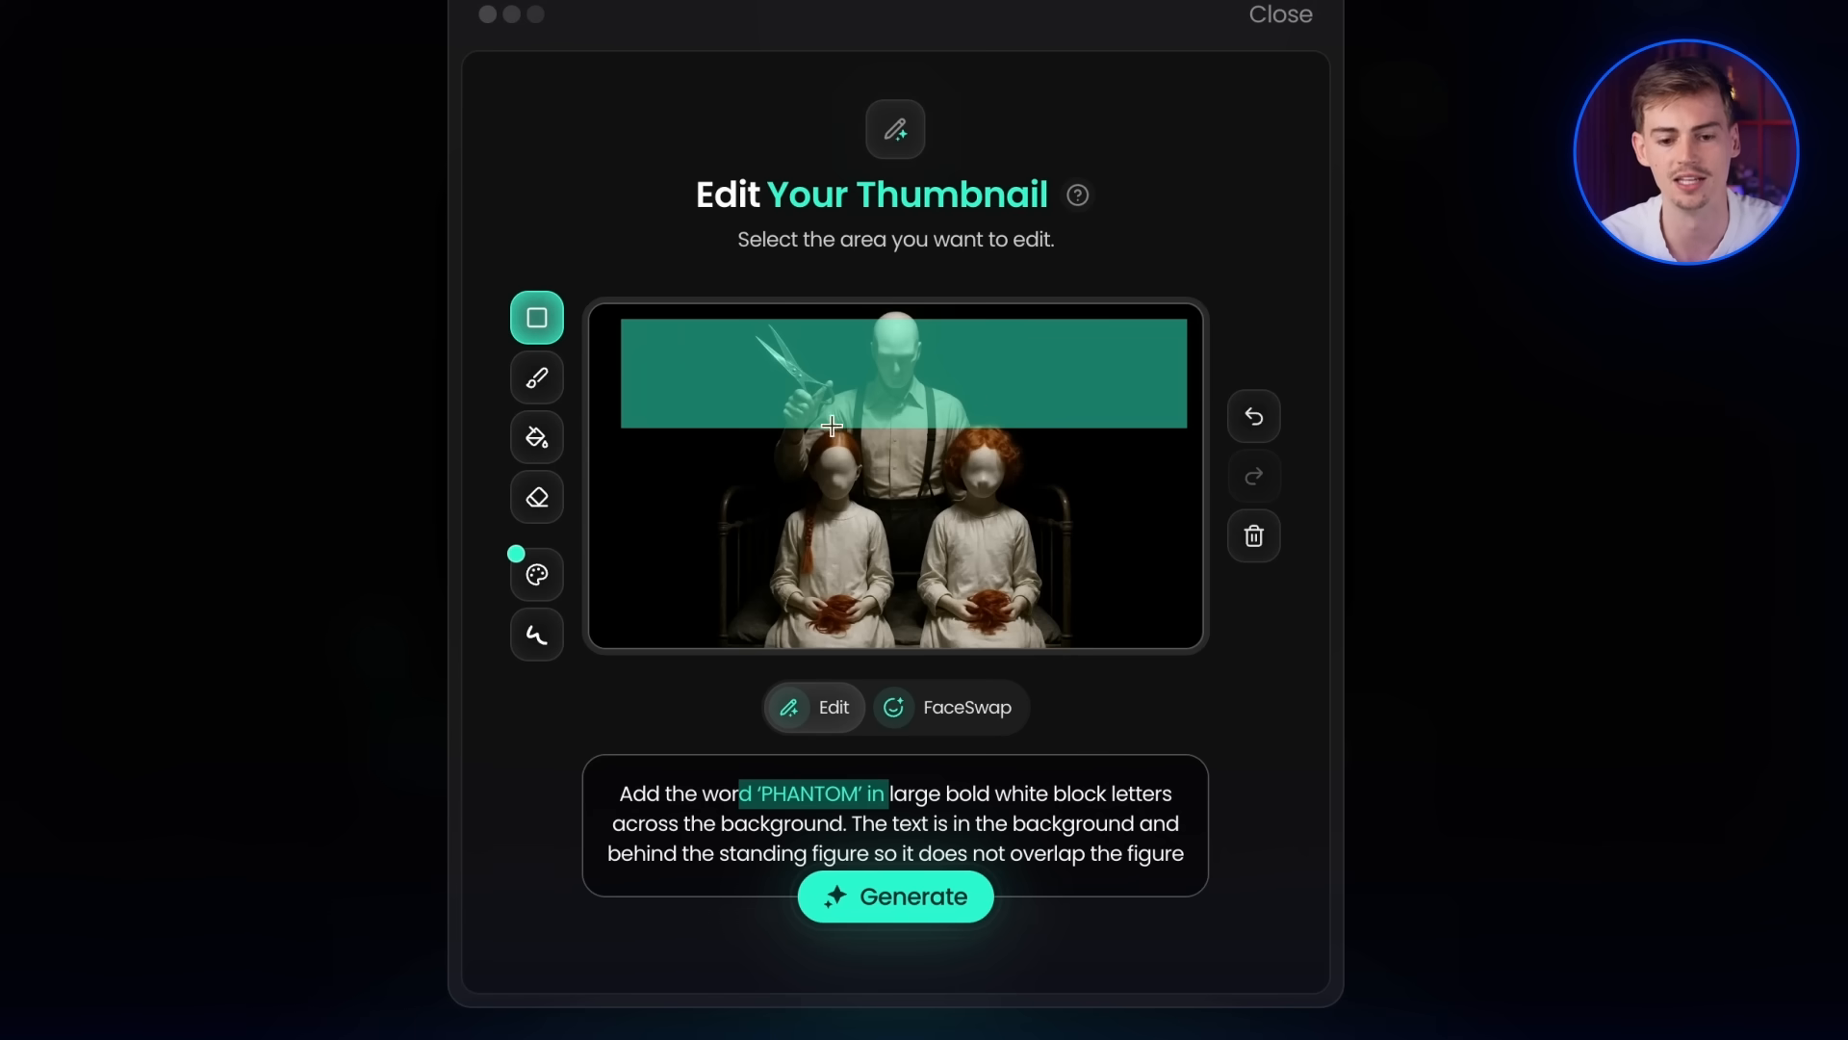
mouse_move(722, 414)
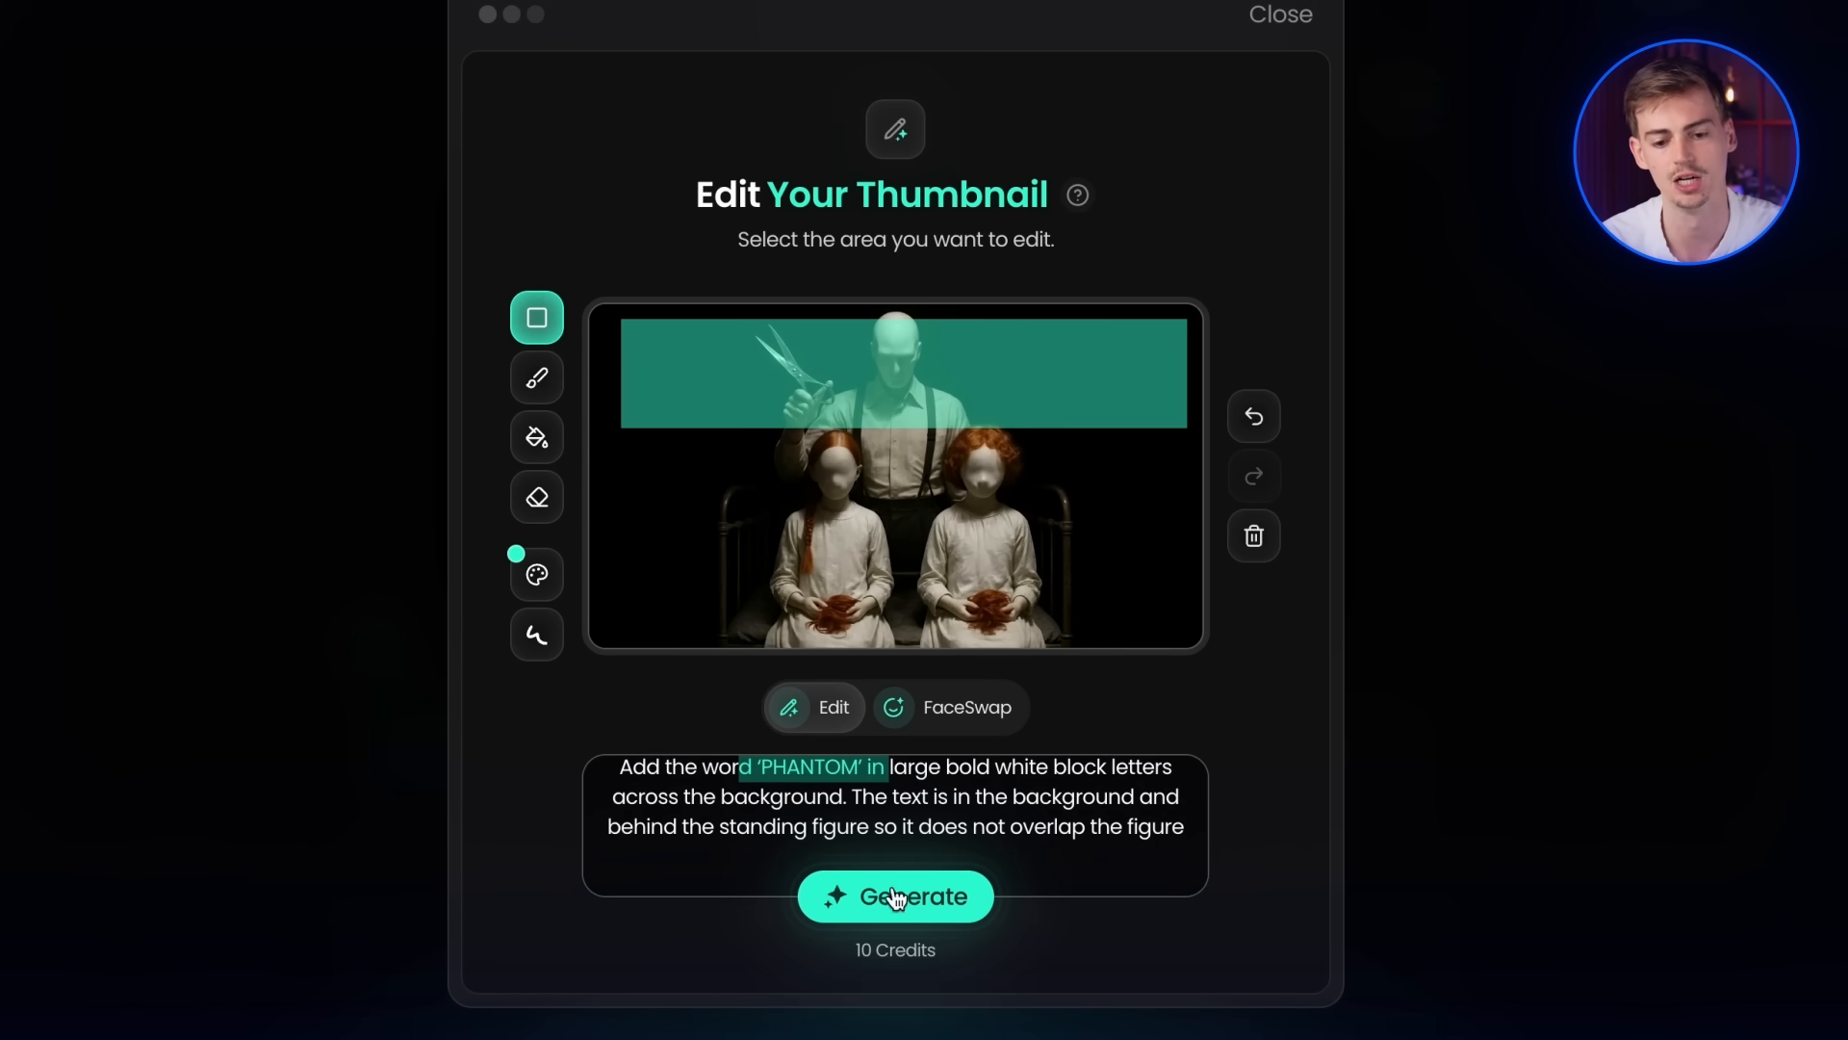
left_click(895, 896)
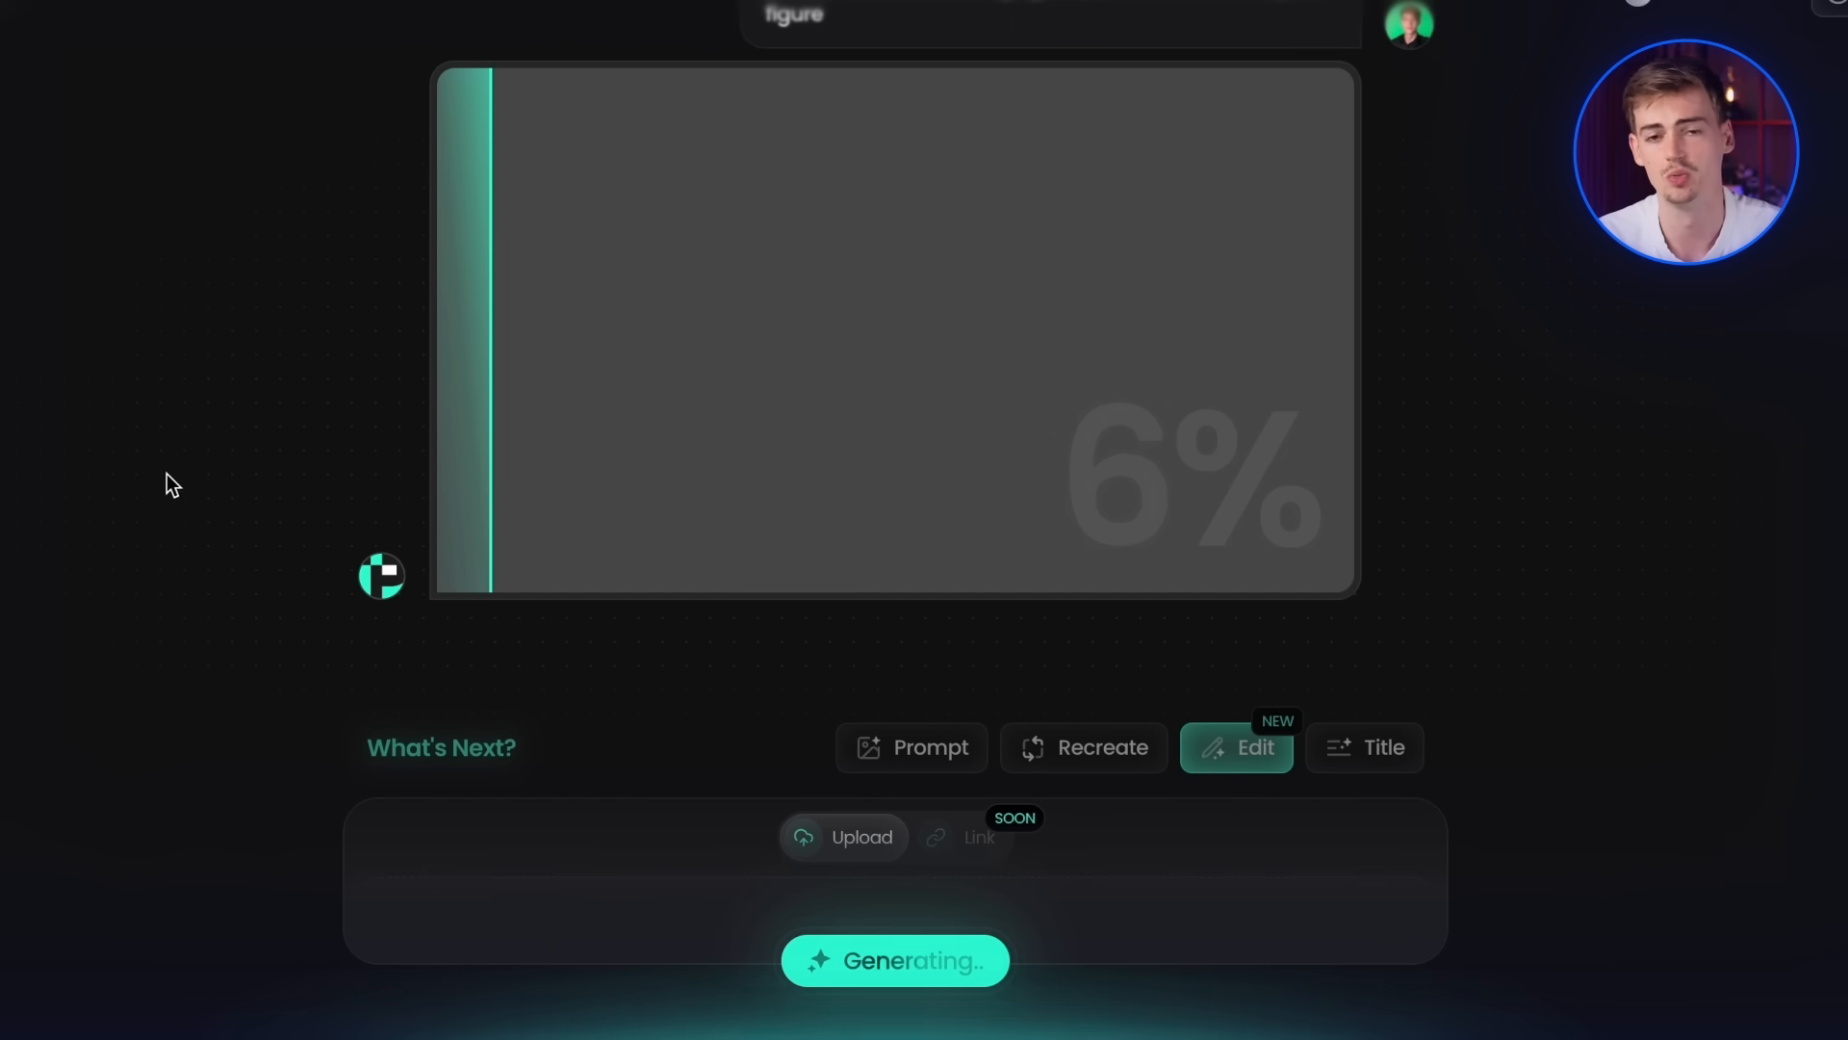